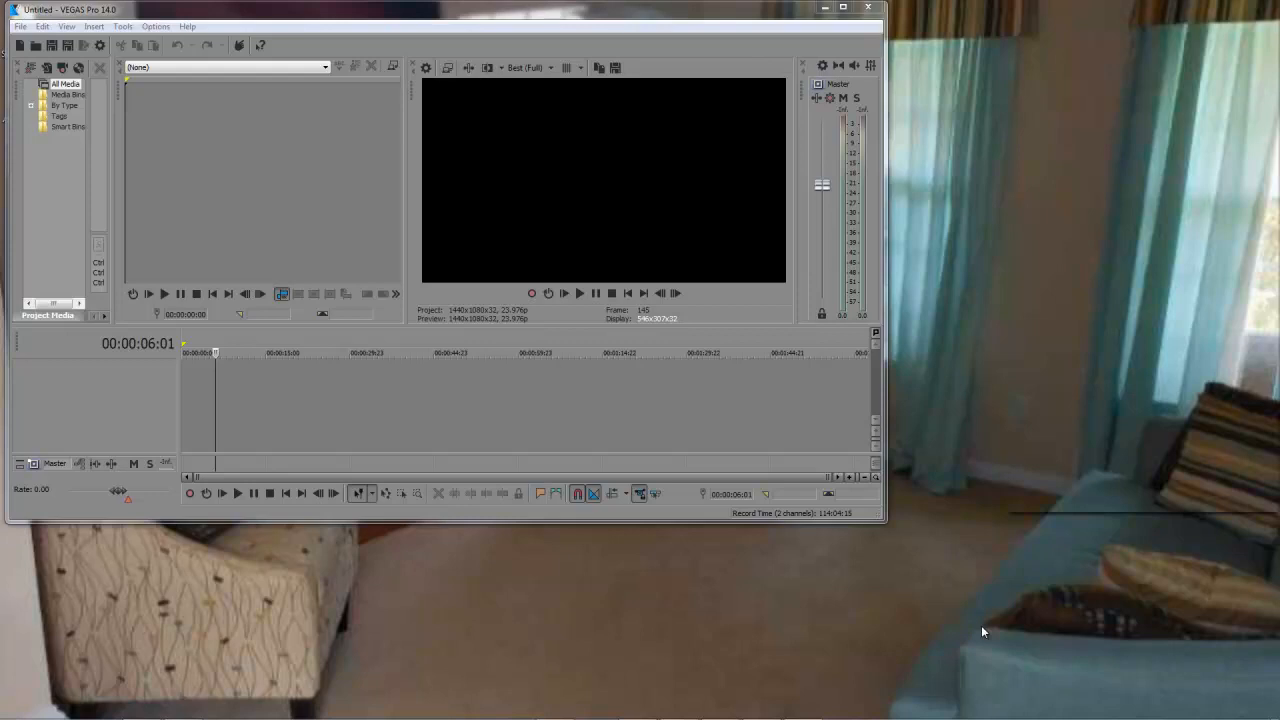
mouse_move(850, 644)
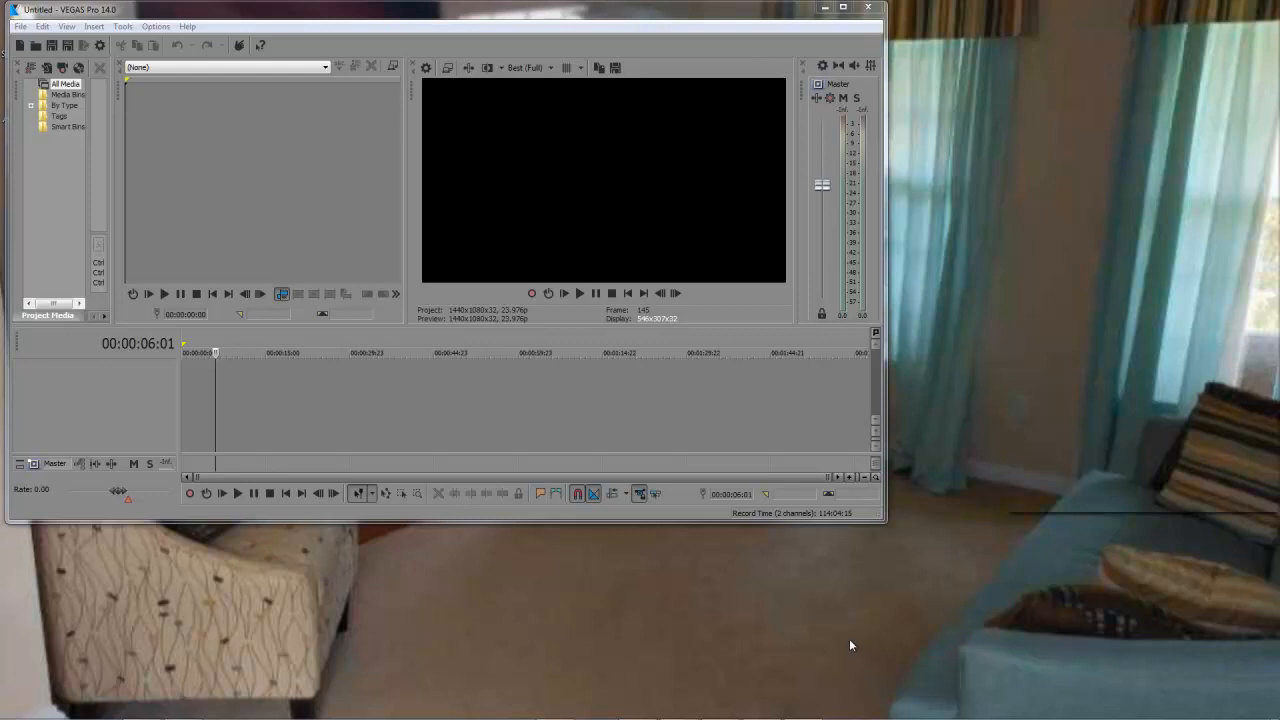
mouse_move(786, 636)
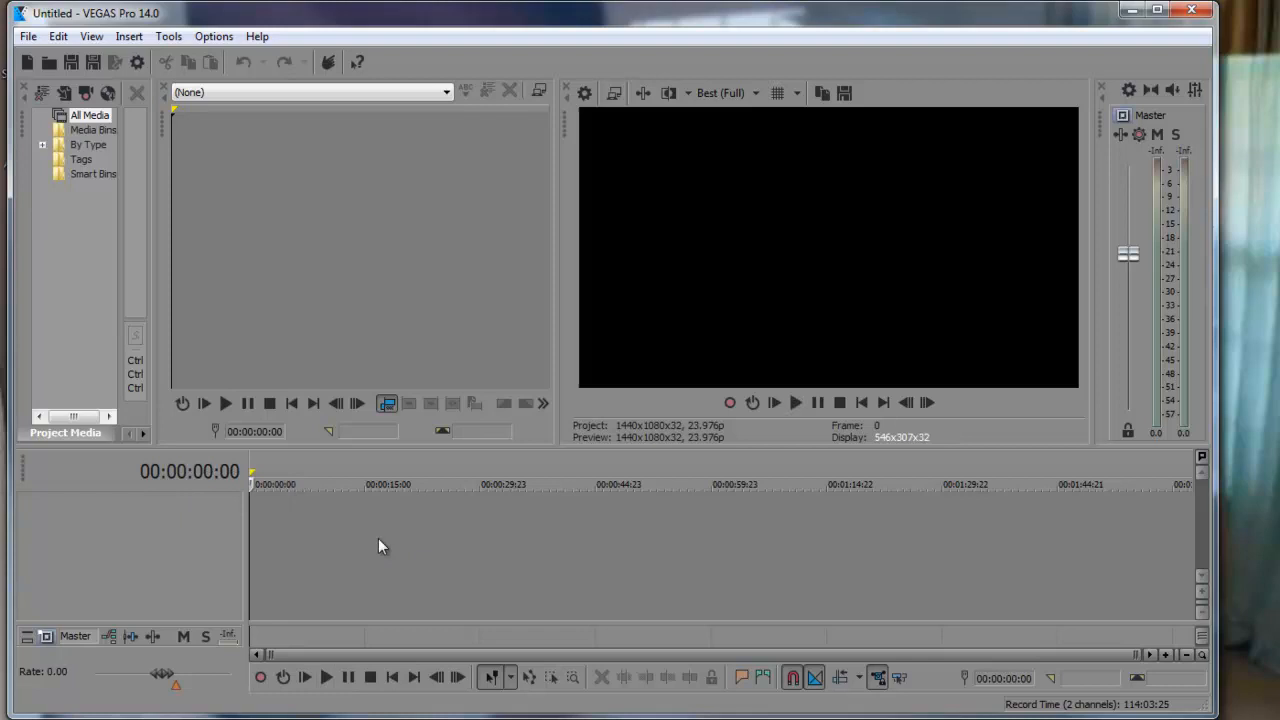
mouse_move(28, 36)
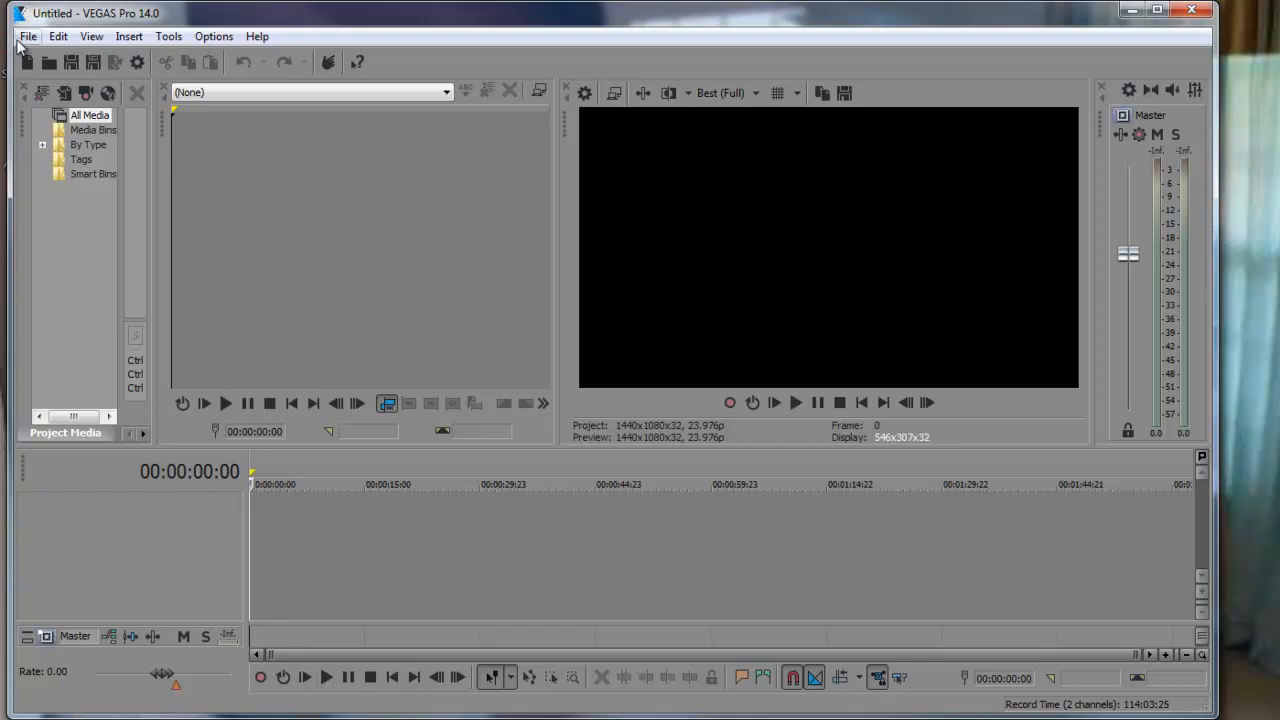
Import a clip from the Test Clips folder and accept matching the project video settings to it.
click(28, 36)
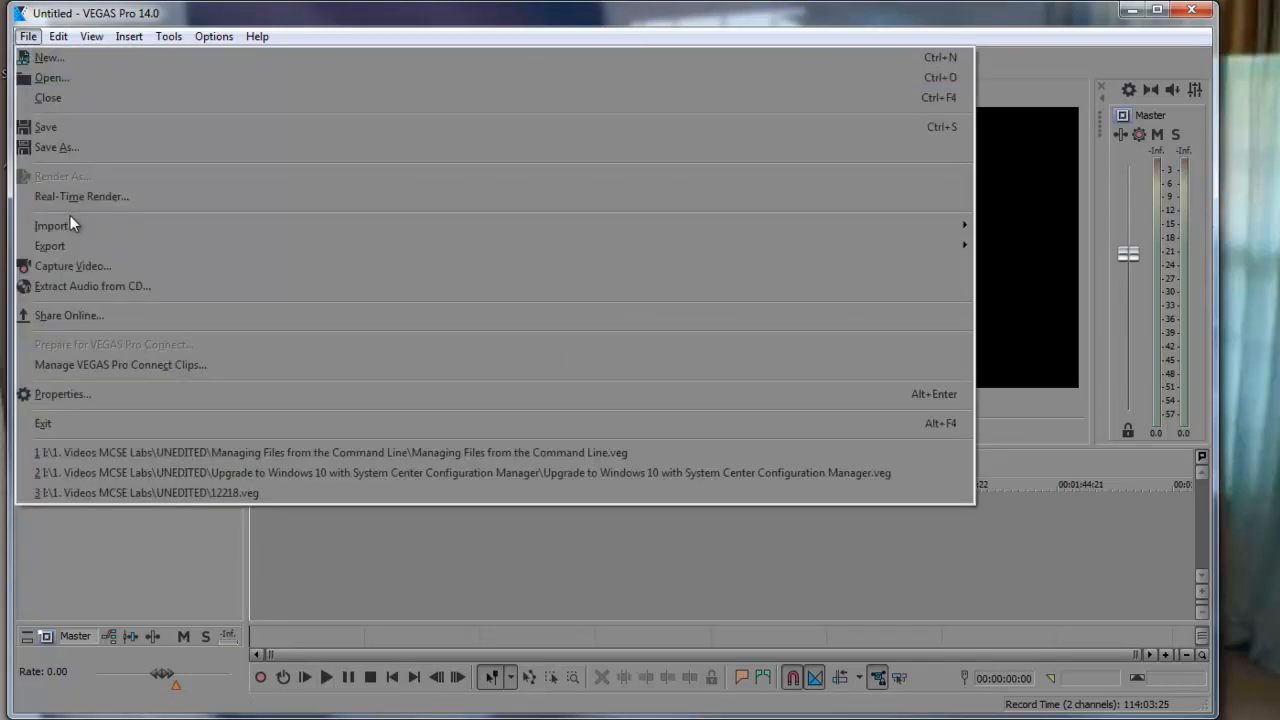
mouse_move(220, 198)
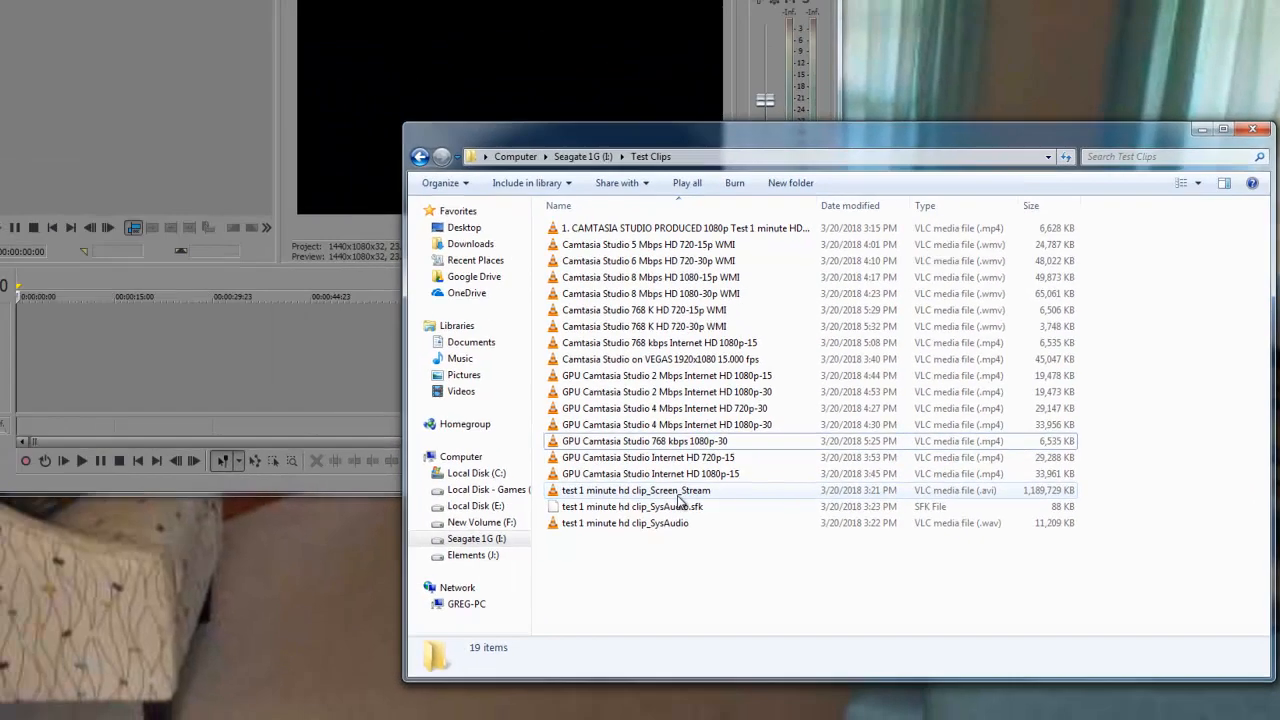
click(636, 490)
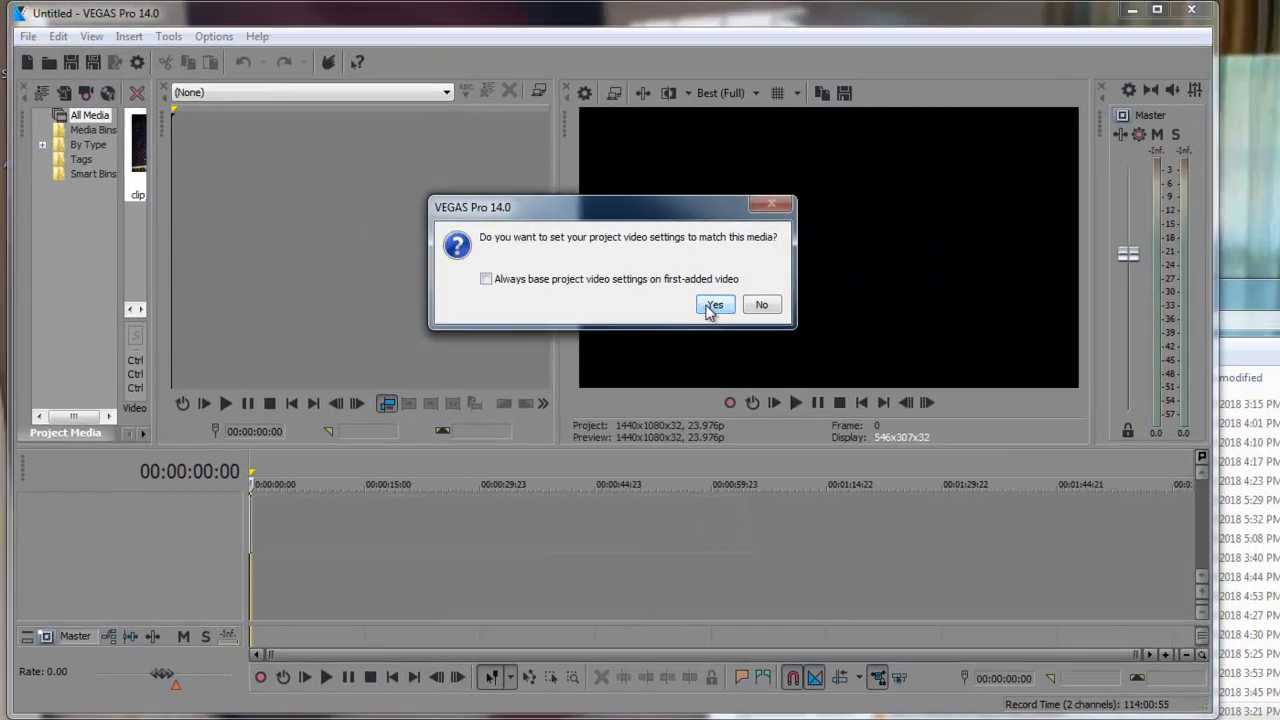
click(716, 304)
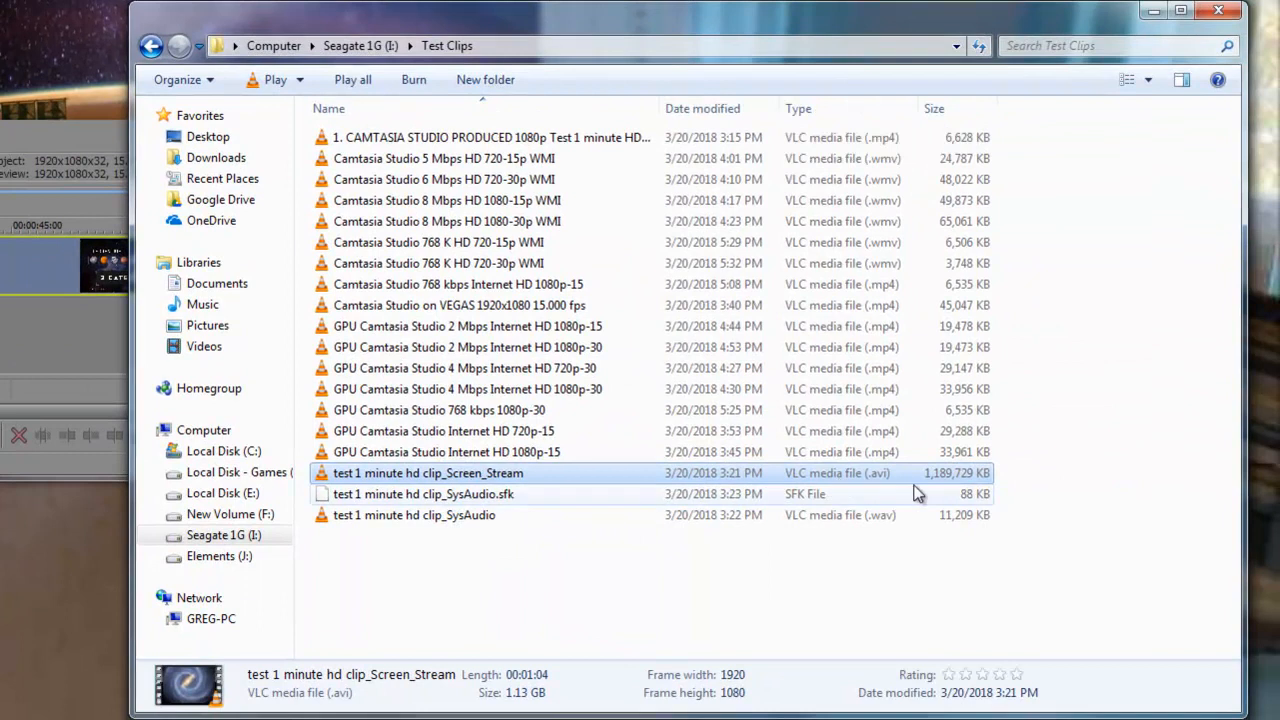
mouse_move(856, 496)
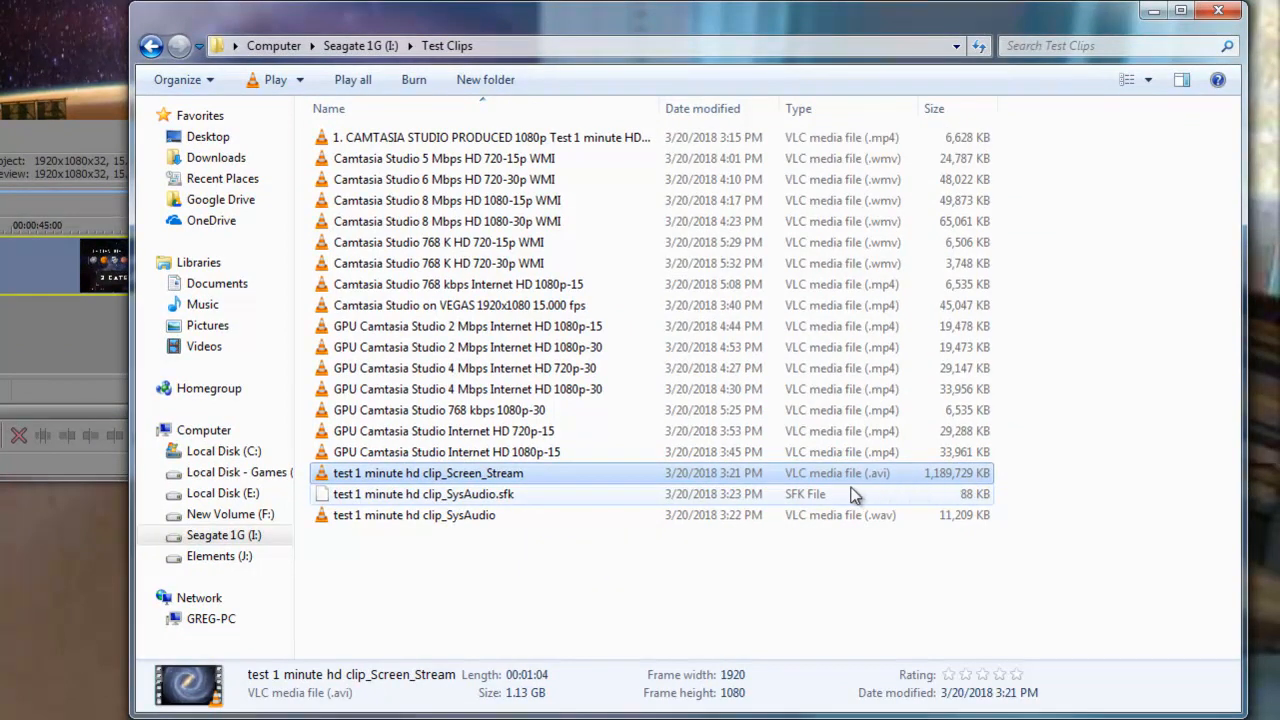
mouse_move(924, 486)
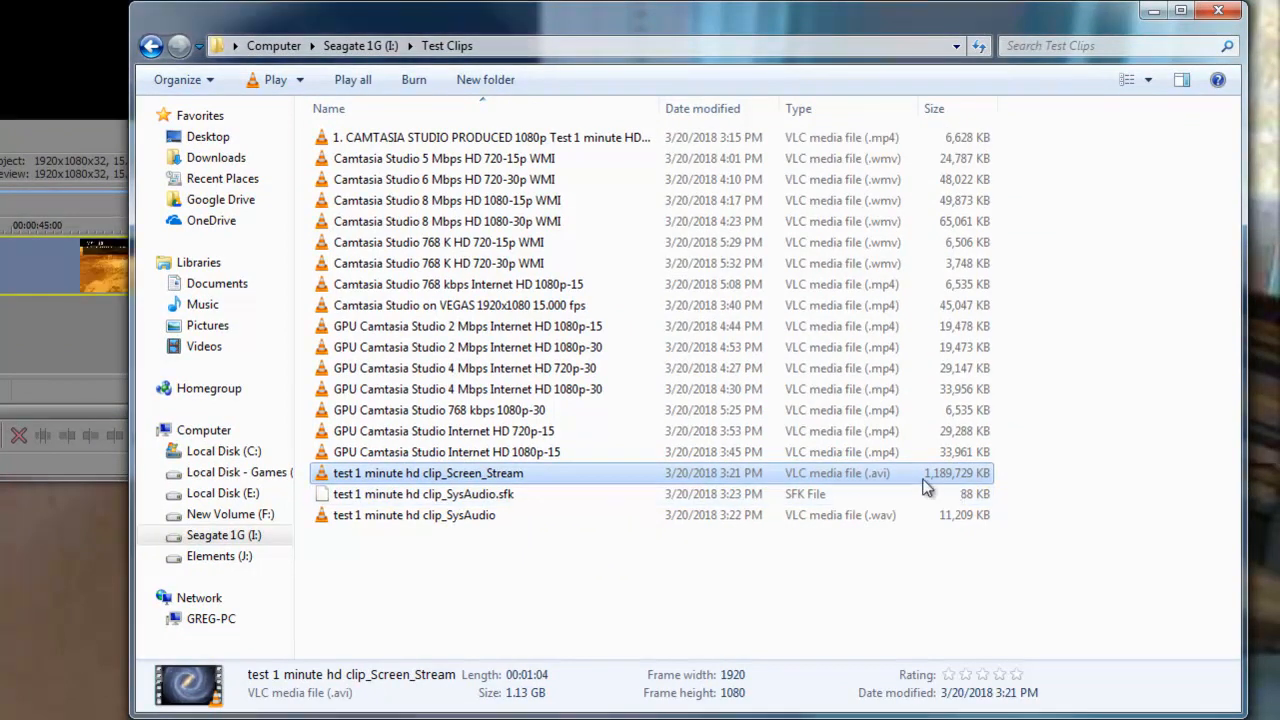
mouse_move(536, 156)
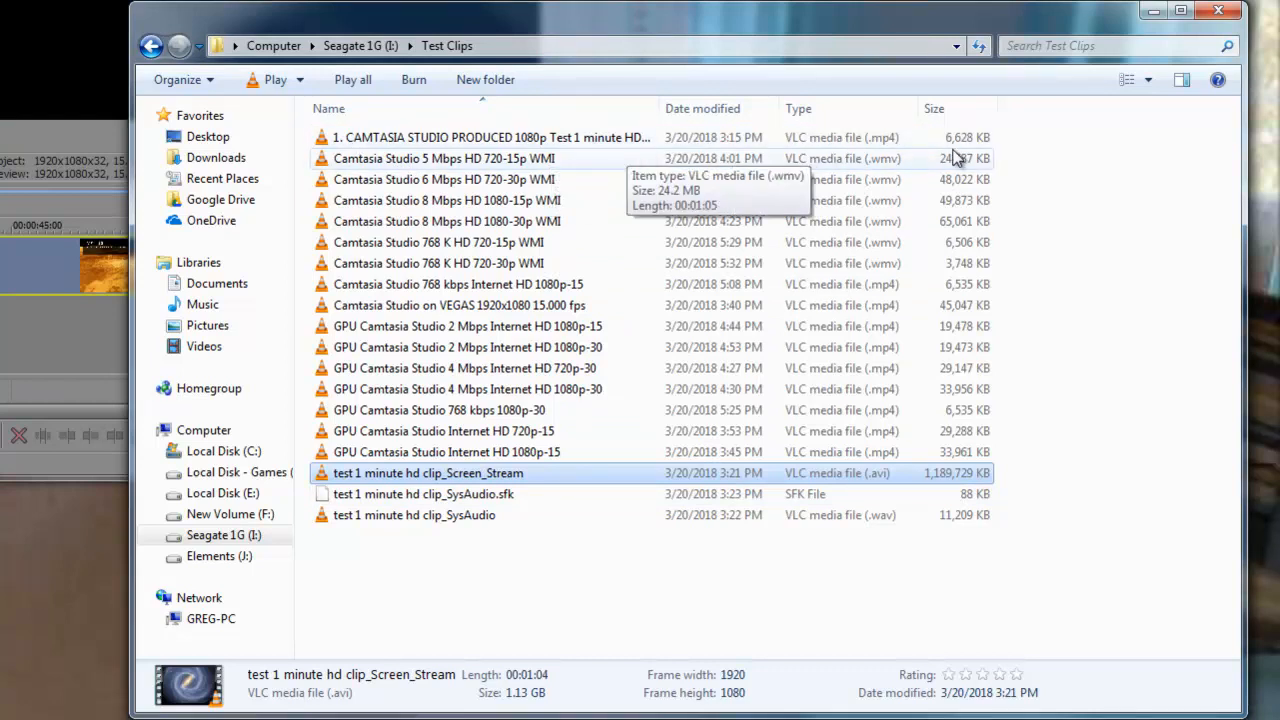
mouse_move(960, 144)
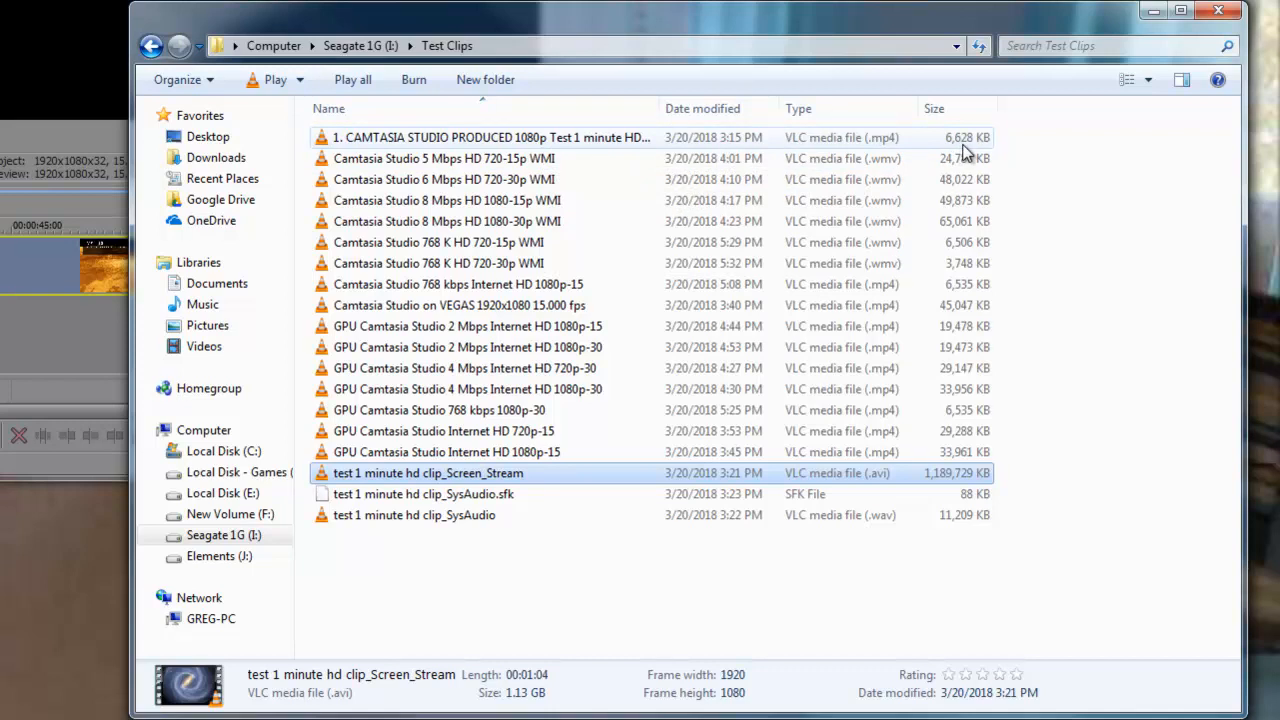
mouse_move(880, 156)
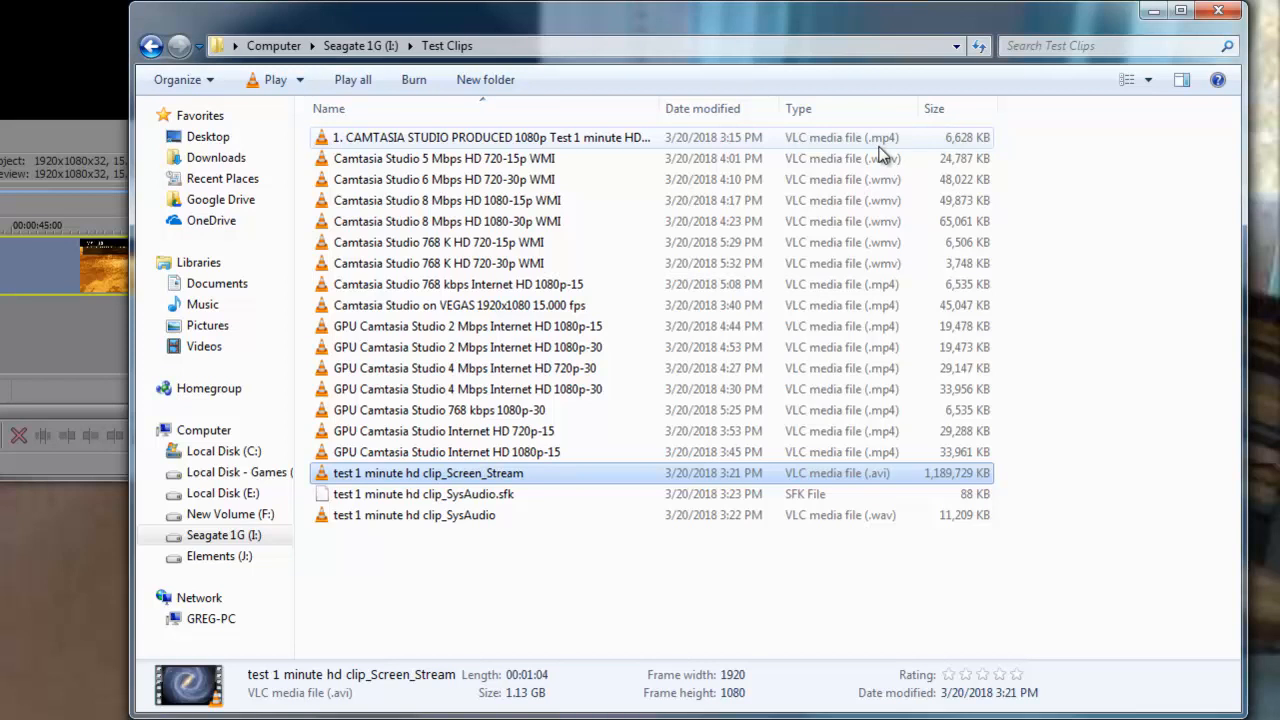
mouse_move(404, 176)
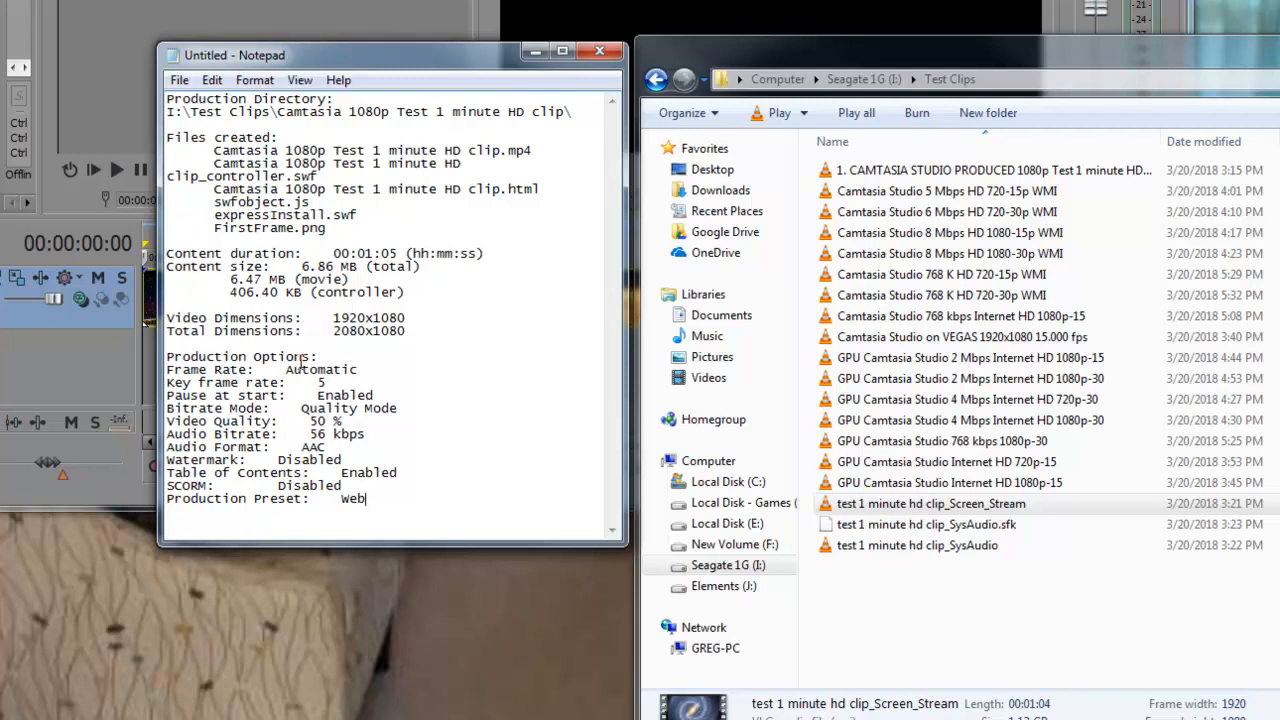
double_click(244, 420)
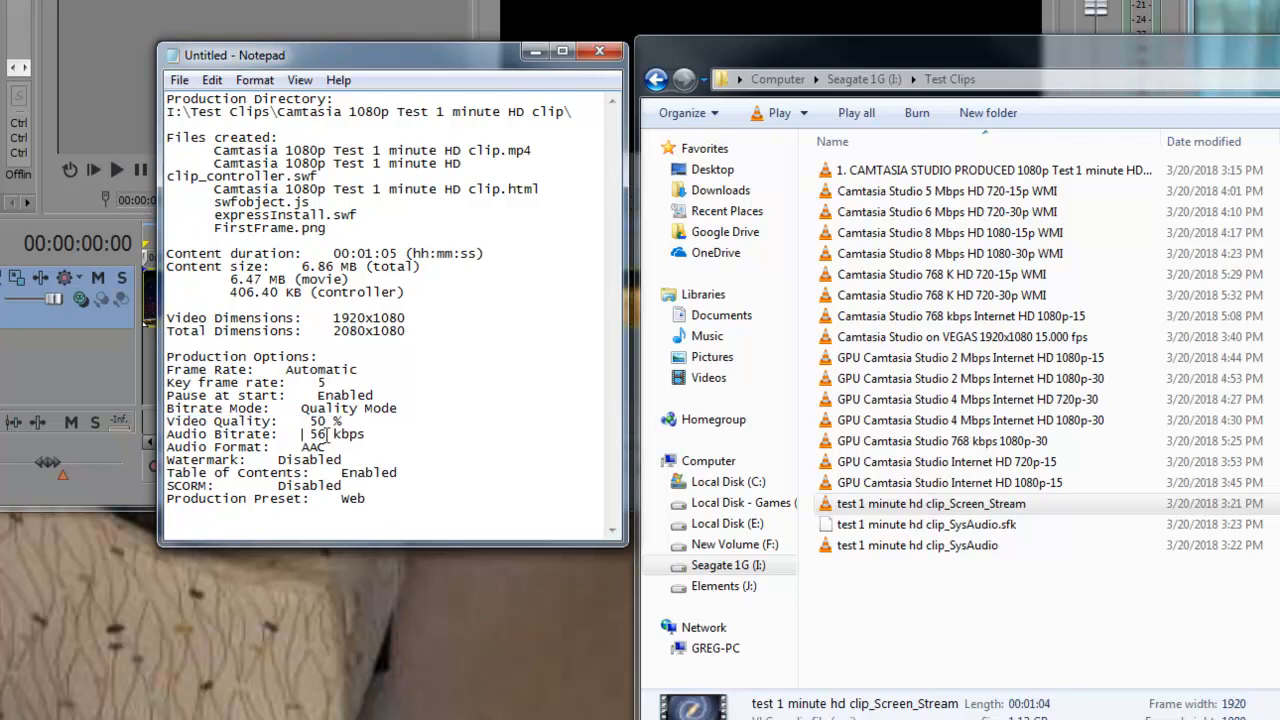
double_click(344, 434)
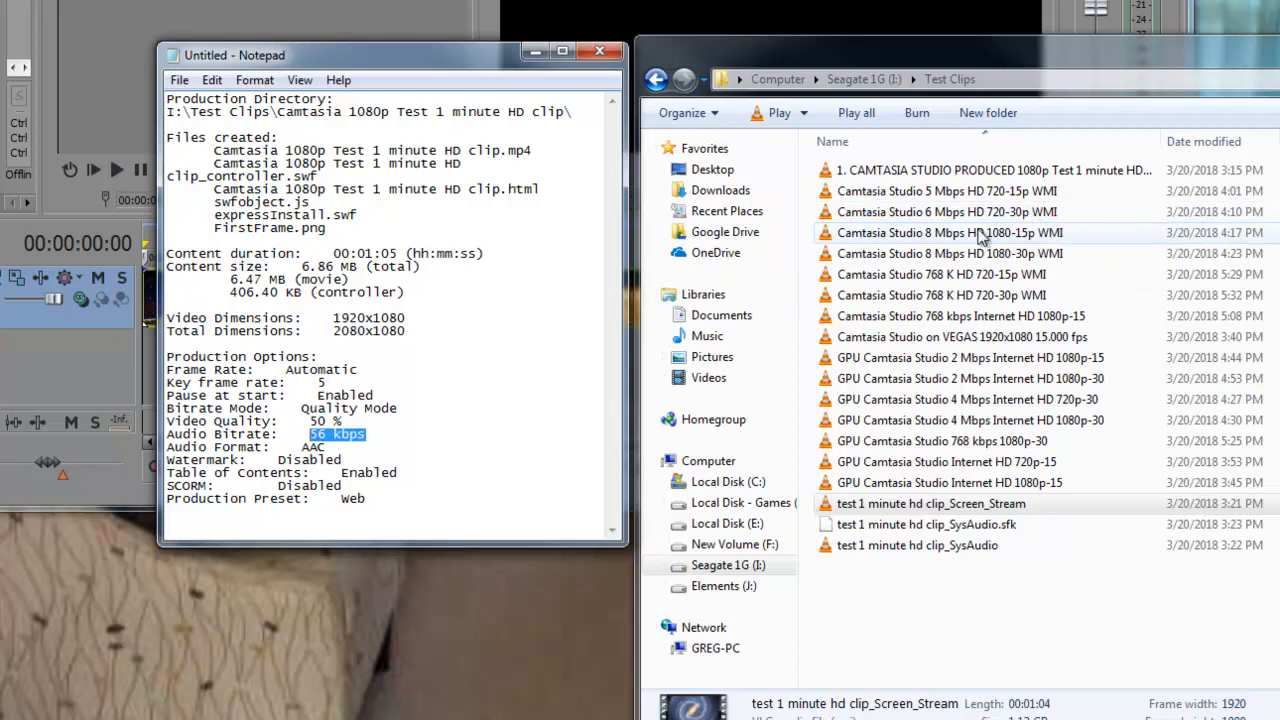
mouse_move(1020, 358)
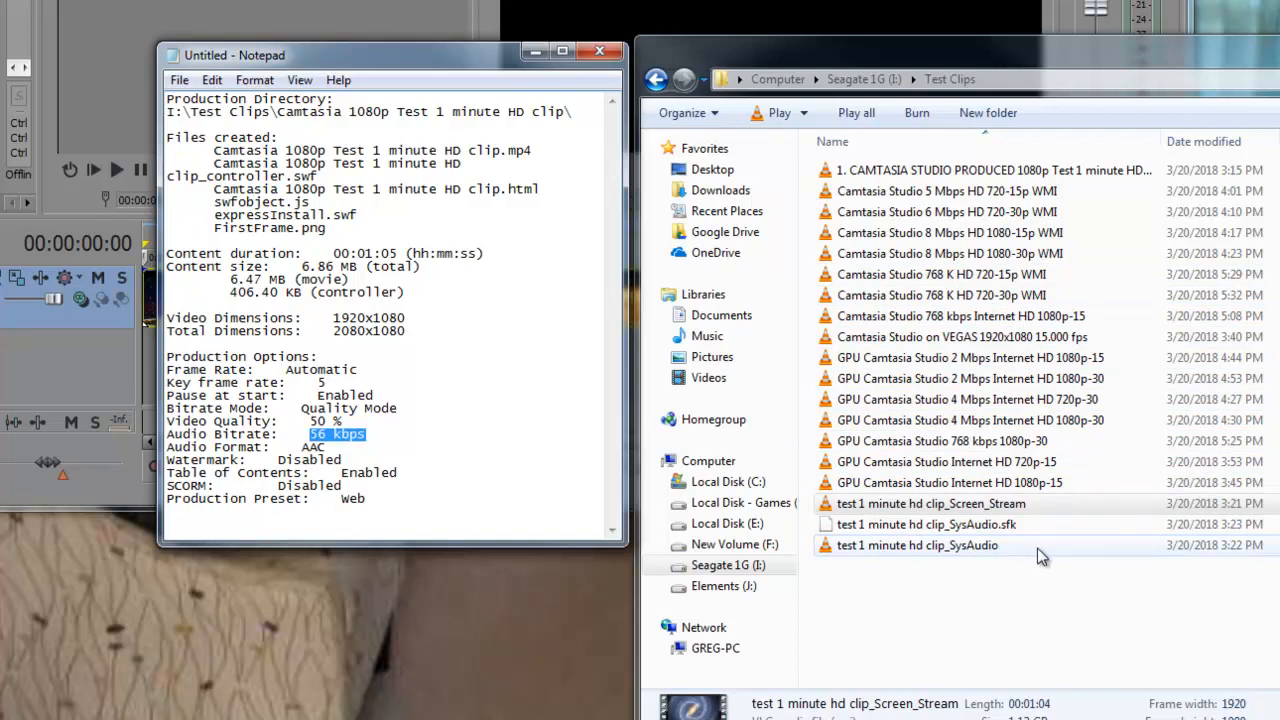
mouse_move(1056, 548)
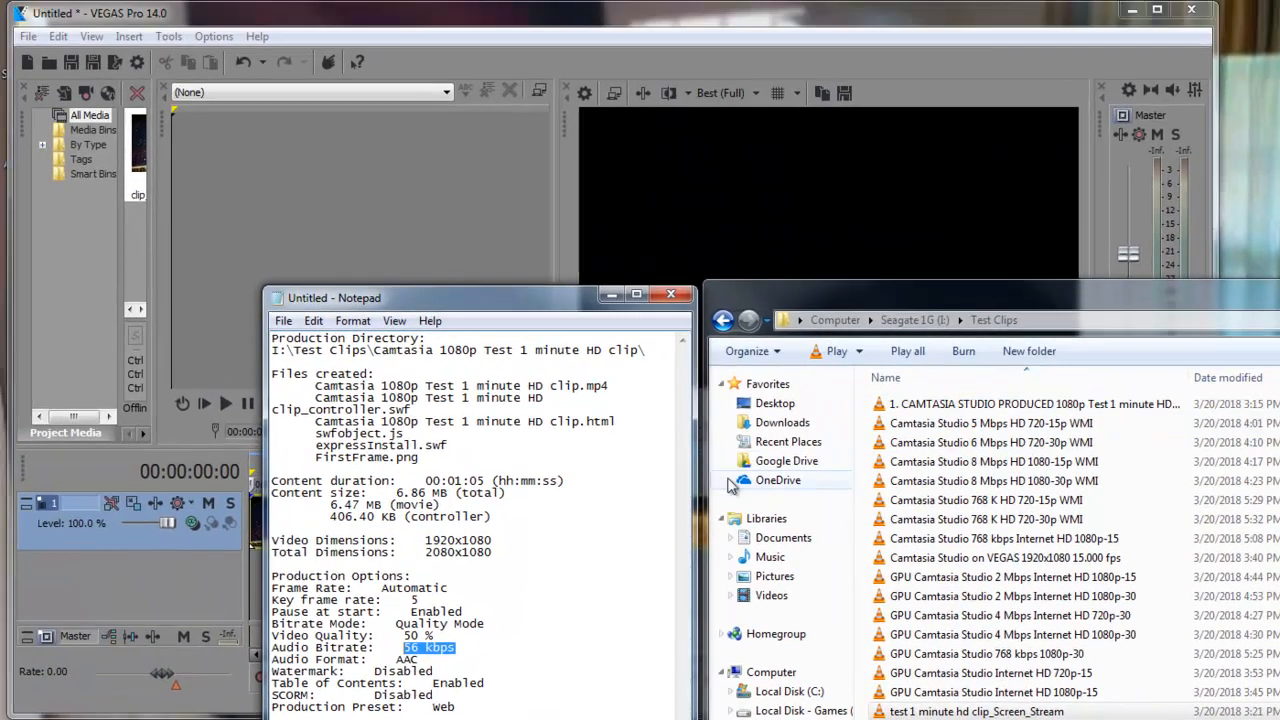
Bring up the project properties showing the 1920x1080, 15 fps video template.
click(28, 36)
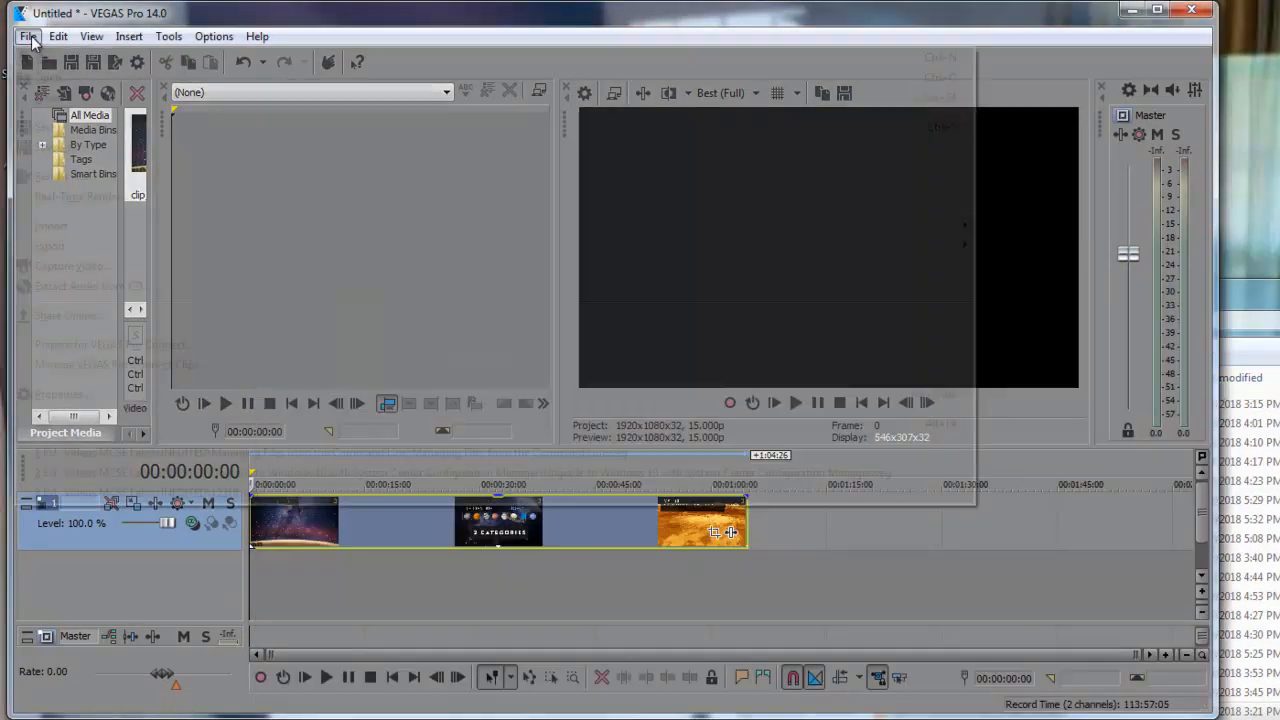
click(28, 36)
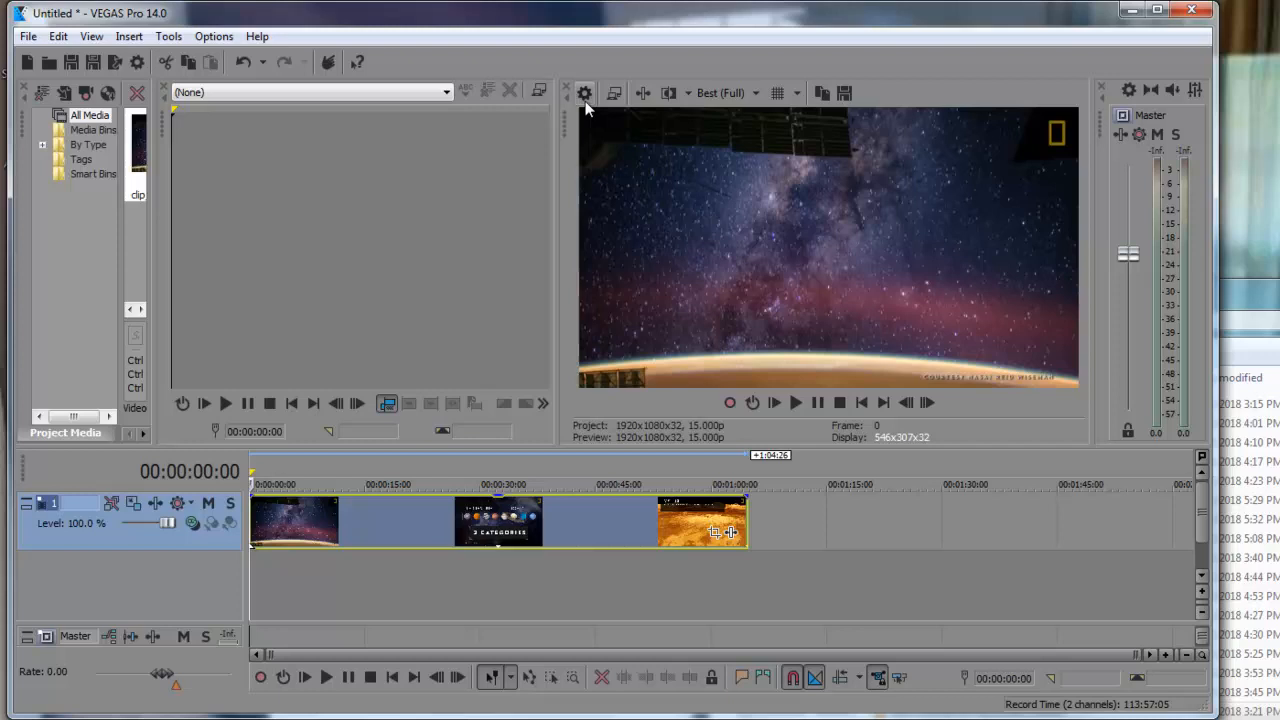
click(584, 92)
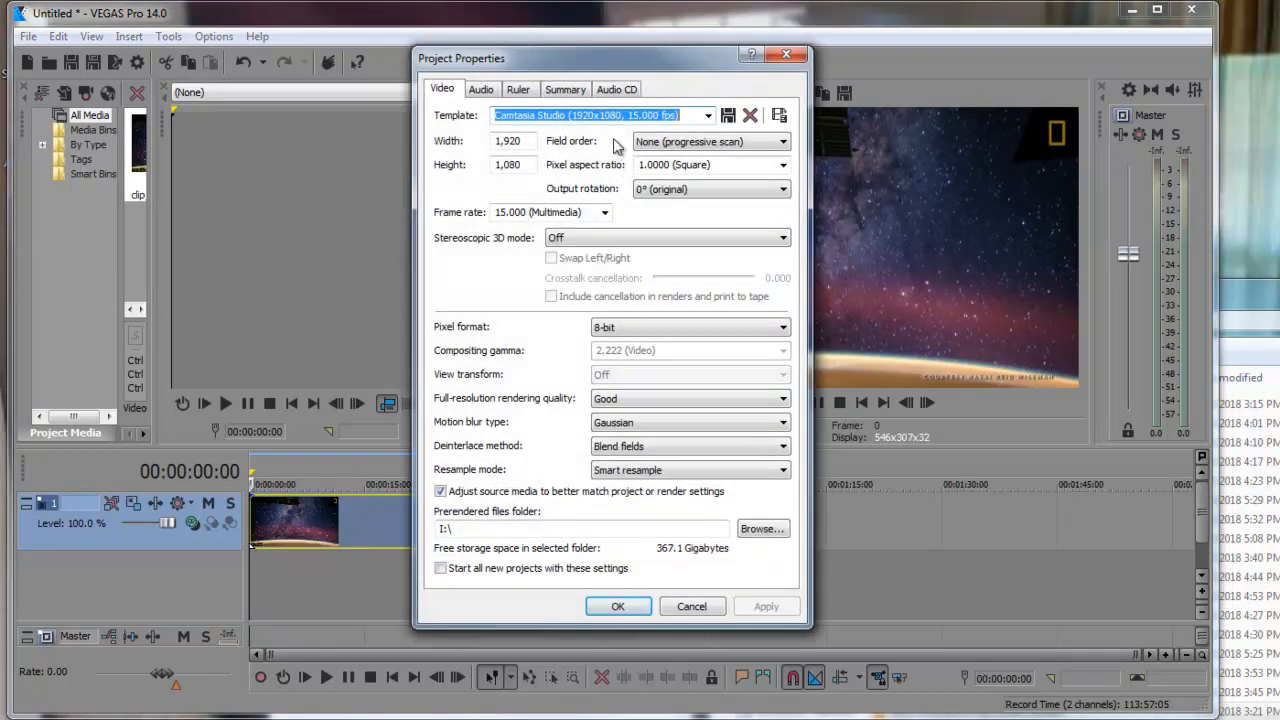
mouse_move(604, 144)
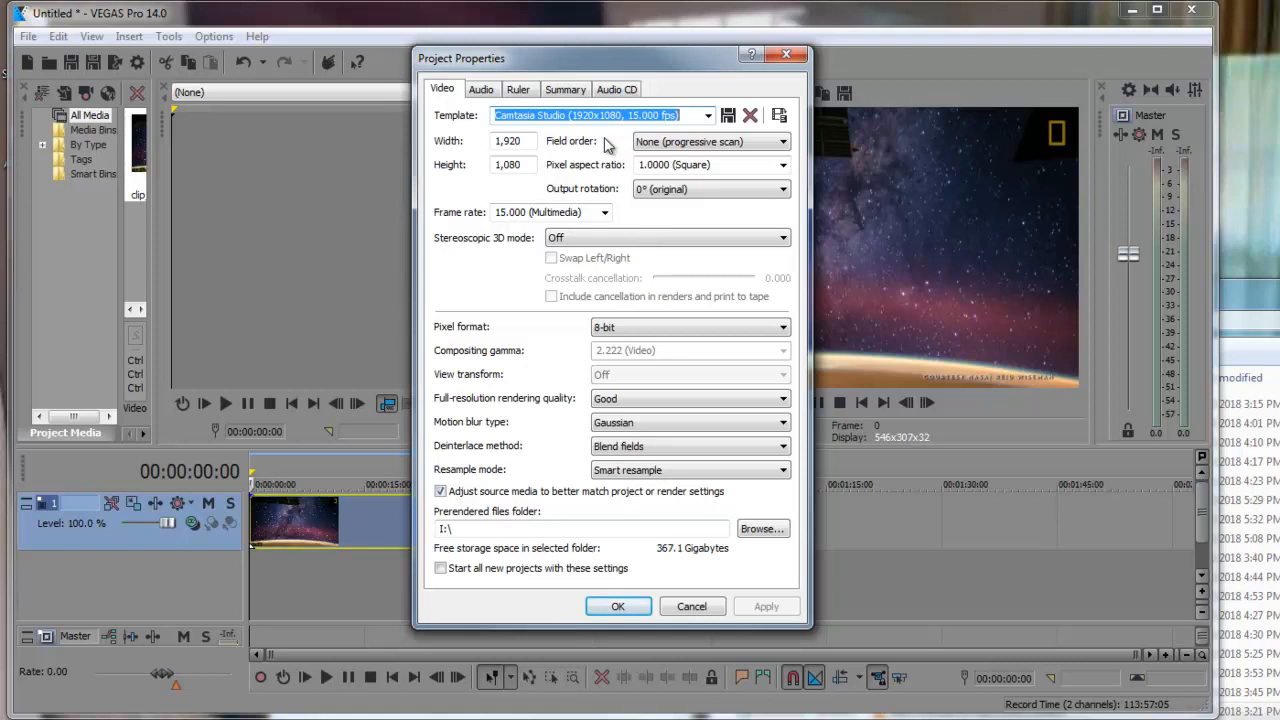
mouse_move(608, 140)
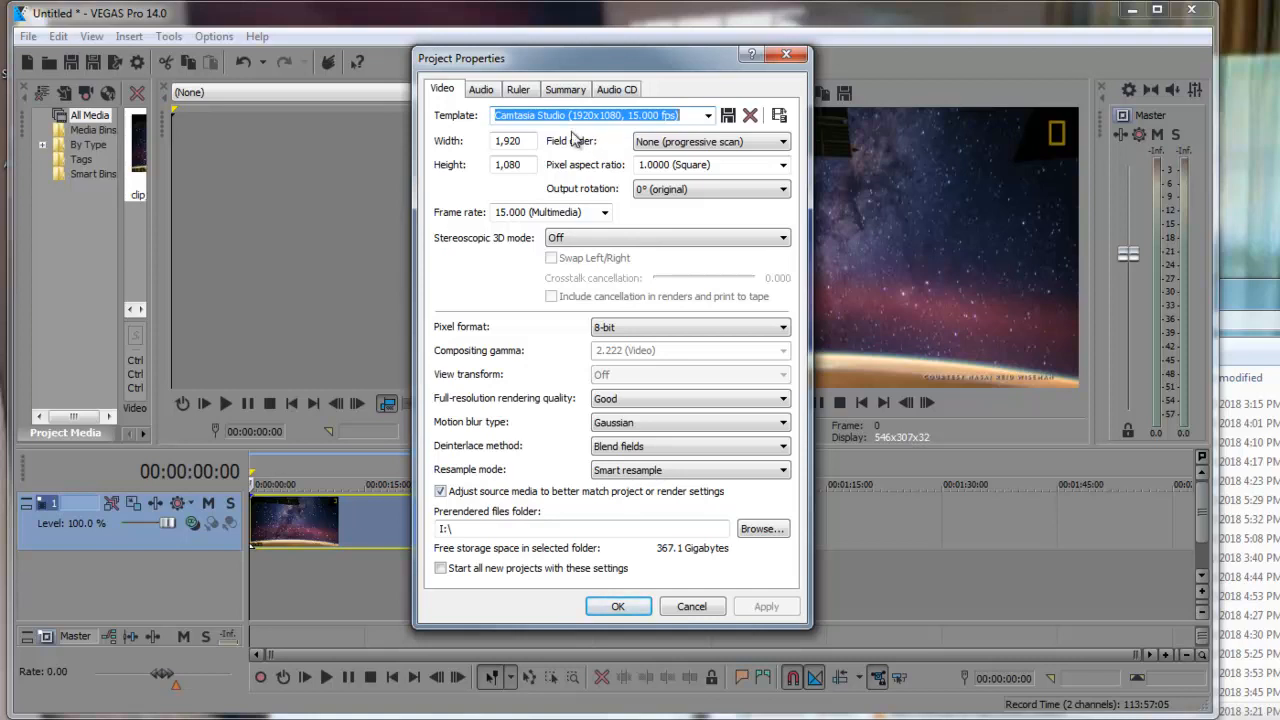
mouse_move(568, 138)
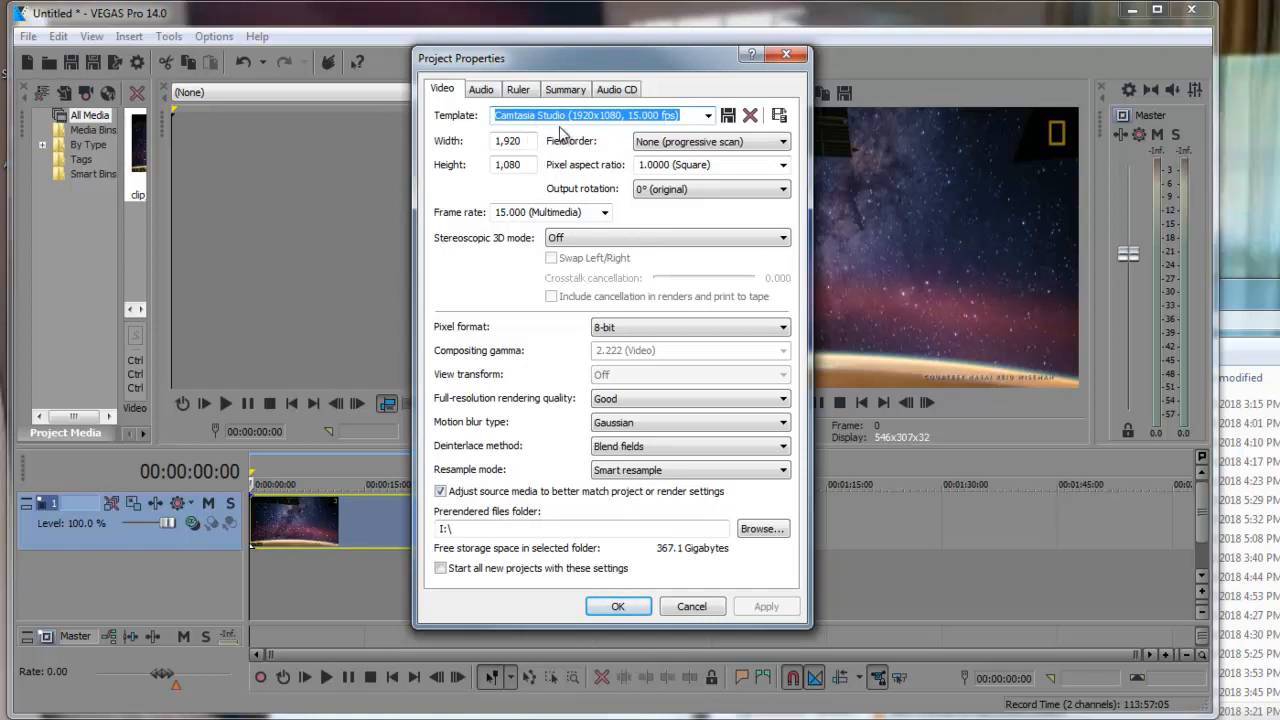
mouse_move(584, 138)
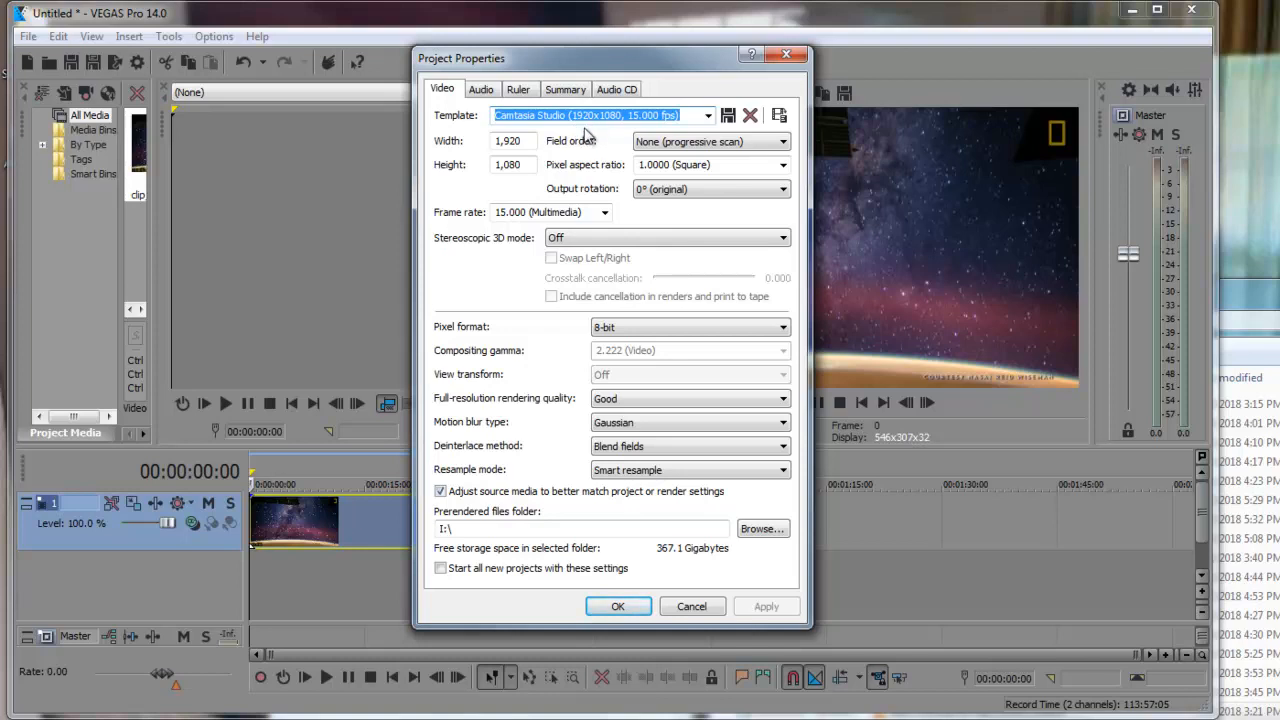
mouse_move(612, 132)
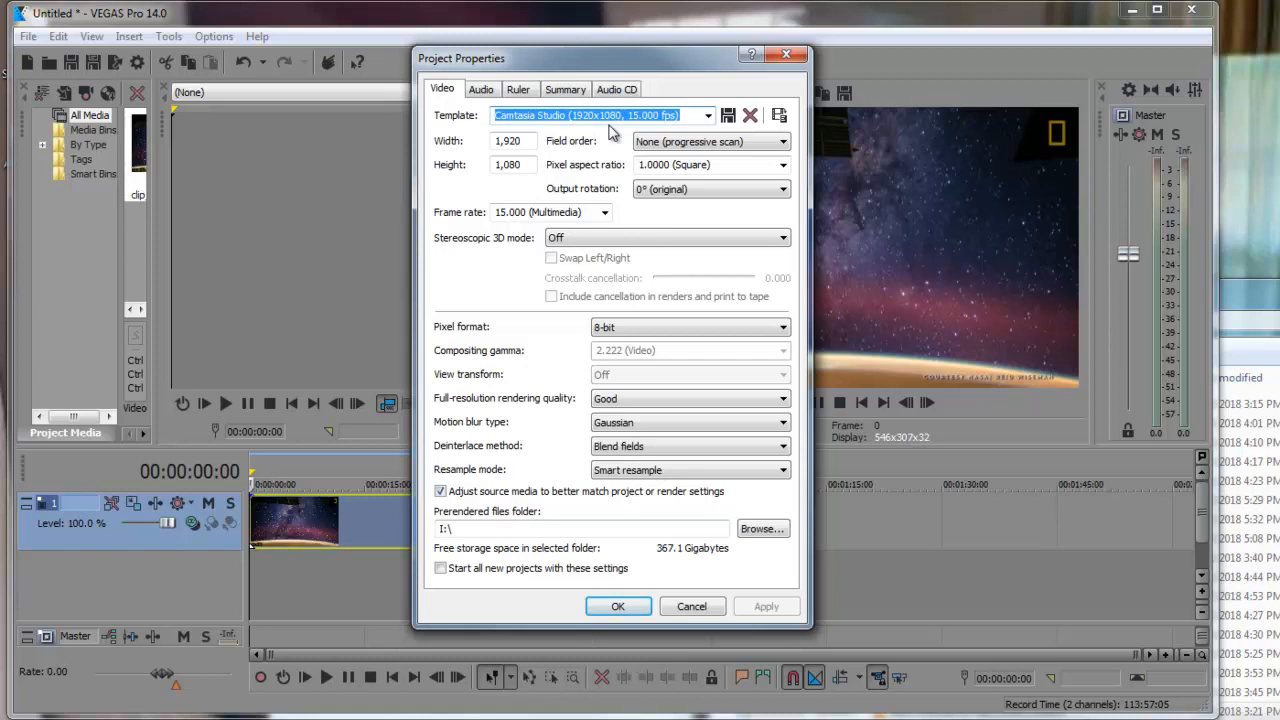
mouse_move(638, 136)
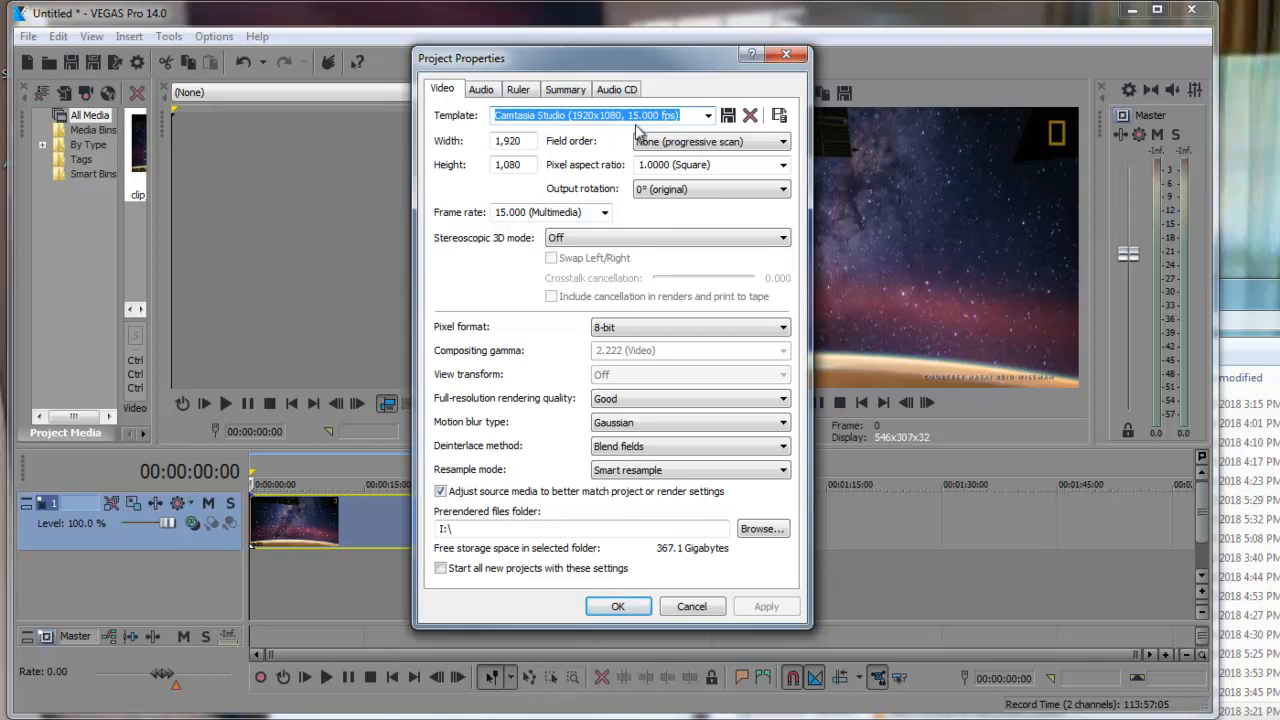
mouse_move(480, 236)
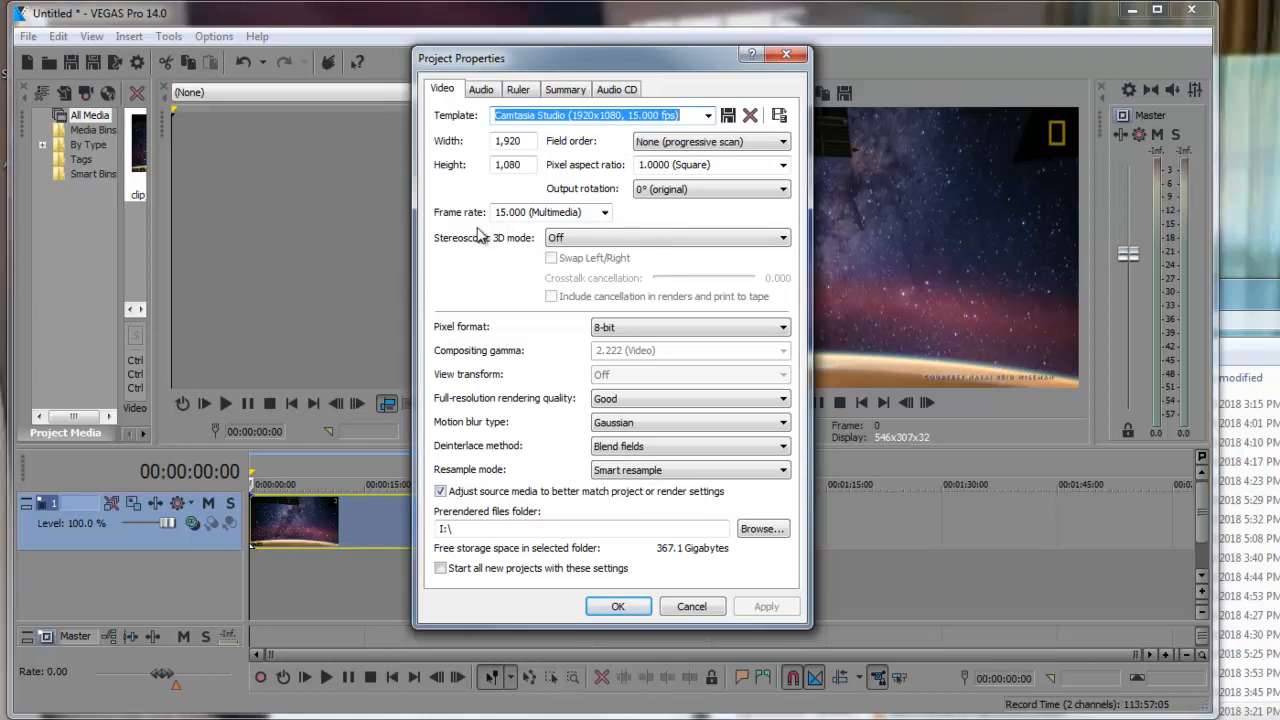
mouse_move(516, 228)
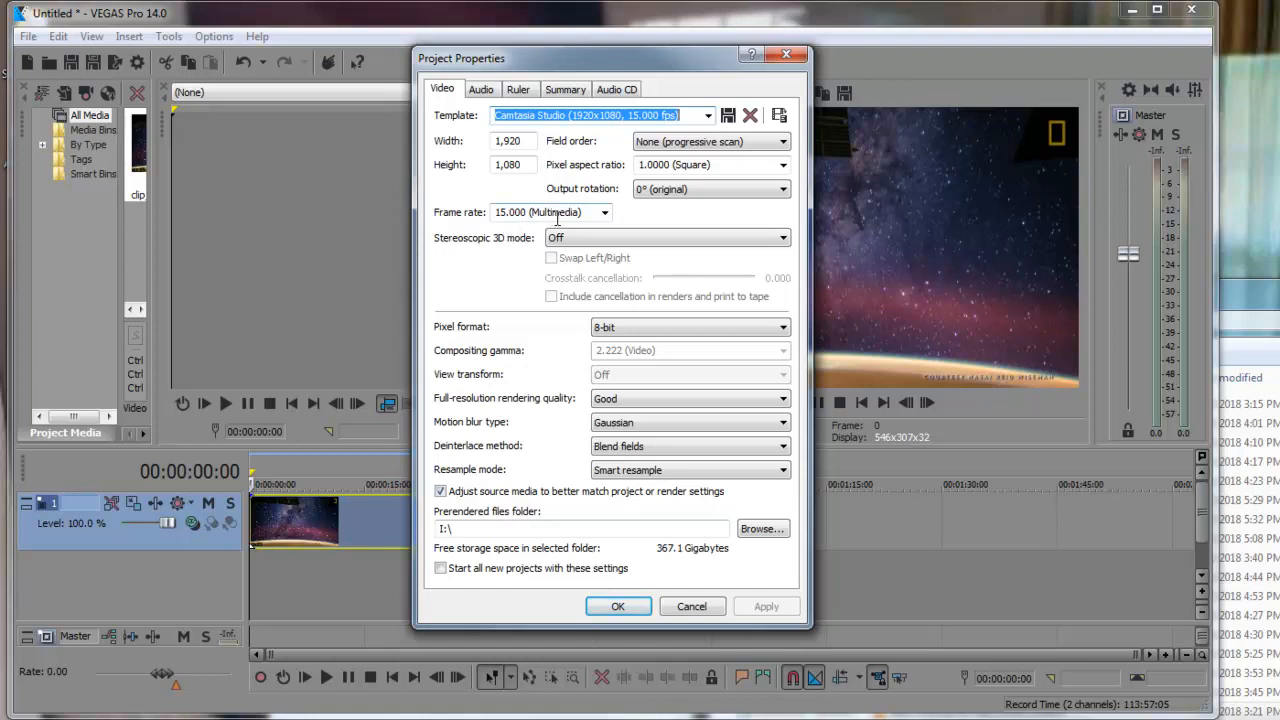
mouse_move(576, 430)
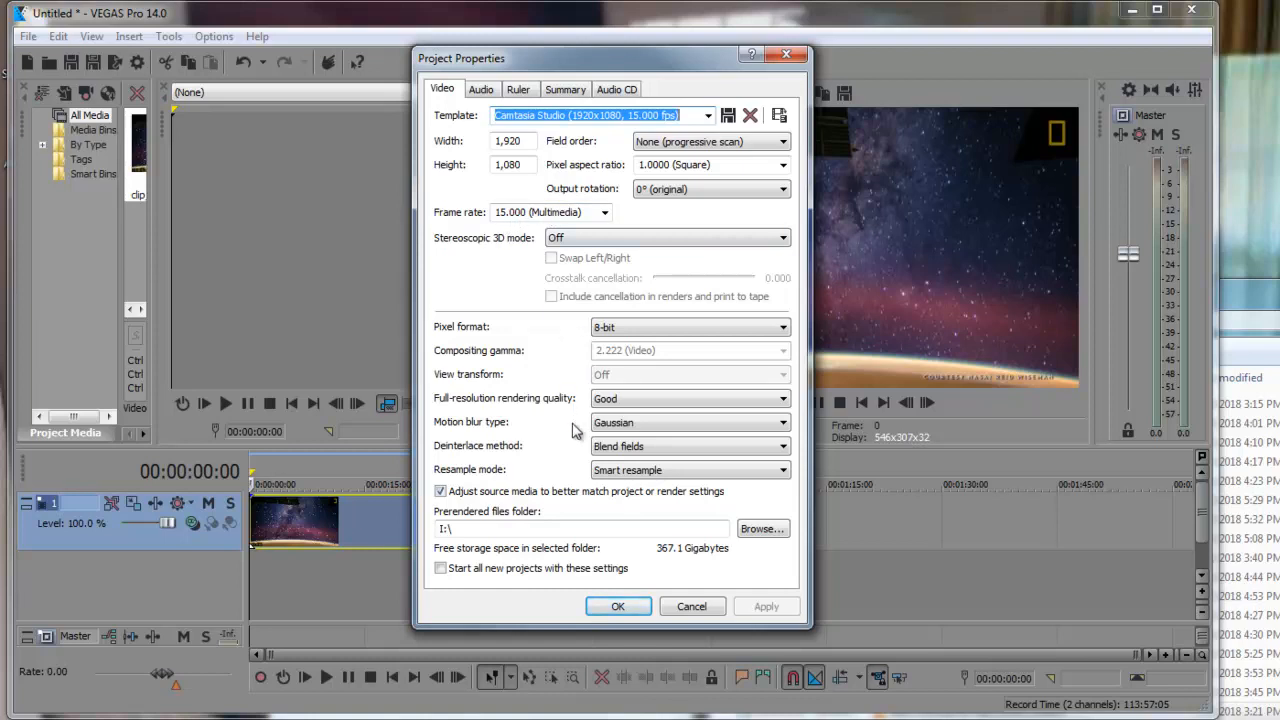
mouse_move(600, 450)
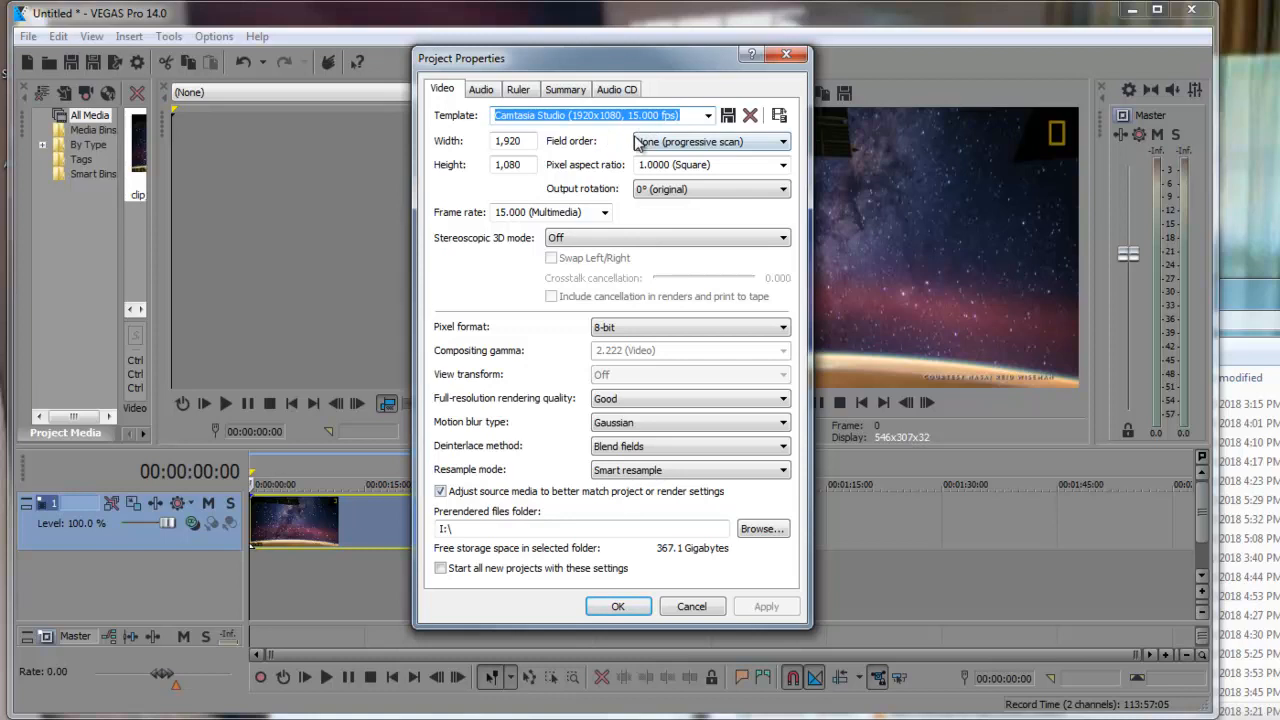
mouse_move(552, 176)
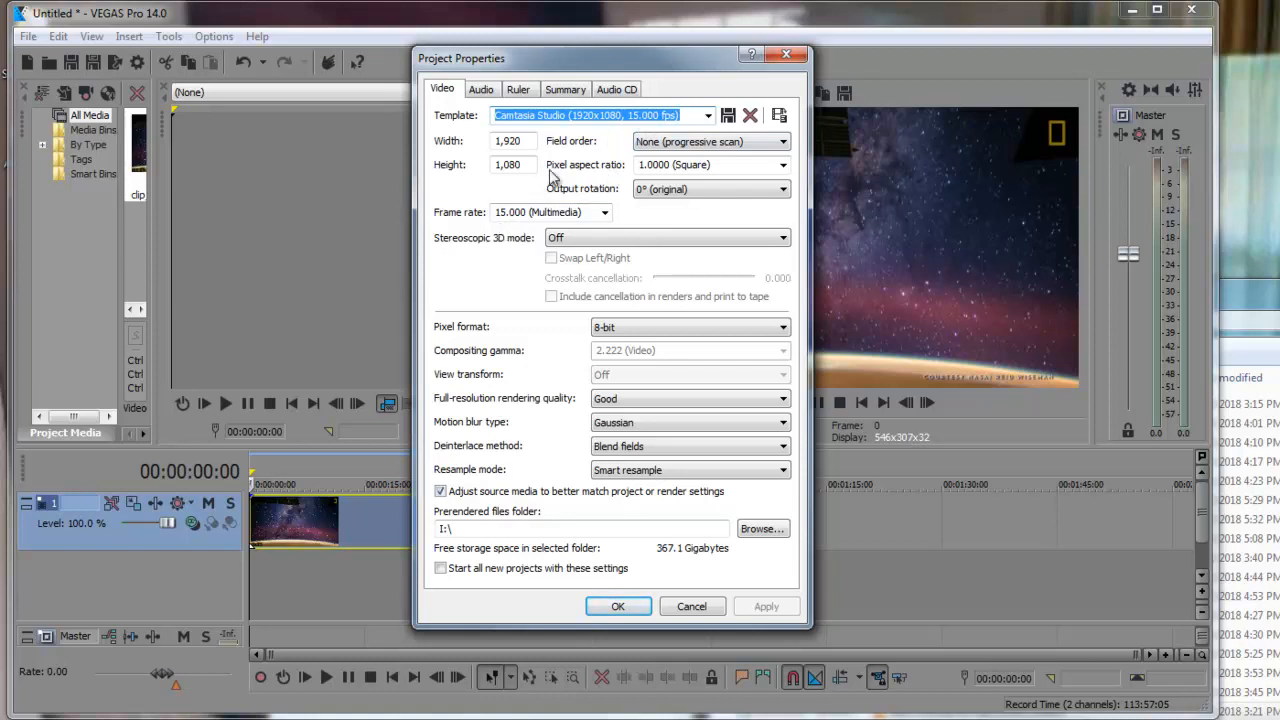
mouse_move(532, 180)
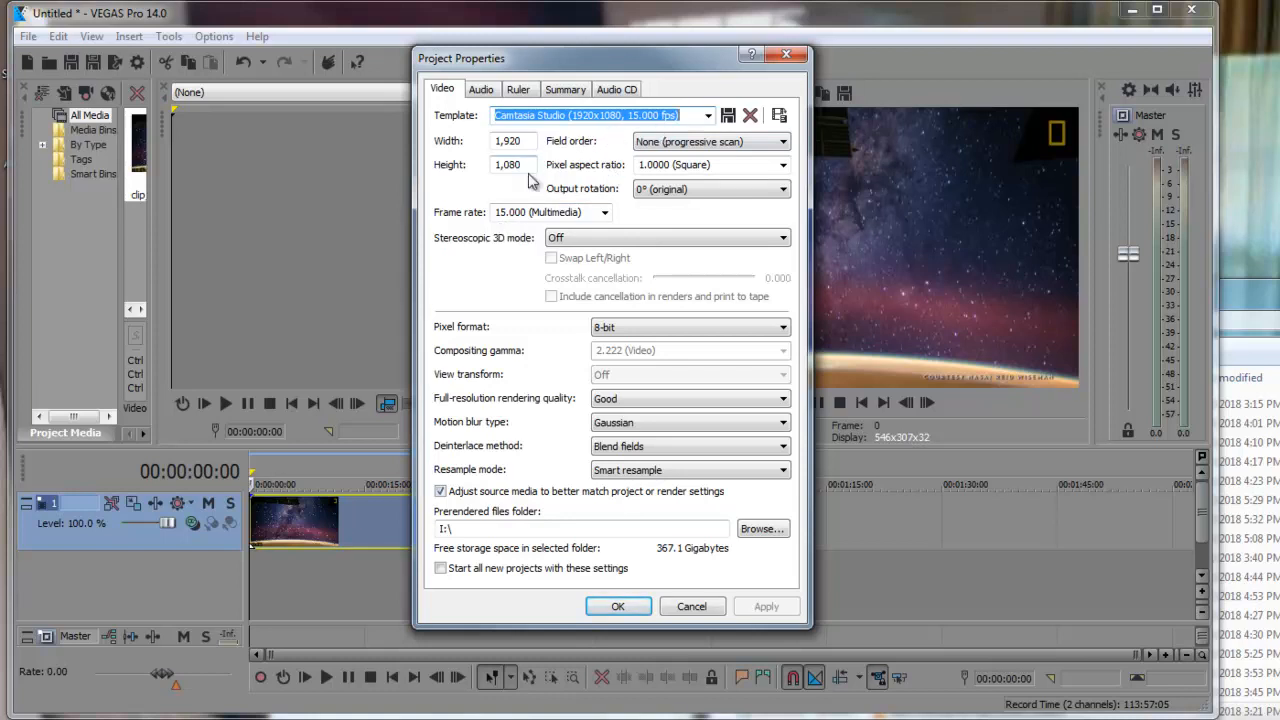
Expand the Frame rate list to review the other frame rates available.
click(604, 212)
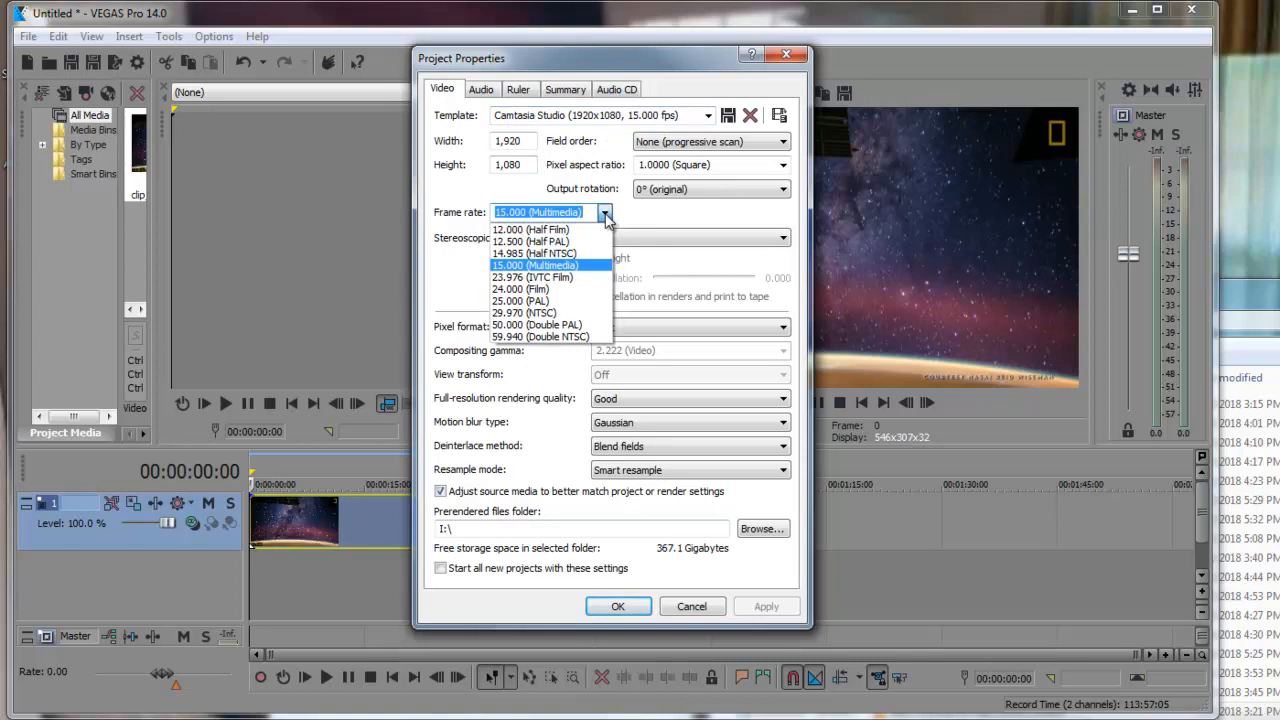
mouse_move(590, 264)
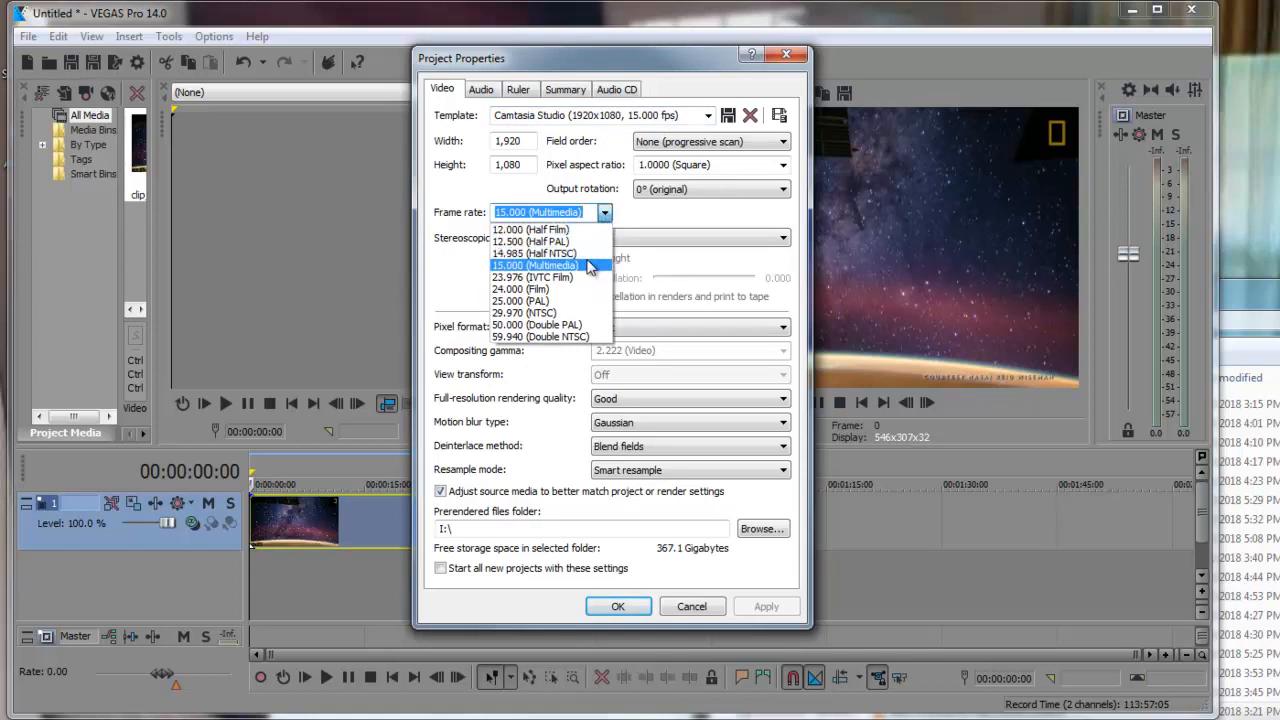
mouse_move(610, 270)
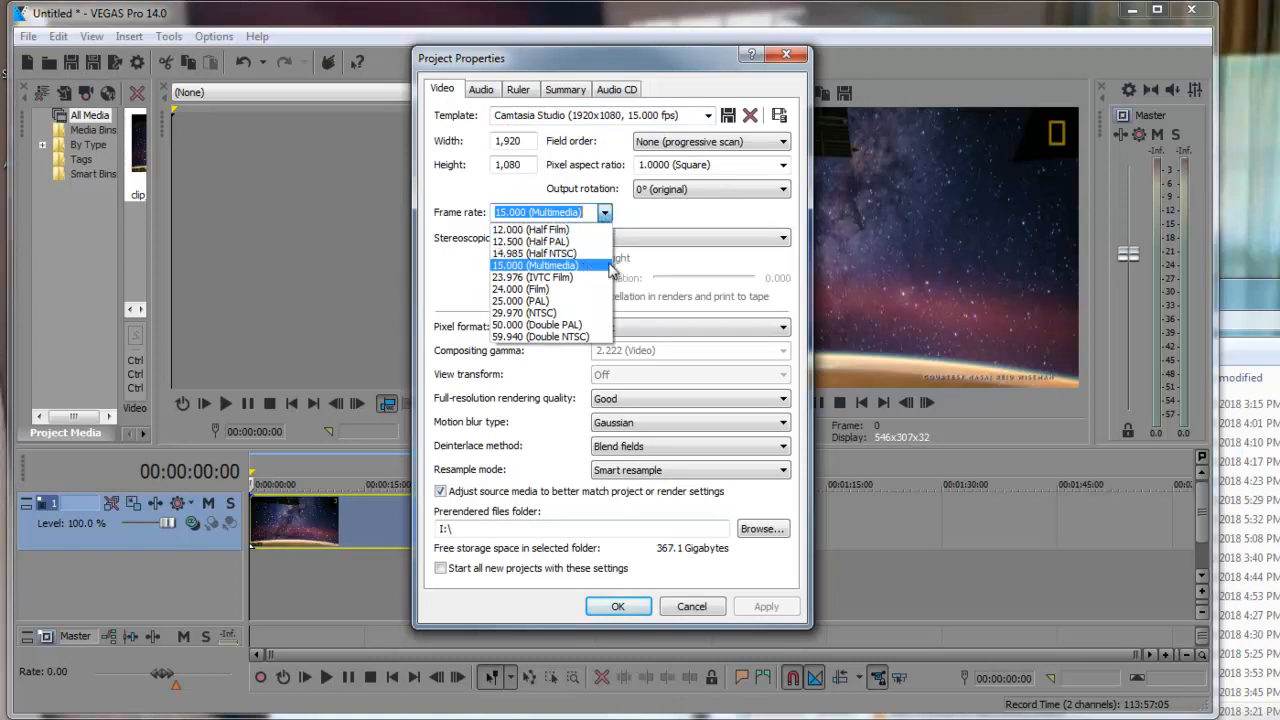
click(536, 264)
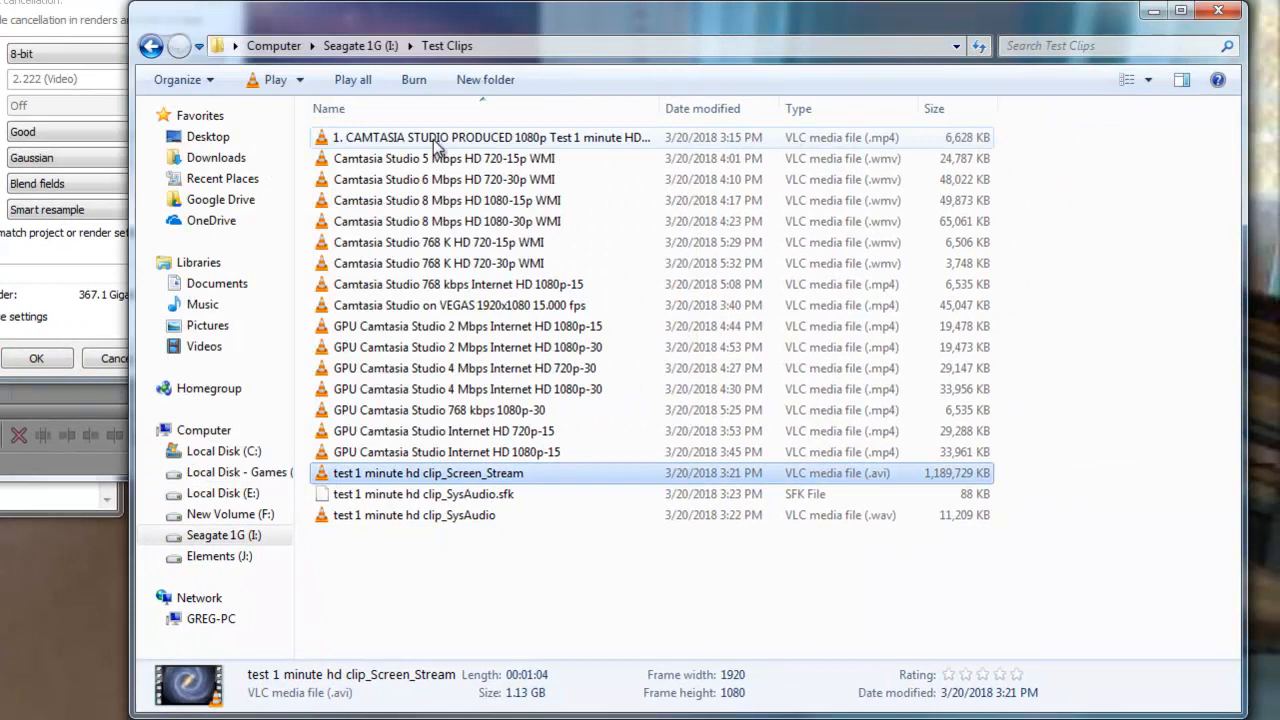
mouse_move(964, 158)
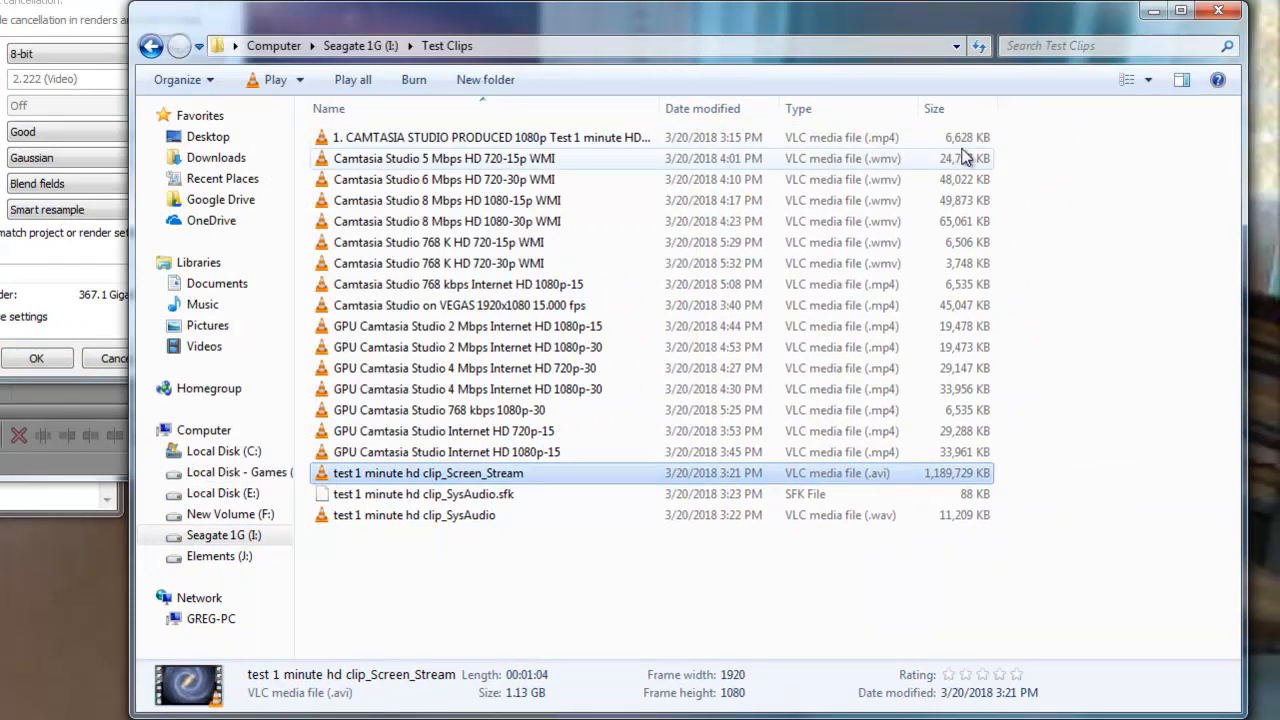
mouse_move(960, 184)
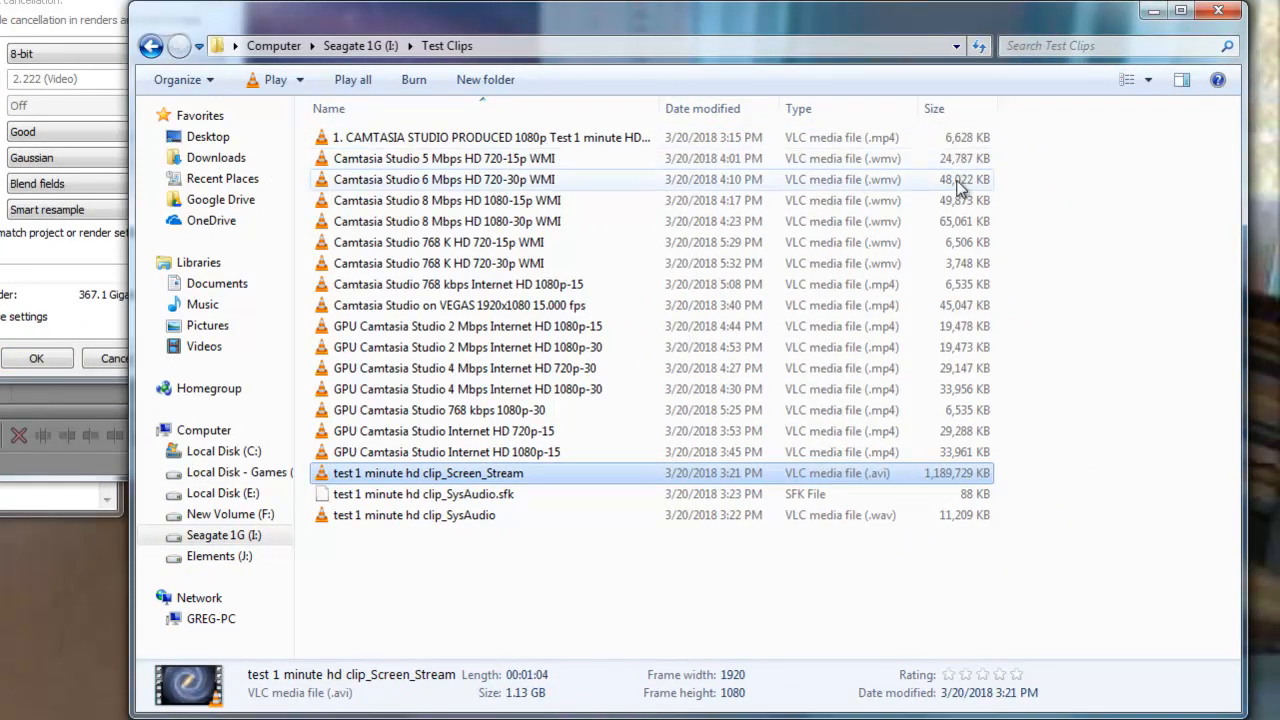
mouse_move(490, 190)
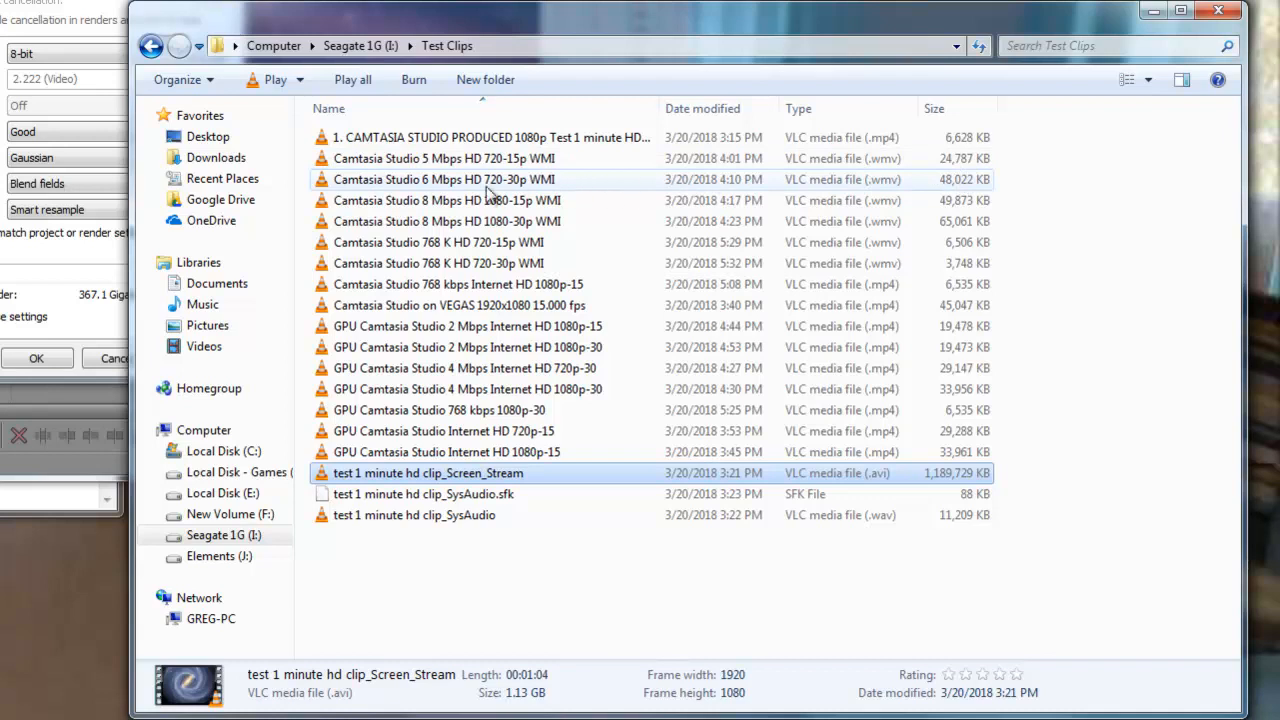
mouse_move(404, 196)
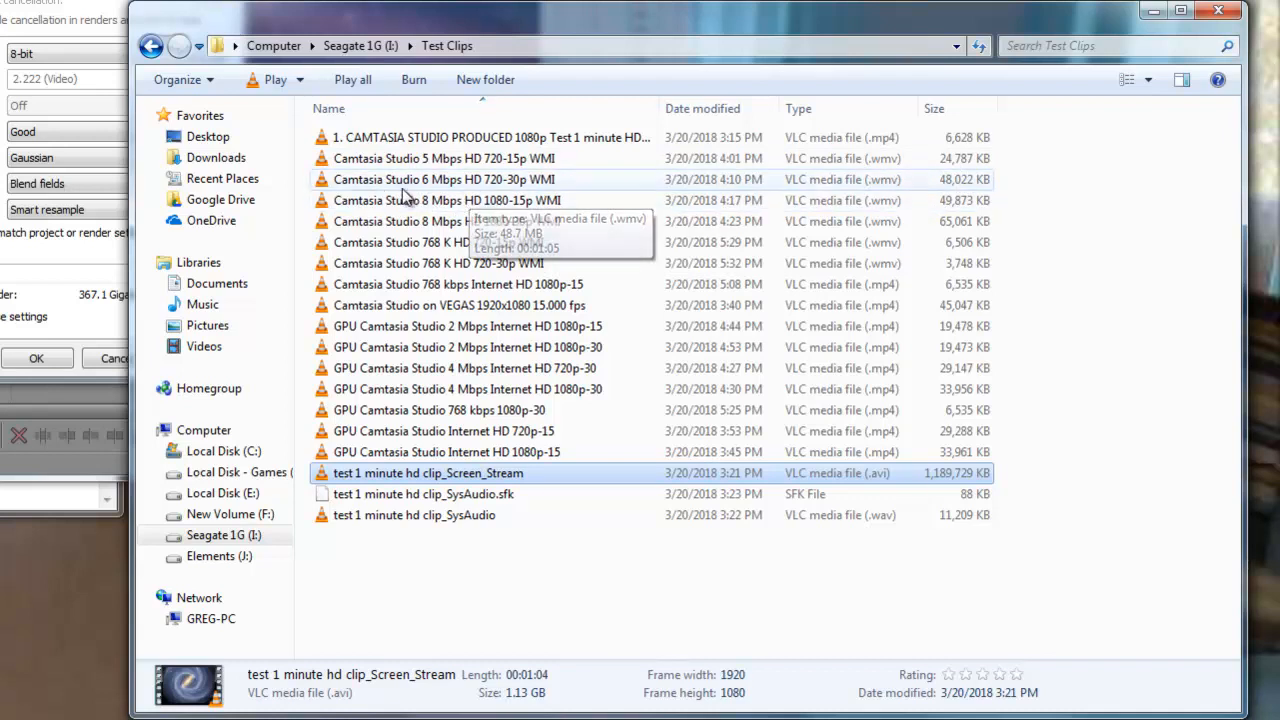
mouse_move(398, 200)
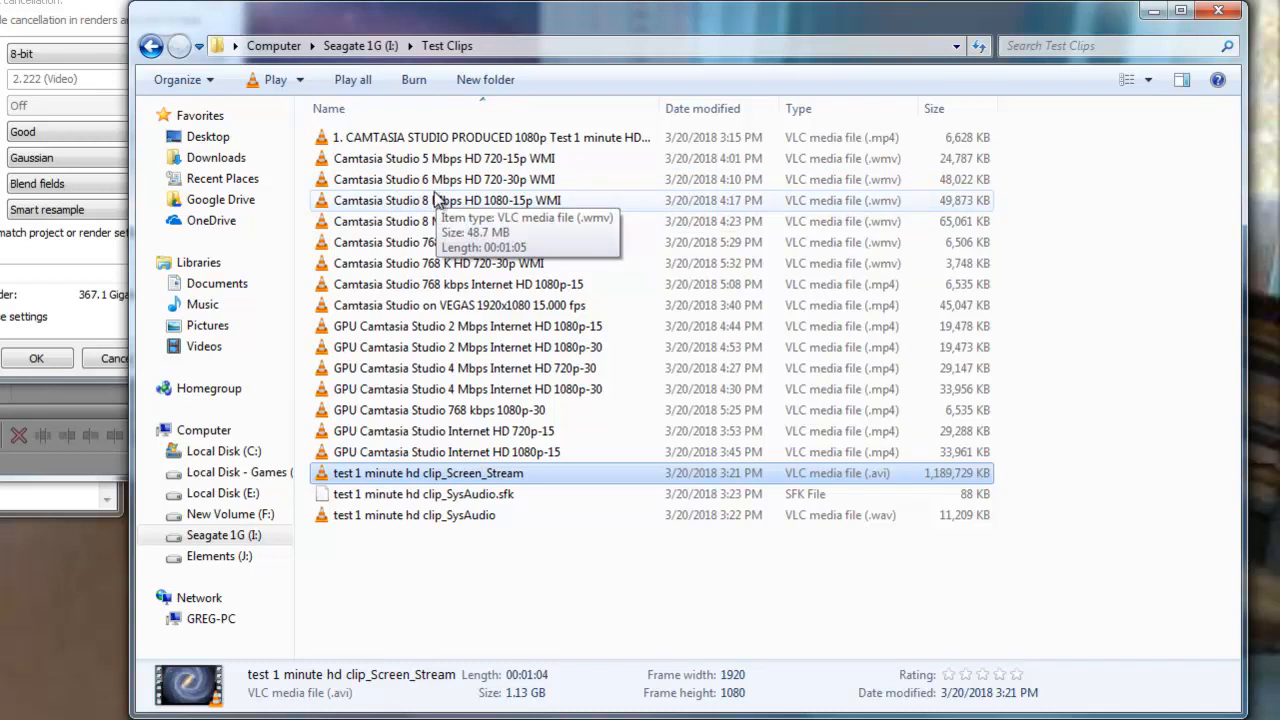
mouse_move(556, 168)
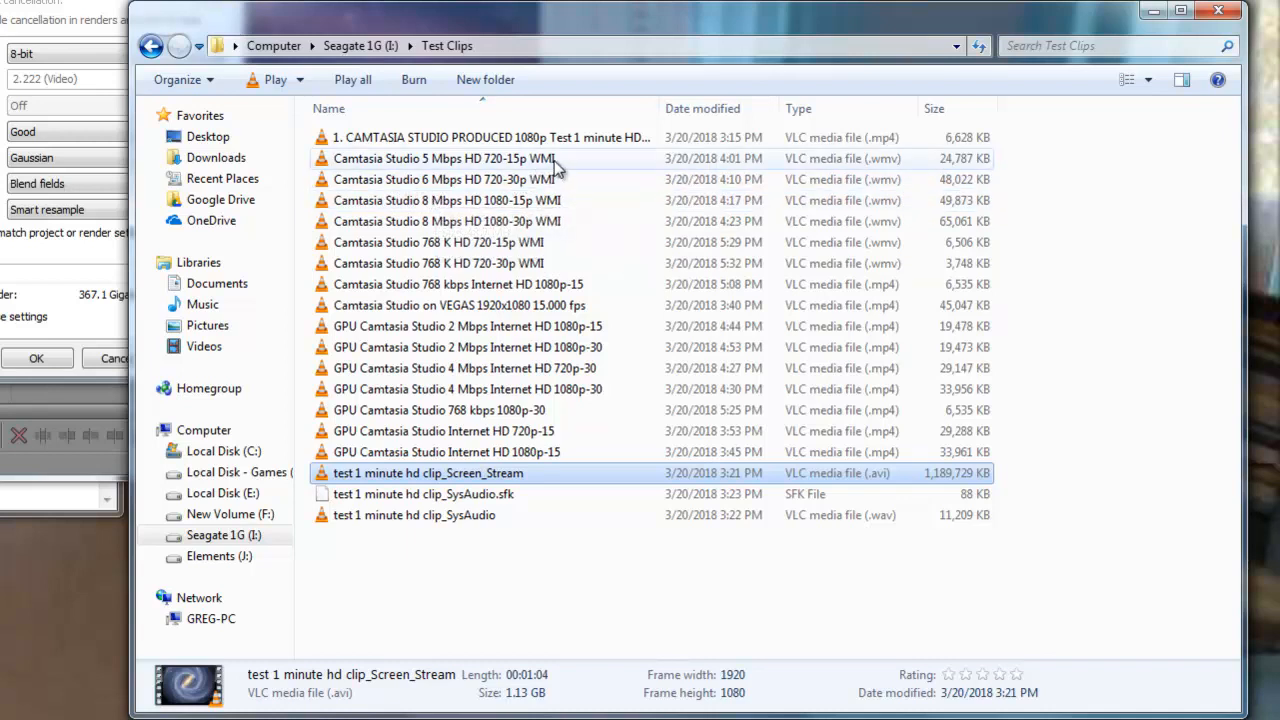
mouse_move(564, 180)
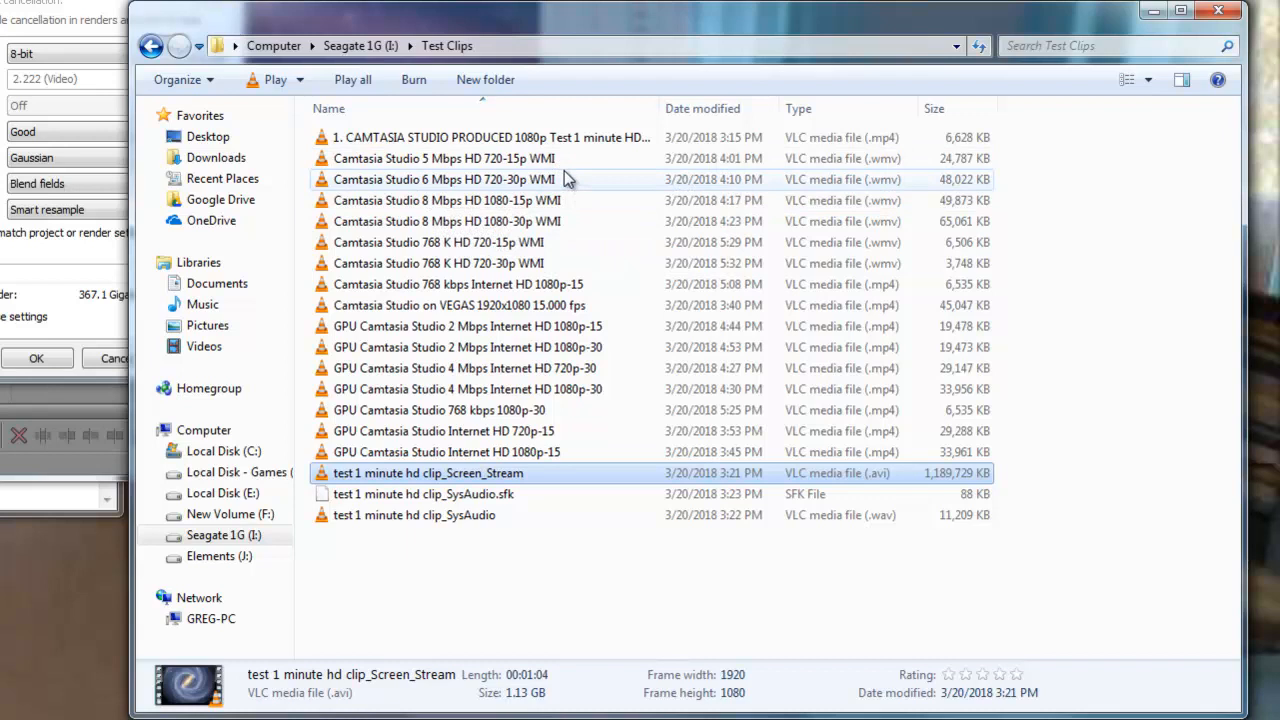
mouse_move(560, 220)
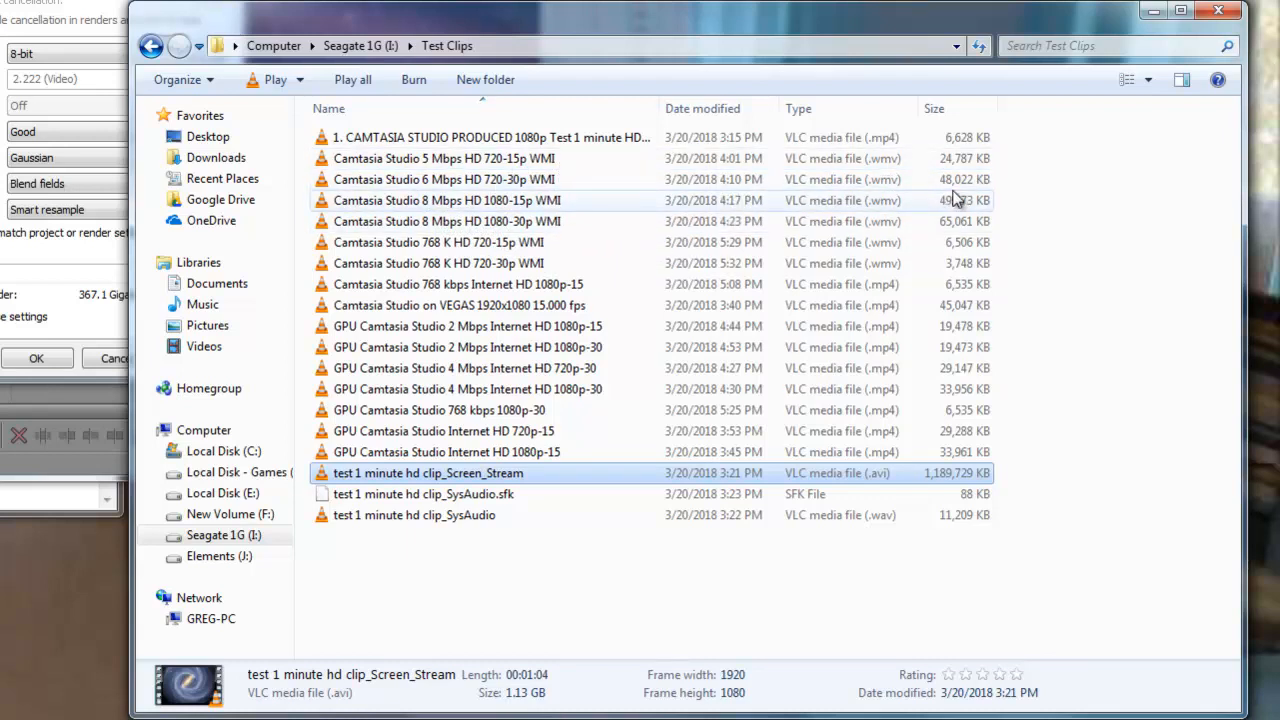
mouse_move(964, 180)
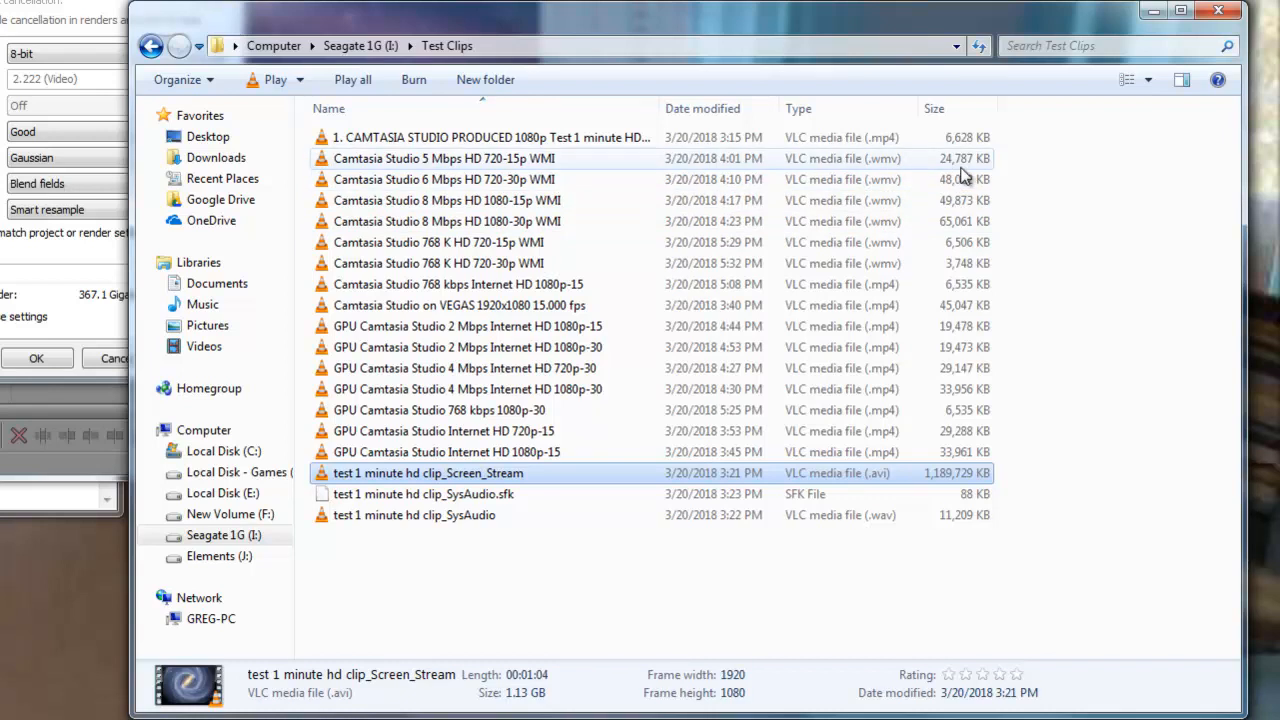
mouse_move(958, 172)
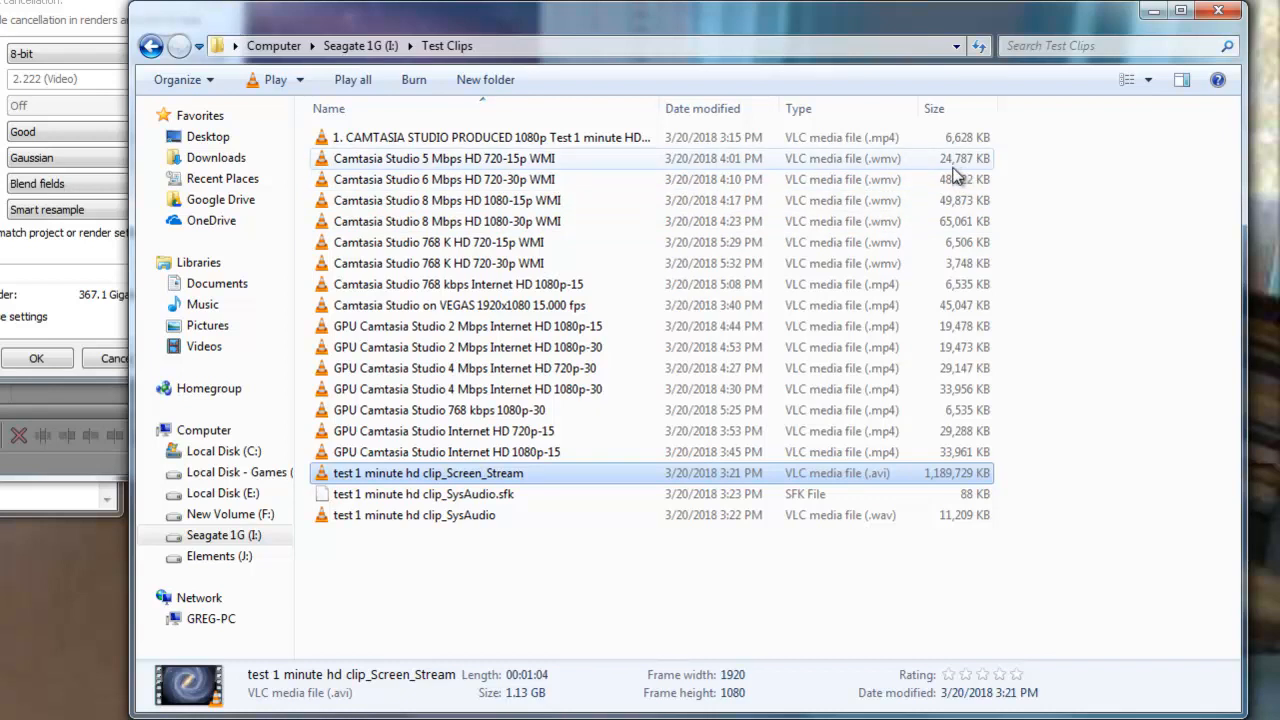
mouse_move(964, 184)
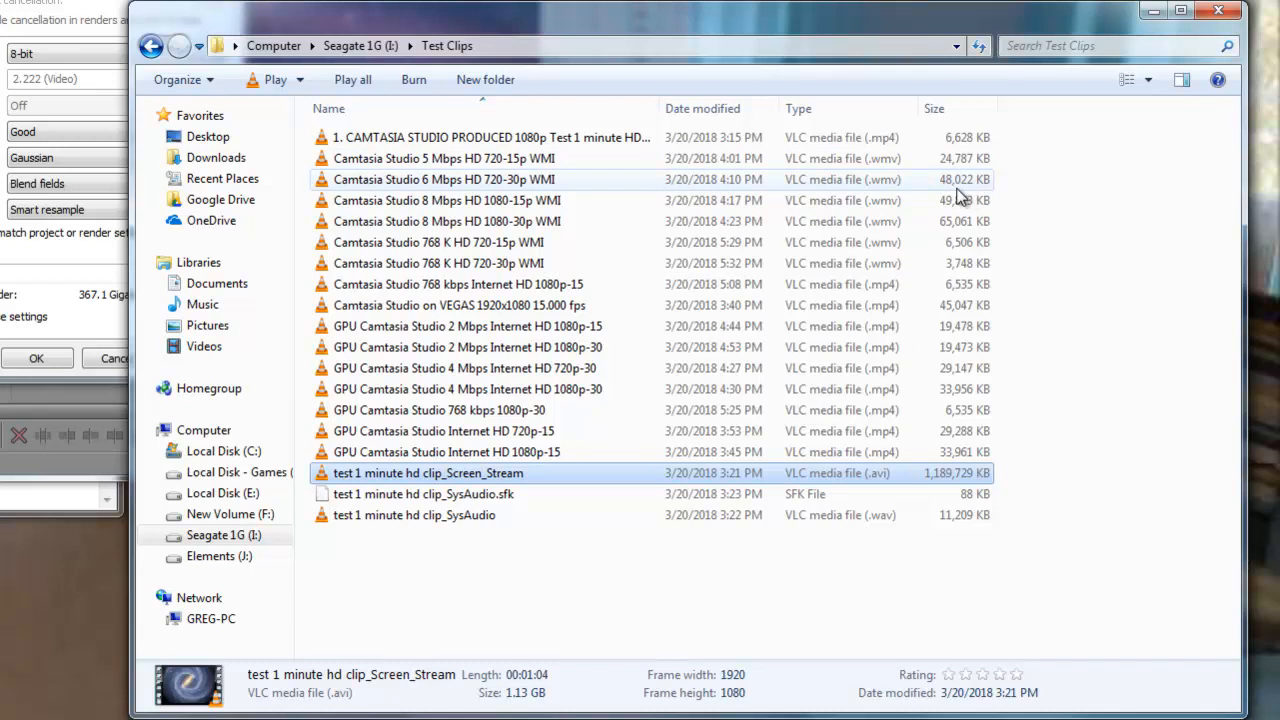
mouse_move(964, 160)
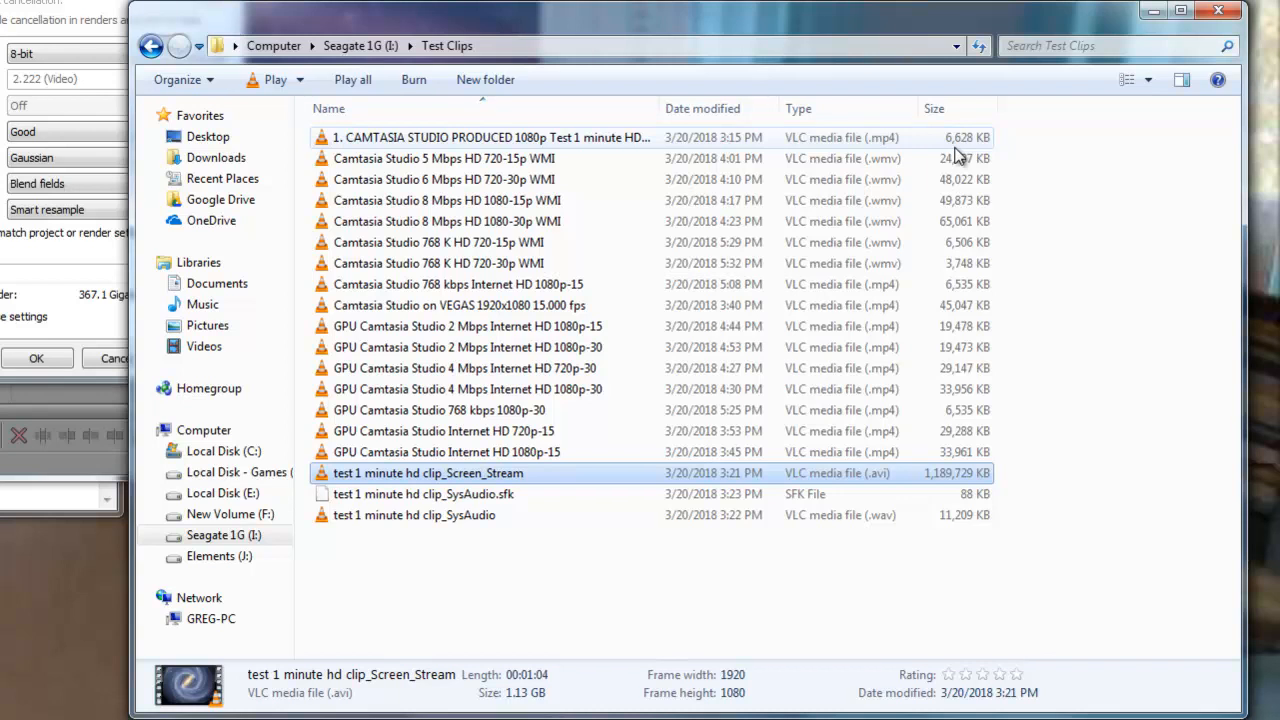
mouse_move(960, 200)
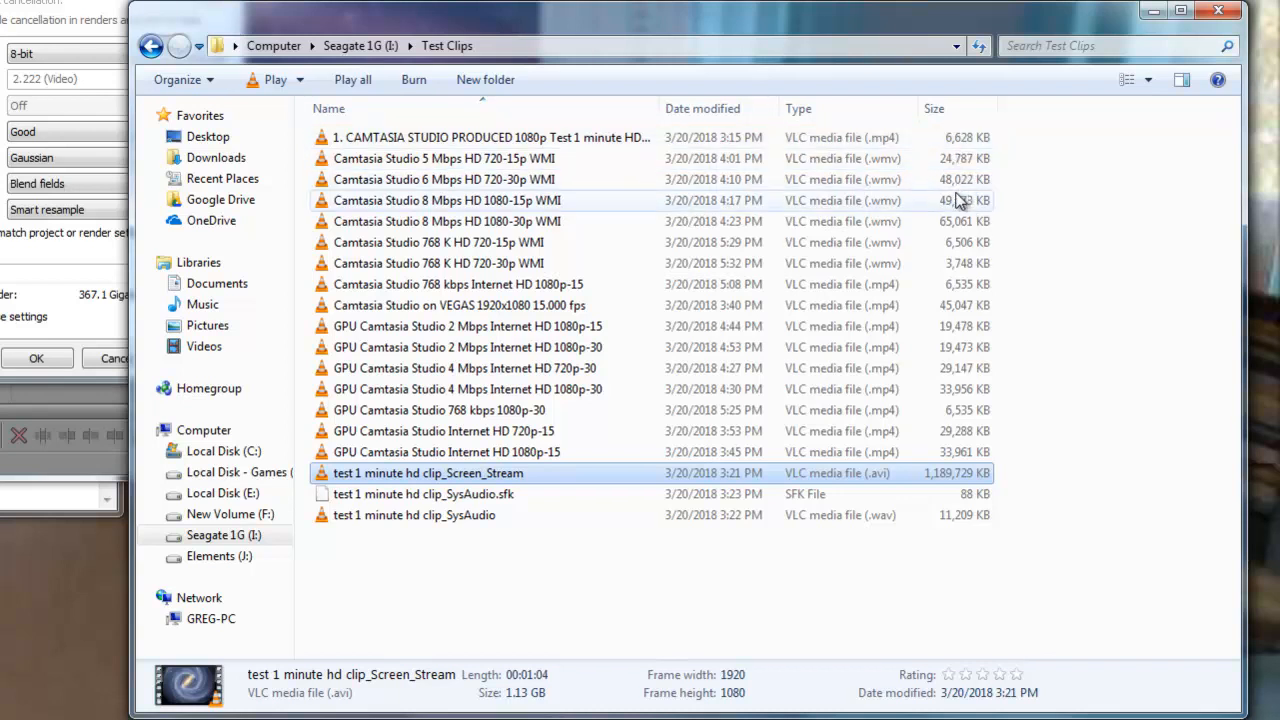
mouse_move(836, 196)
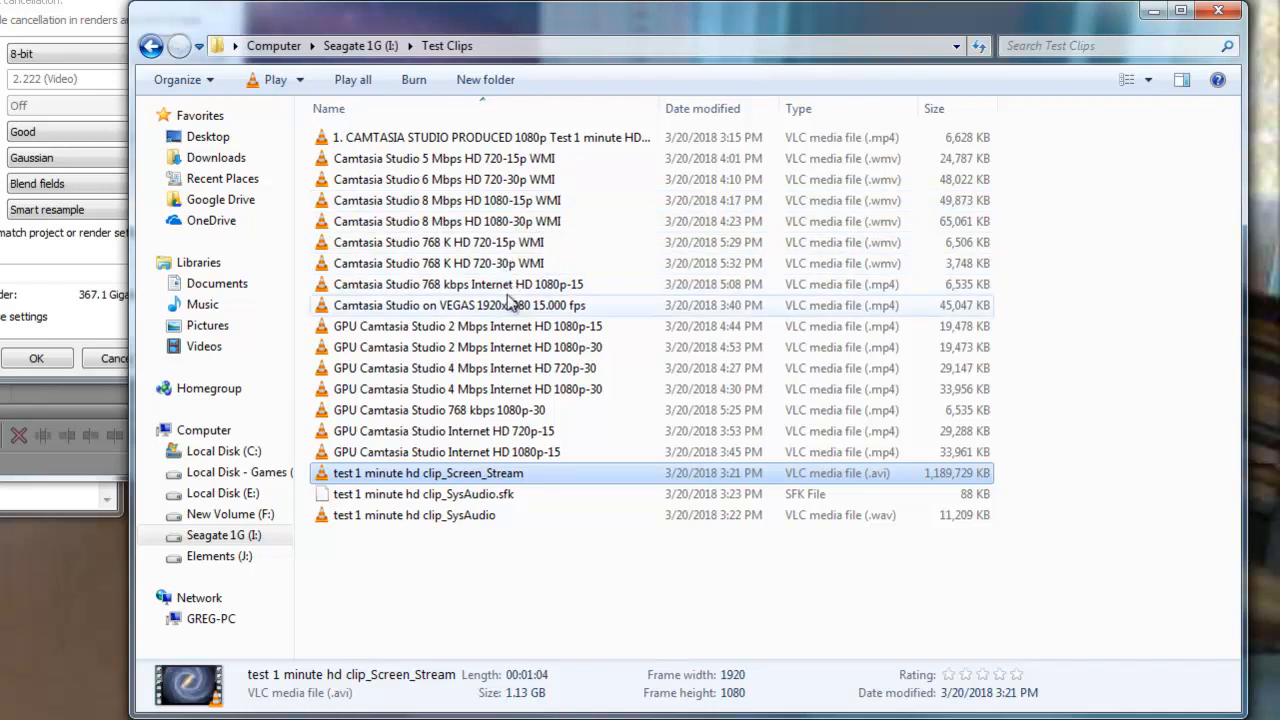
mouse_move(452, 348)
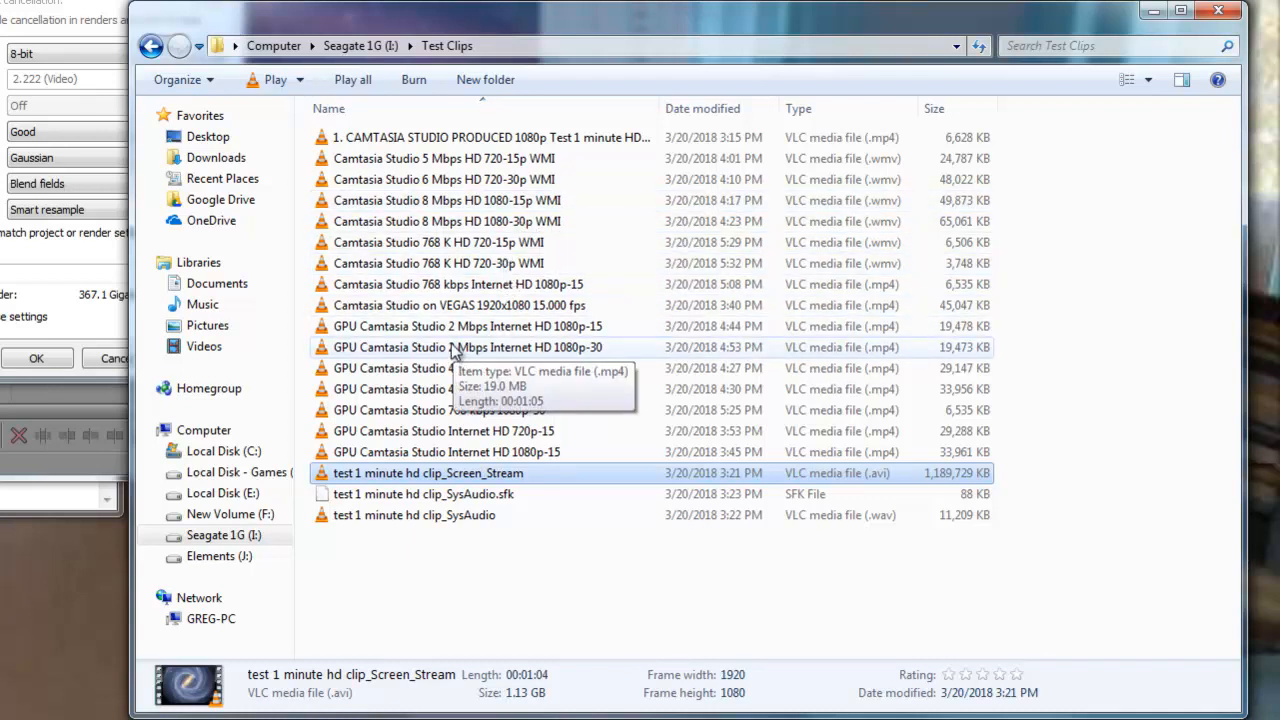
mouse_move(508, 380)
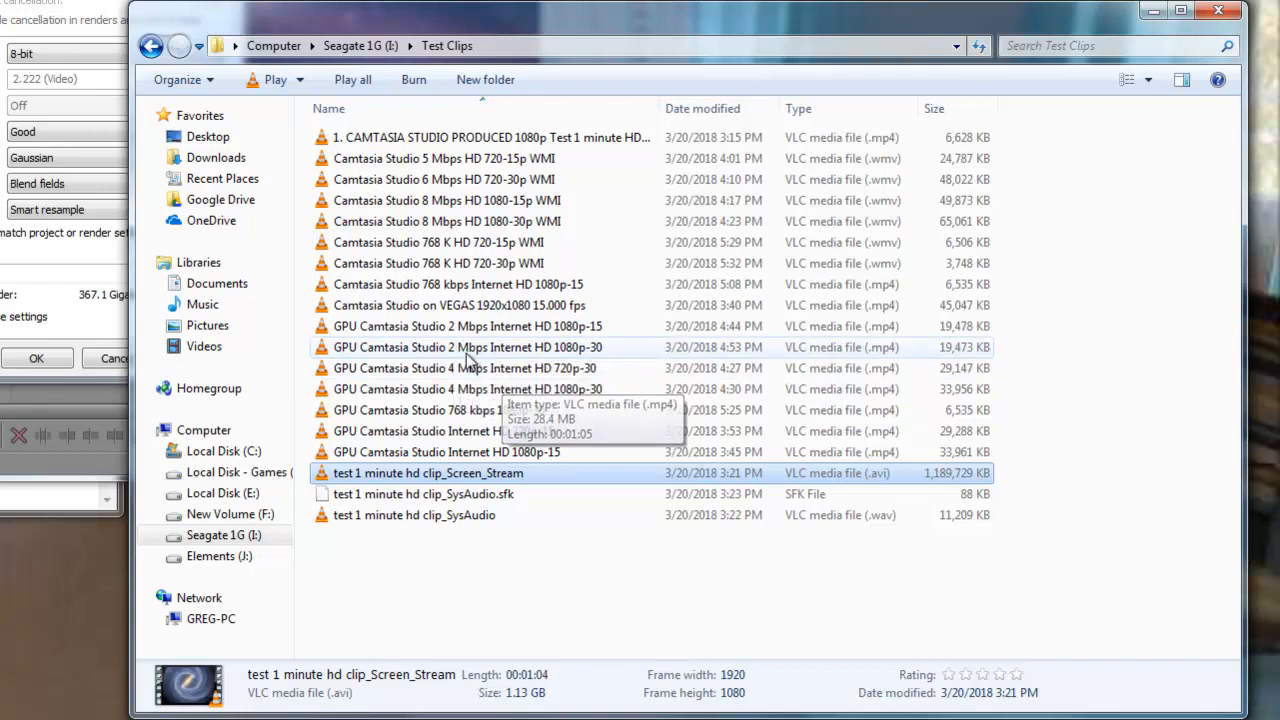
mouse_move(380, 348)
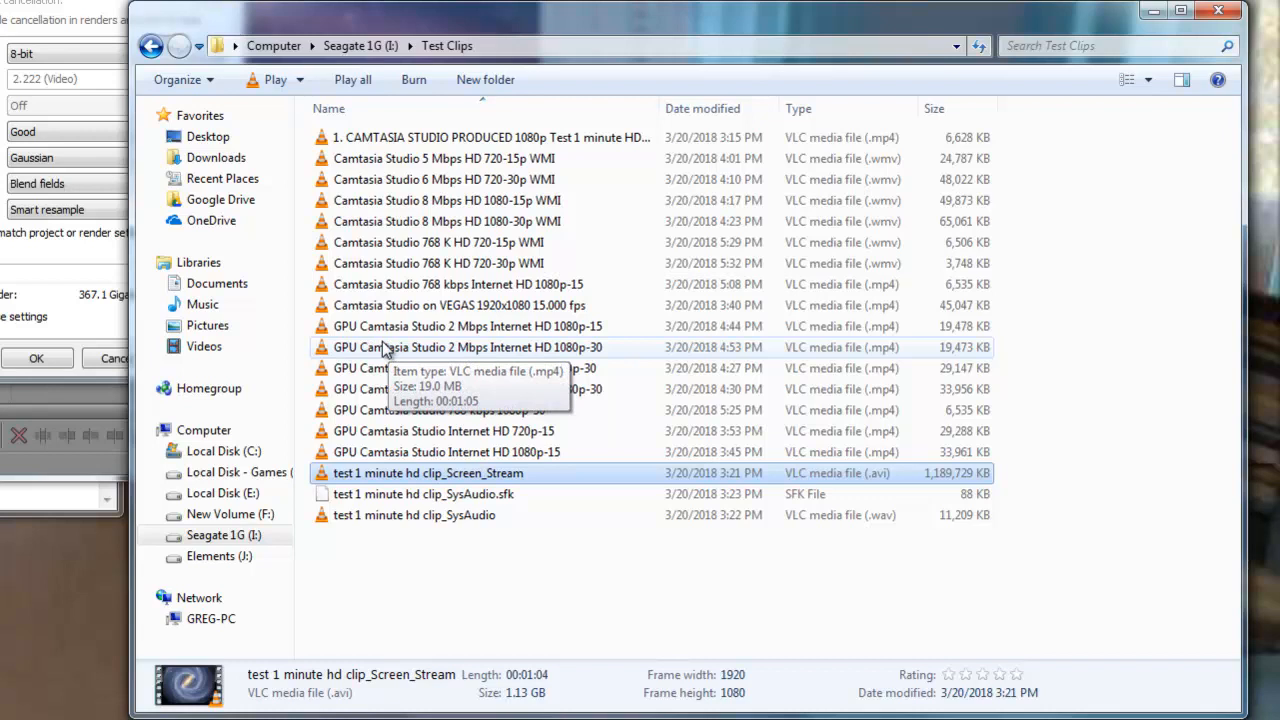
mouse_move(440, 356)
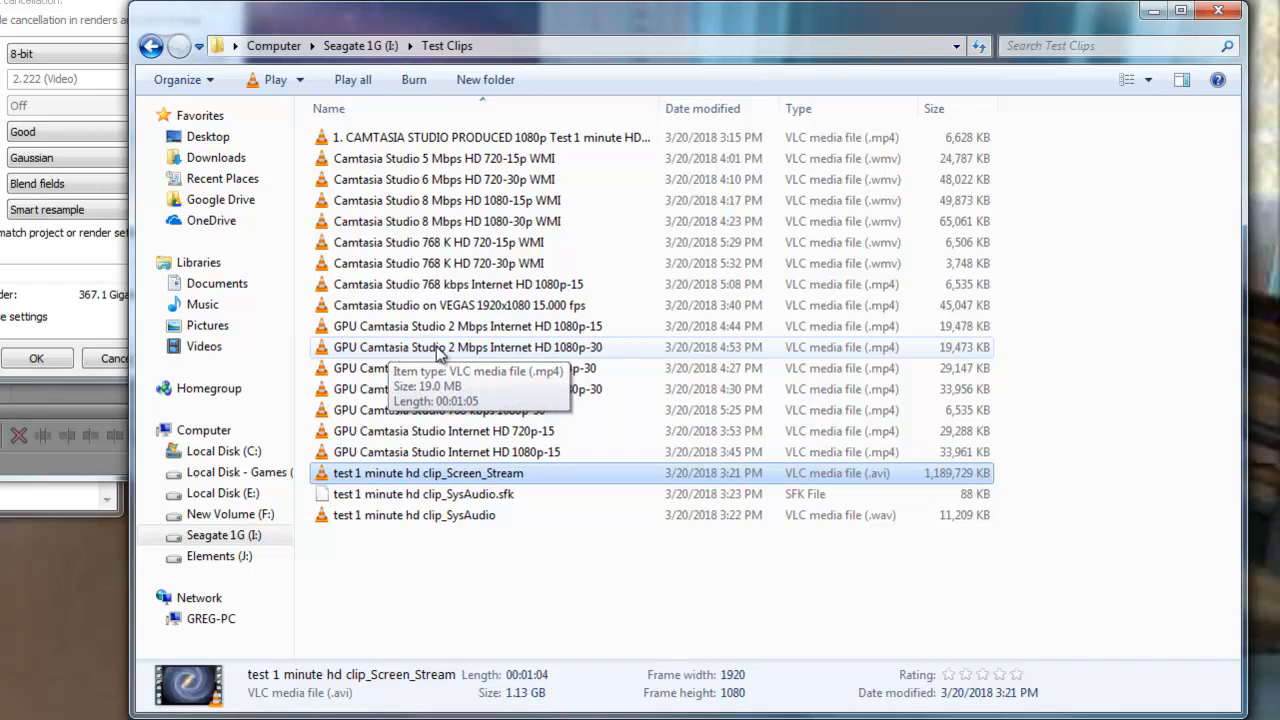
mouse_move(620, 348)
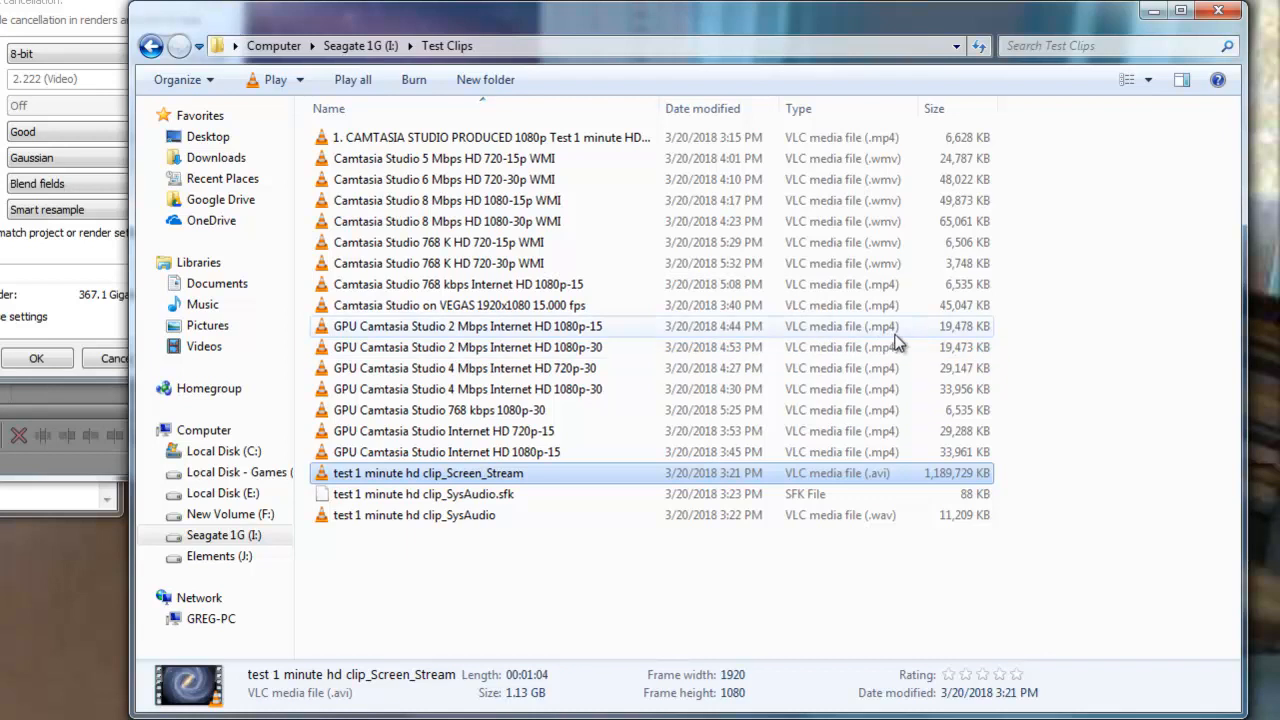
mouse_move(980, 362)
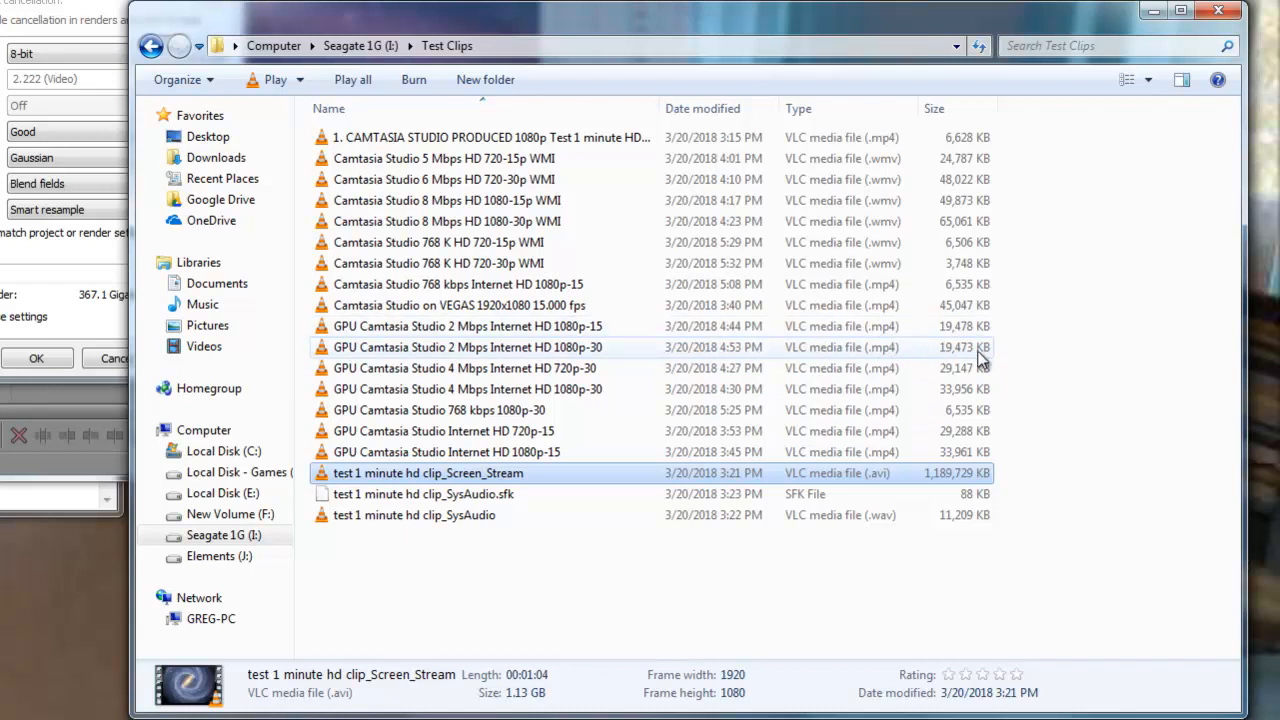
mouse_move(956, 368)
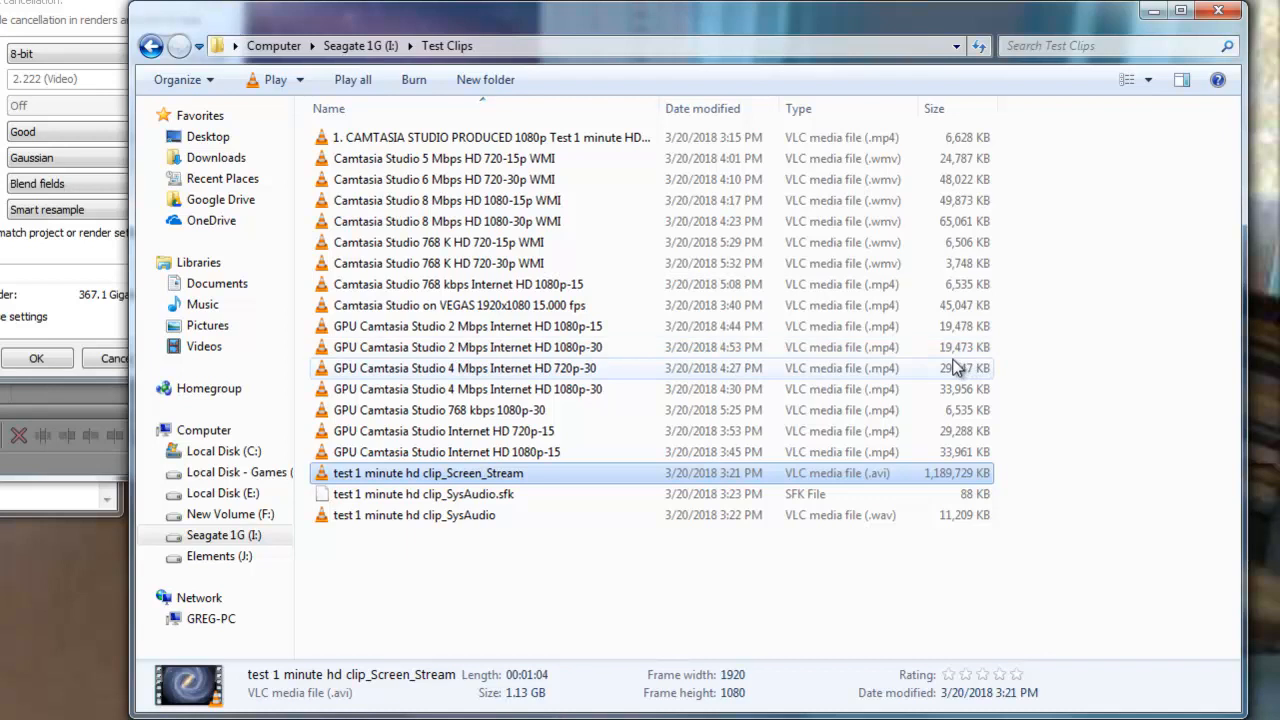
mouse_move(950, 348)
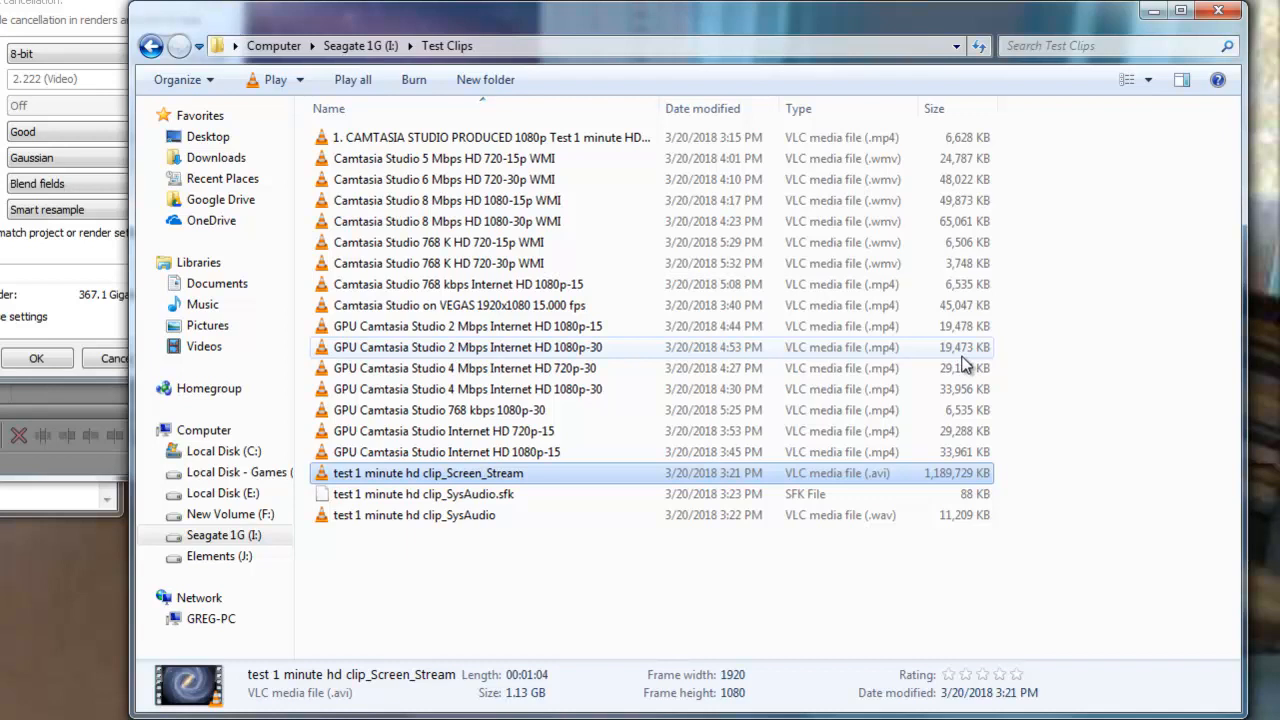
mouse_move(956, 388)
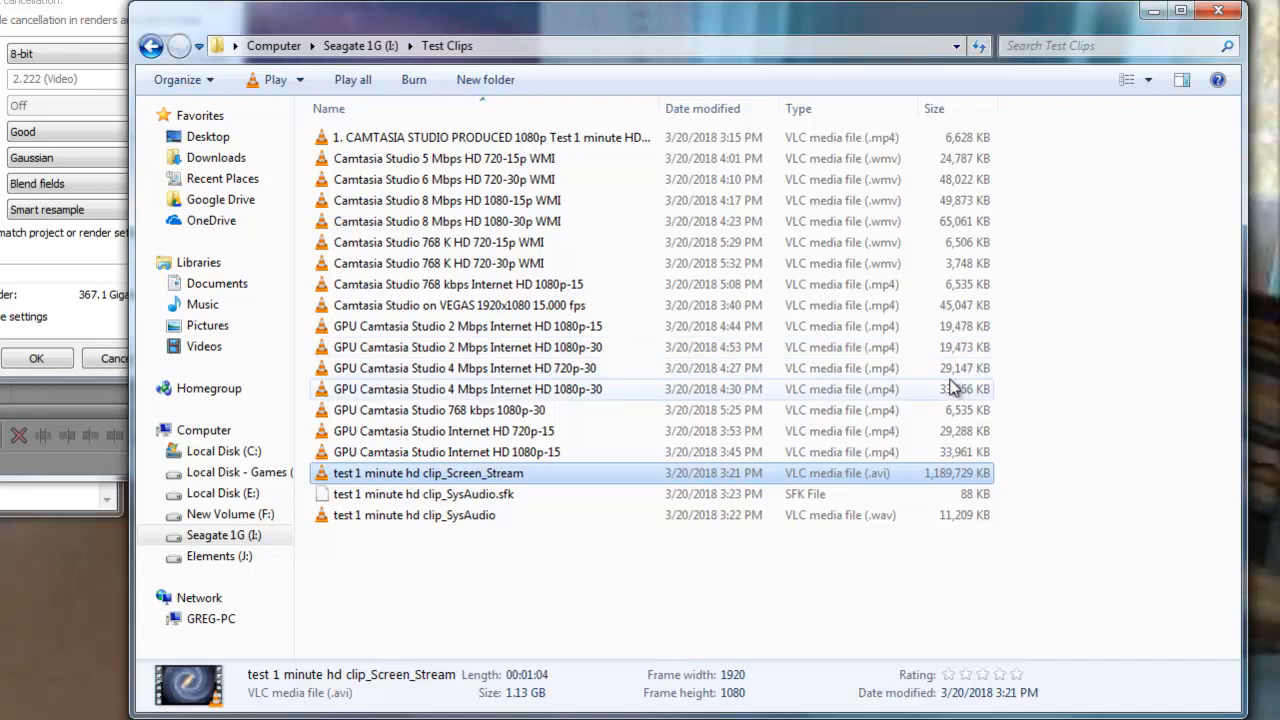
mouse_move(956, 384)
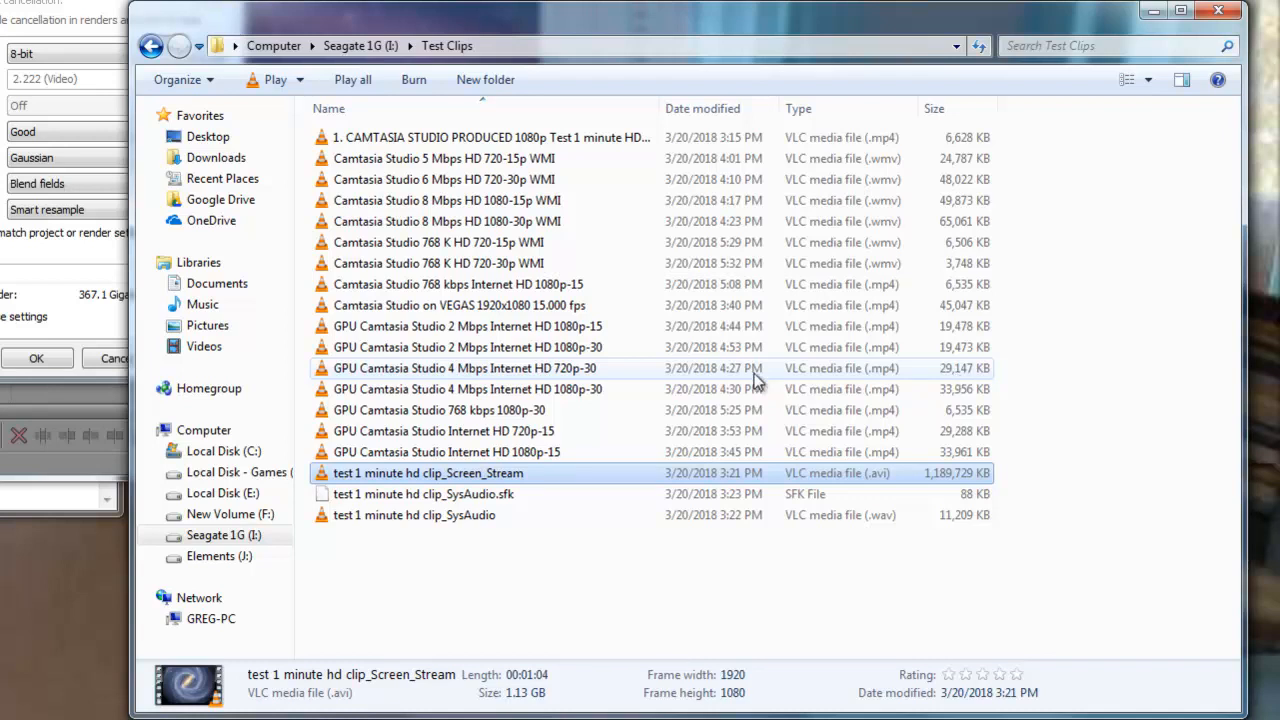
mouse_move(470, 376)
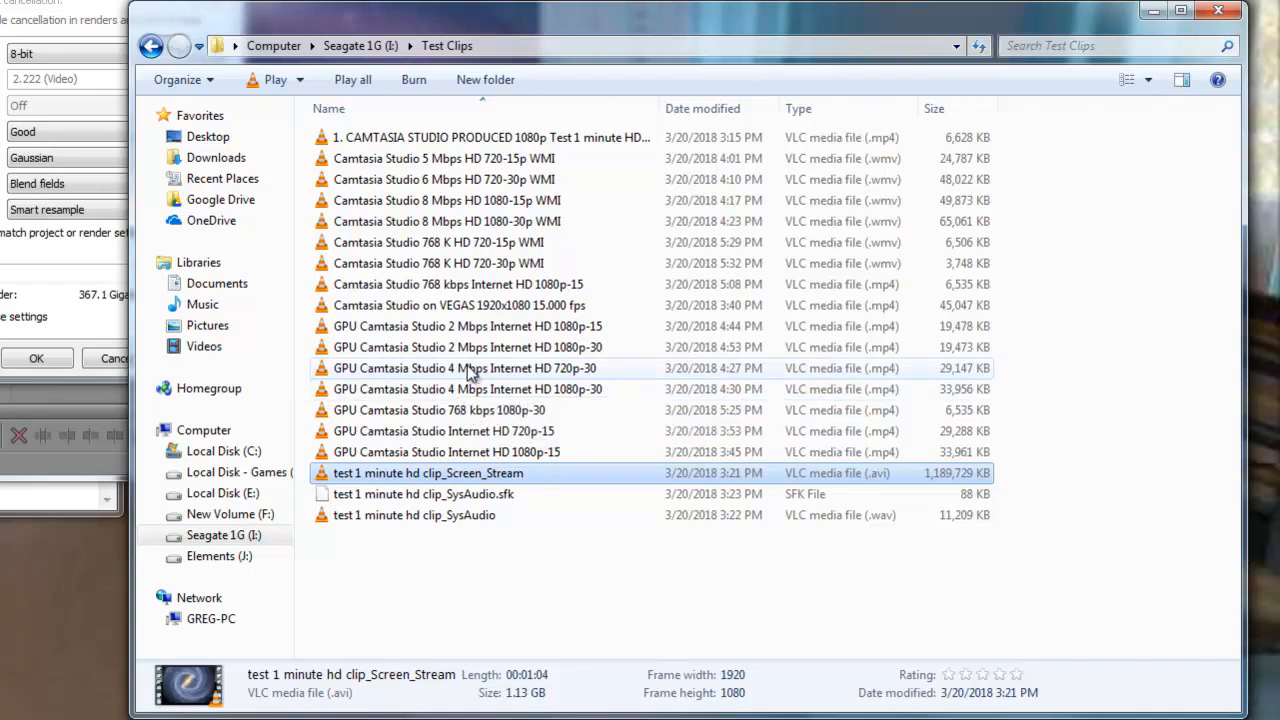
mouse_move(470, 348)
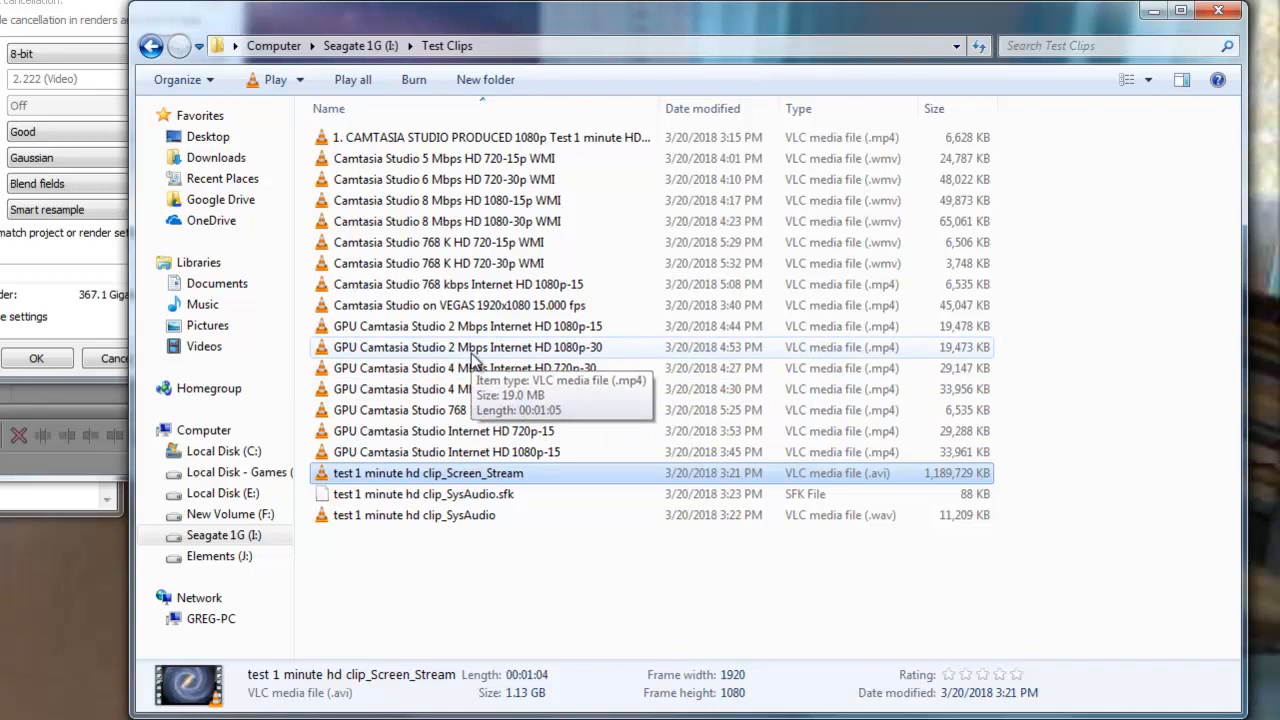
mouse_move(464, 368)
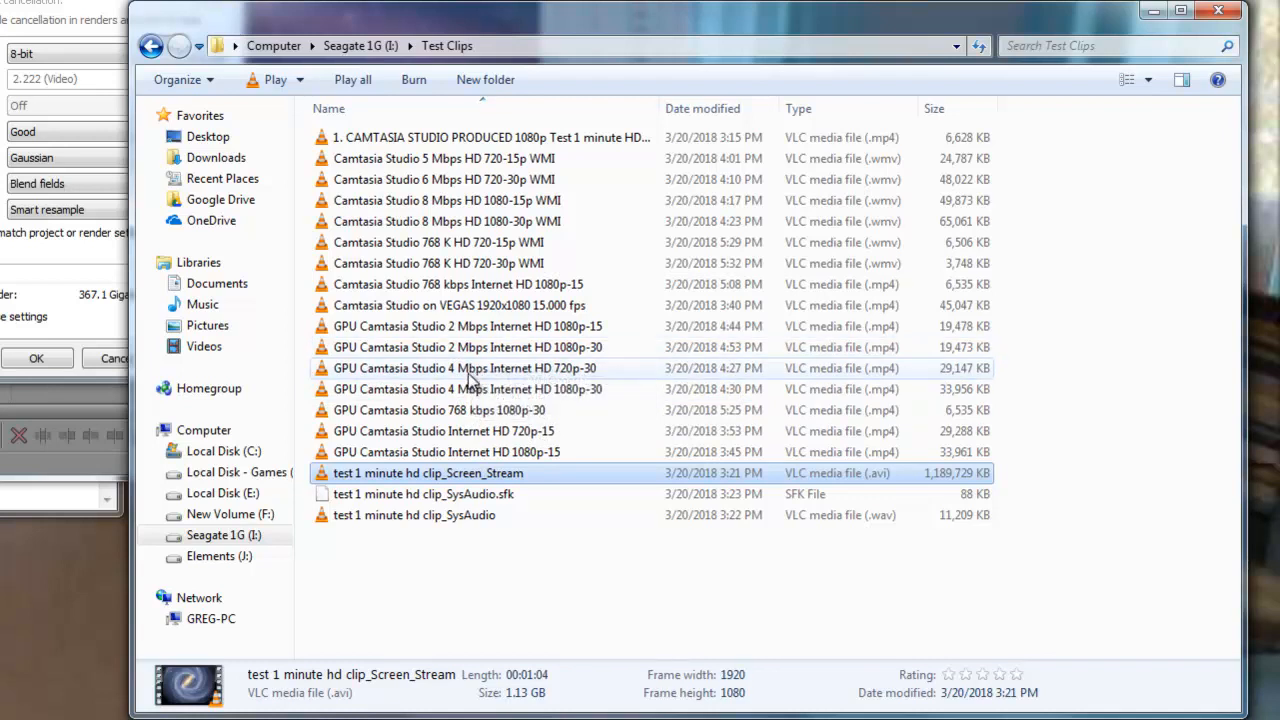
mouse_move(990, 384)
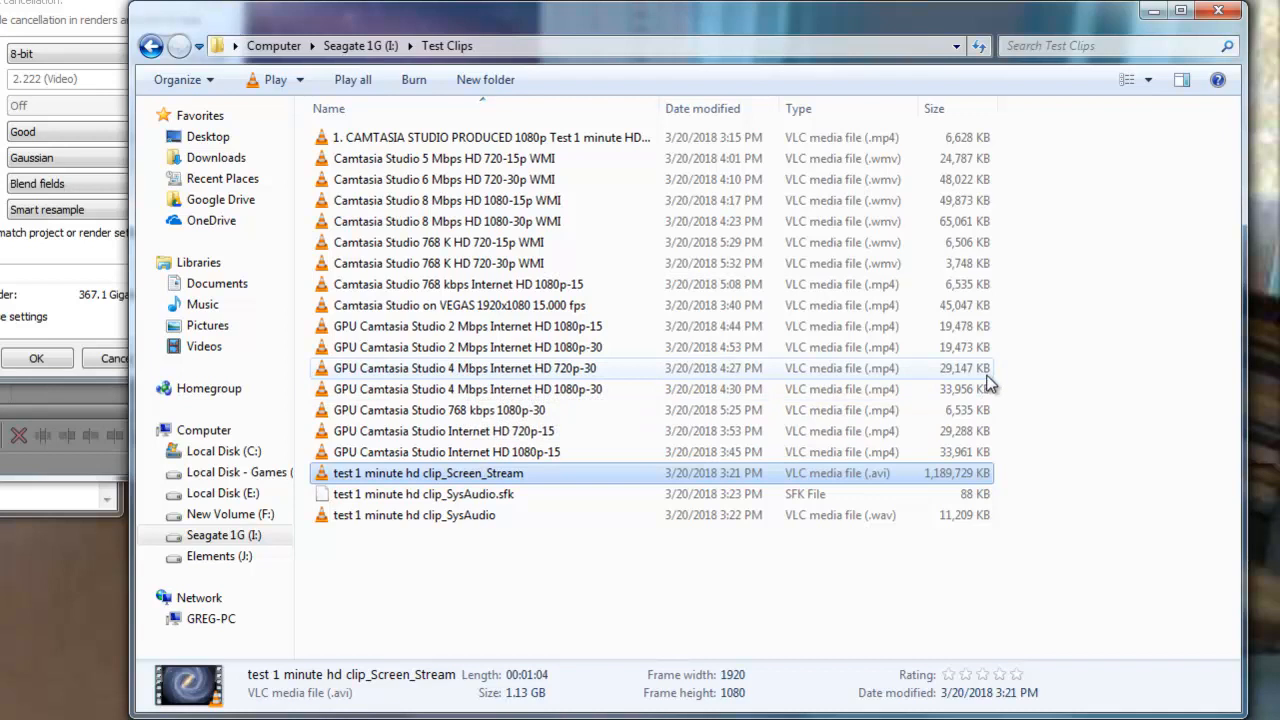
mouse_move(948, 348)
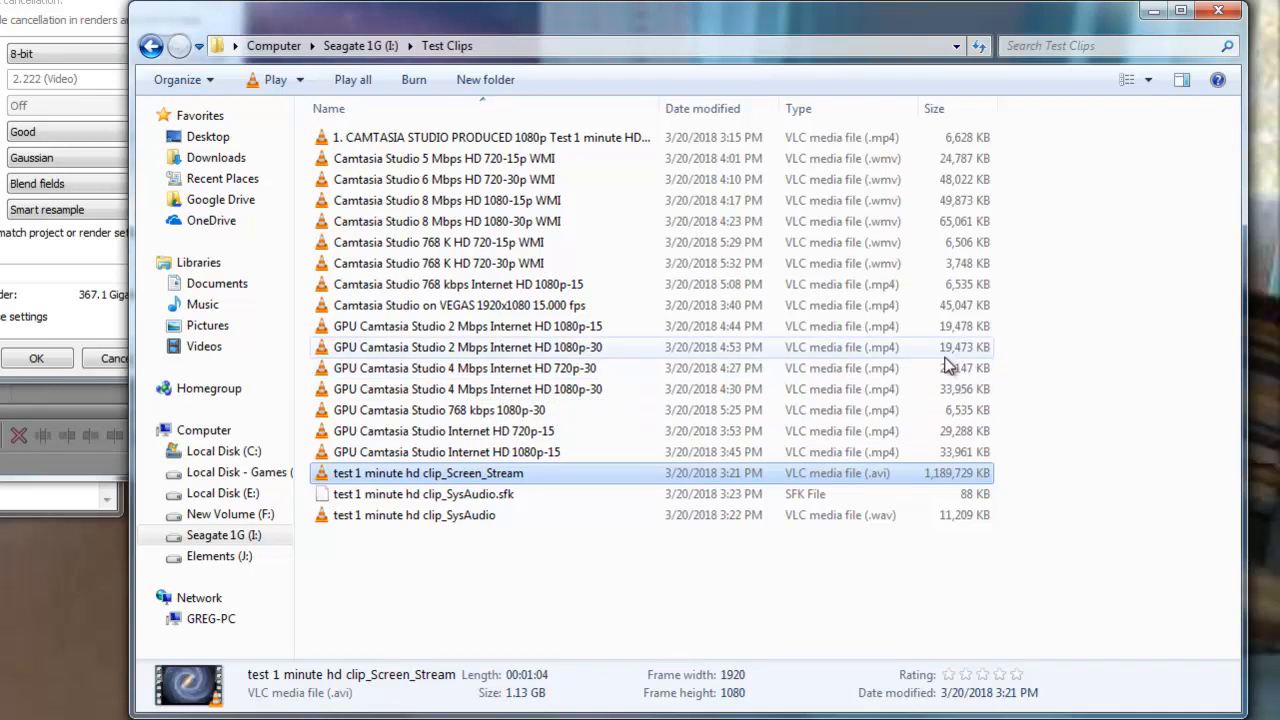
mouse_move(936, 368)
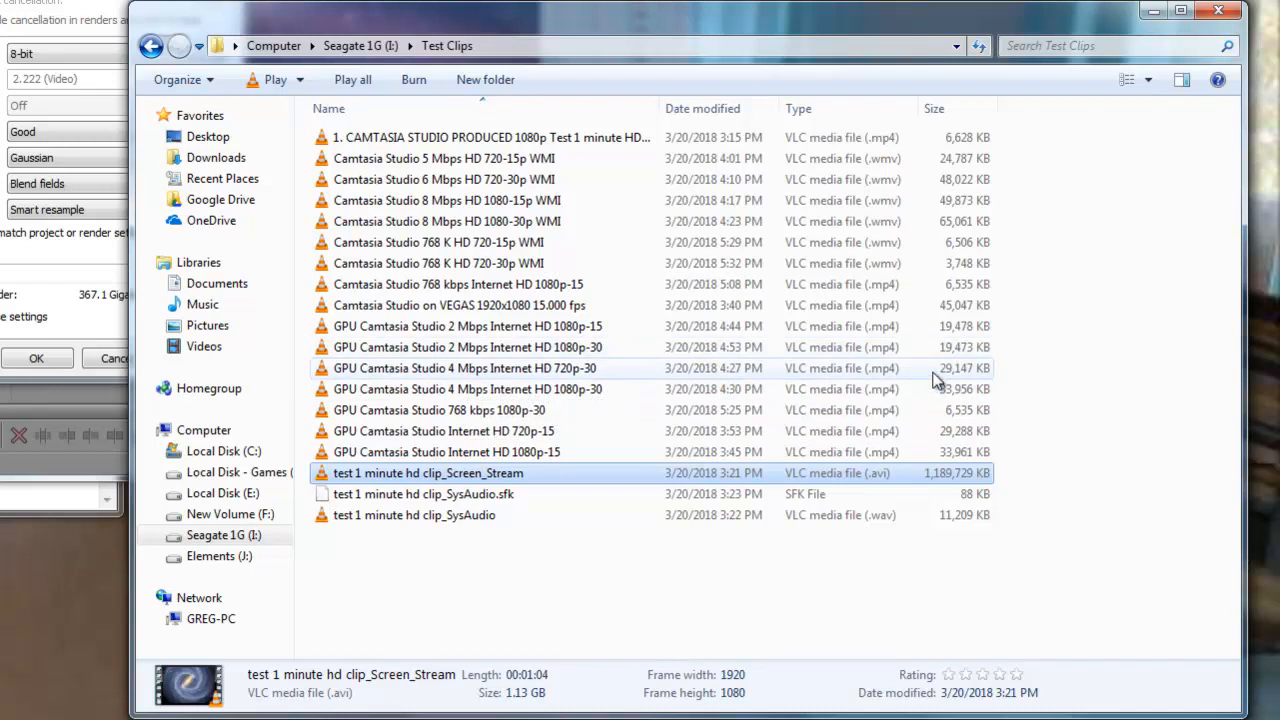
mouse_move(464, 152)
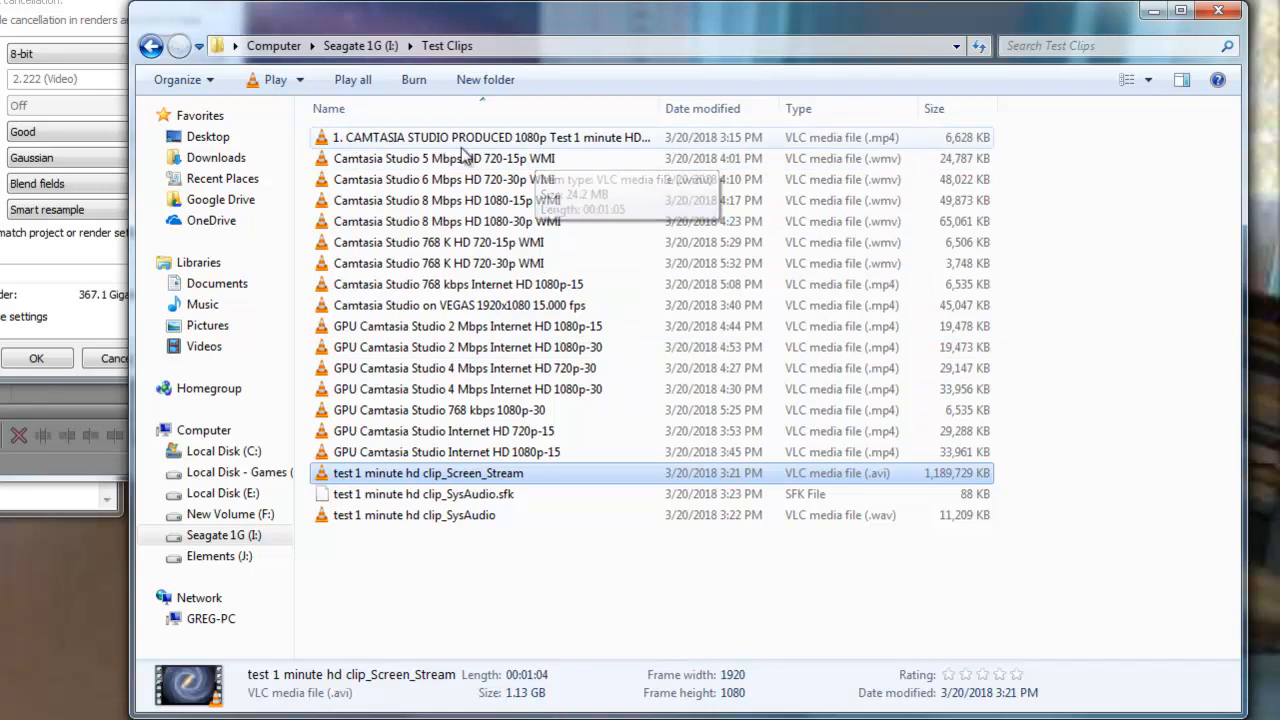
mouse_move(956, 156)
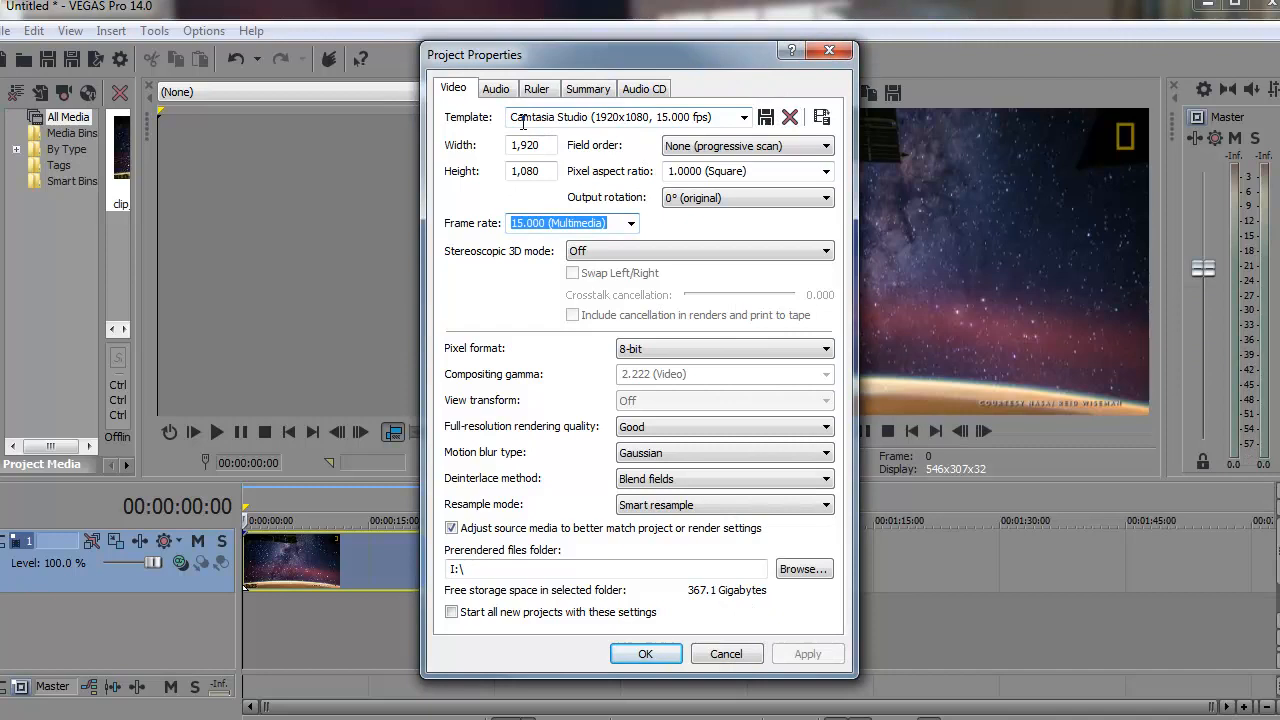
mouse_move(632, 138)
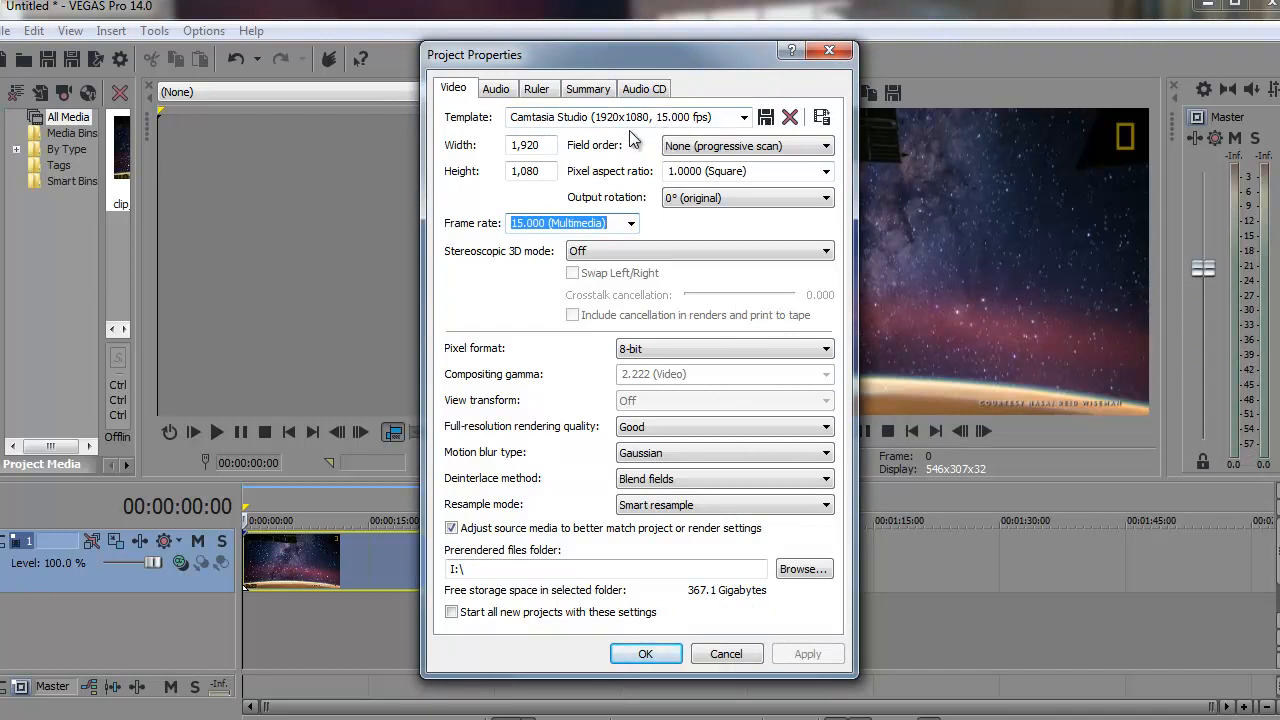
mouse_move(668, 132)
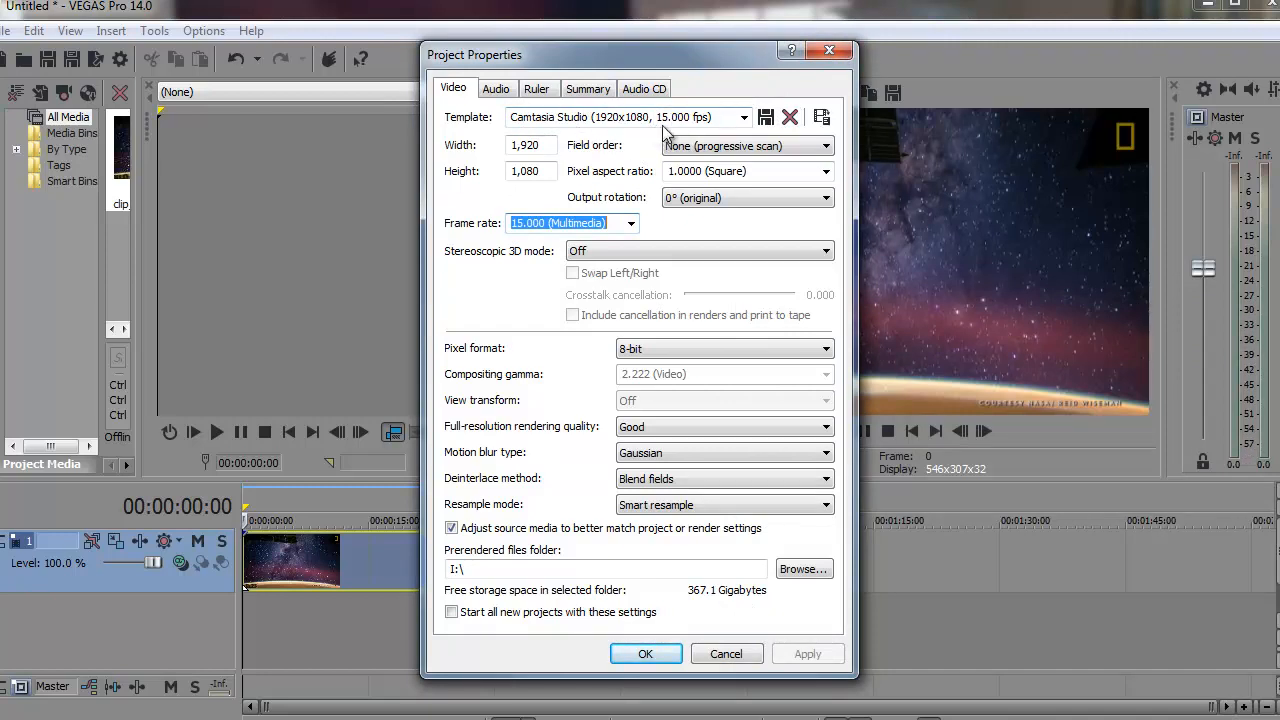
mouse_move(610, 148)
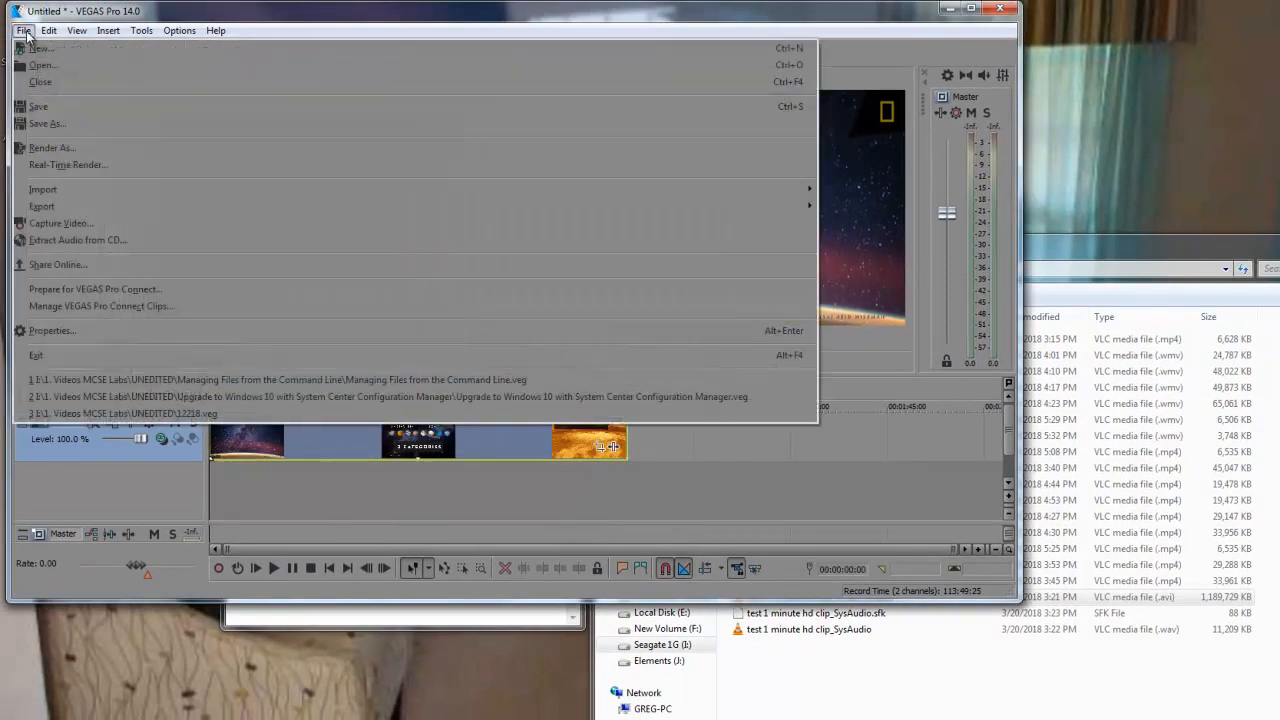
In Render As, expand Windows Media Video V11 and select the 5 Mbps HD 720-25p Video template.
click(52, 148)
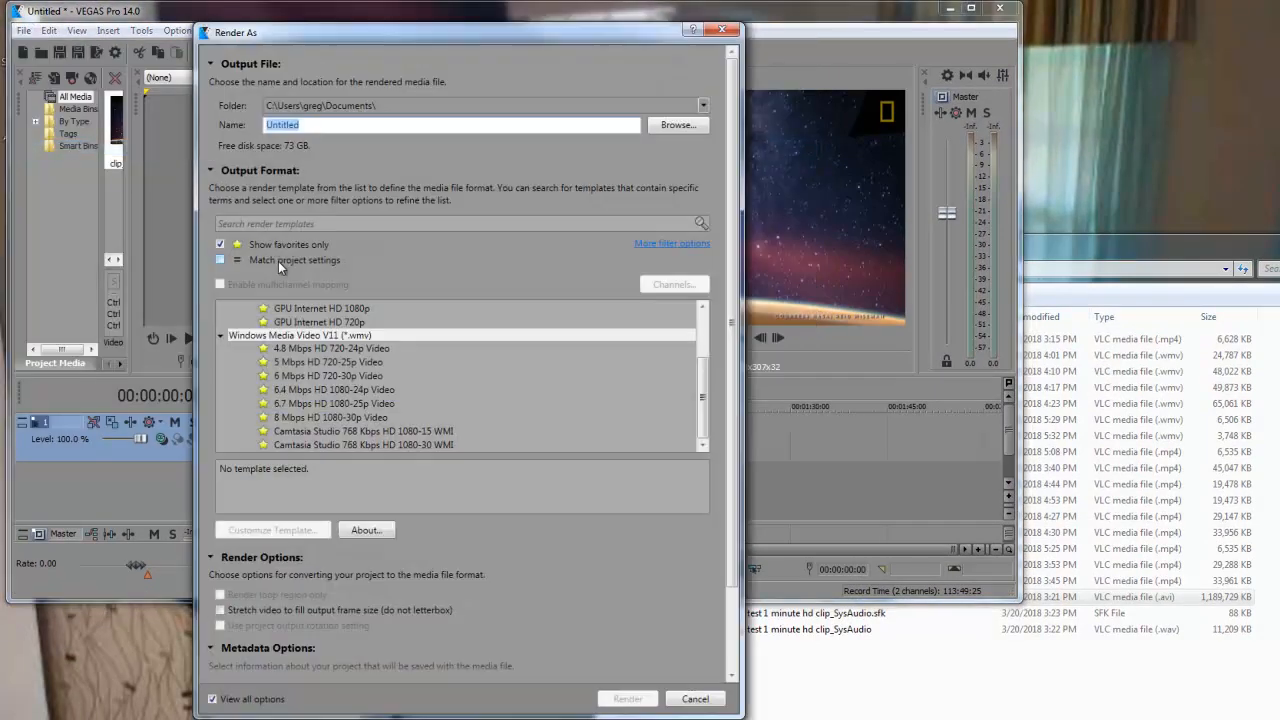
scroll(up, 3)
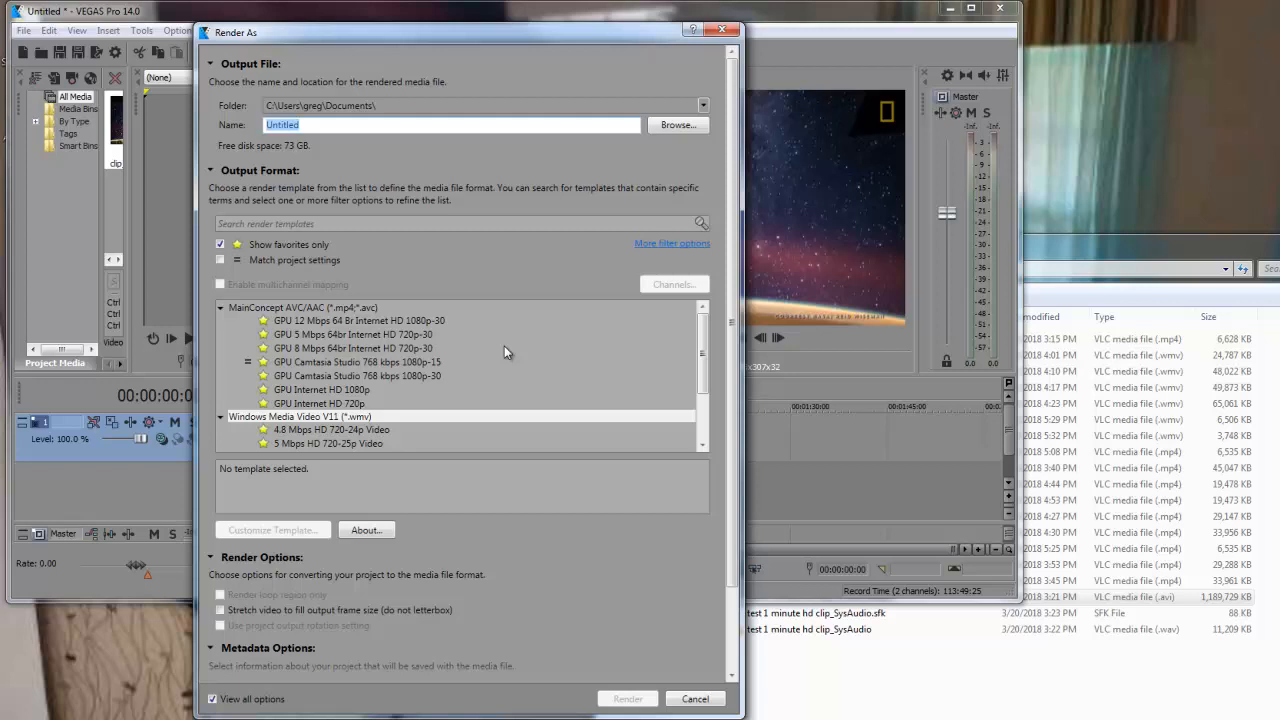
click(220, 244)
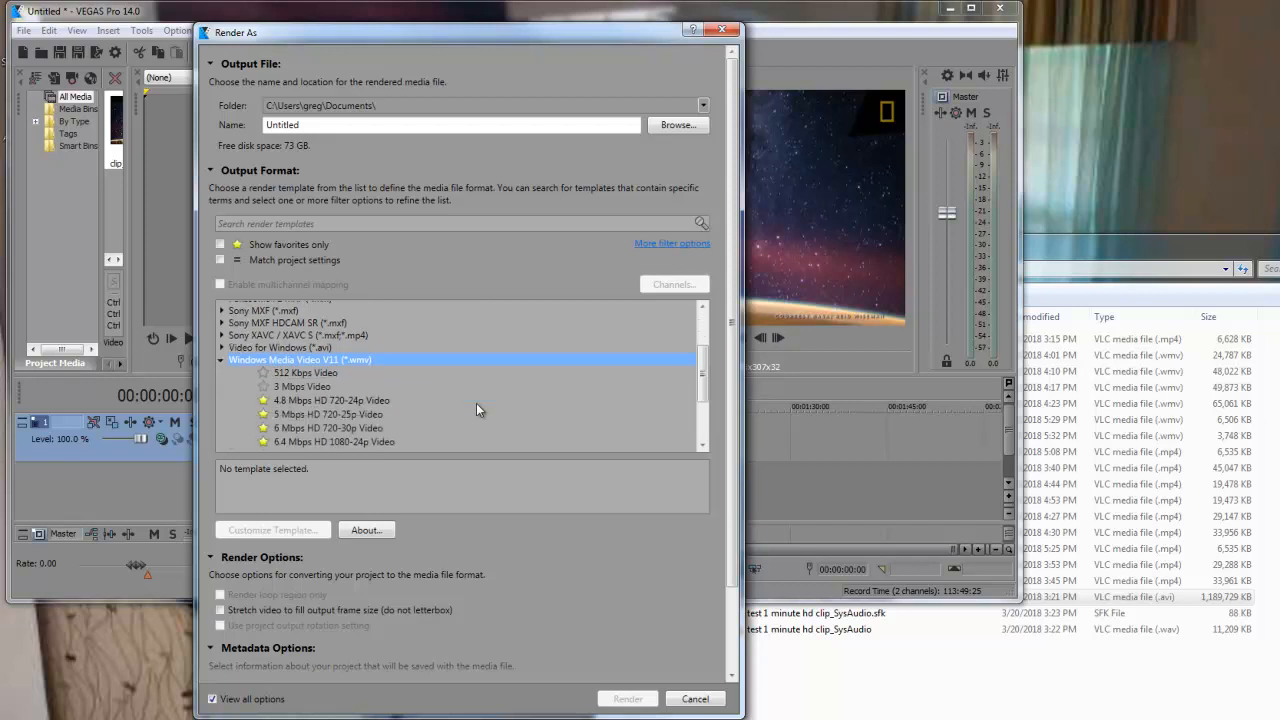
scroll(down, 3)
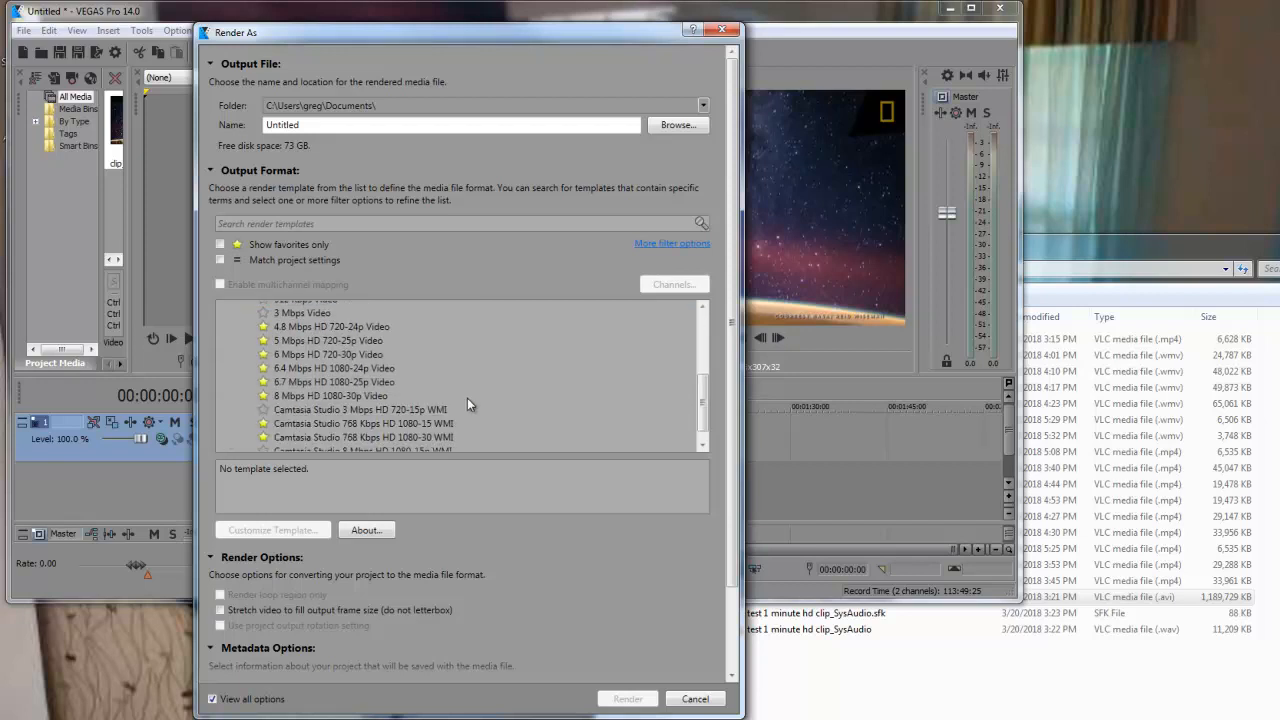
mouse_move(318, 348)
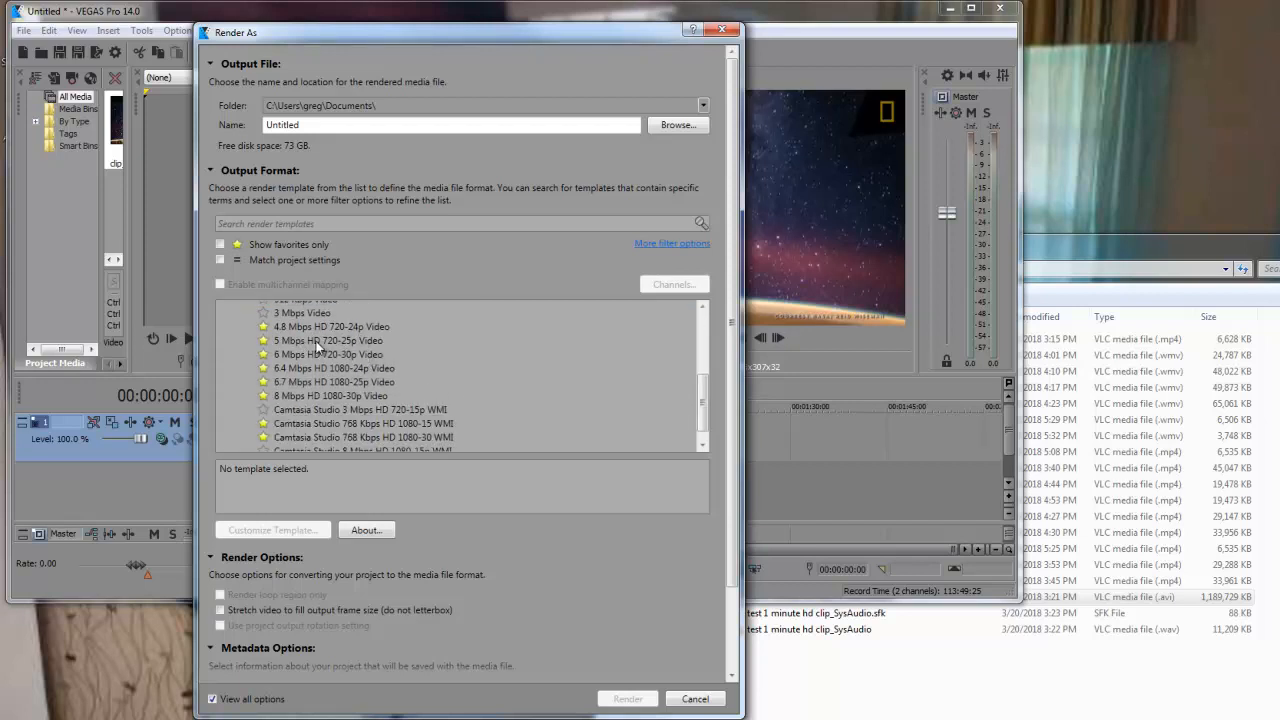
mouse_move(338, 378)
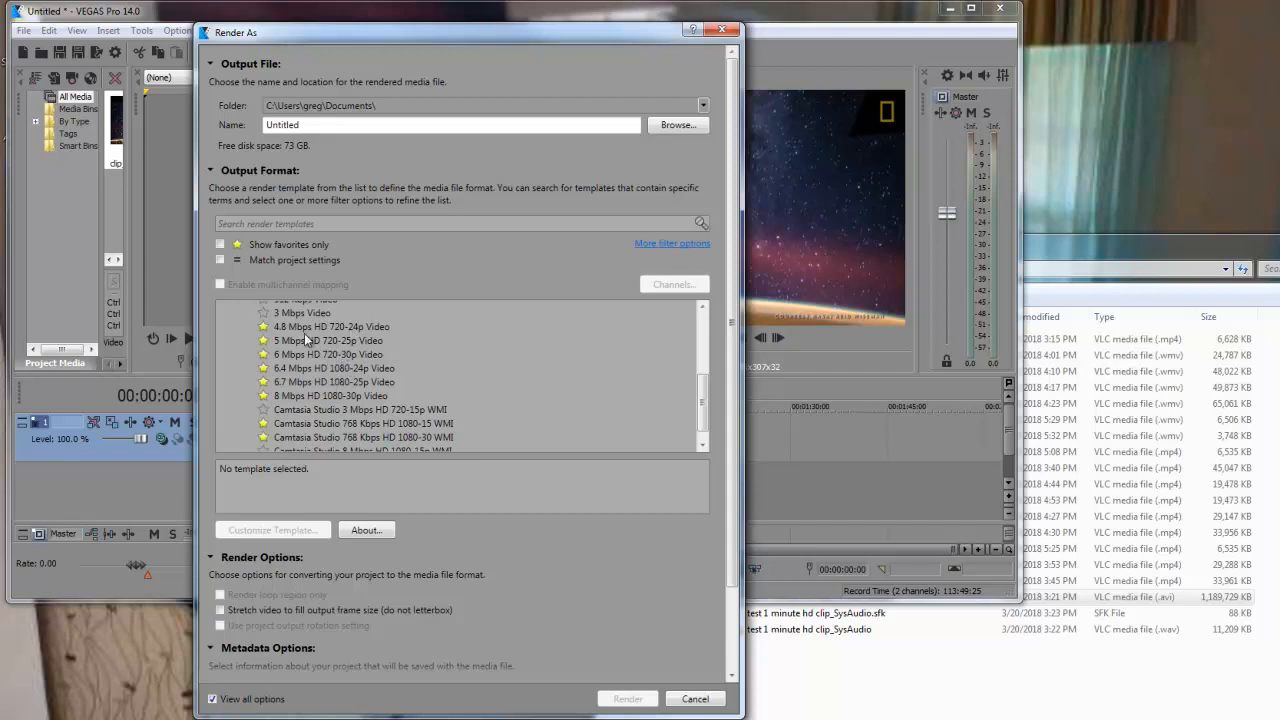
click(328, 340)
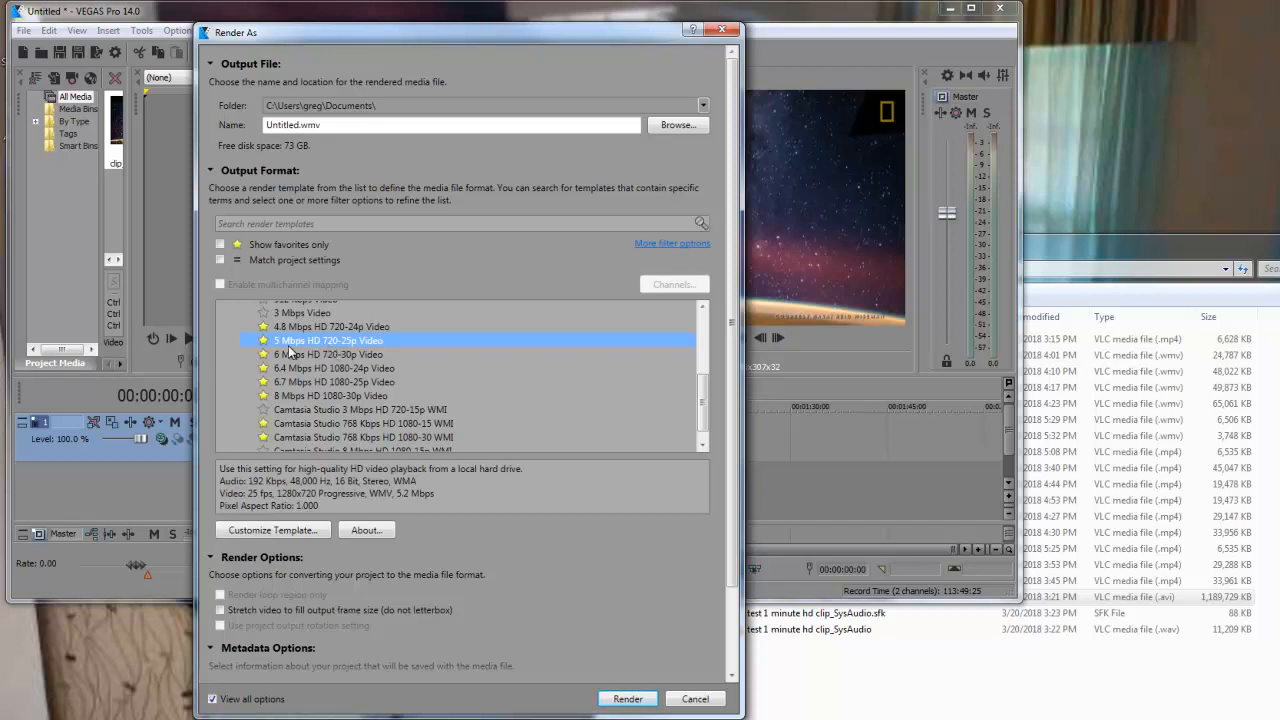
mouse_move(316, 352)
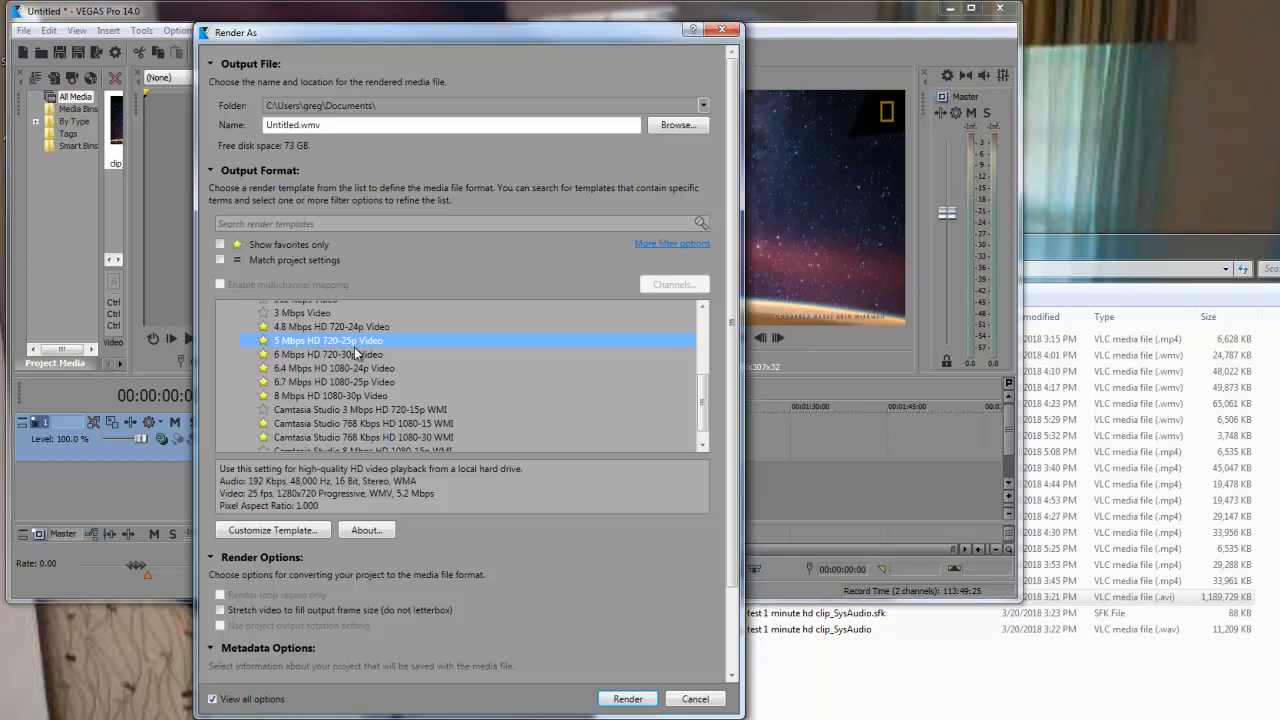
mouse_move(316, 530)
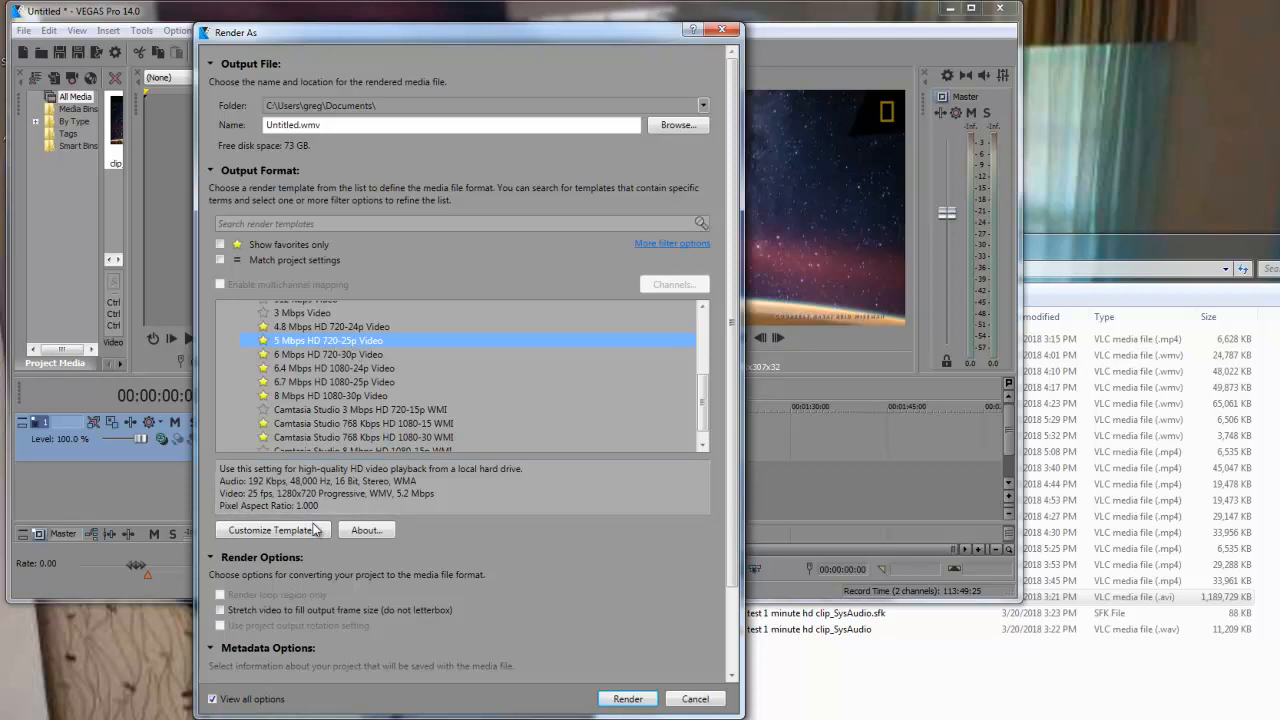
Bring up Custom Settings for the 5 Mbps HD 720-25p template, showing its Audio settings.
click(268, 528)
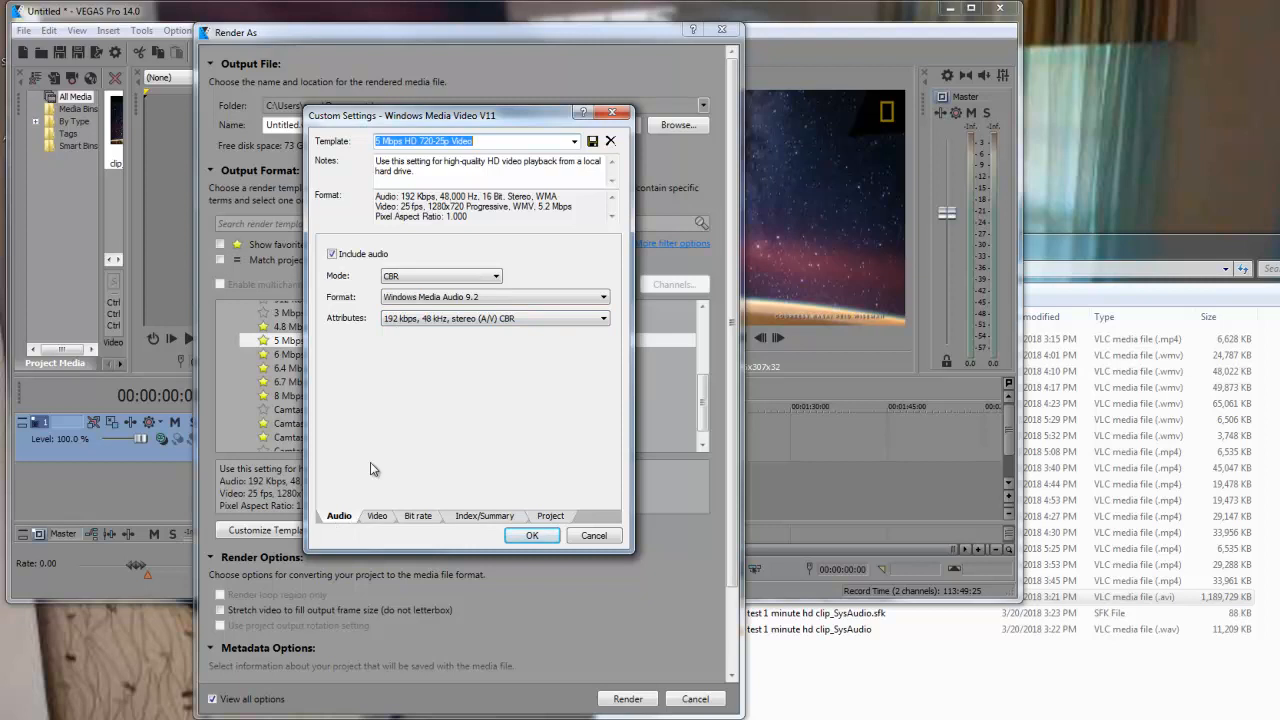
mouse_move(376, 268)
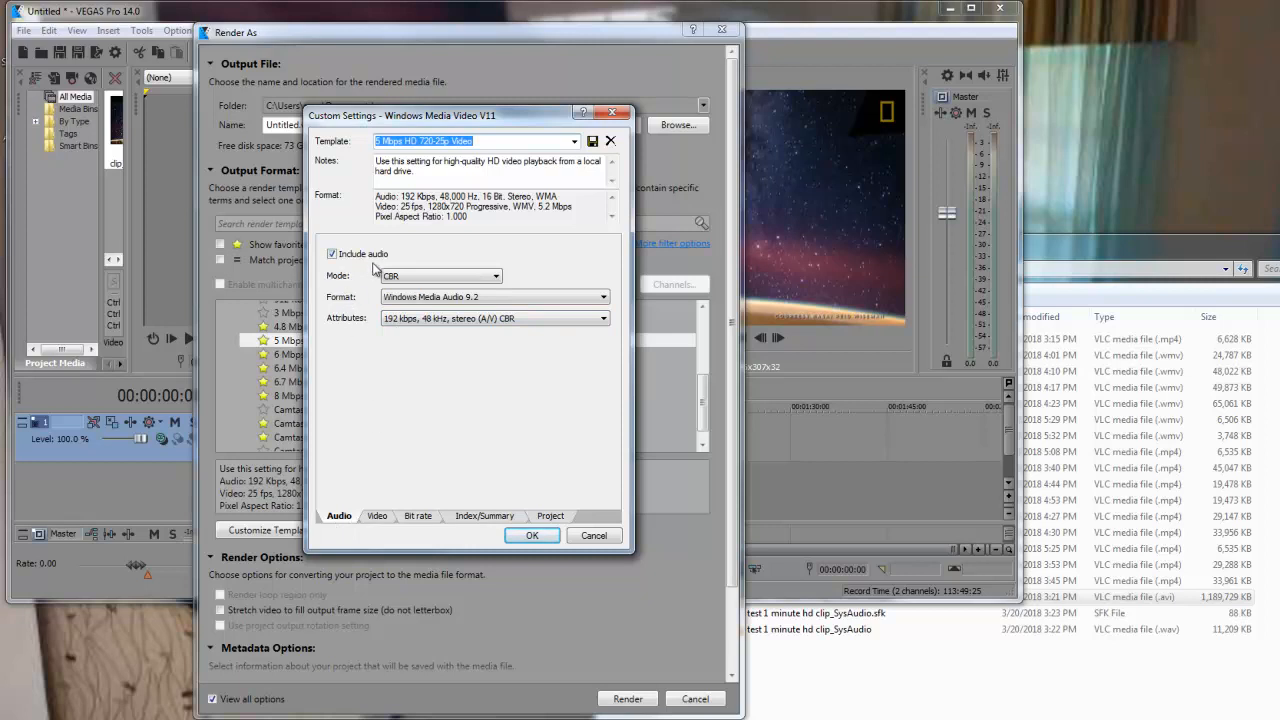
mouse_move(352, 524)
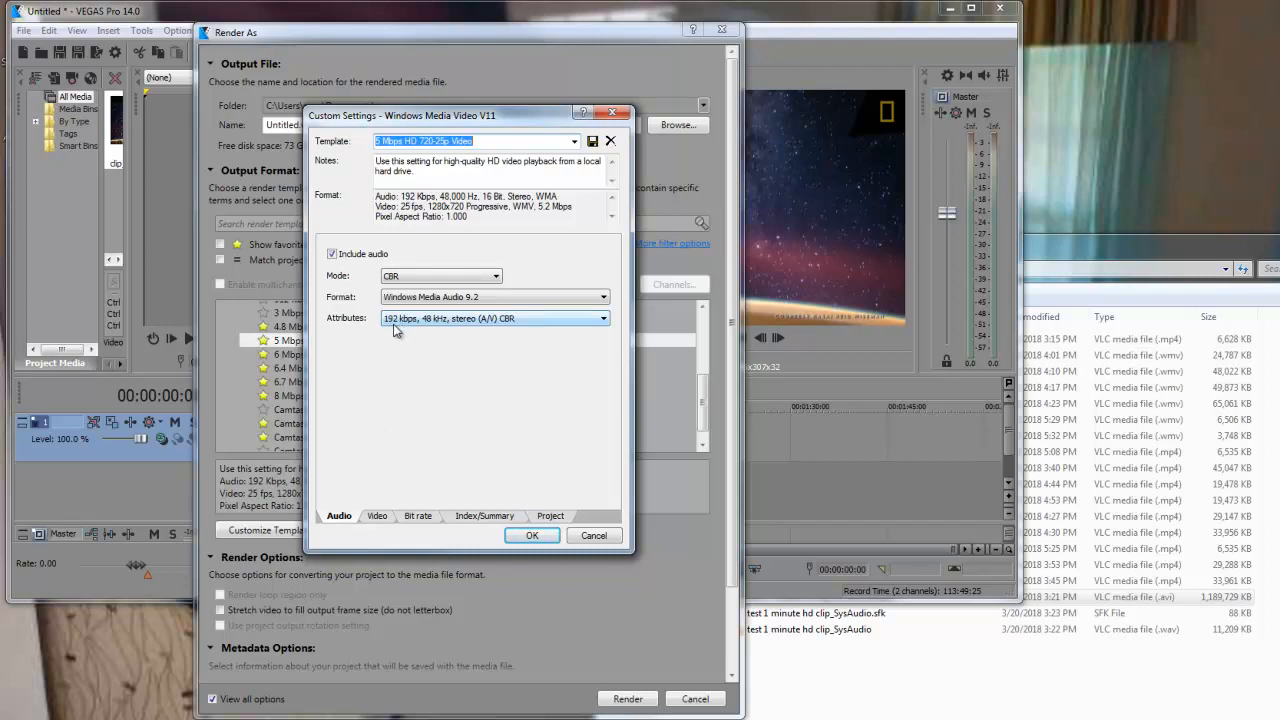
mouse_move(408, 332)
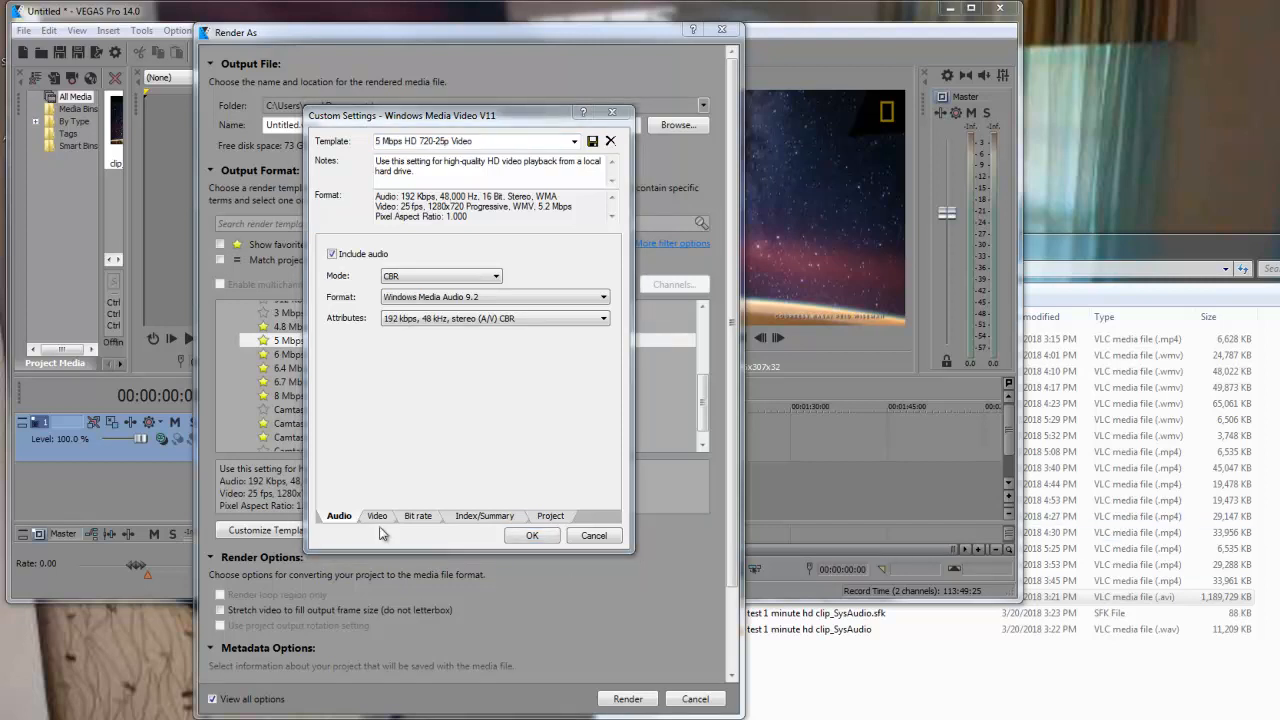
mouse_move(392, 332)
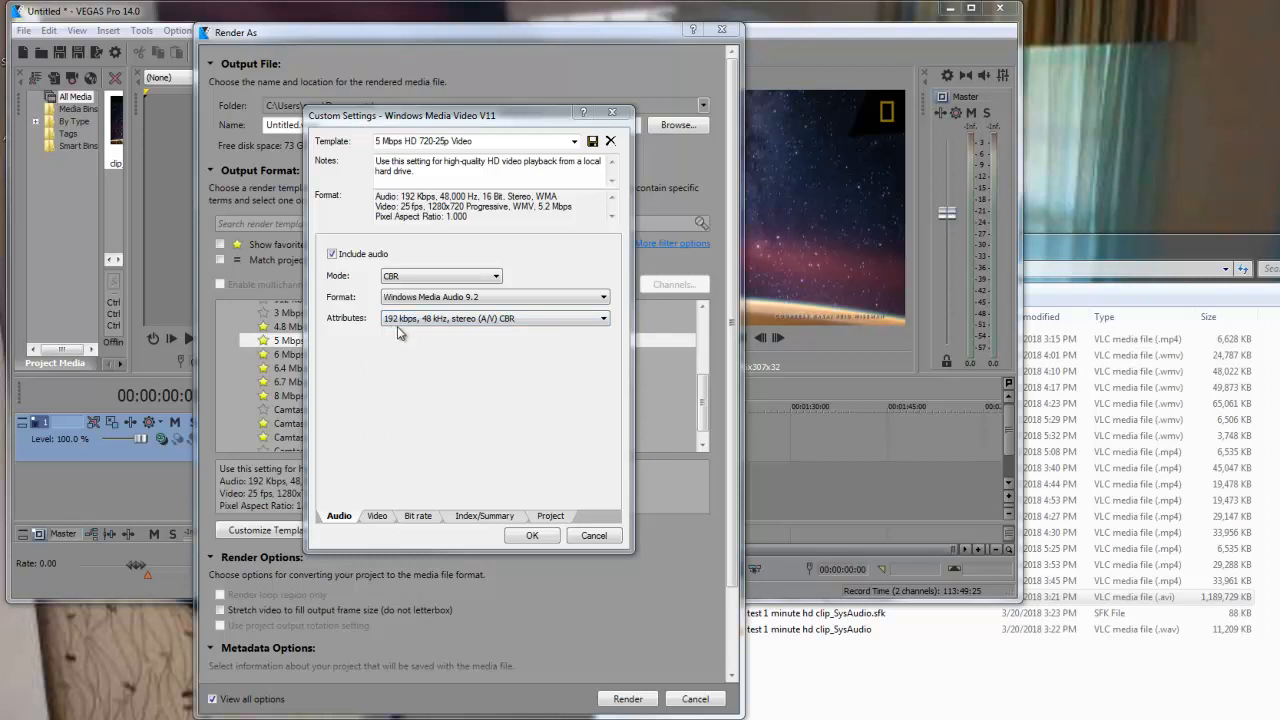
mouse_move(416, 336)
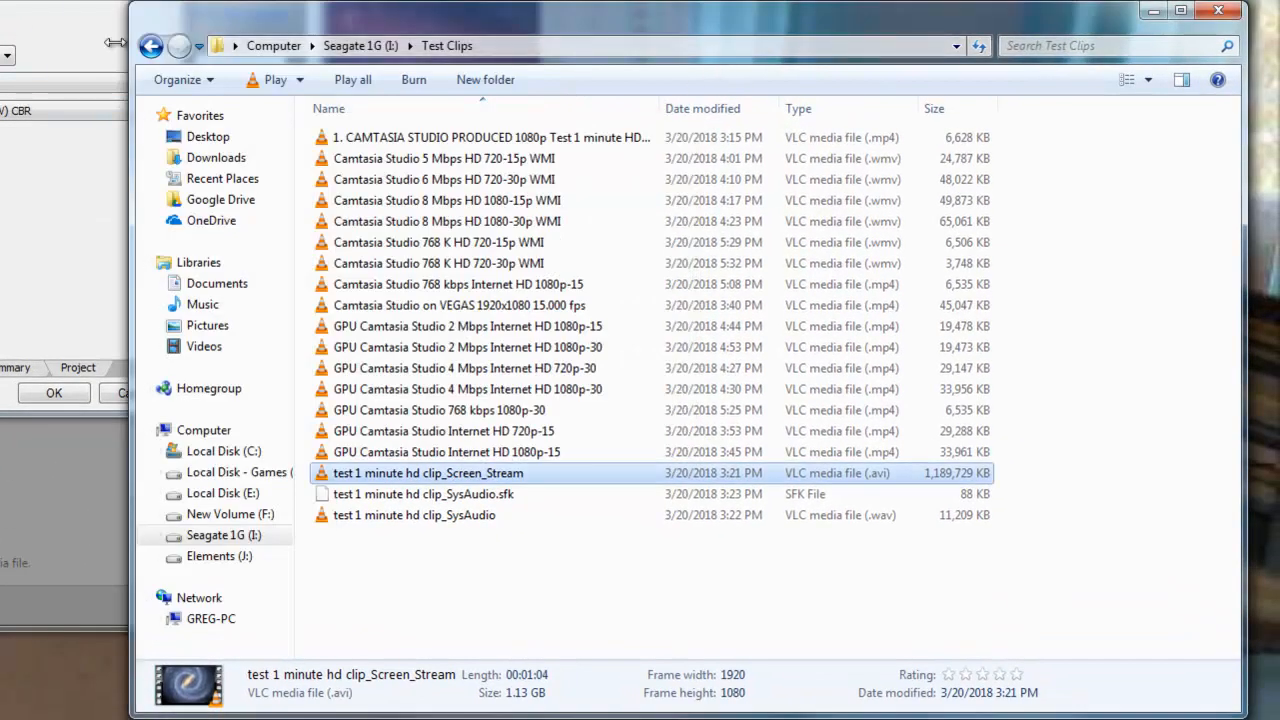
mouse_move(398, 180)
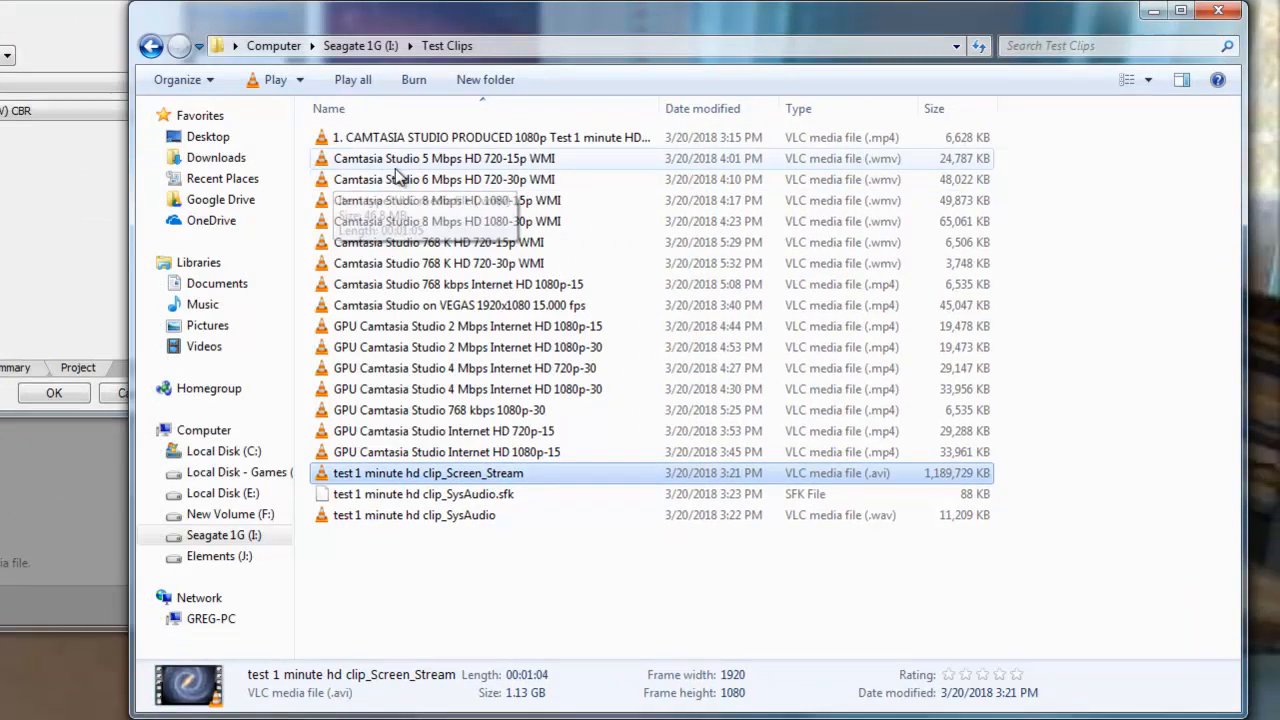
mouse_move(520, 180)
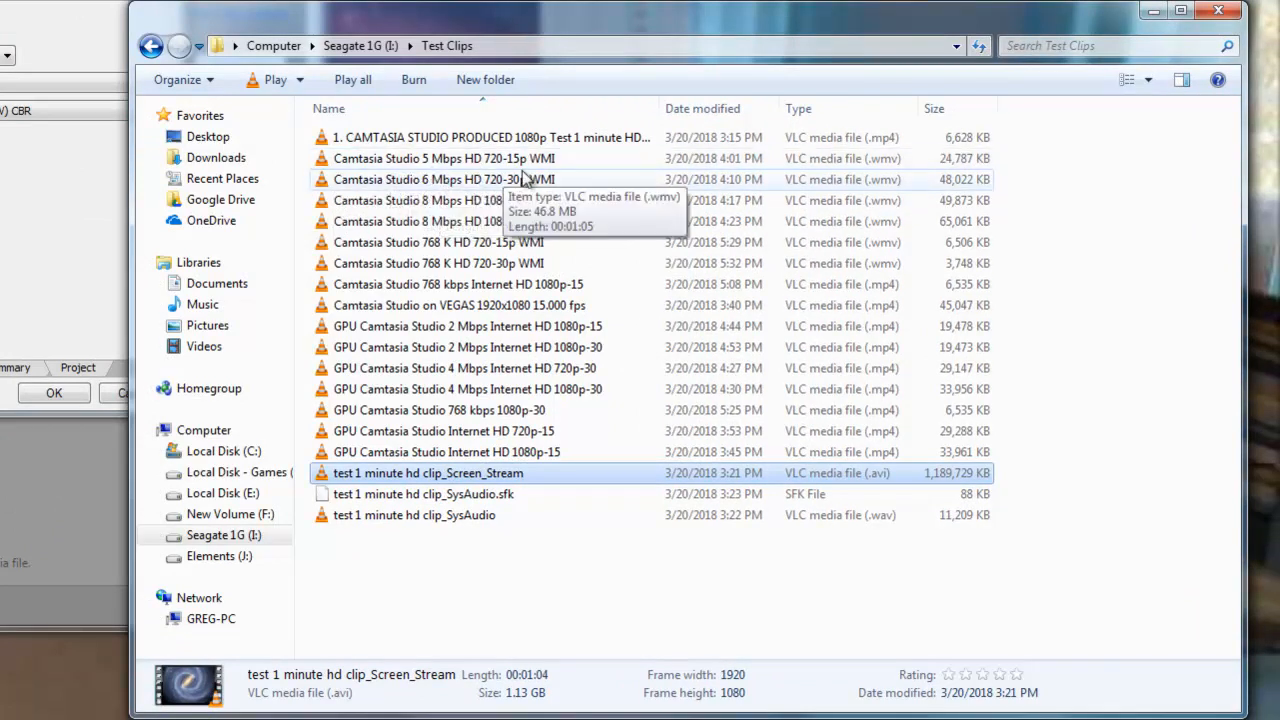
mouse_move(964, 178)
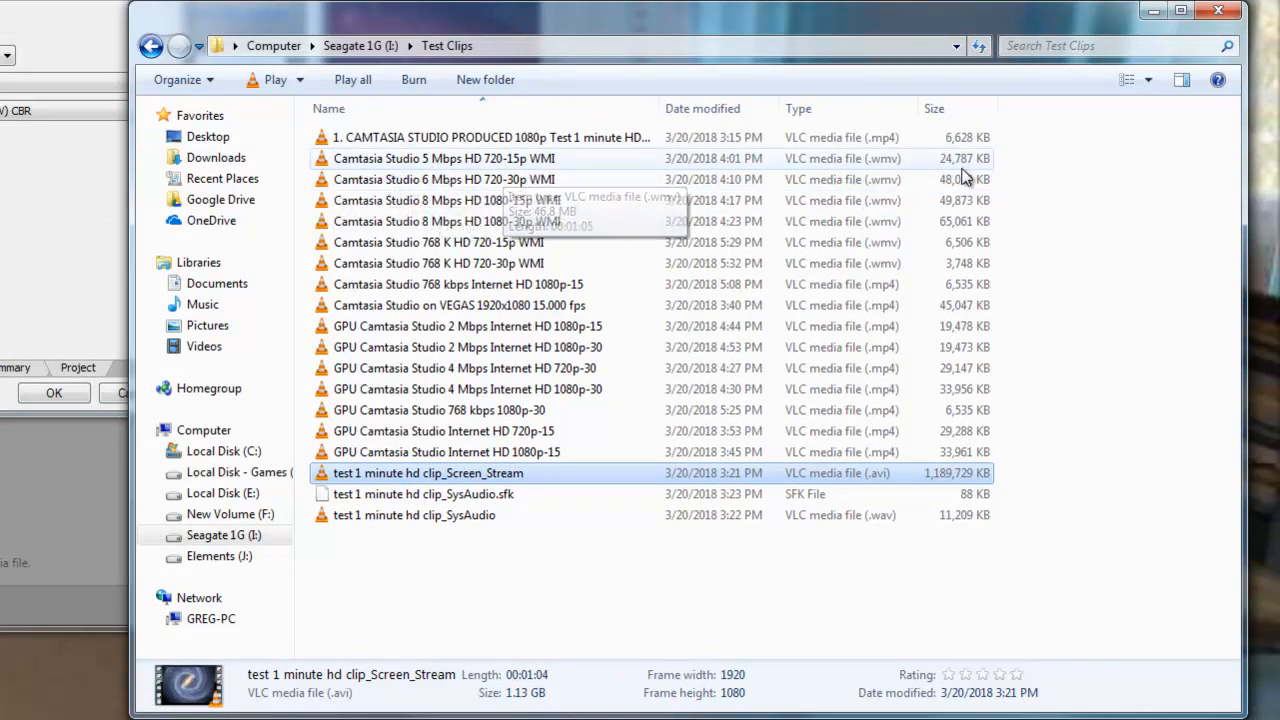
mouse_move(964, 180)
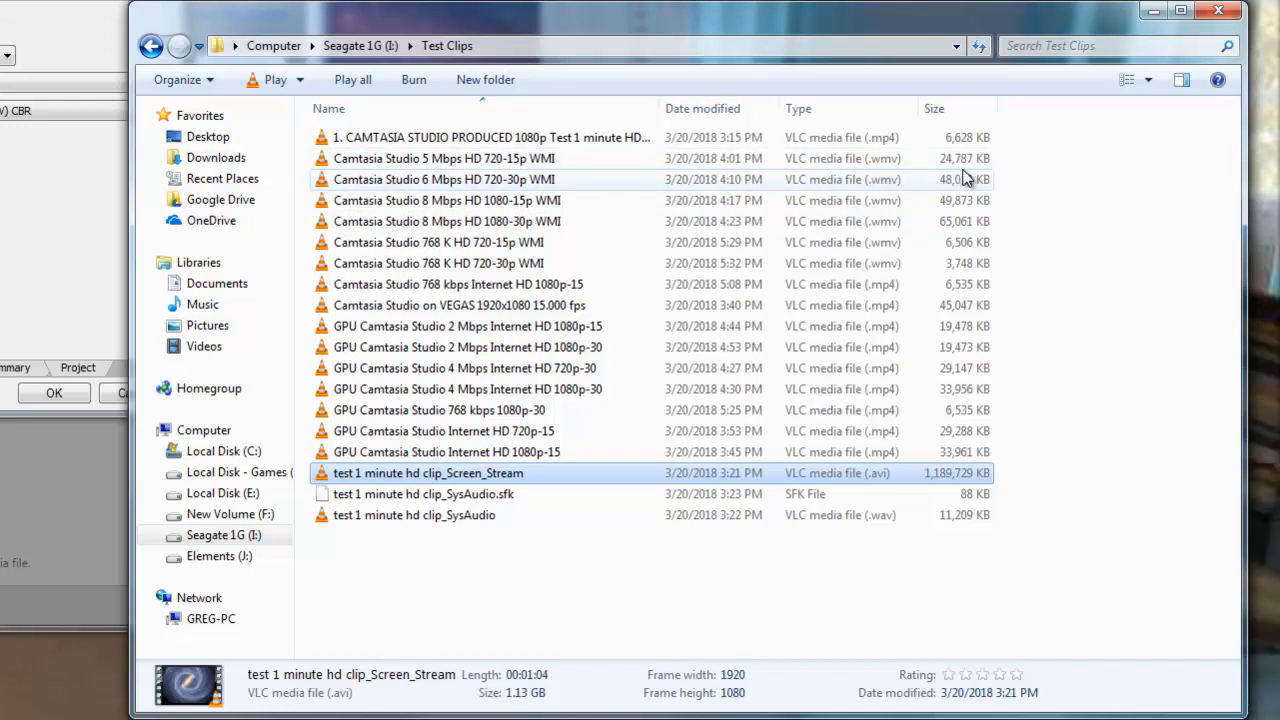
mouse_move(950, 158)
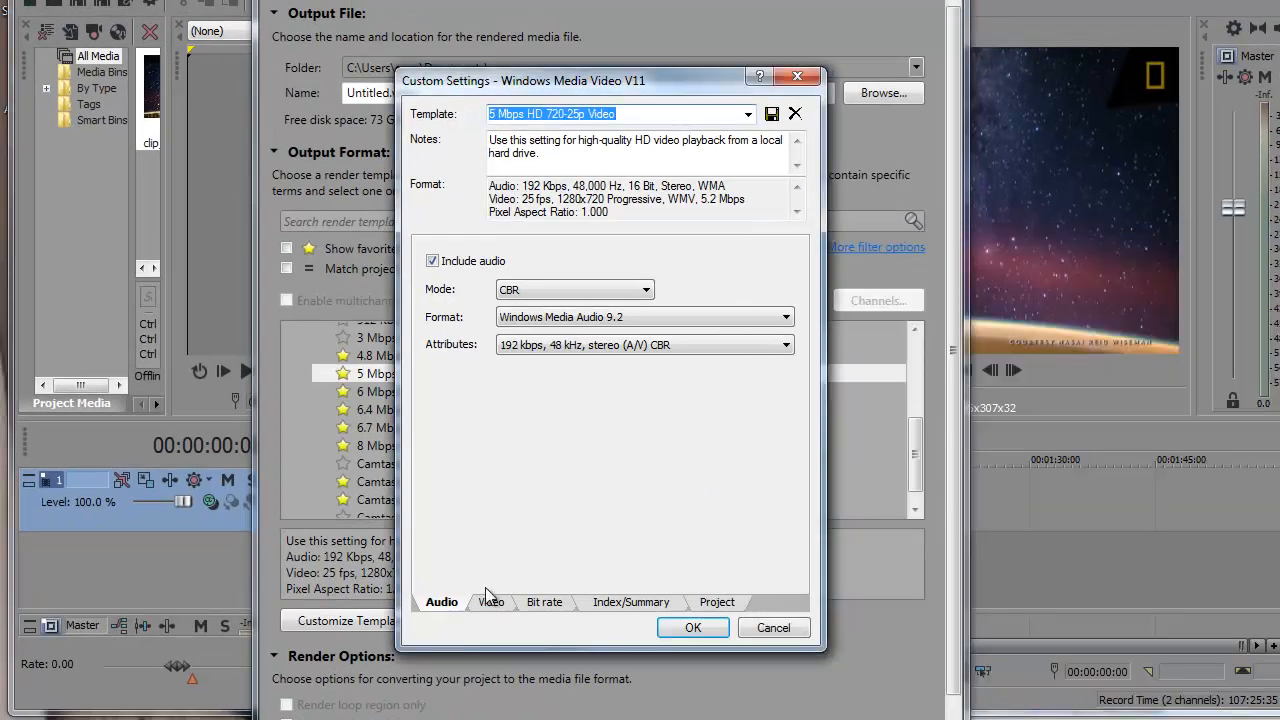
Set the template's audio attributes to 64 kbps, 44 kHz stereo CBR instead of 192 kbps.
click(788, 344)
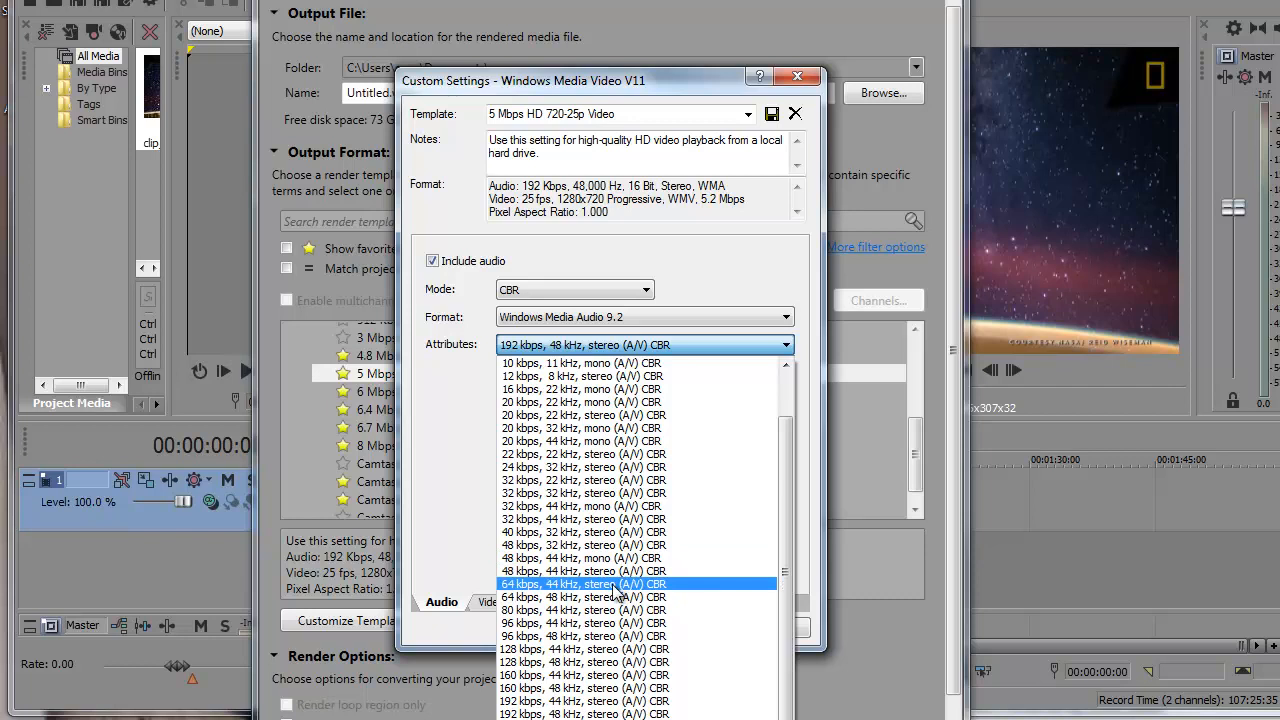
mouse_move(552, 592)
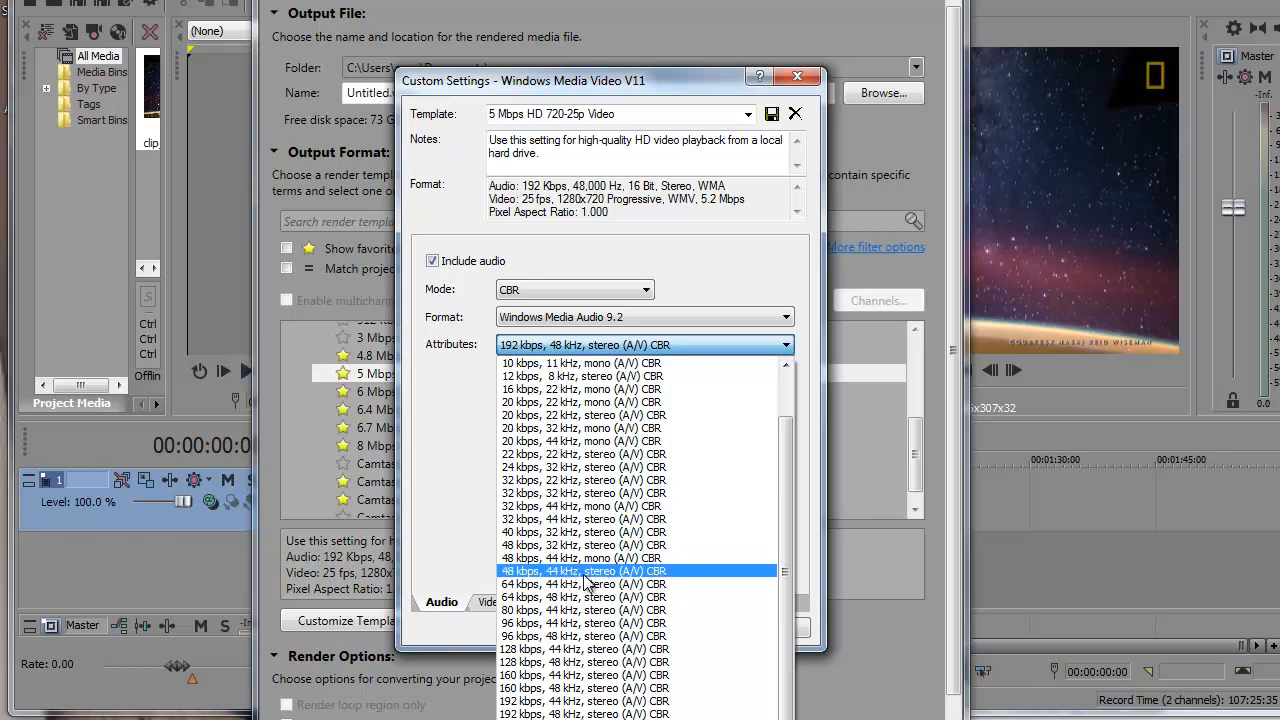
click(584, 584)
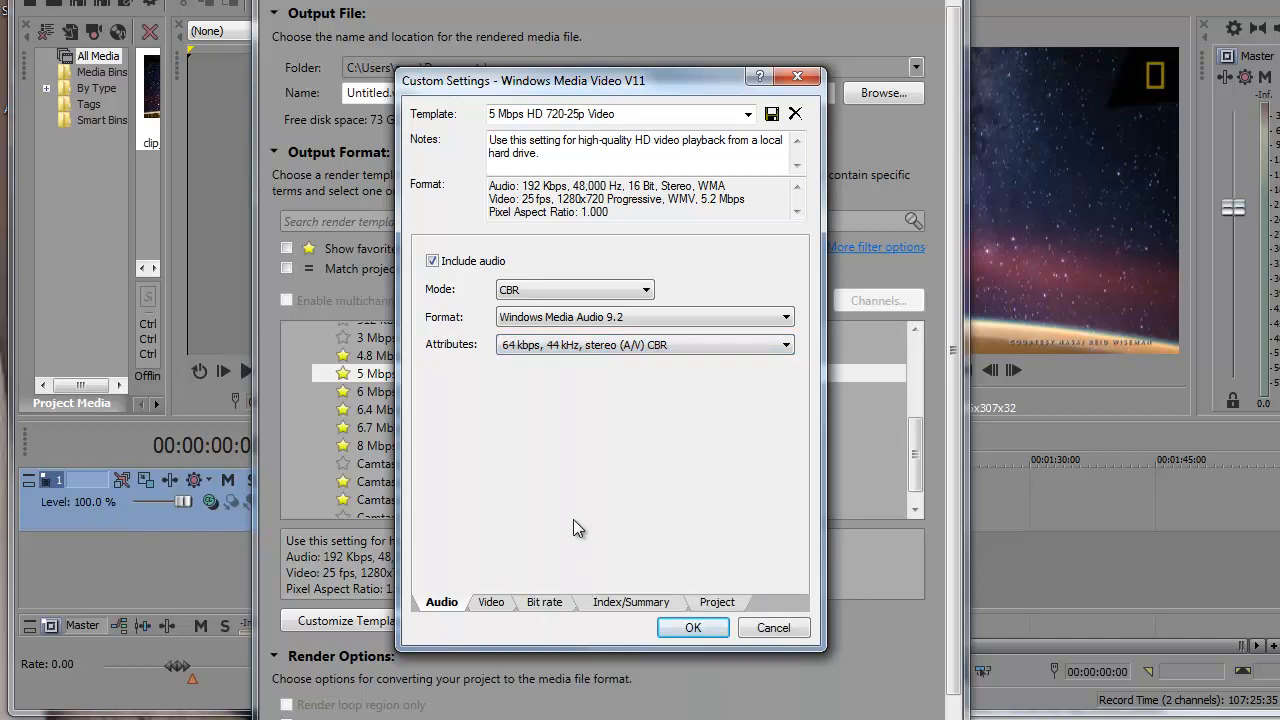
mouse_move(512, 382)
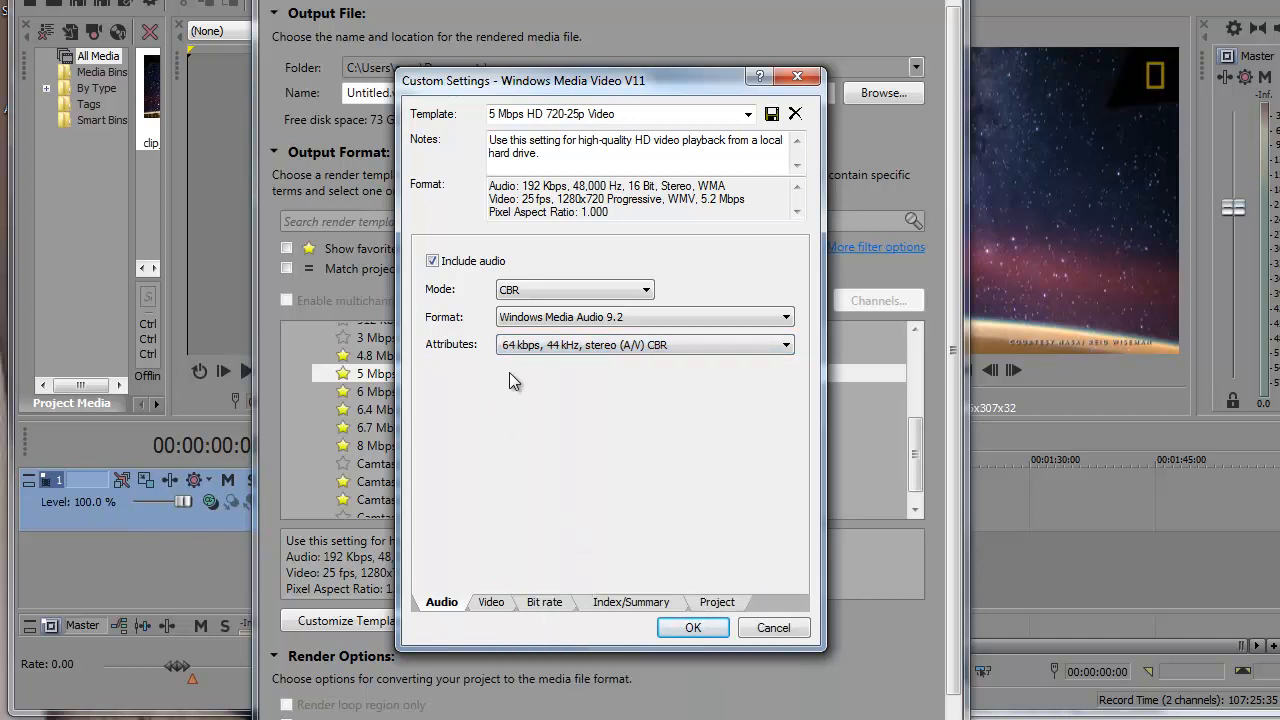
mouse_move(528, 374)
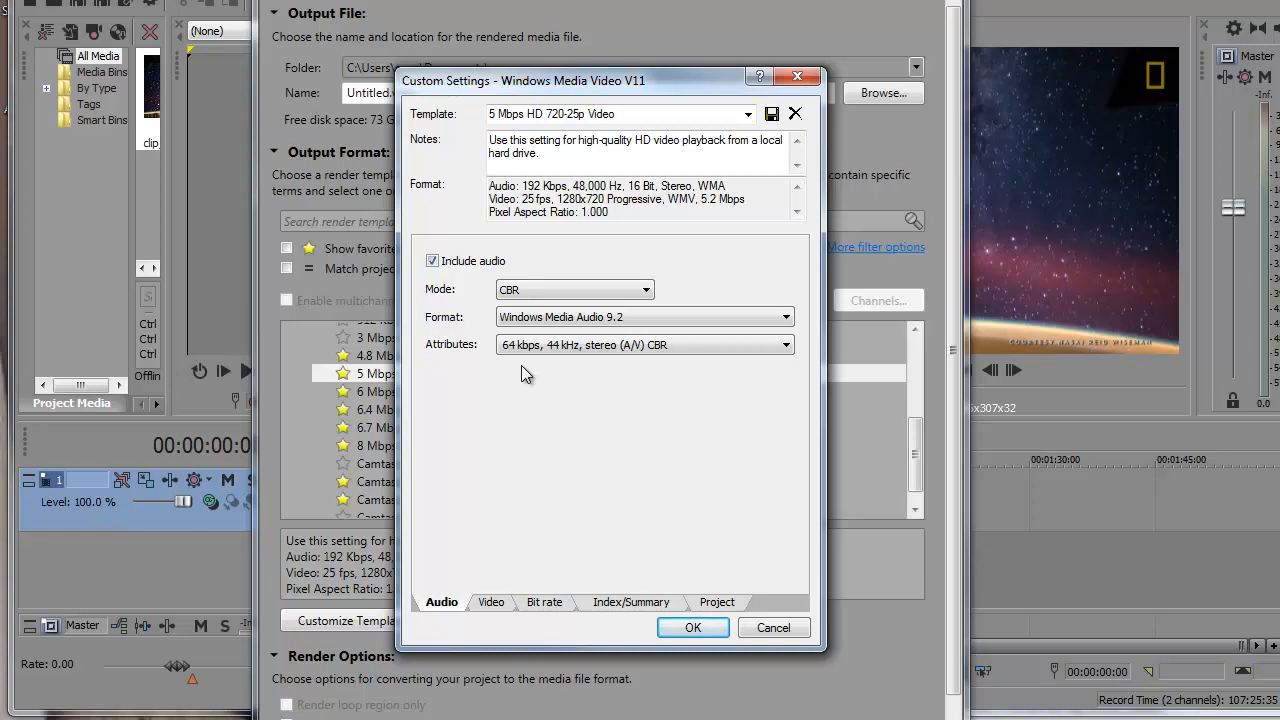
mouse_move(532, 390)
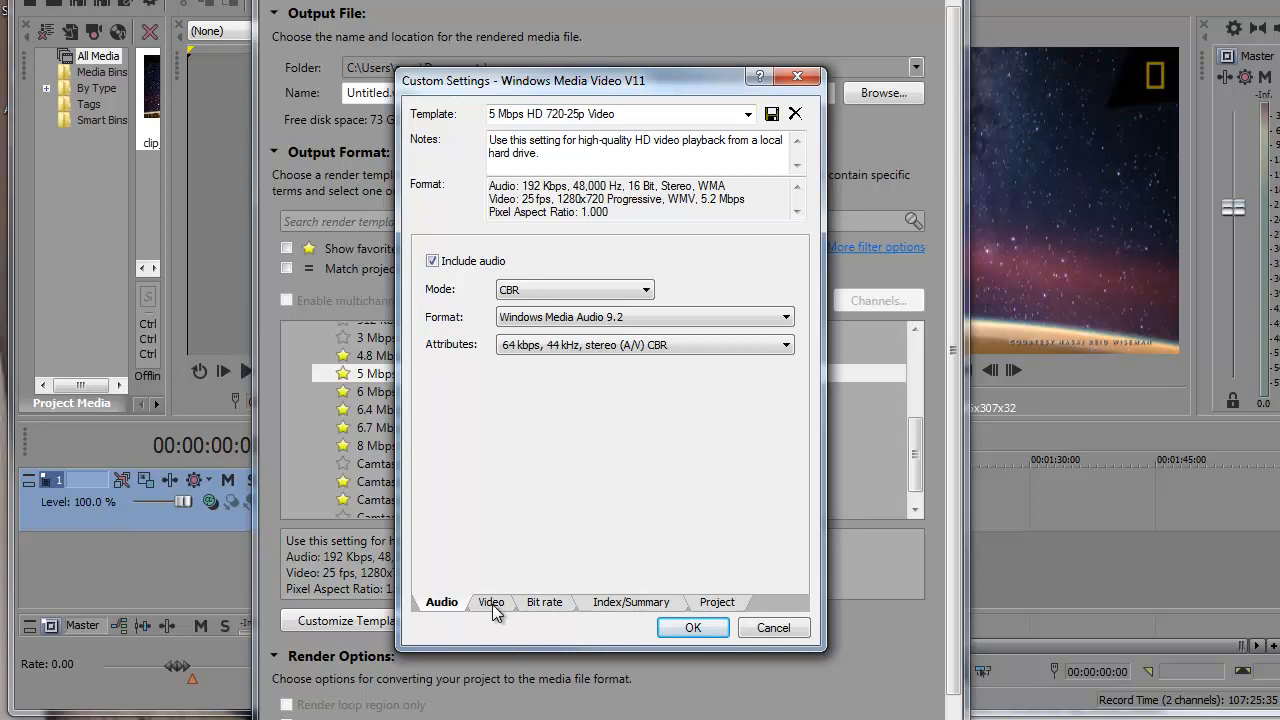
Change the template's video frame rate from 25 fps PAL to 15.000 fps.
click(492, 600)
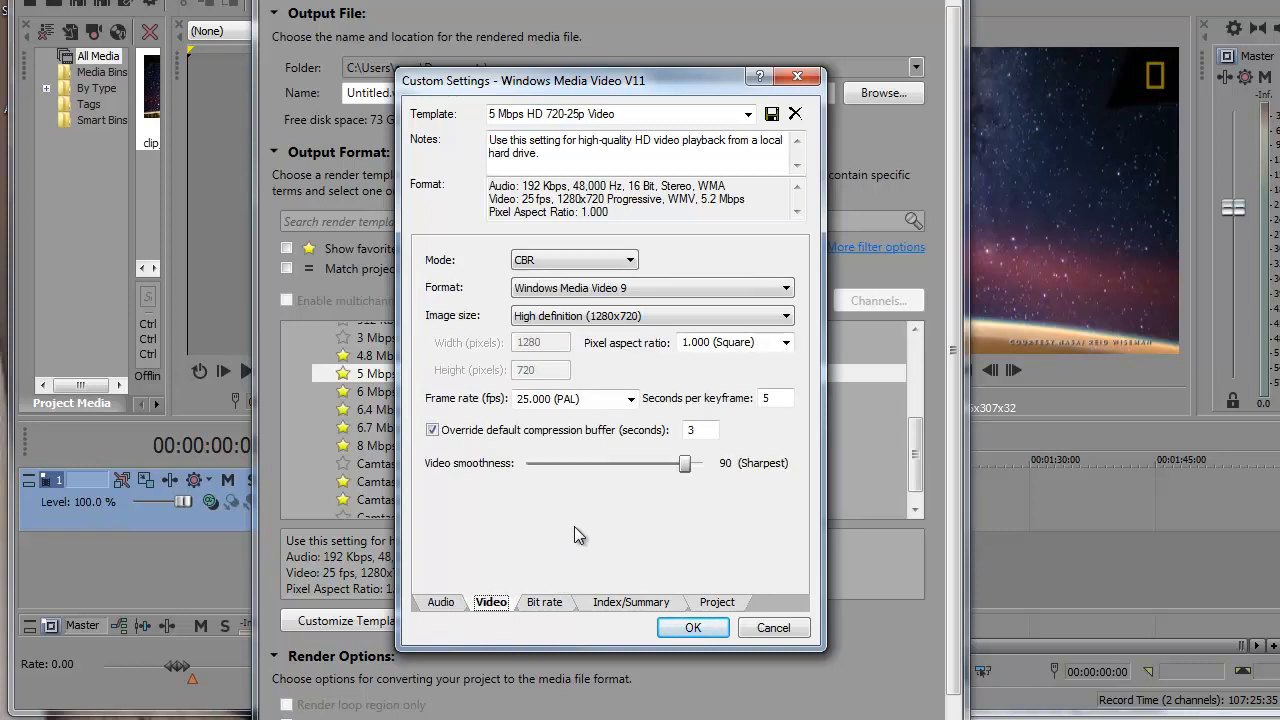
mouse_move(624, 460)
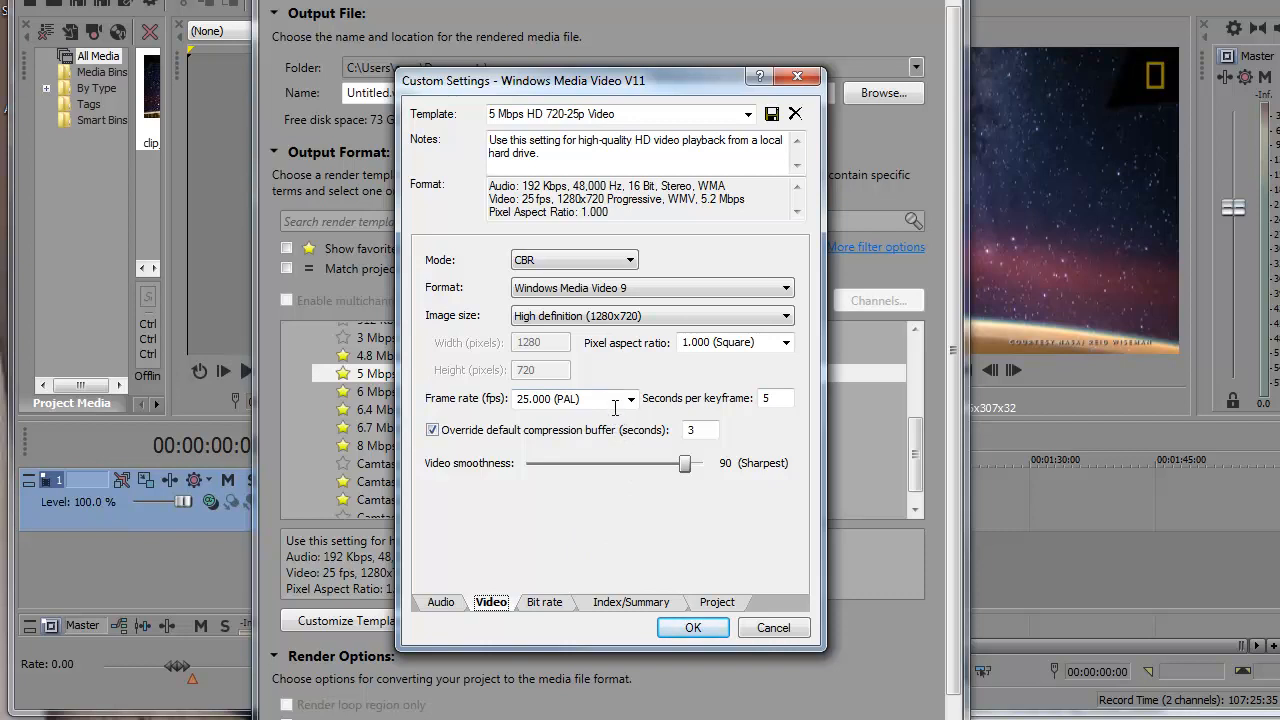
click(630, 398)
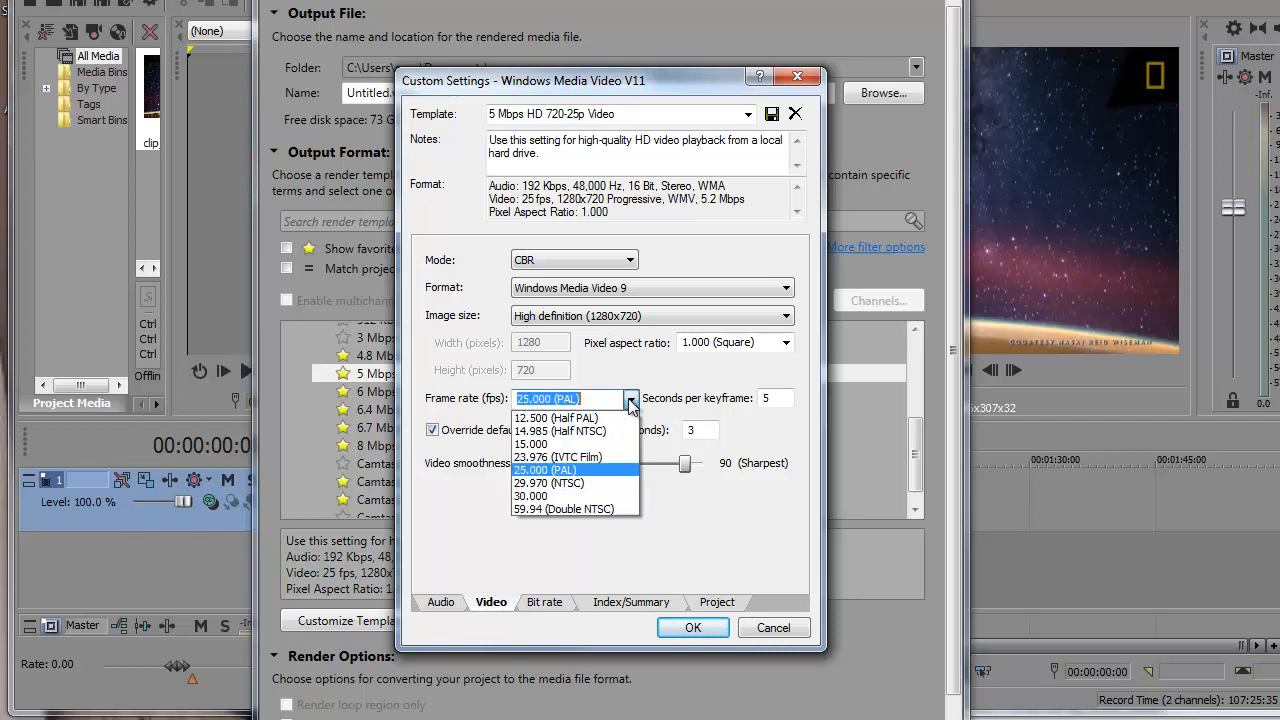
mouse_move(576, 444)
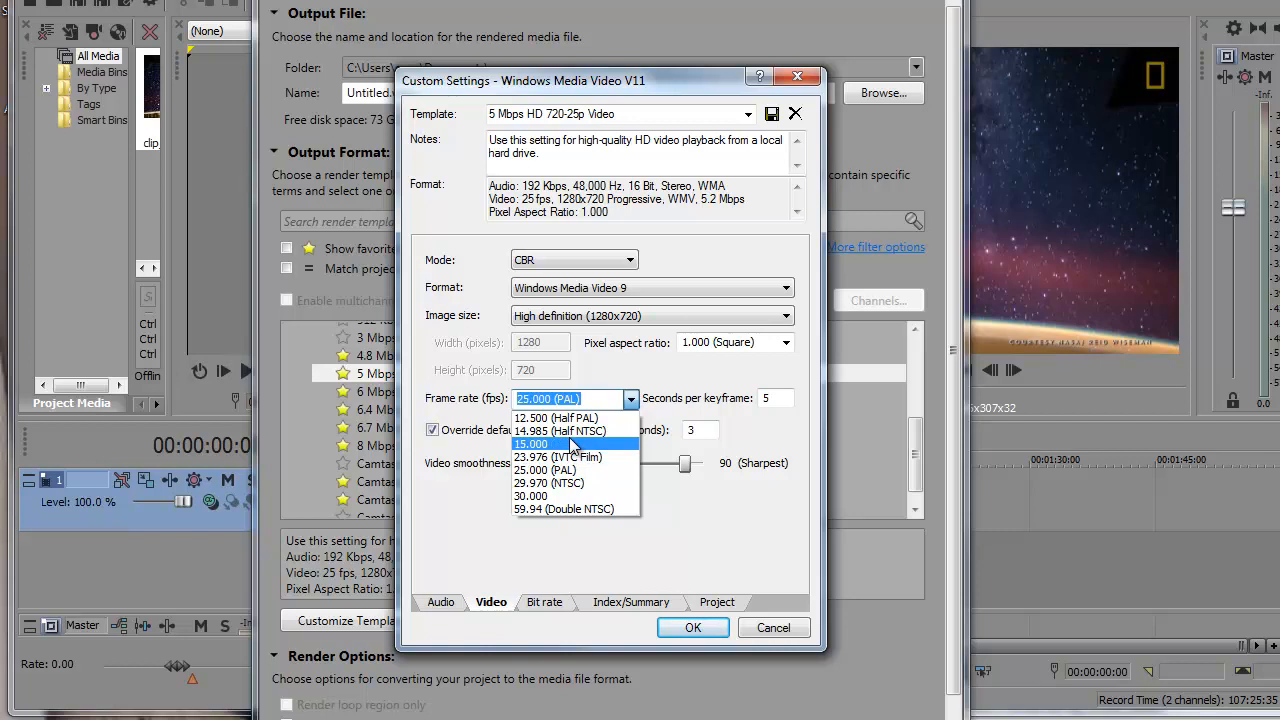
click(532, 444)
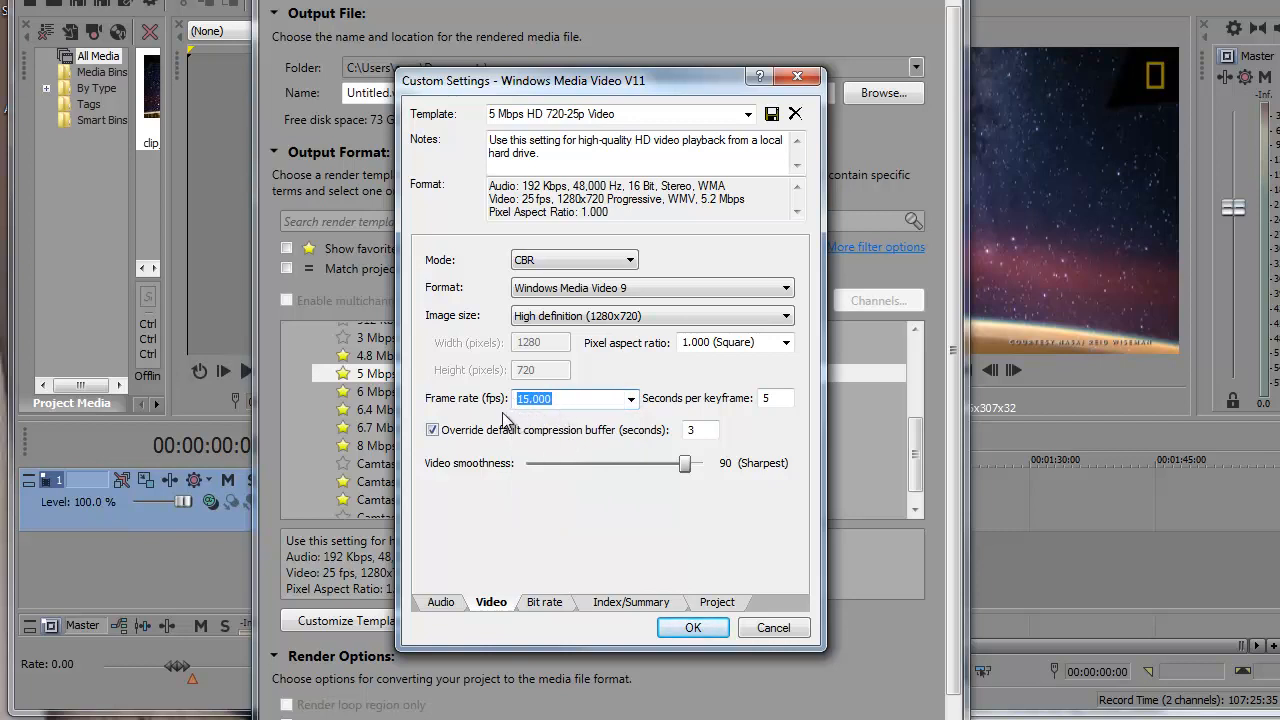
mouse_move(548, 420)
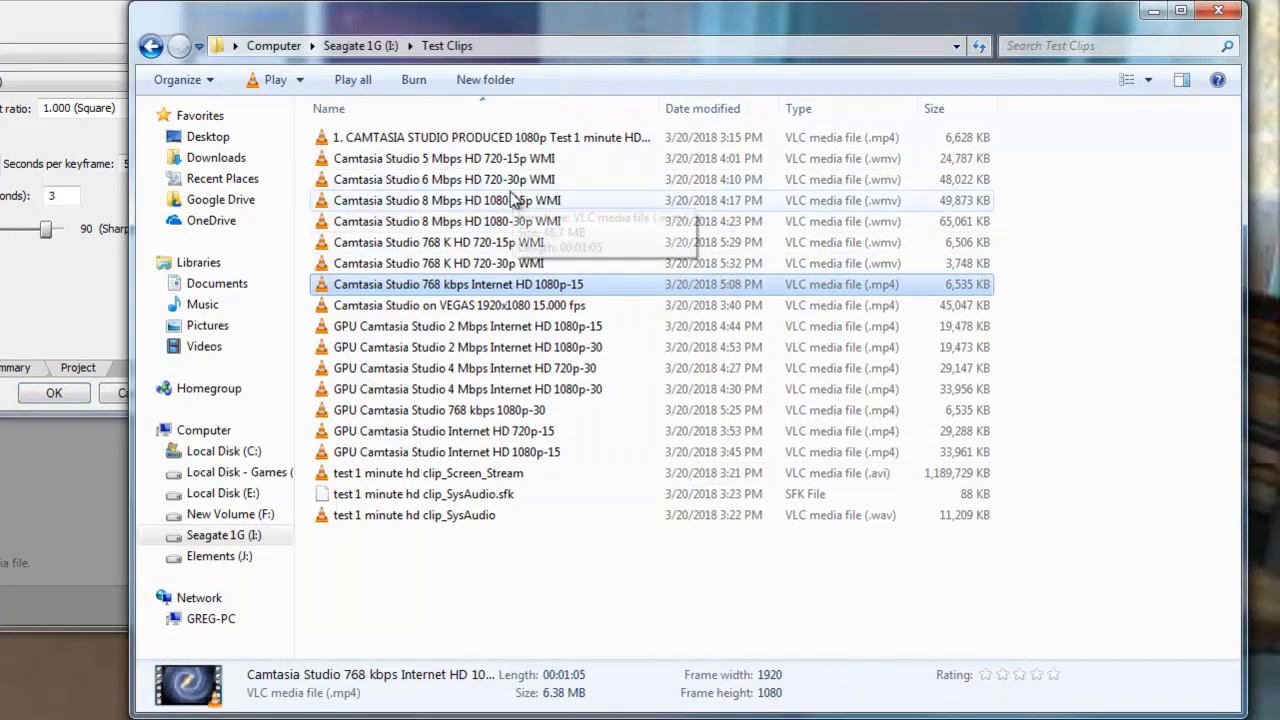
Show the first Camtasia 1080p clip's Details: 1920x1080, 15 fps, 53 kbps audio.
click(490, 136)
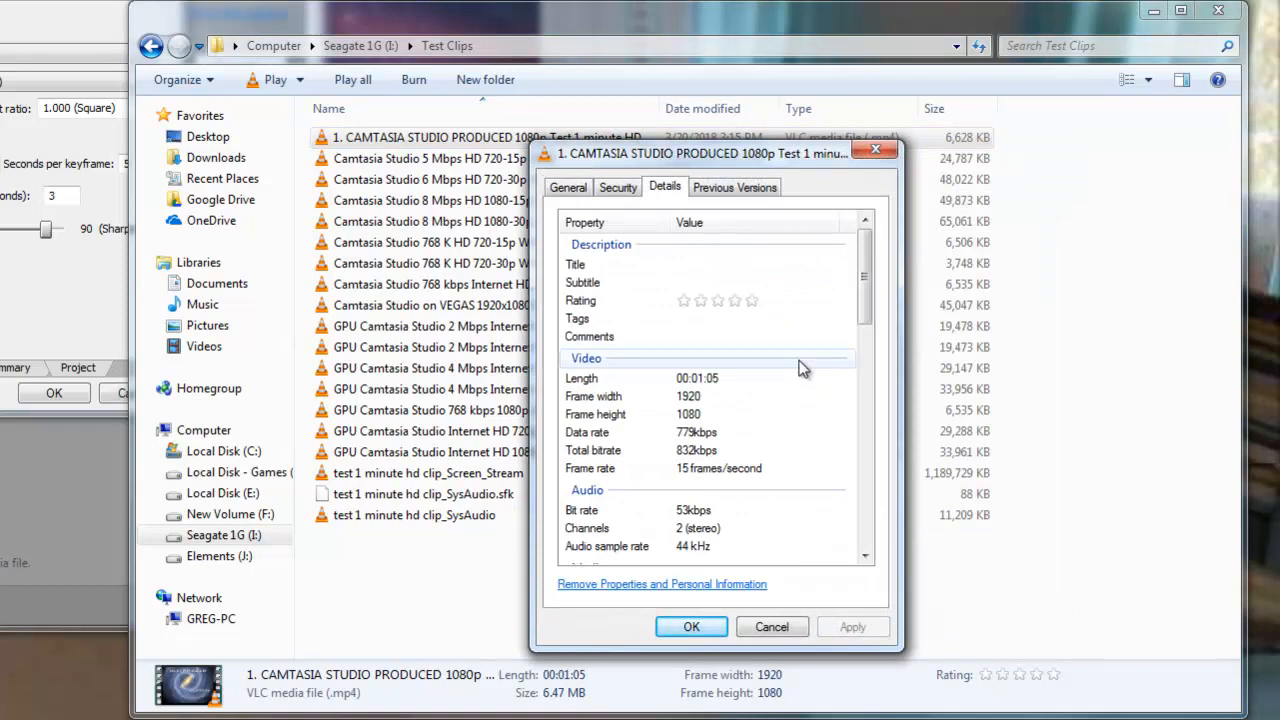
mouse_move(650, 448)
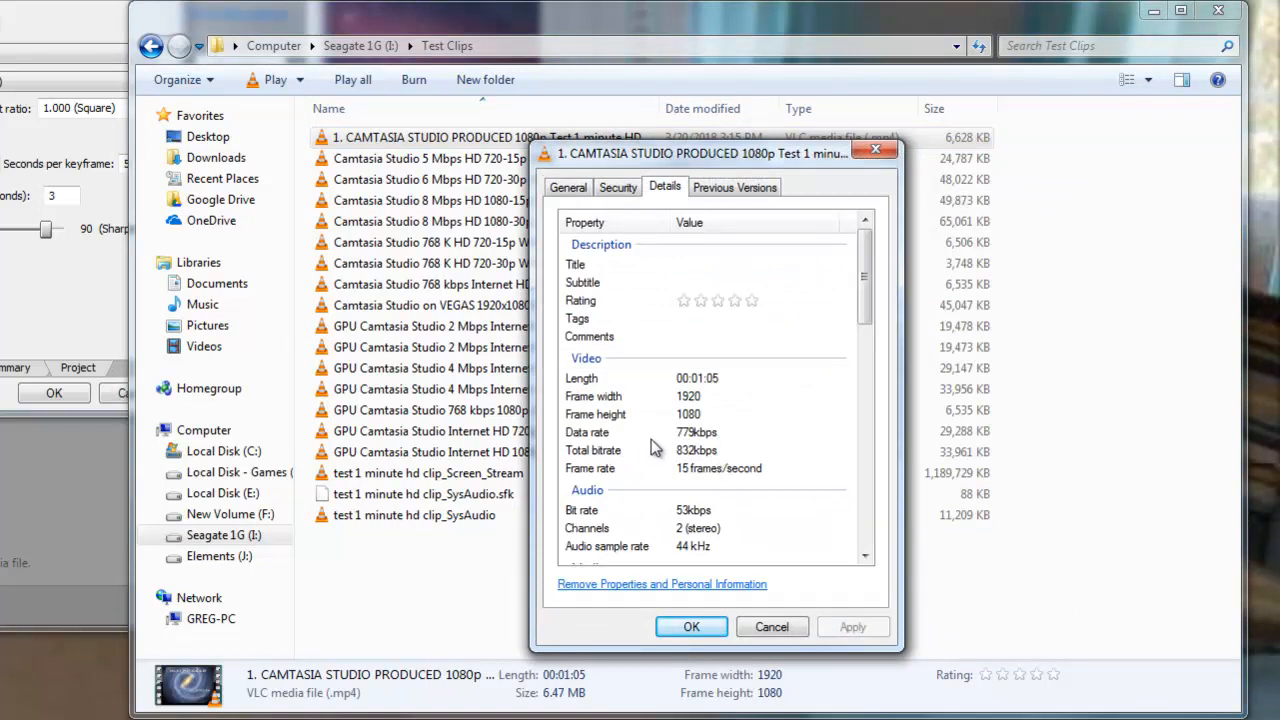
mouse_move(684, 460)
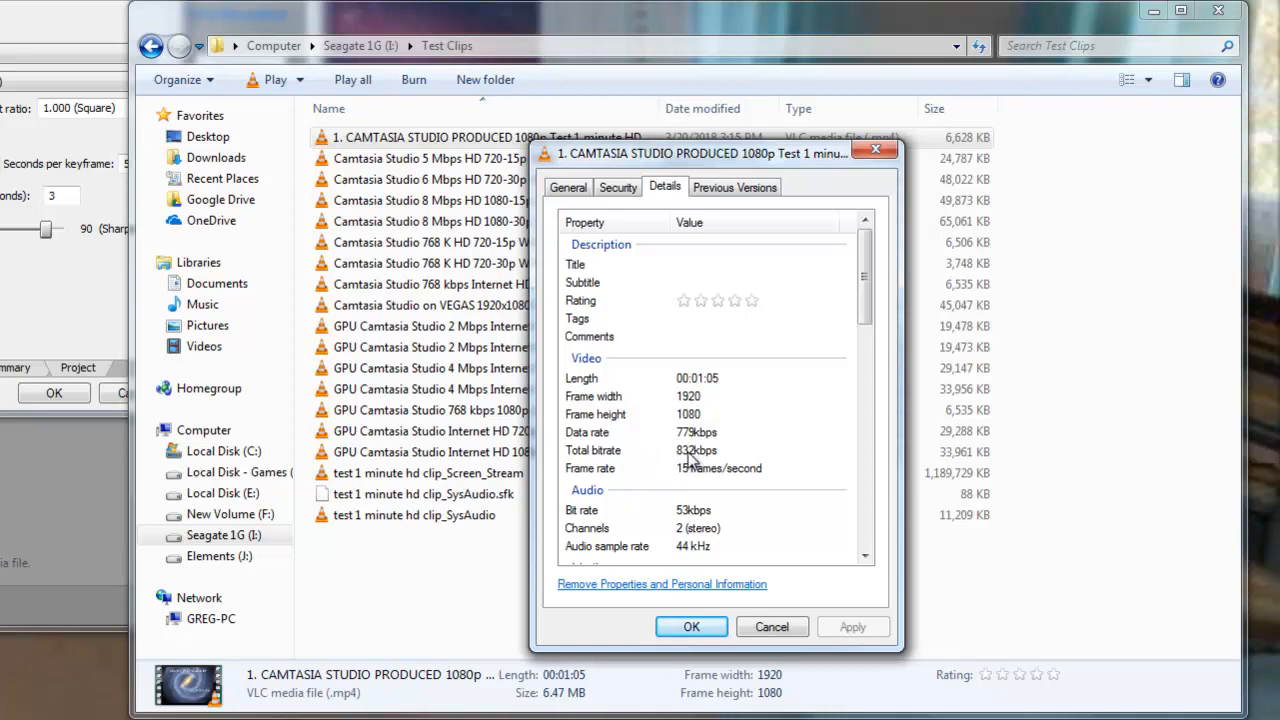
mouse_move(690, 472)
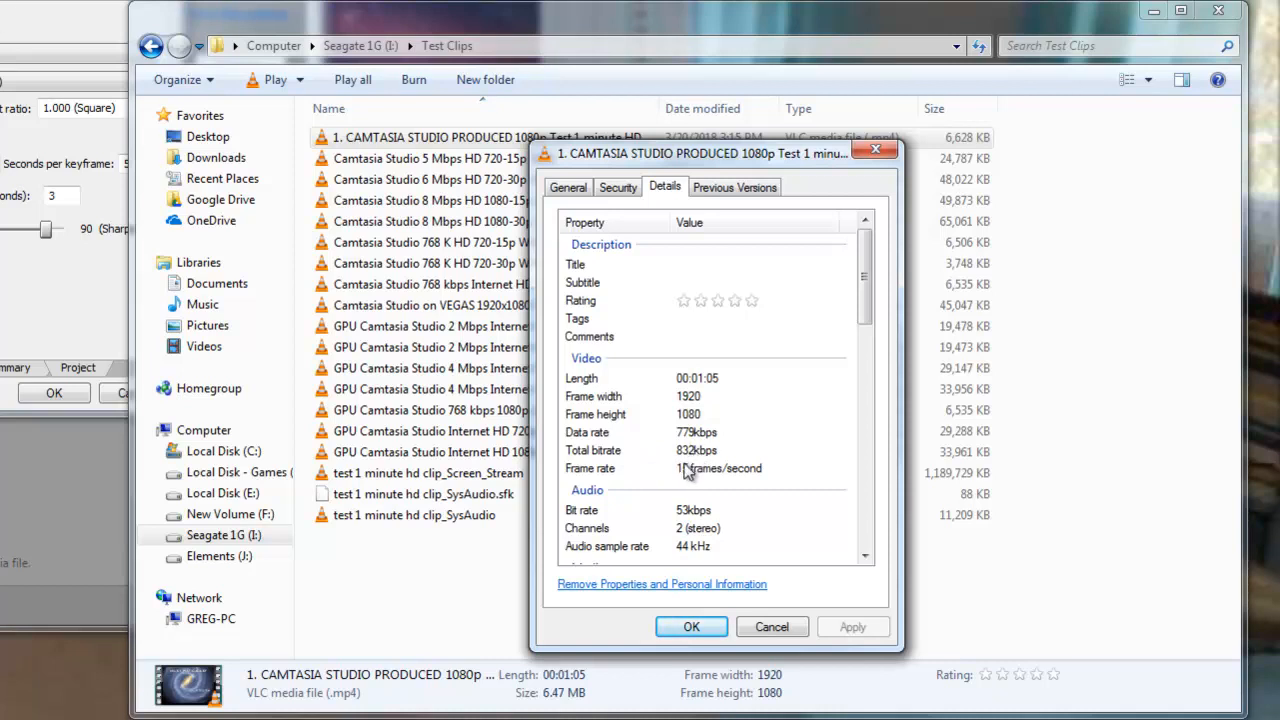
mouse_move(684, 470)
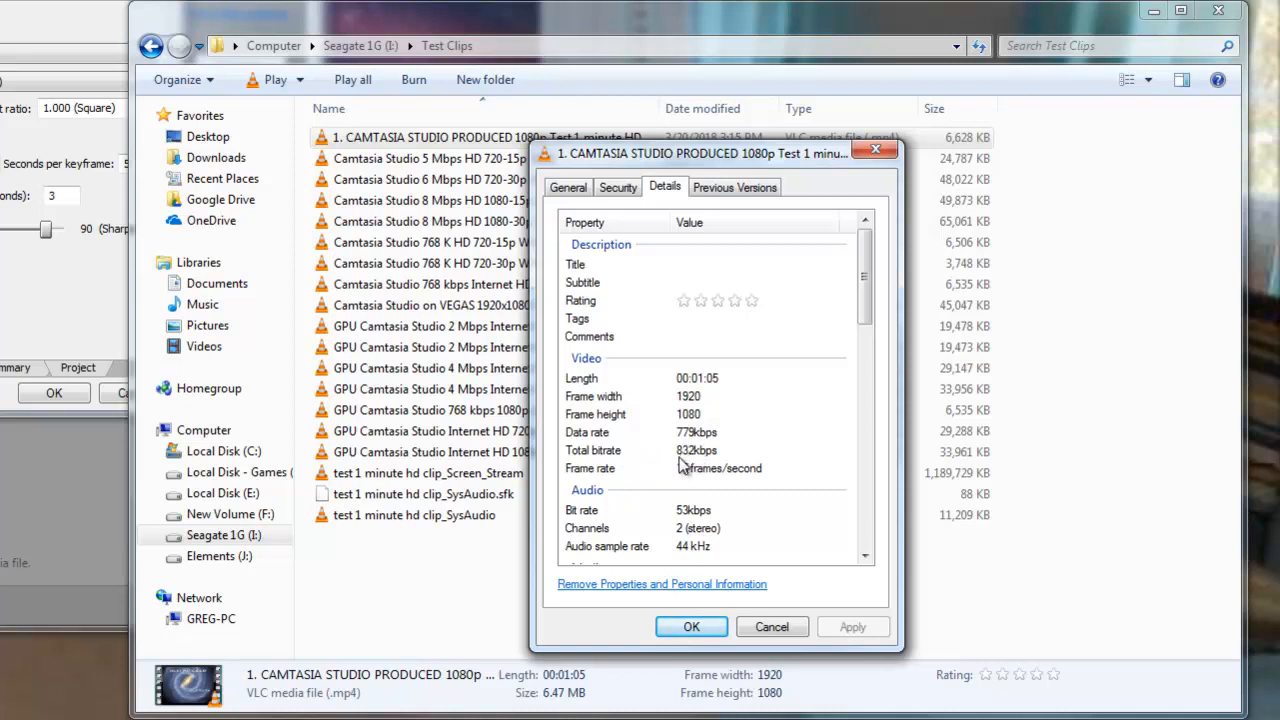
mouse_move(688, 490)
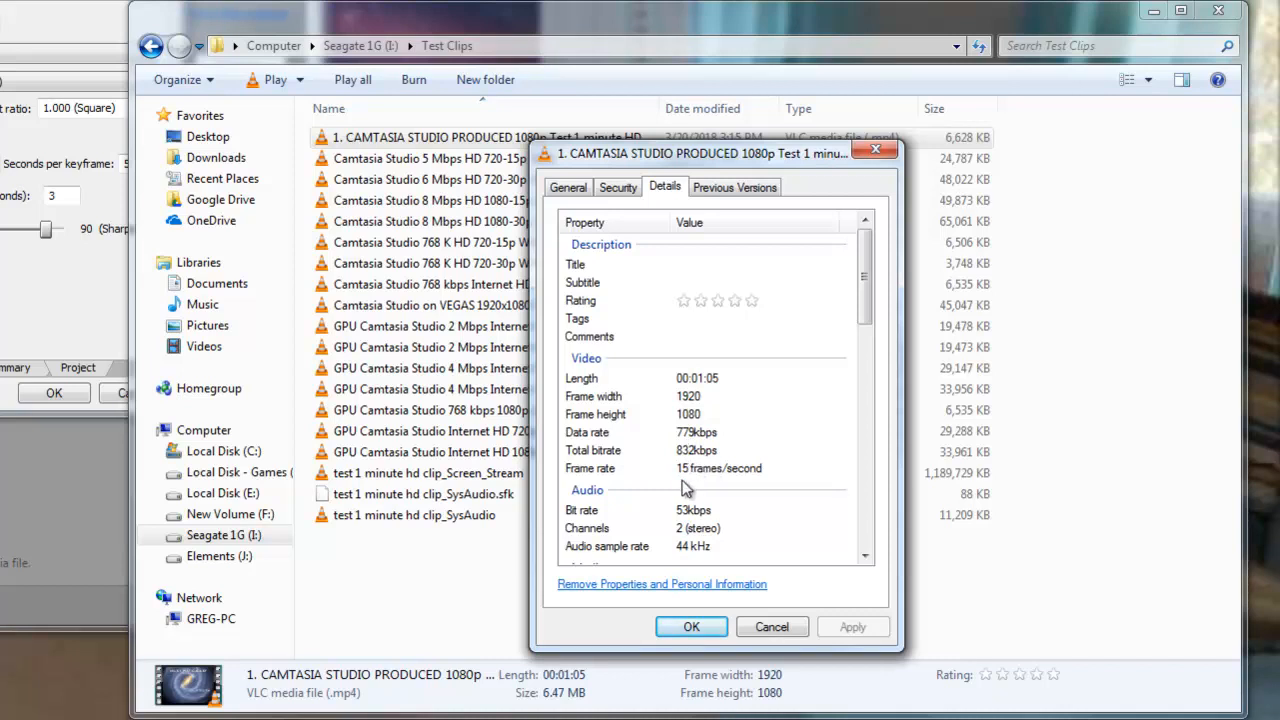
mouse_move(664, 530)
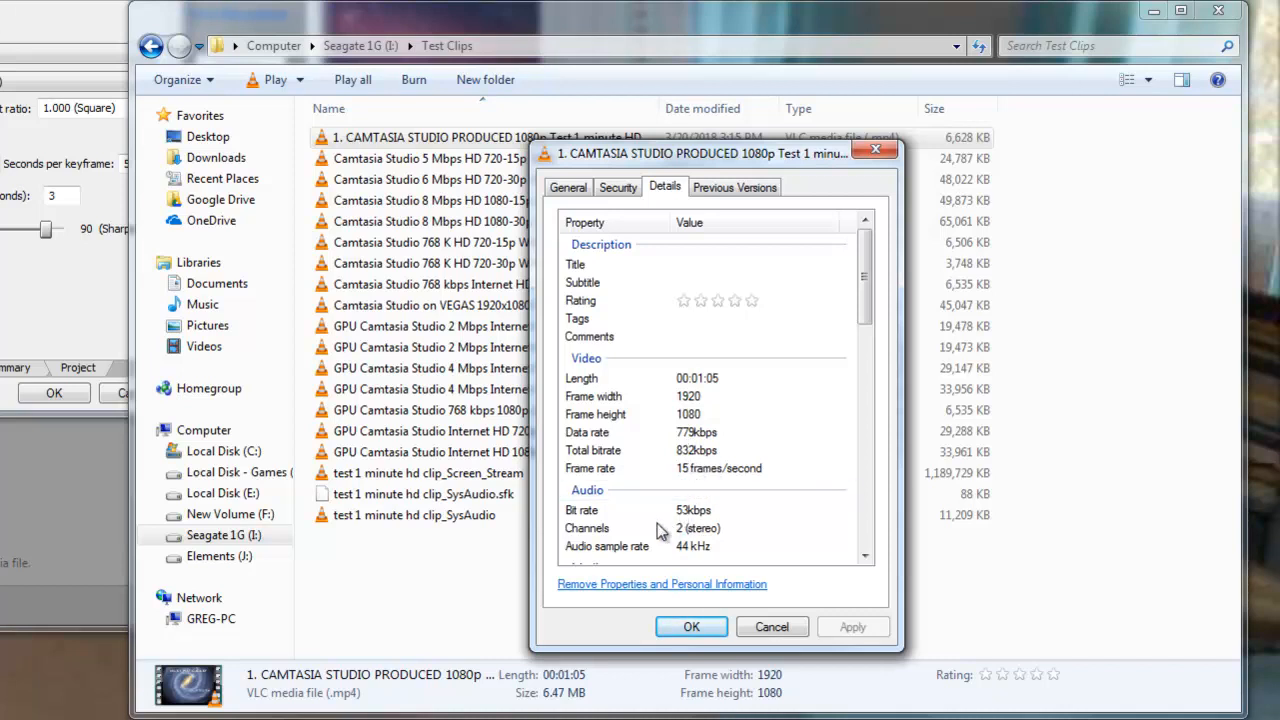
mouse_move(696, 528)
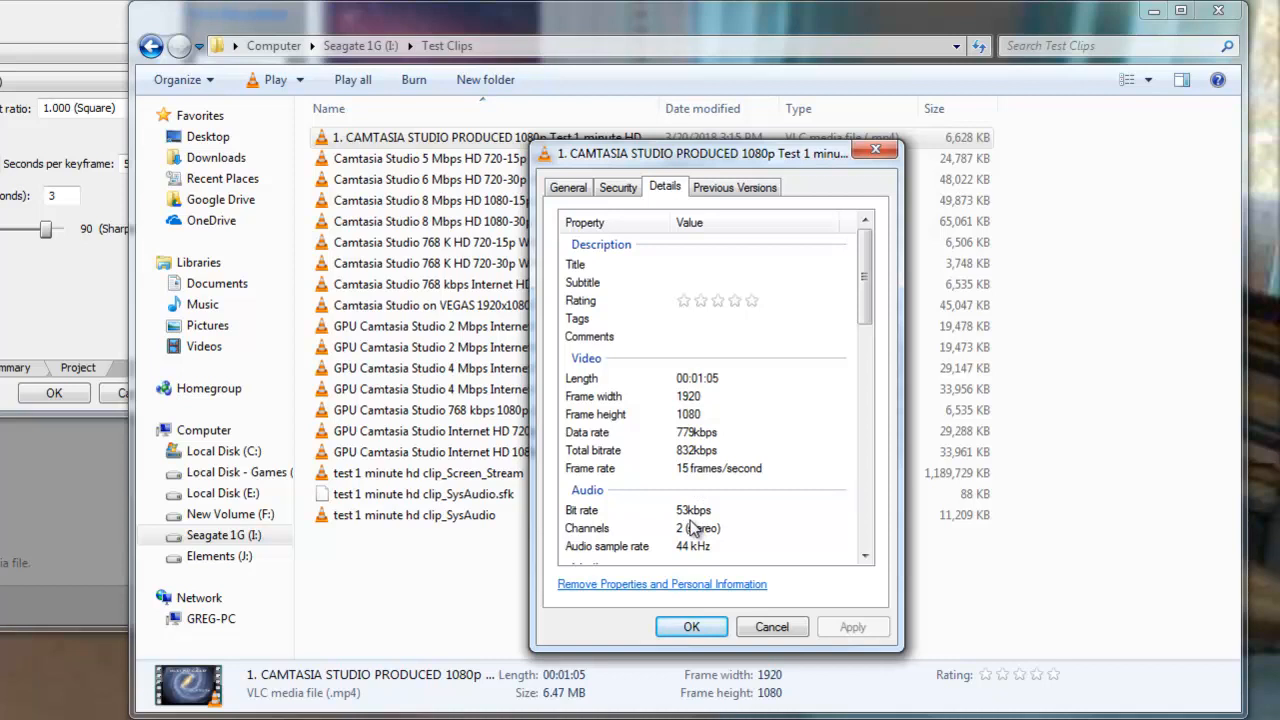
mouse_move(700, 528)
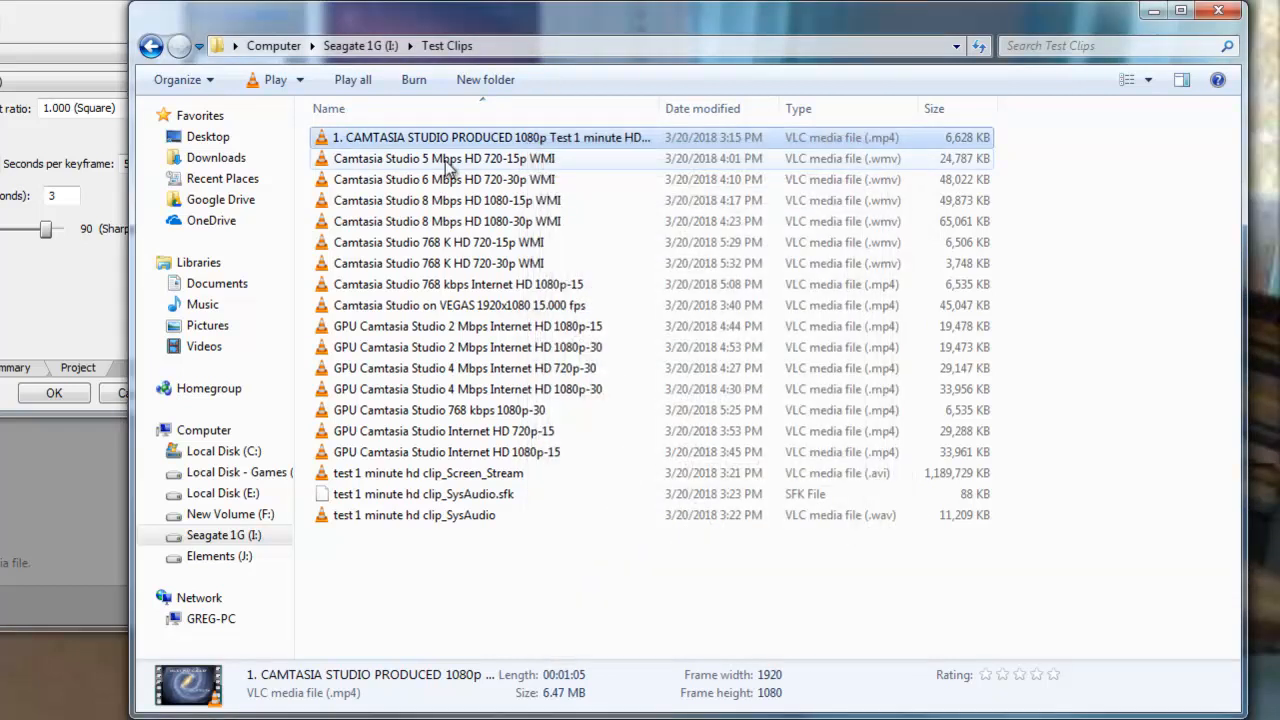
mouse_move(490, 148)
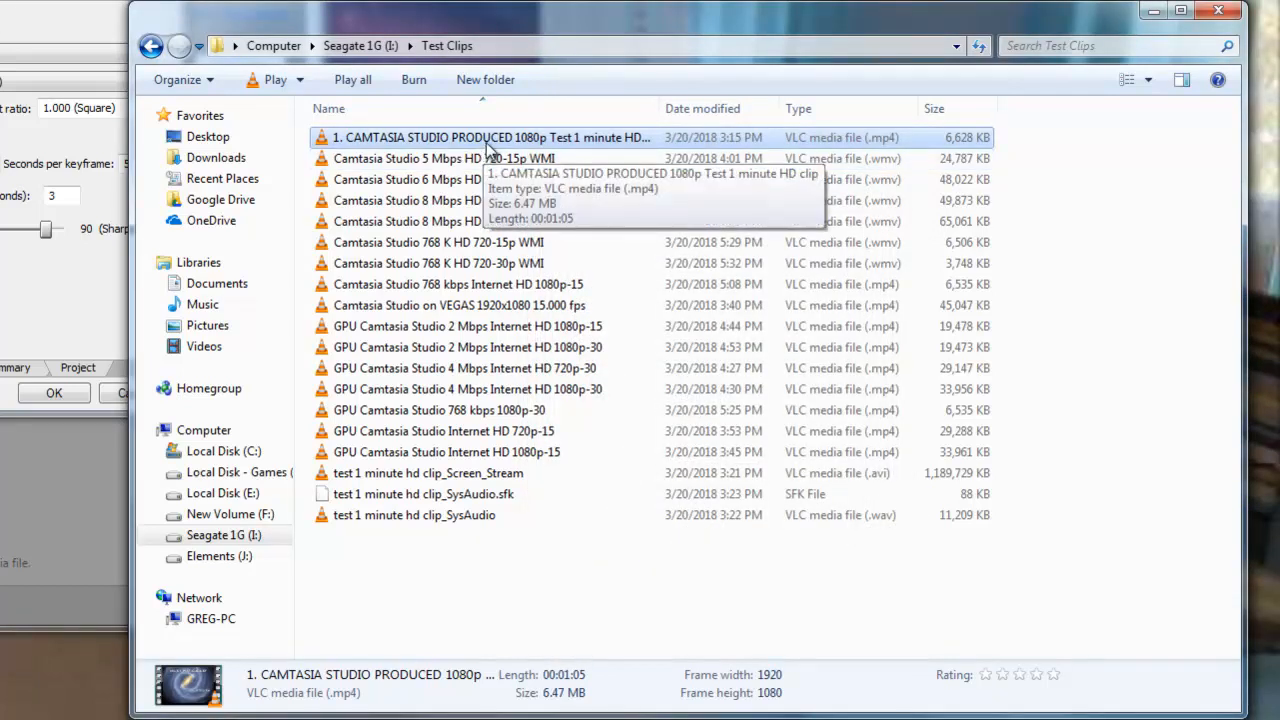
mouse_move(892, 476)
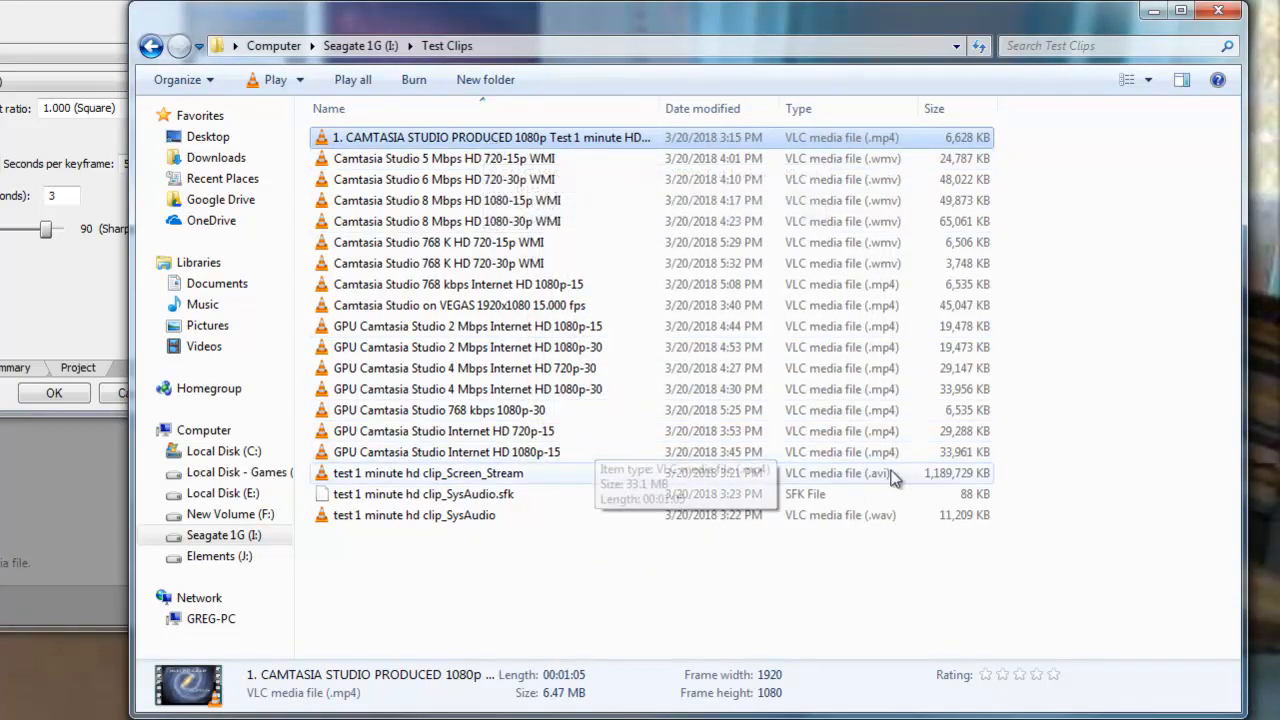
Select the 1.13 GB test 1 minute hd clip_Screen_Stream AVI in the Test Clips list.
click(428, 472)
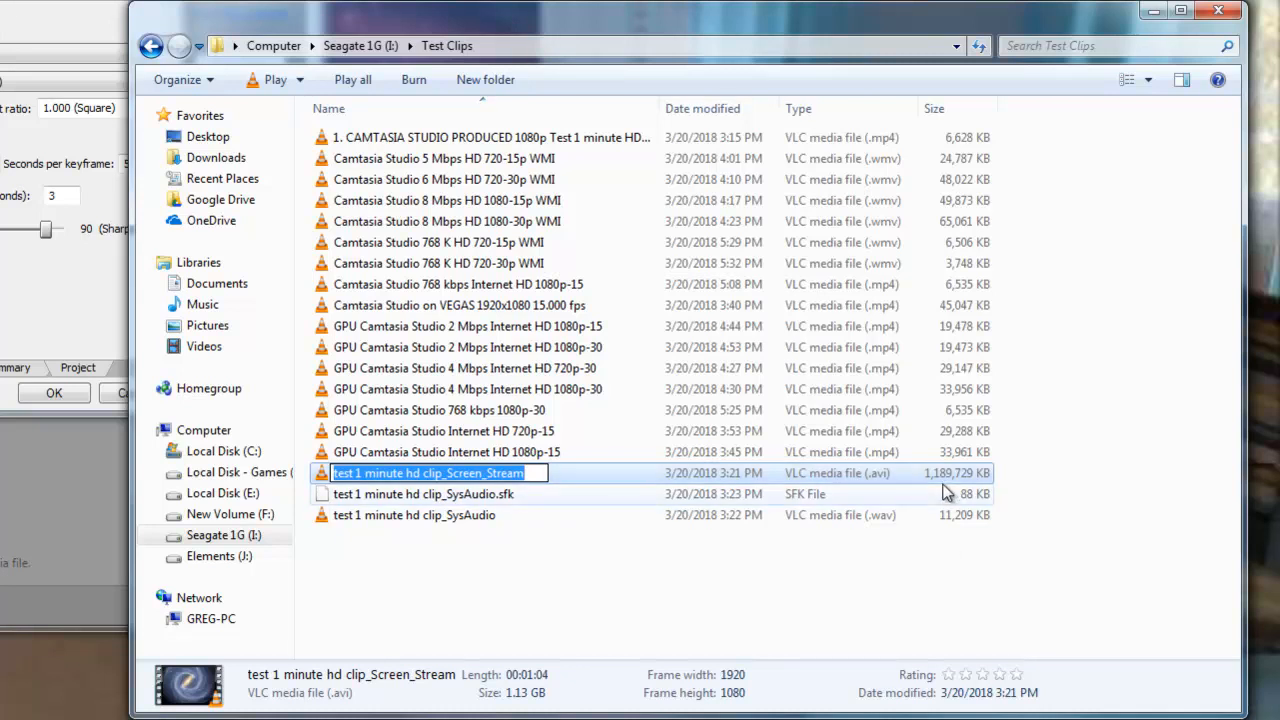
Show the Screen_Stream AVI's Details: 1920x1080, 15 fps, 150250 kbps data rate, no audio.
right_click(428, 472)
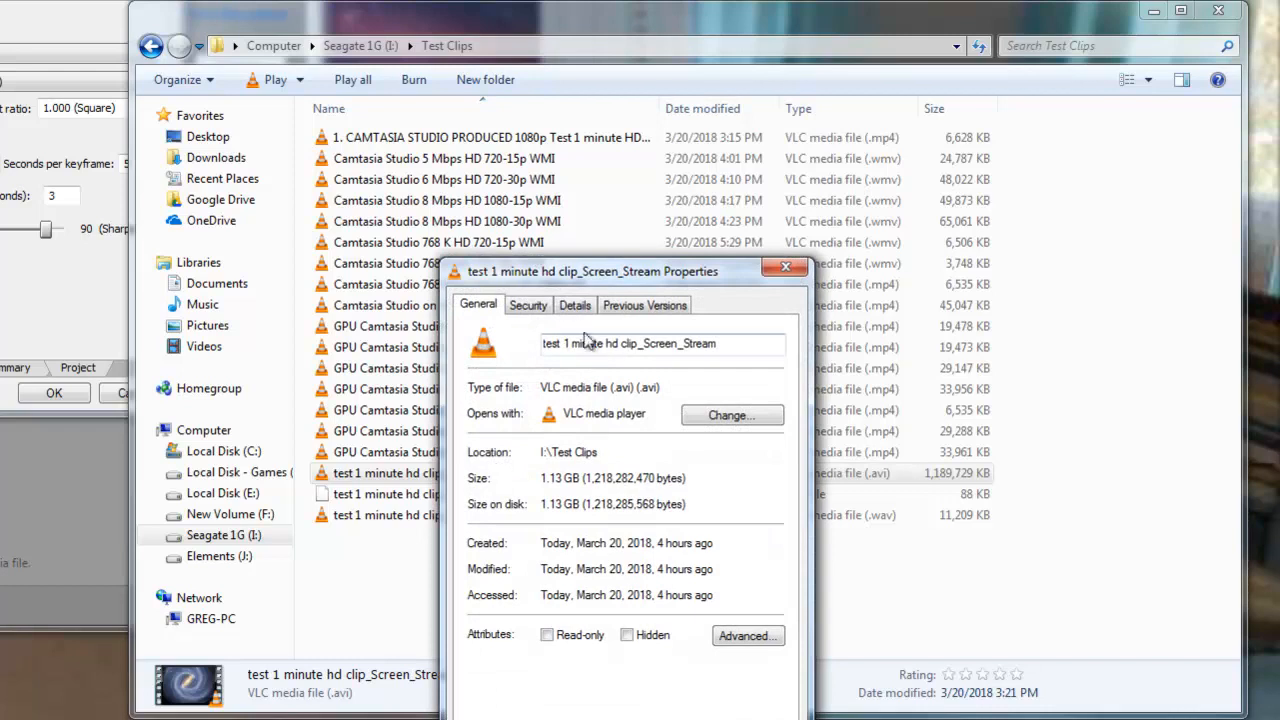
click(576, 304)
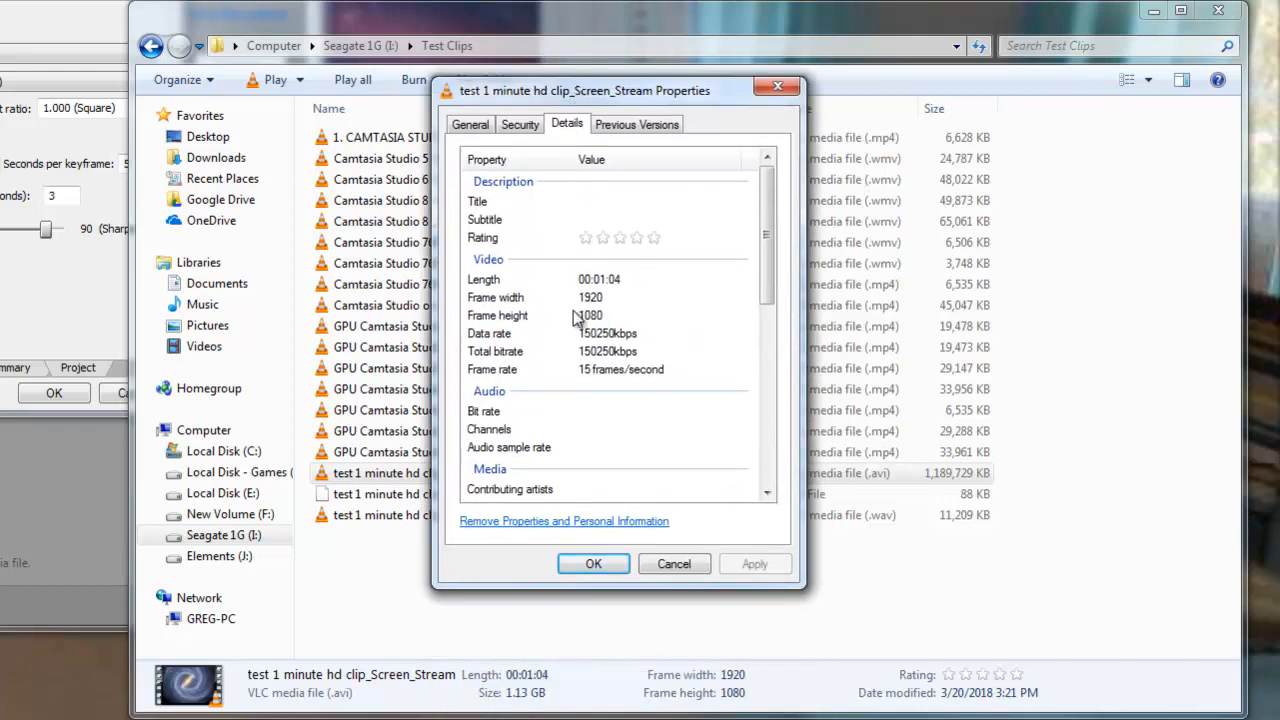
mouse_move(596, 348)
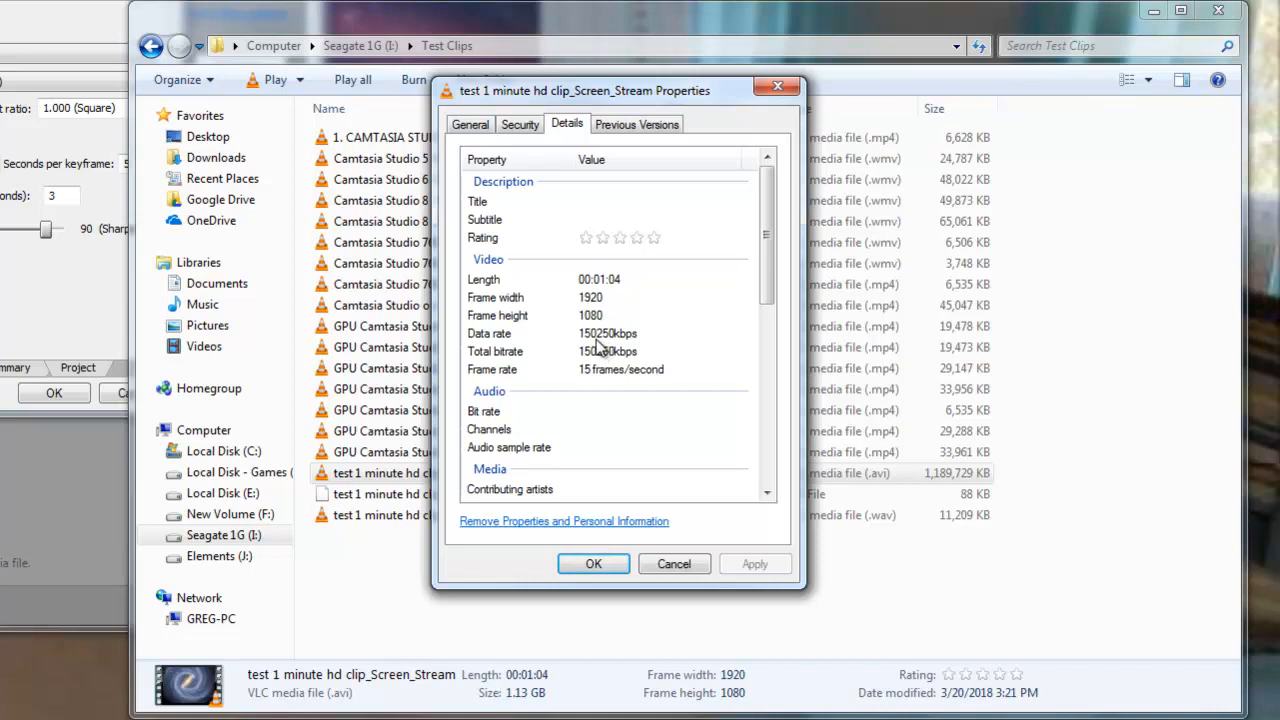
mouse_move(588, 388)
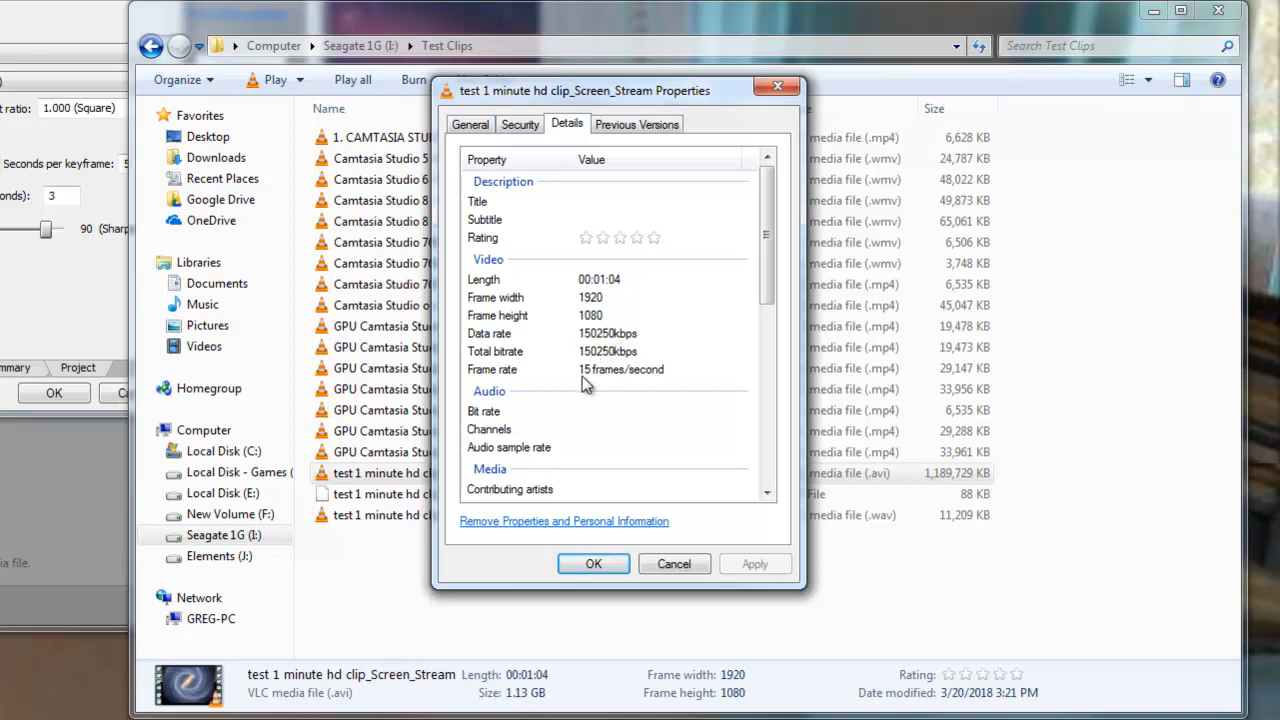
scroll(down, 3)
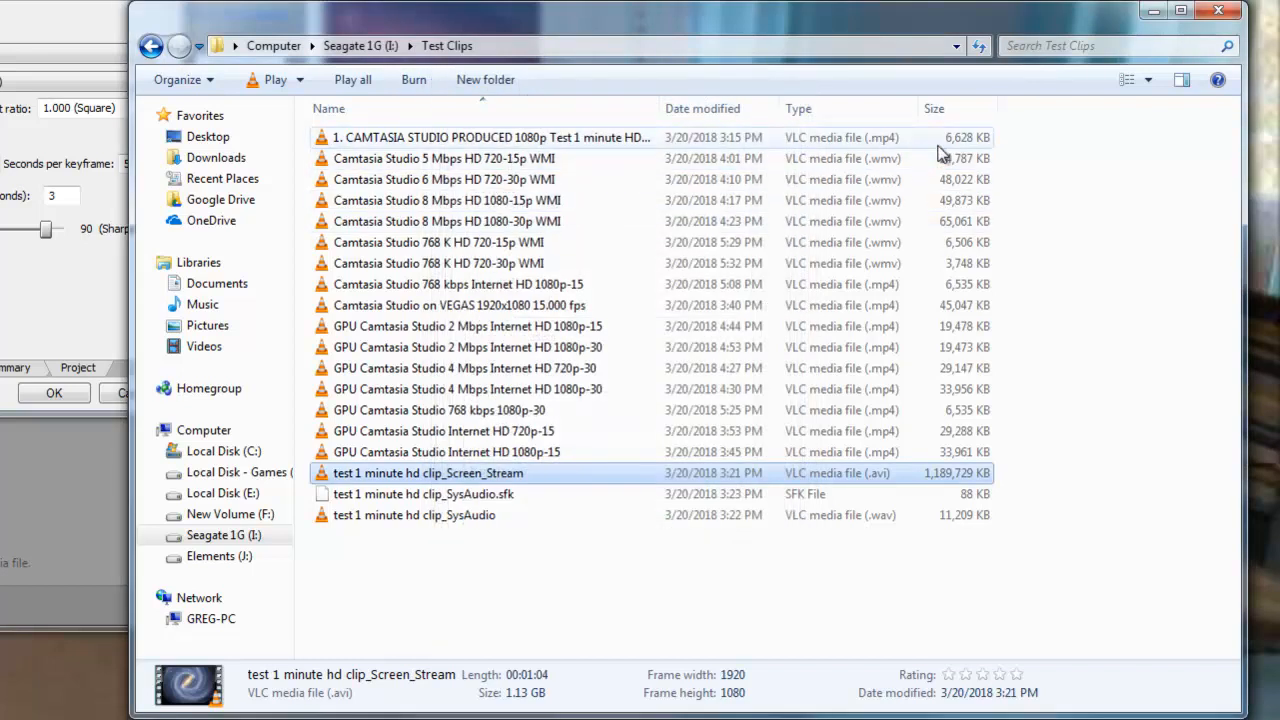
mouse_move(964, 156)
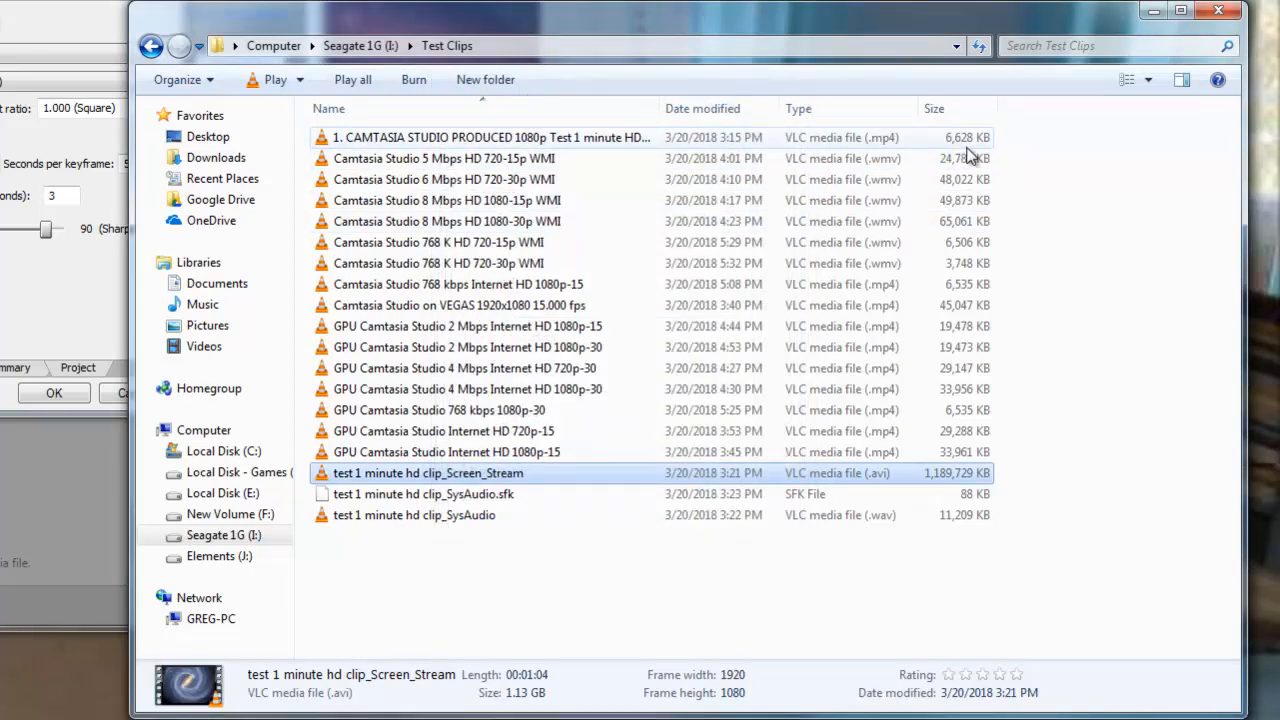
mouse_move(956, 200)
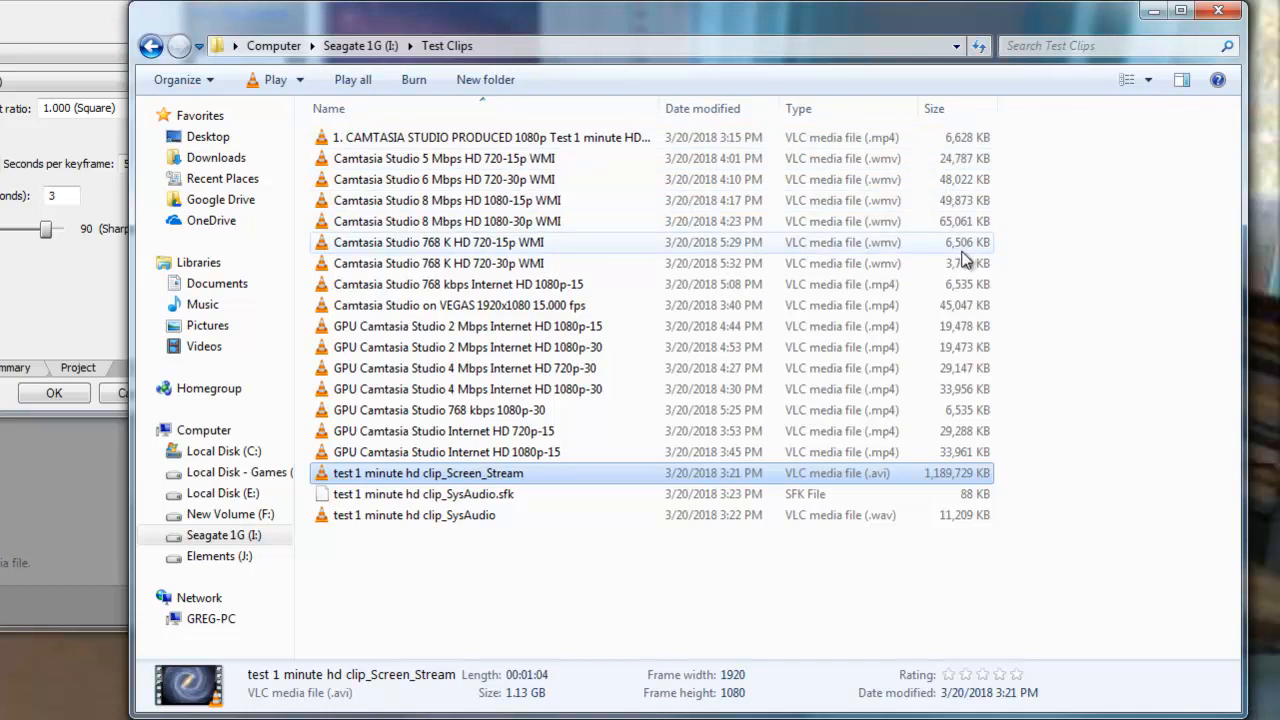
mouse_move(464, 264)
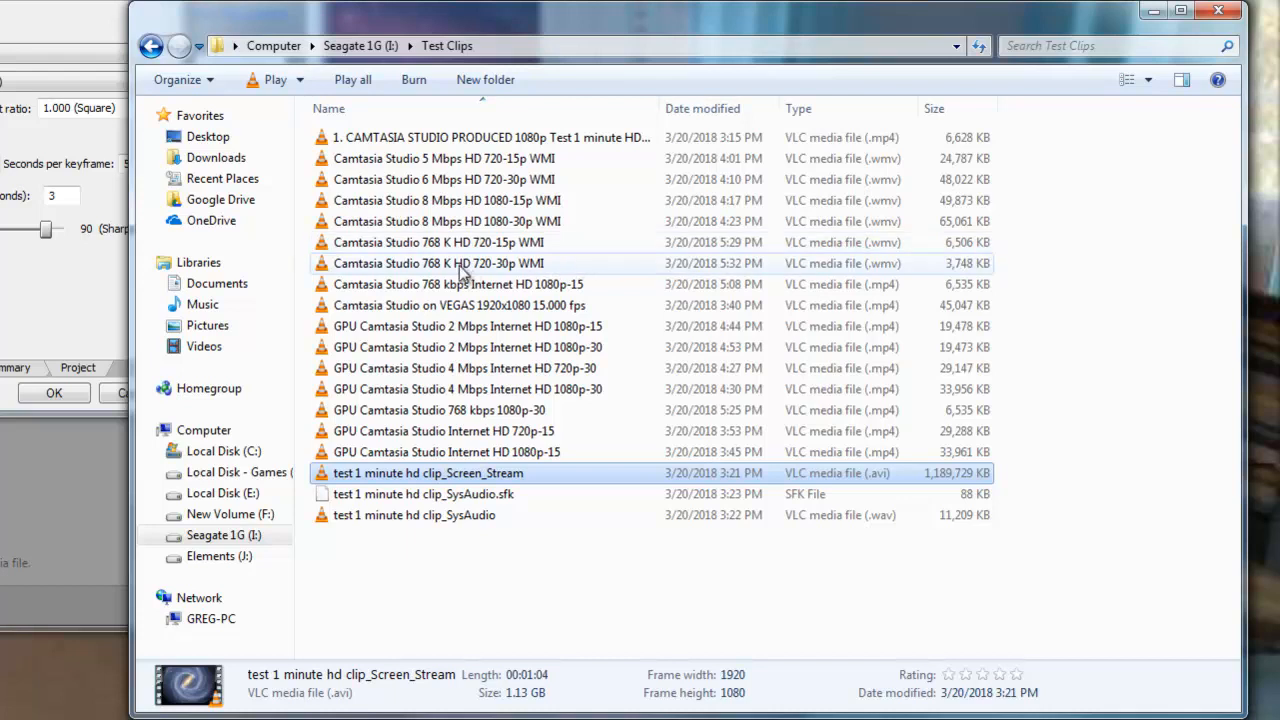
mouse_move(444, 242)
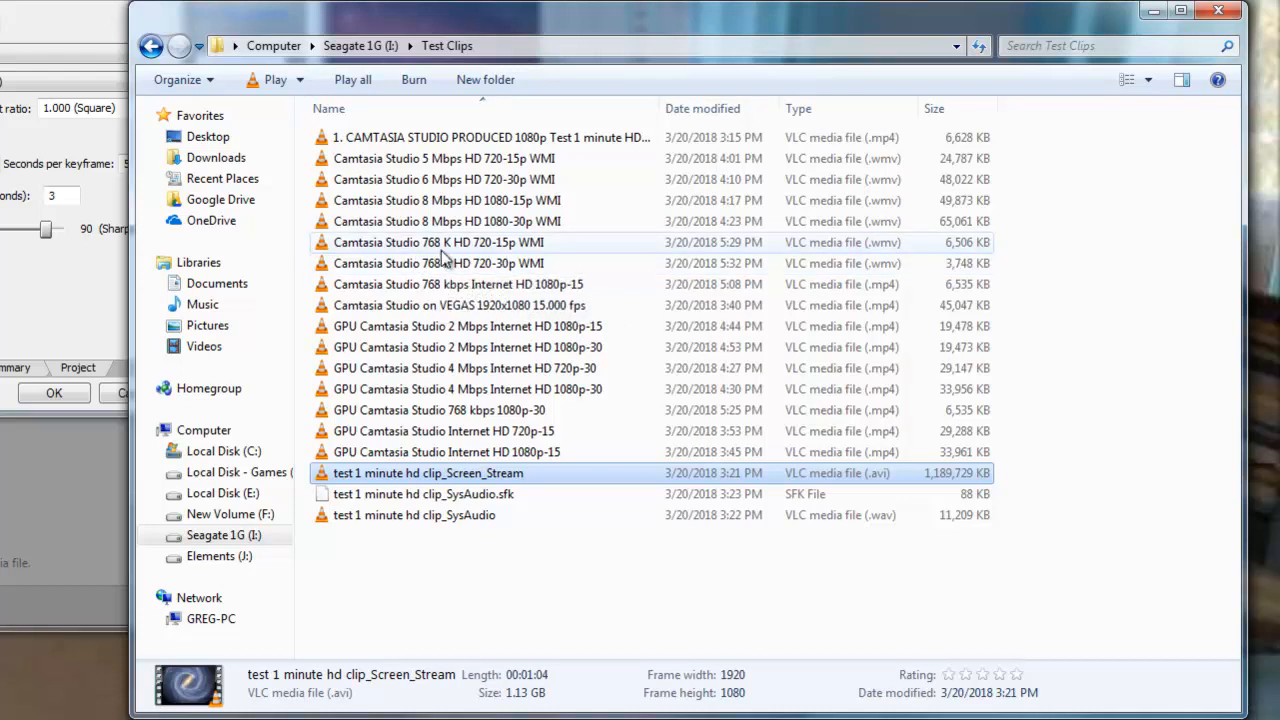
mouse_move(440, 264)
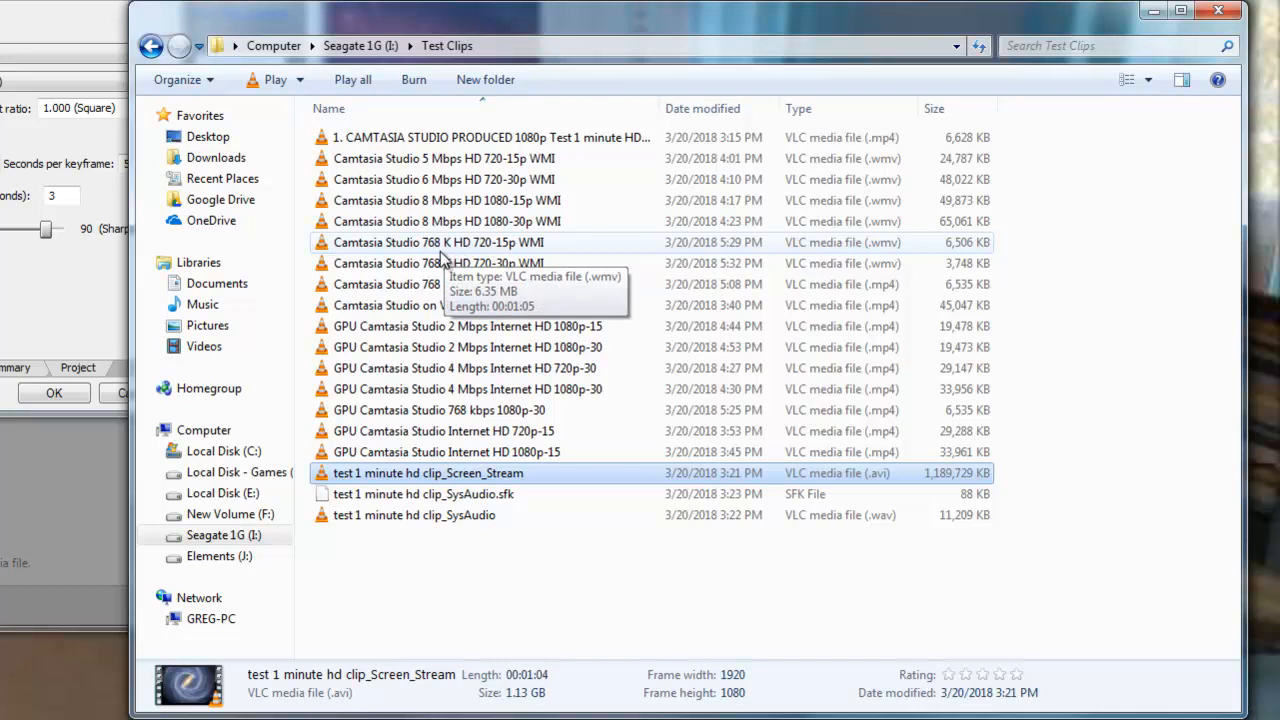
Bring up the actions menu for the Camtasia Studio 768 K HD 720-15p WMV clip.
right_click(436, 242)
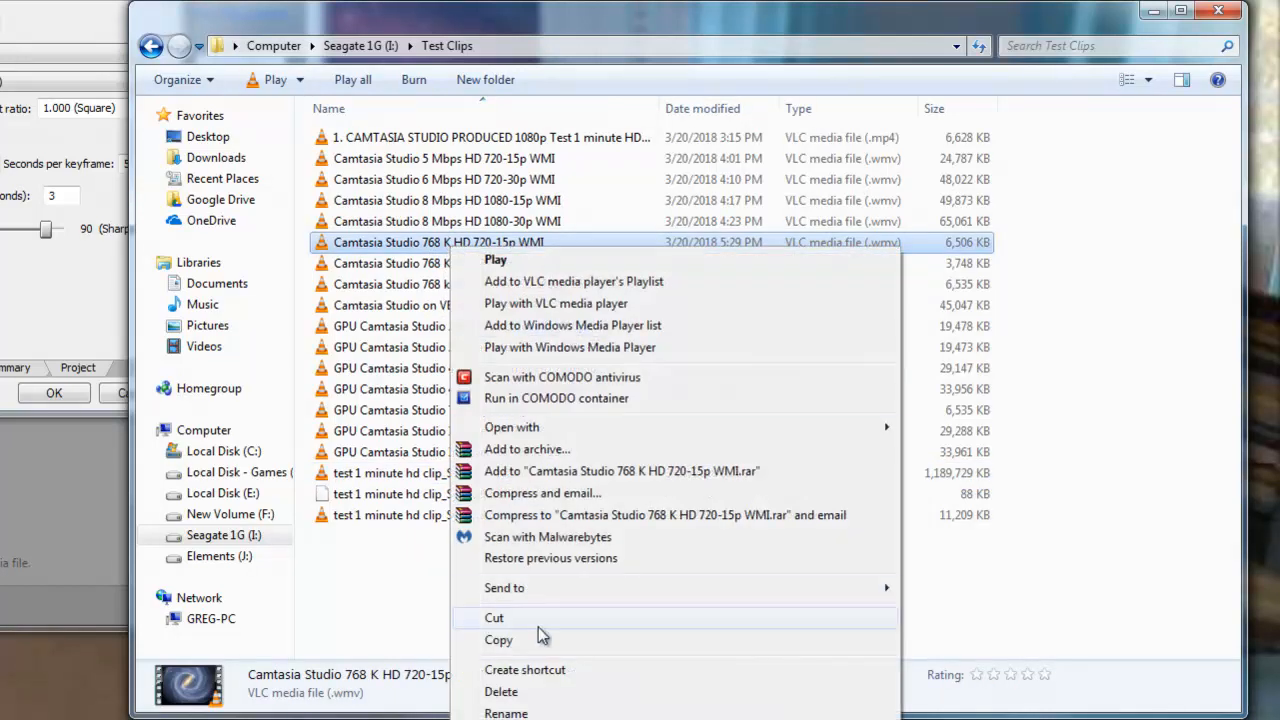
Review the 768 K HD 720-15p WMV clip's Details (1280x720, 15 fps, 48 kbps audio) and close Properties.
click(510, 719)
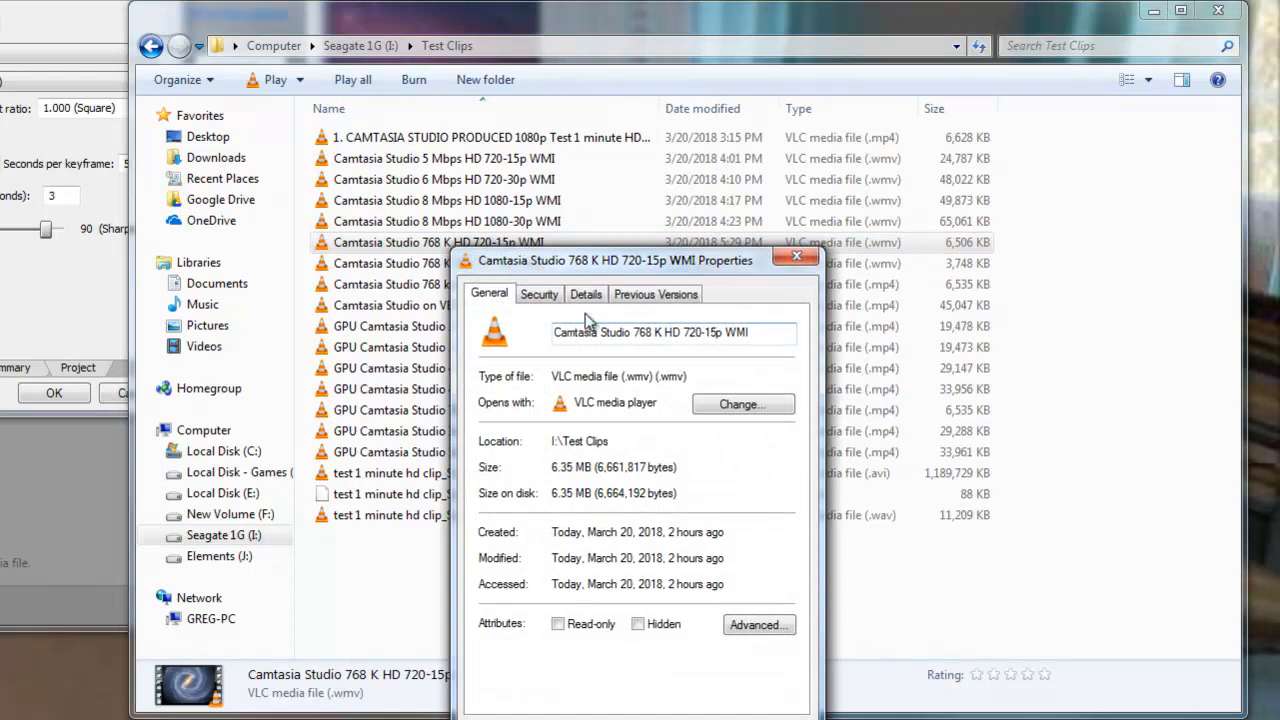
drag(616, 260, 610, 114)
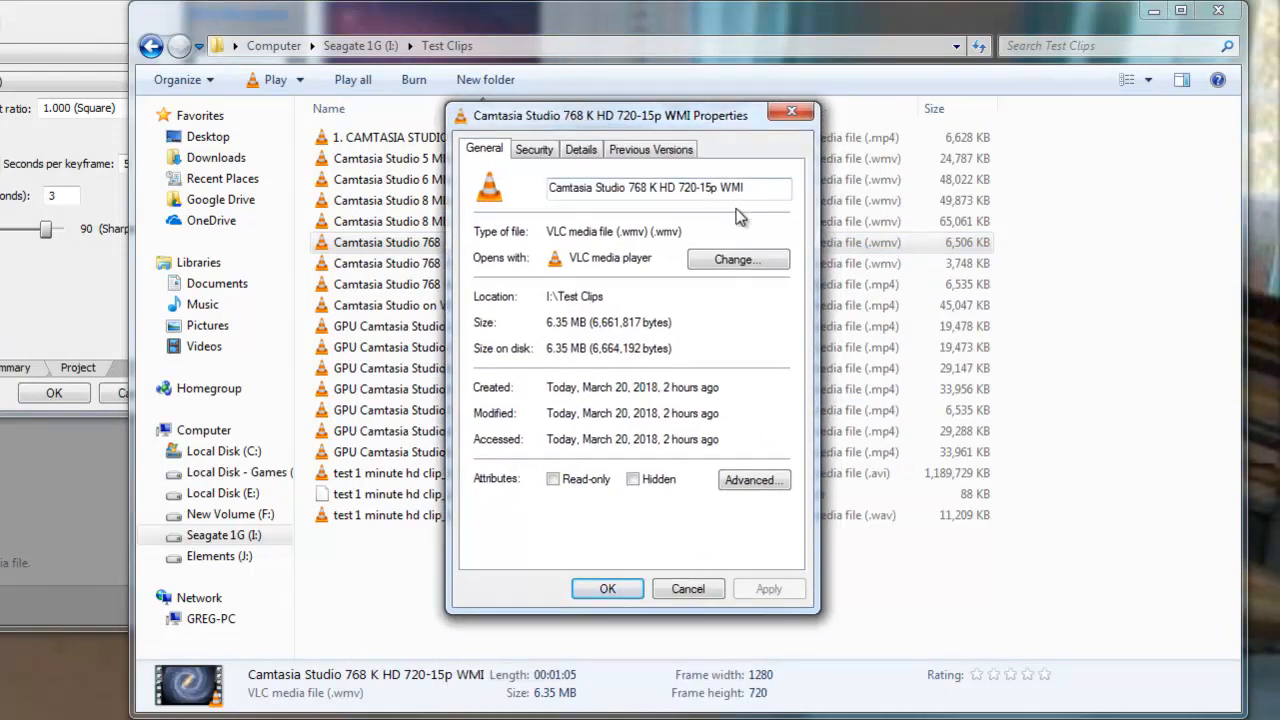
click(580, 148)
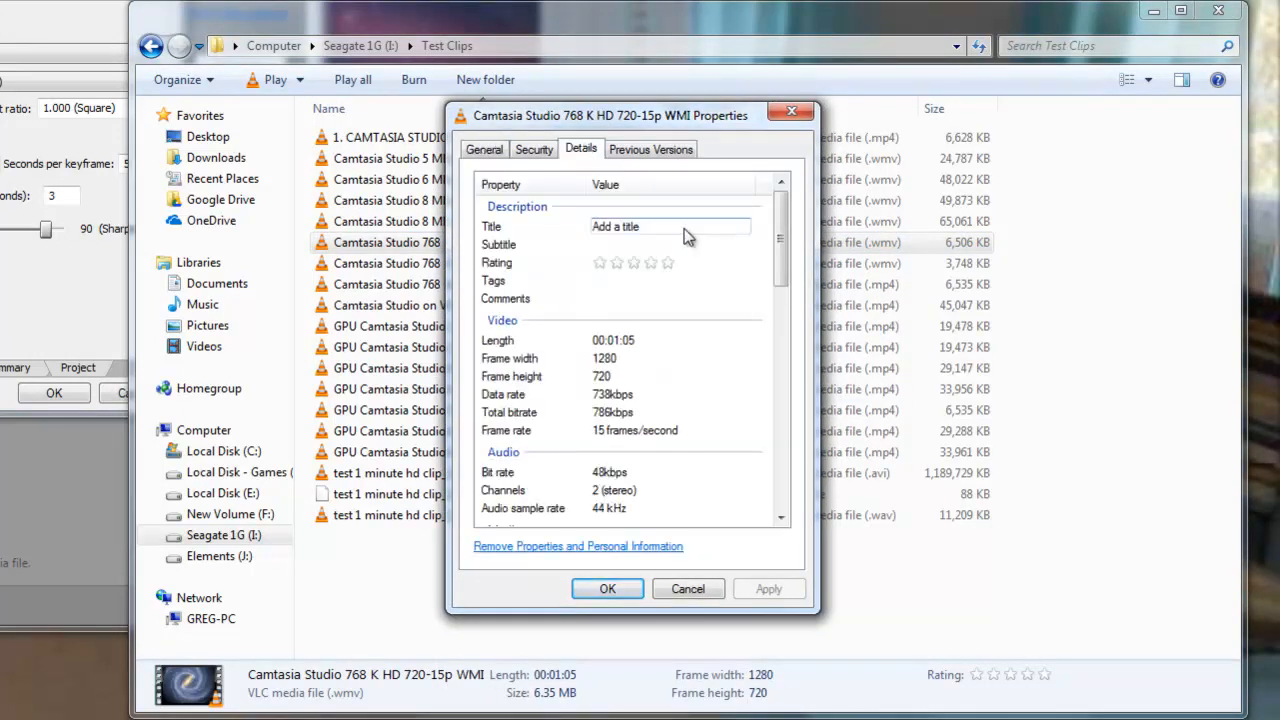
scroll(down, 3)
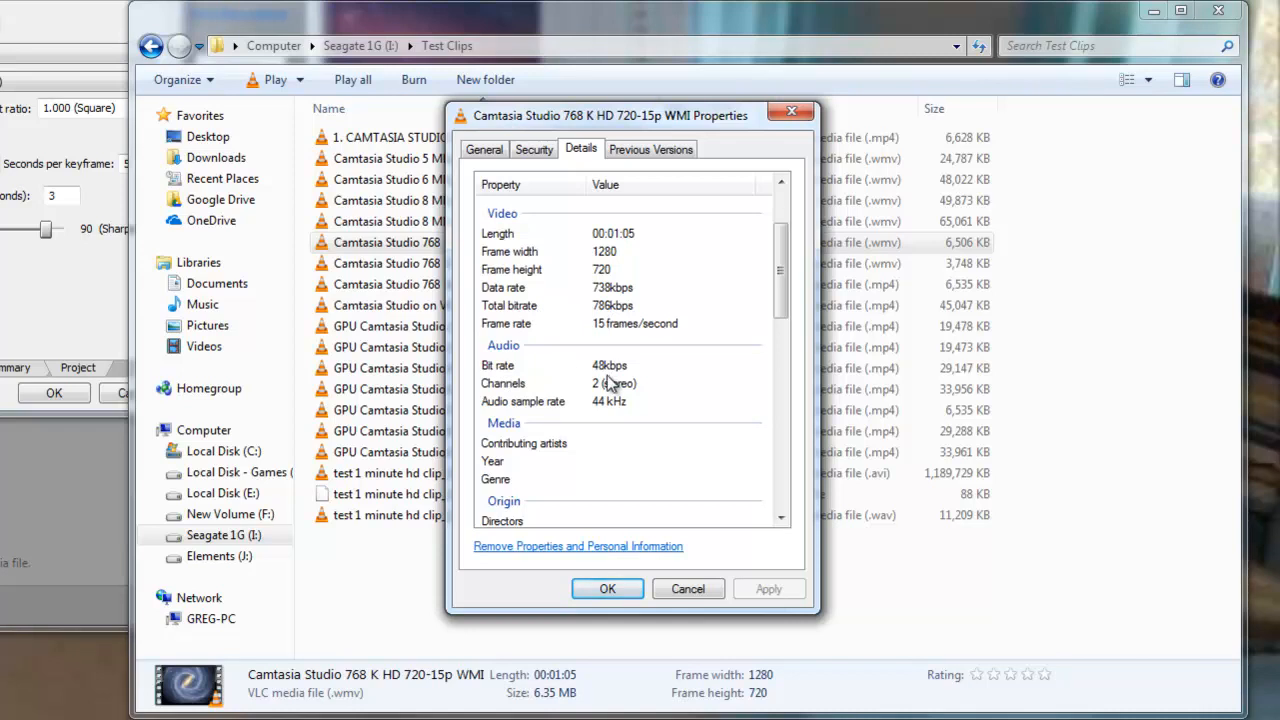
click(670, 516)
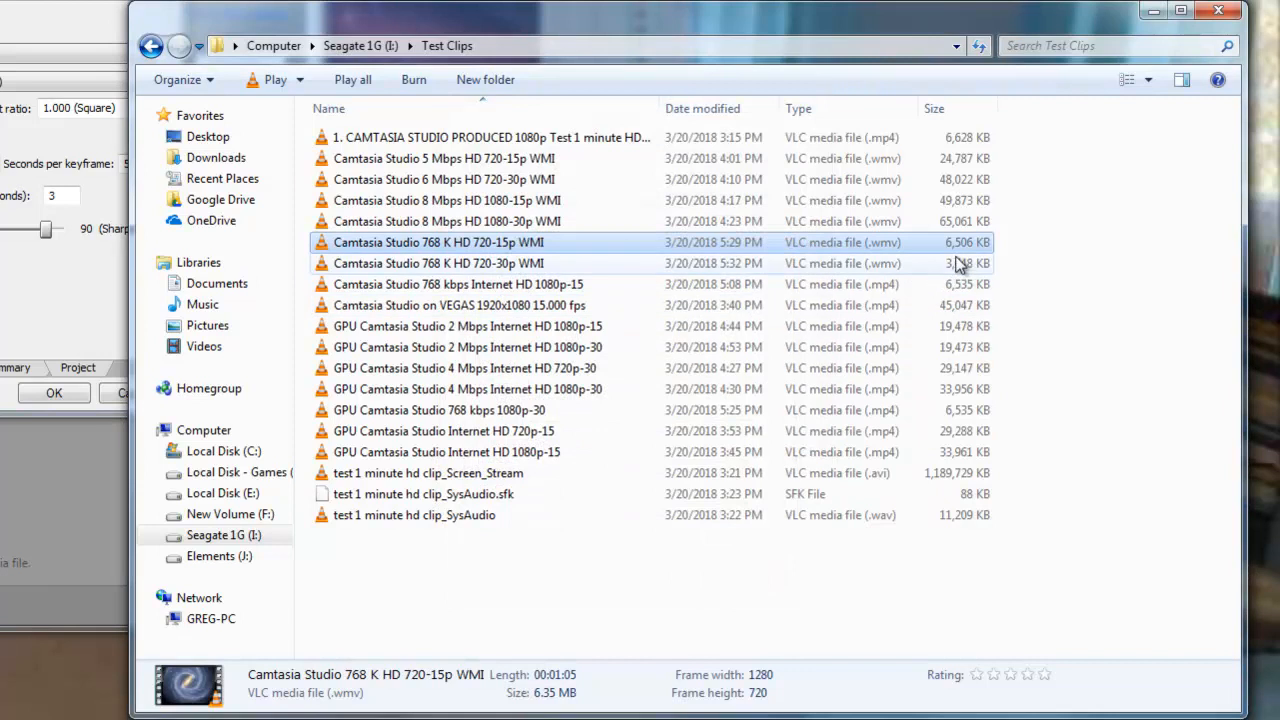
mouse_move(490, 264)
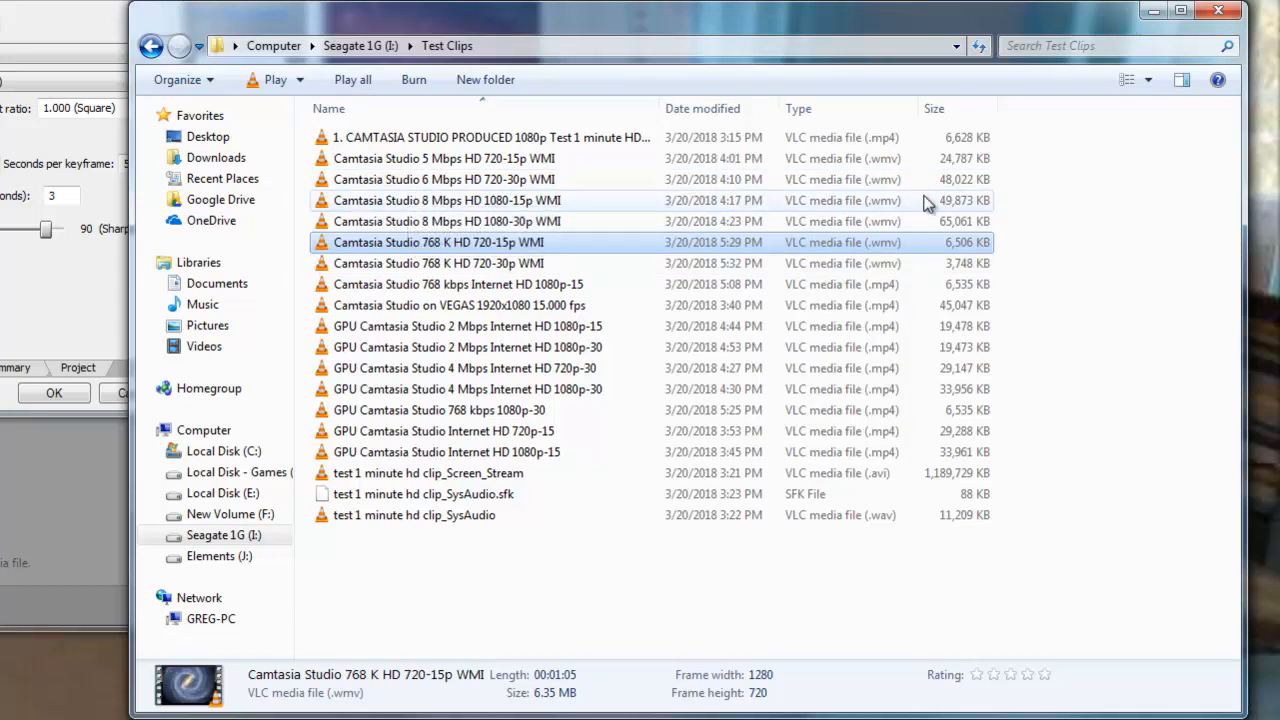
Check the 5 Mbps HD 720-15p clip's 24.2 MB size, then bring up actions for the 768 K clip.
click(444, 158)
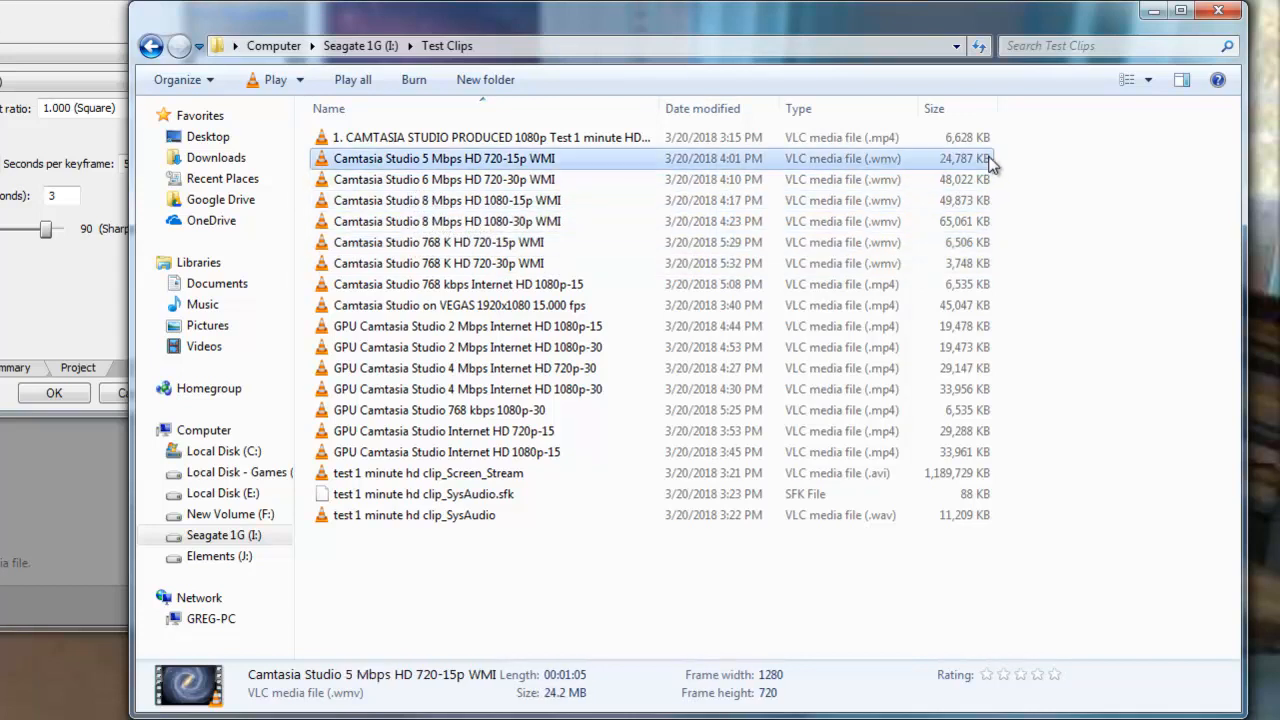
mouse_move(990, 204)
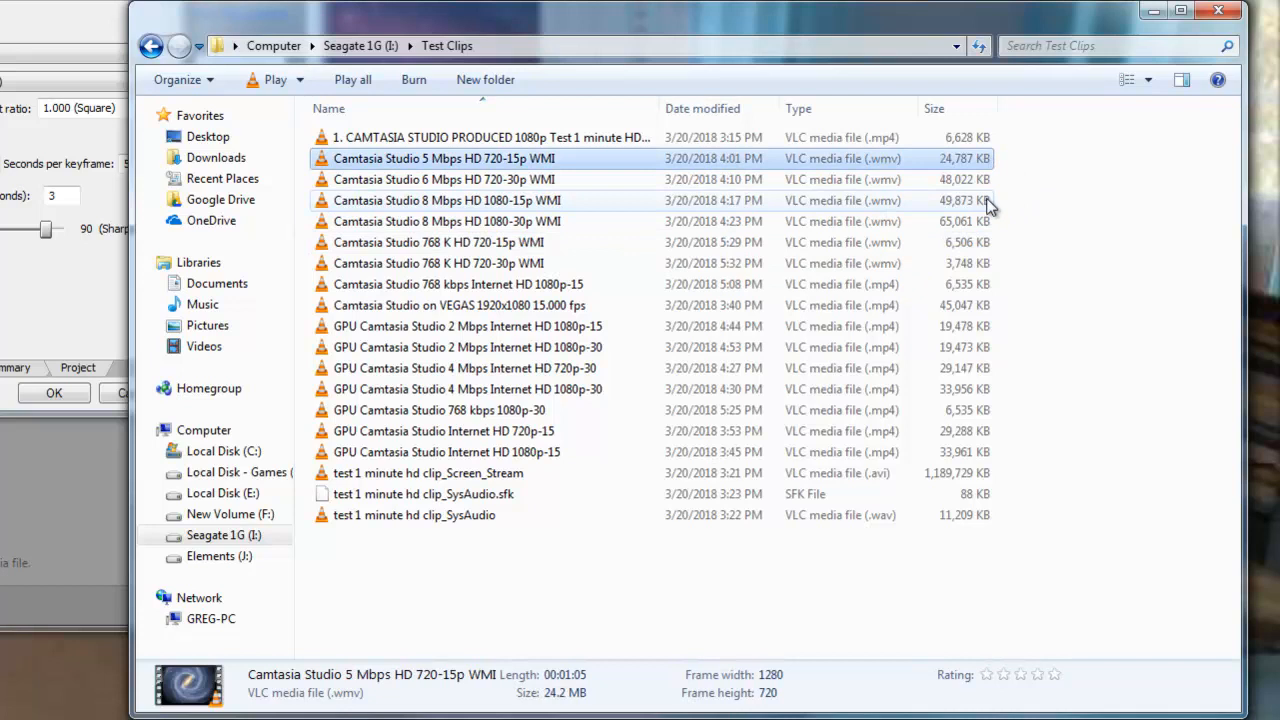
mouse_move(966, 242)
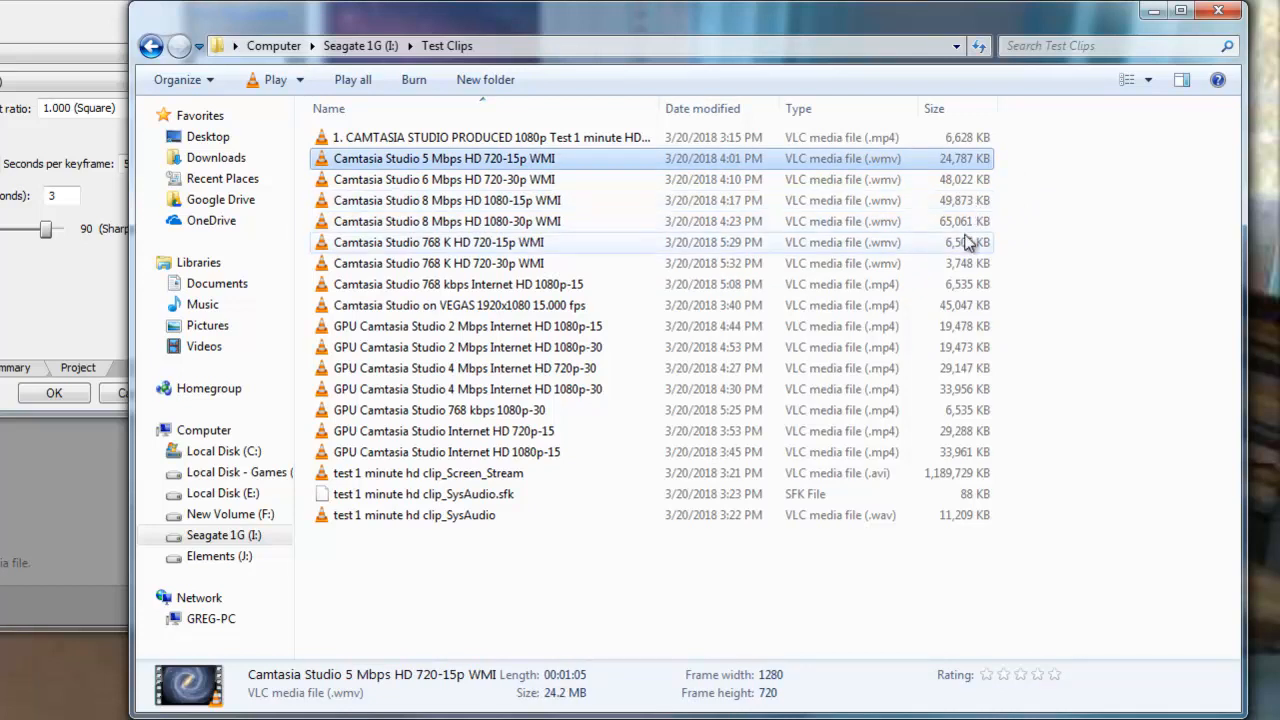
mouse_move(958, 364)
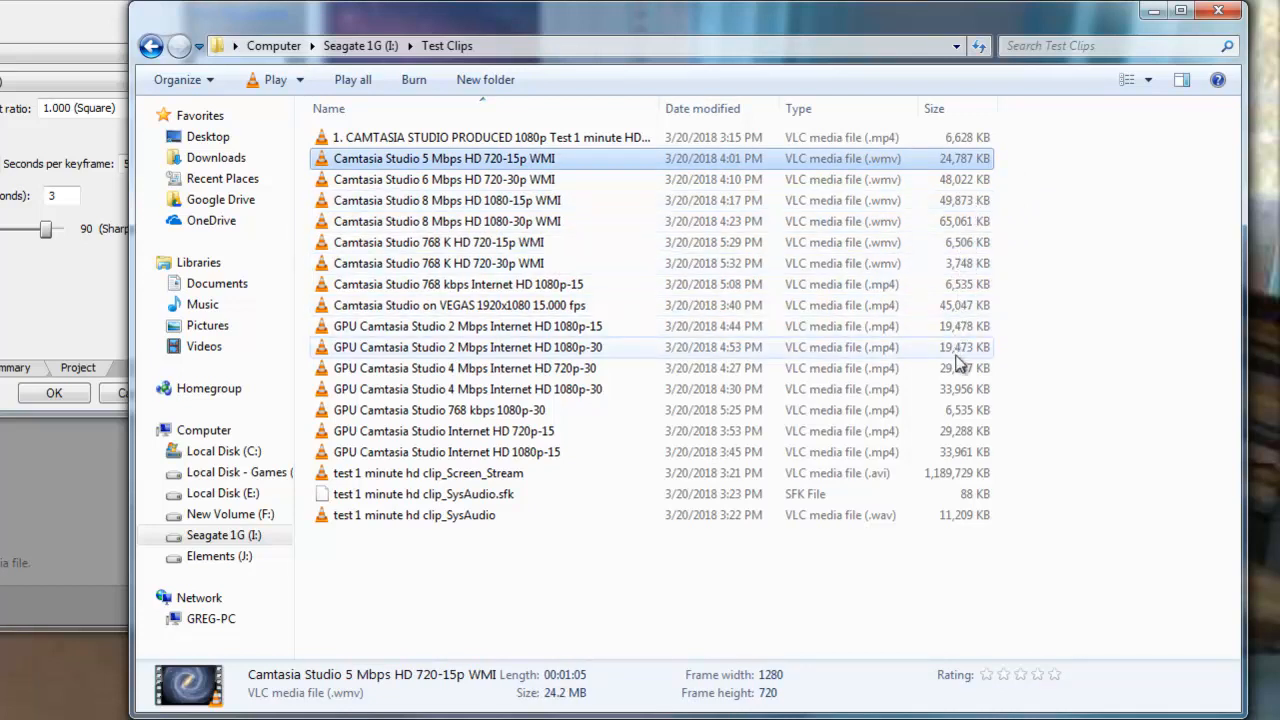
mouse_move(490, 388)
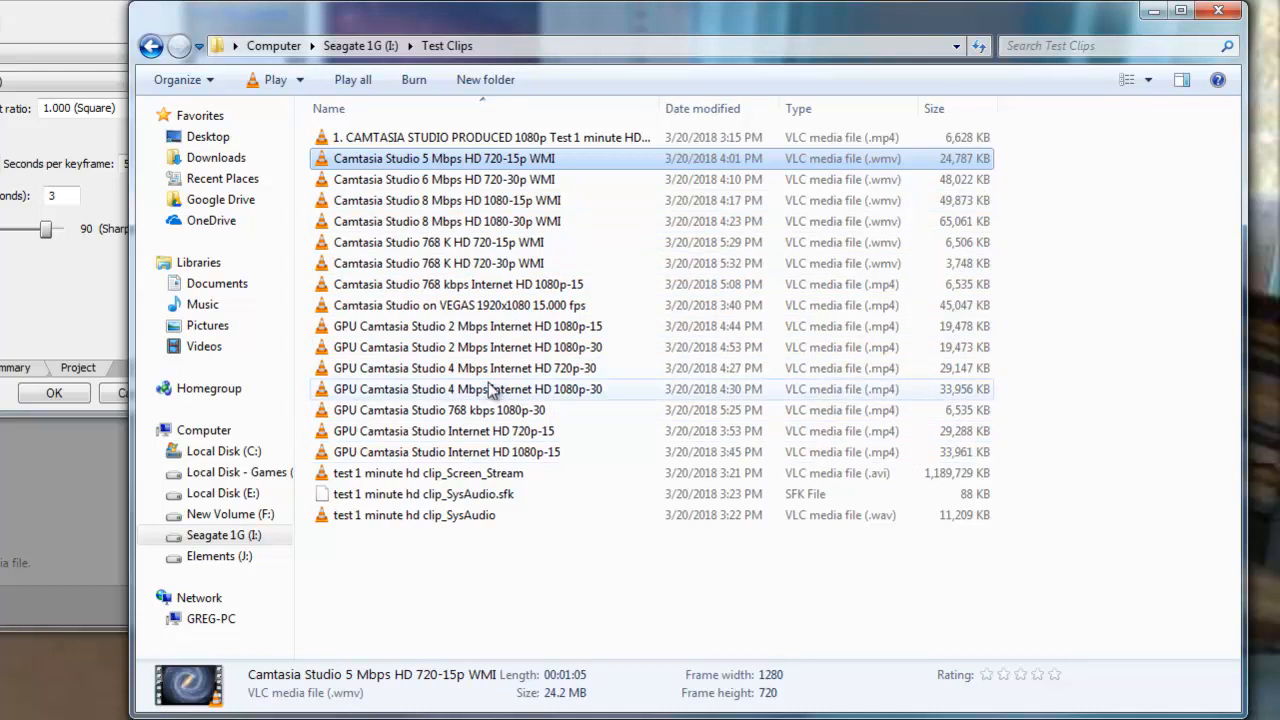
mouse_move(860, 252)
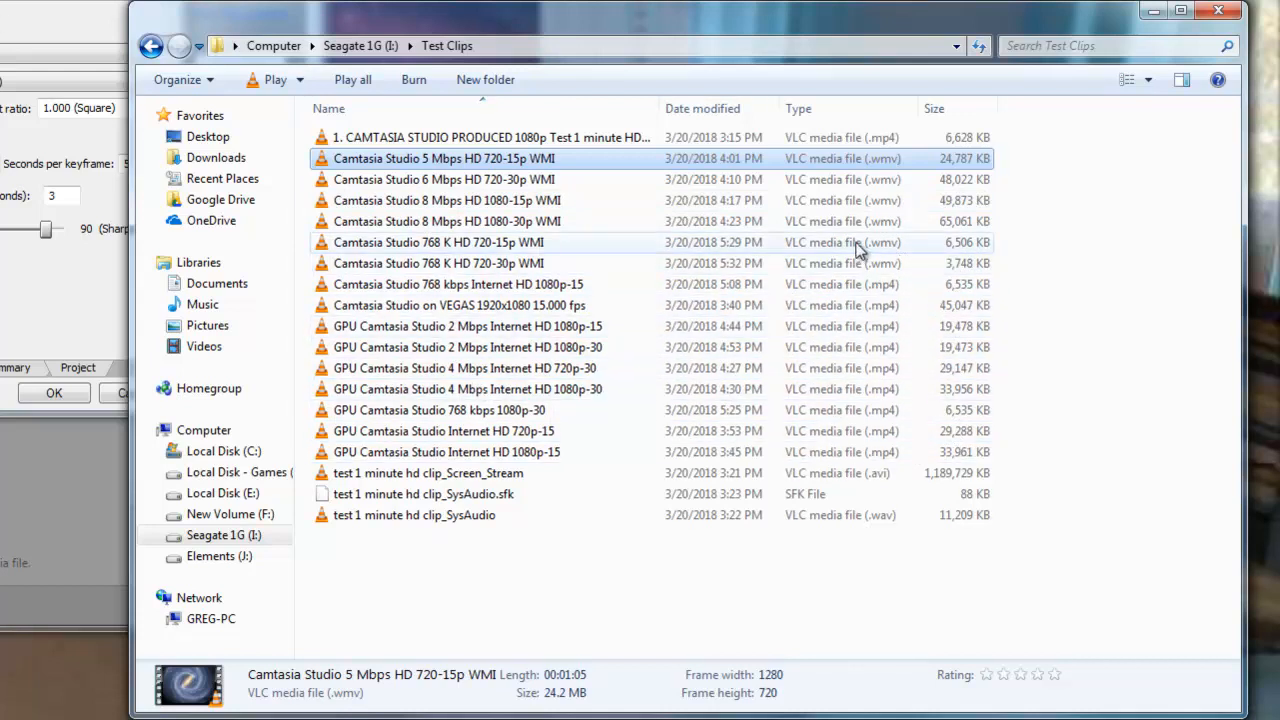
right_click(436, 242)
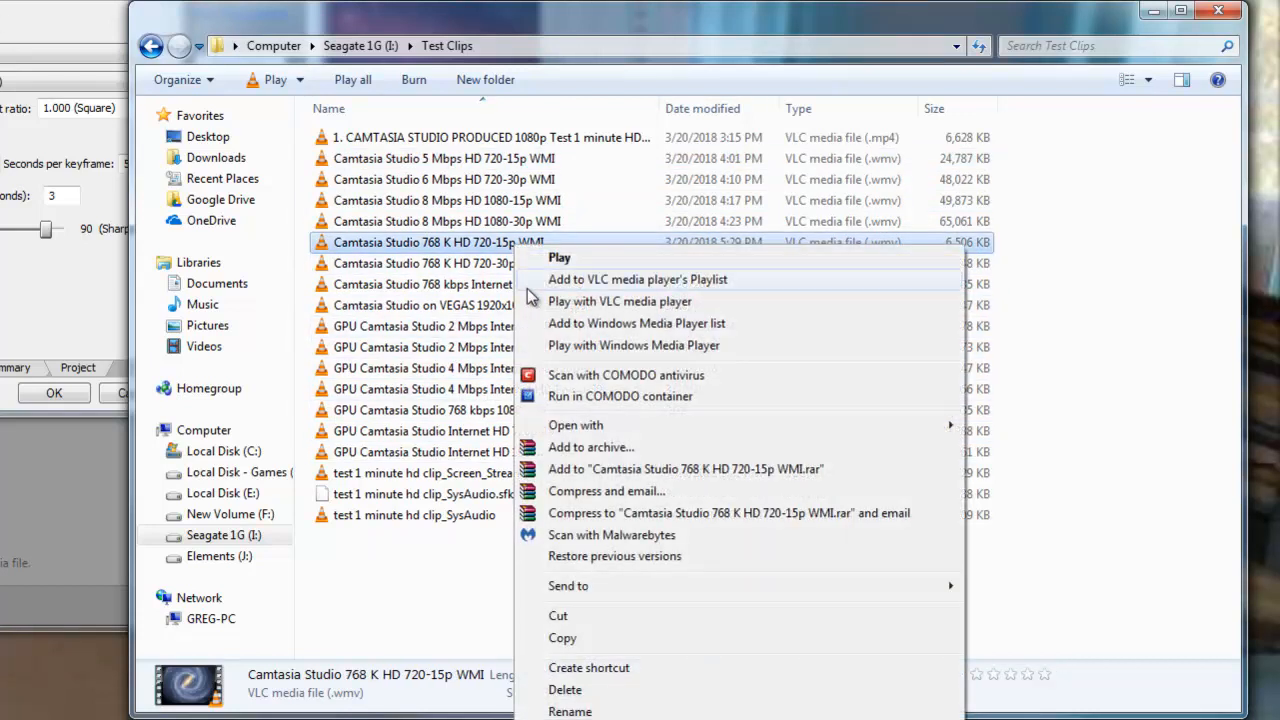
Read the 768 K clip's 738 kbps data rate and 48 kbps audio in Details, then close Properties.
click(570, 712)
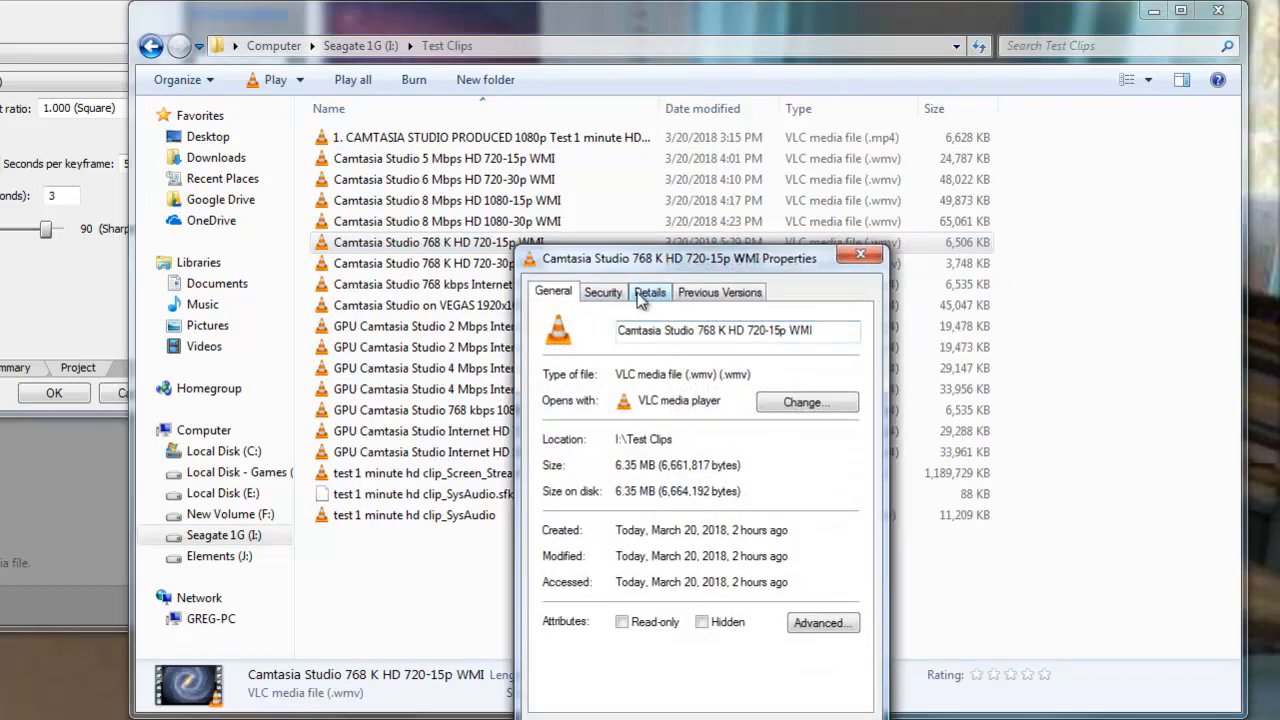
click(650, 292)
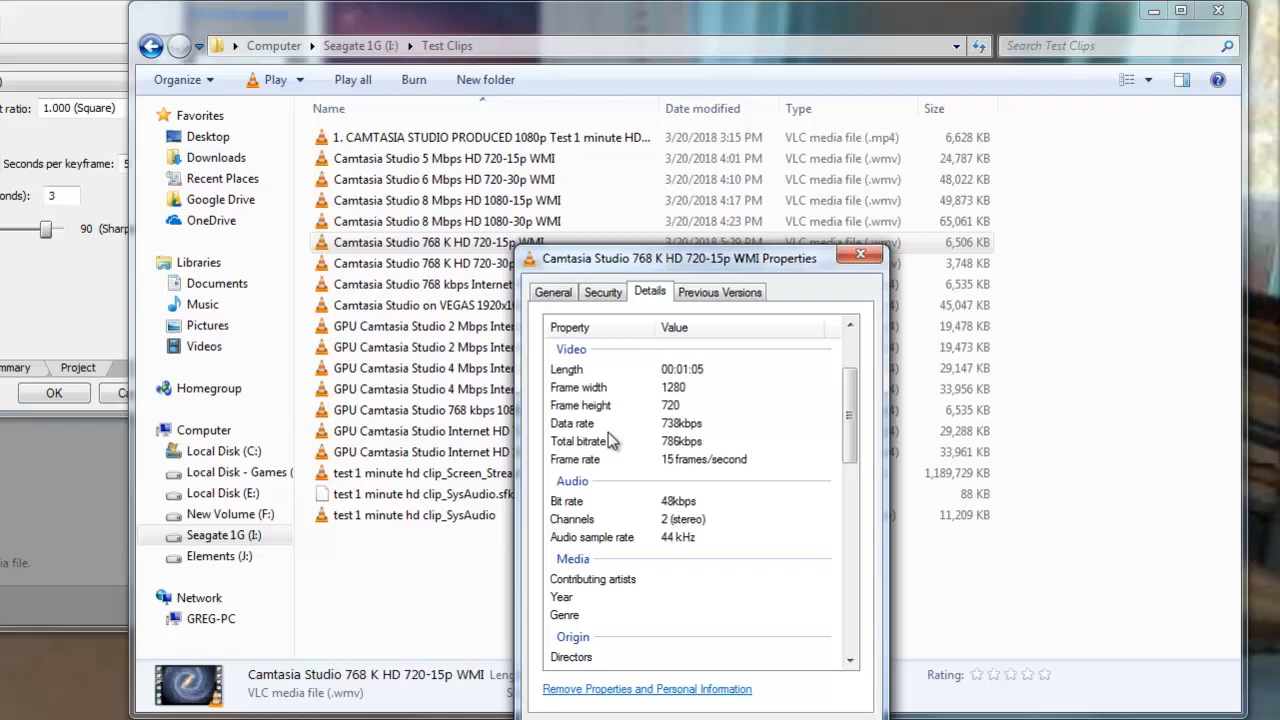
mouse_move(668, 442)
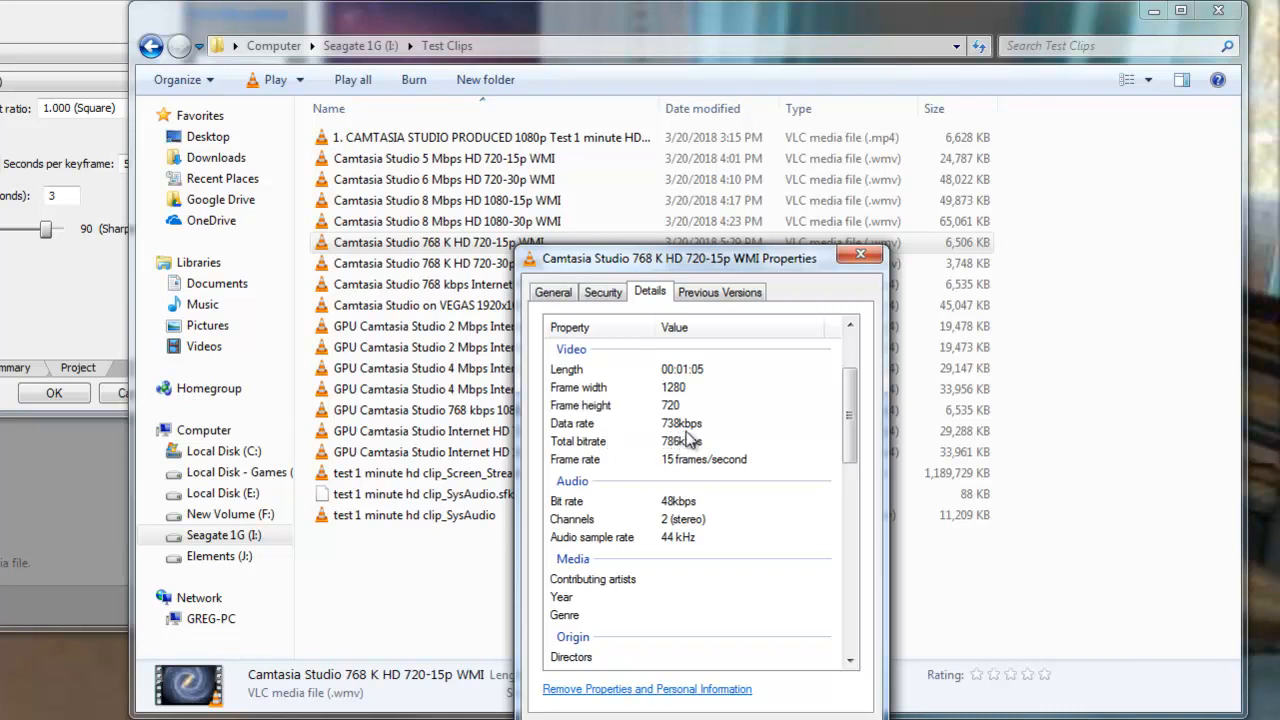
mouse_move(670, 524)
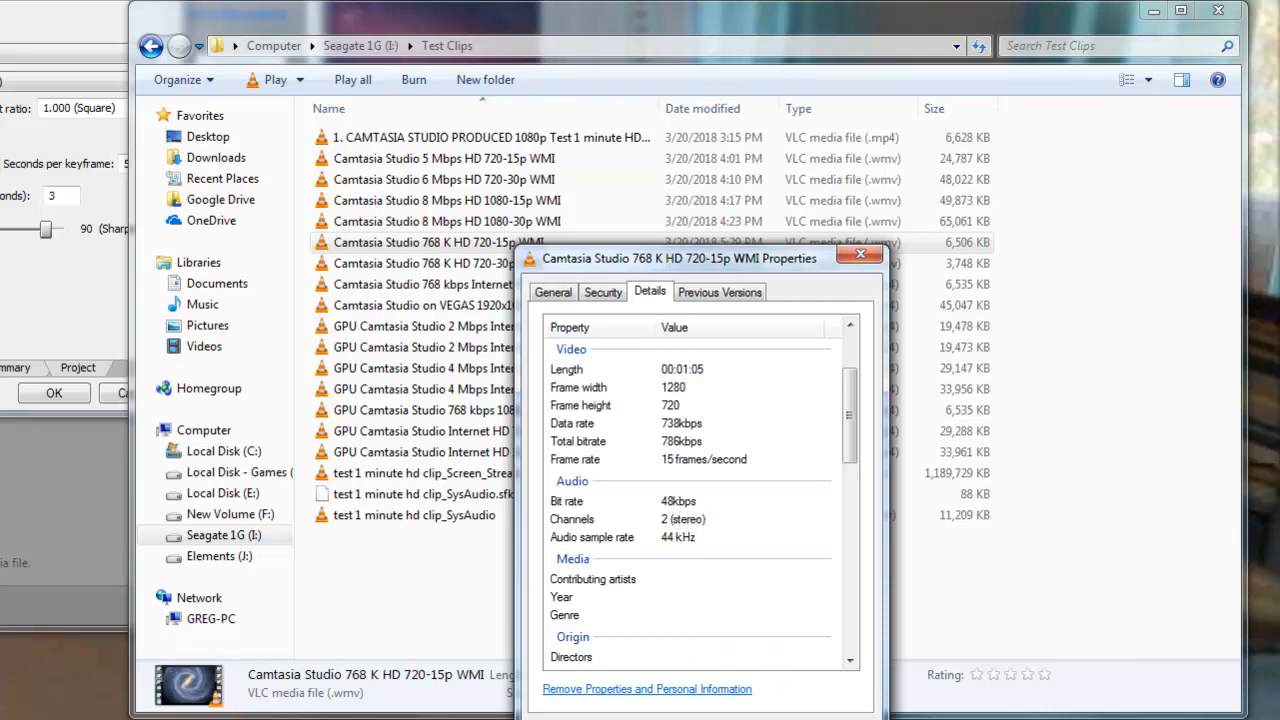
click(860, 256)
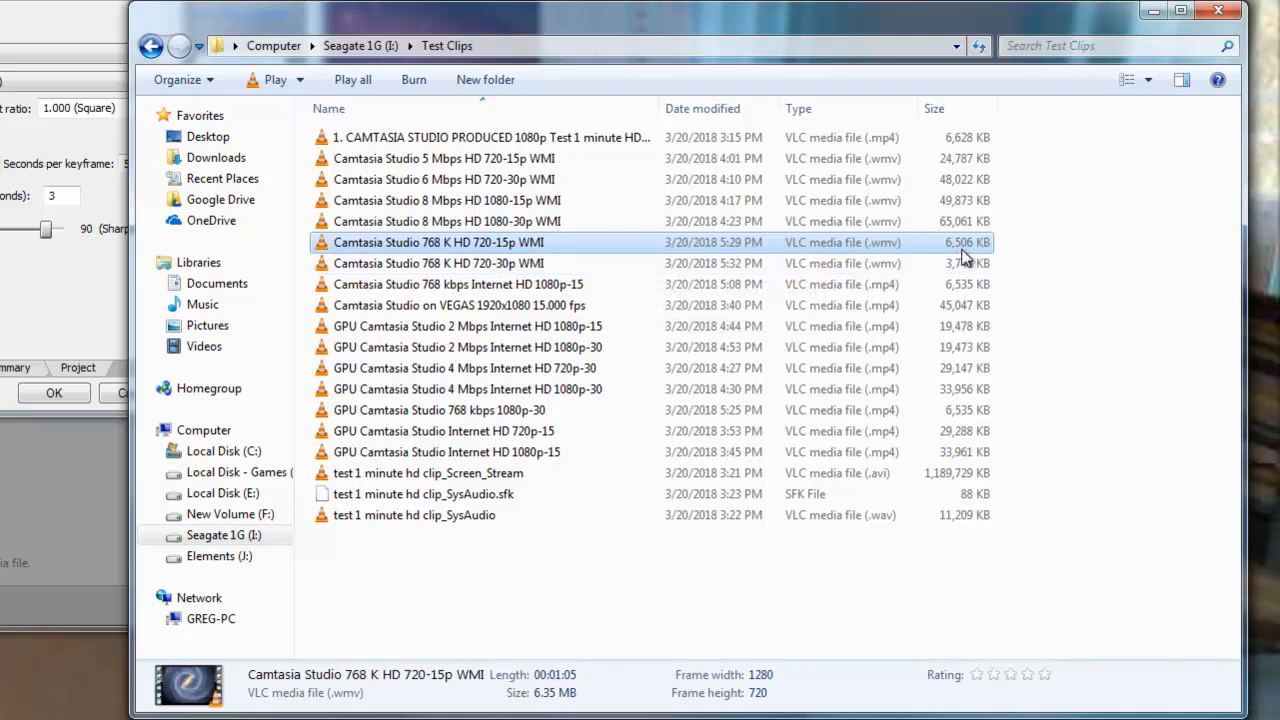
mouse_move(540, 344)
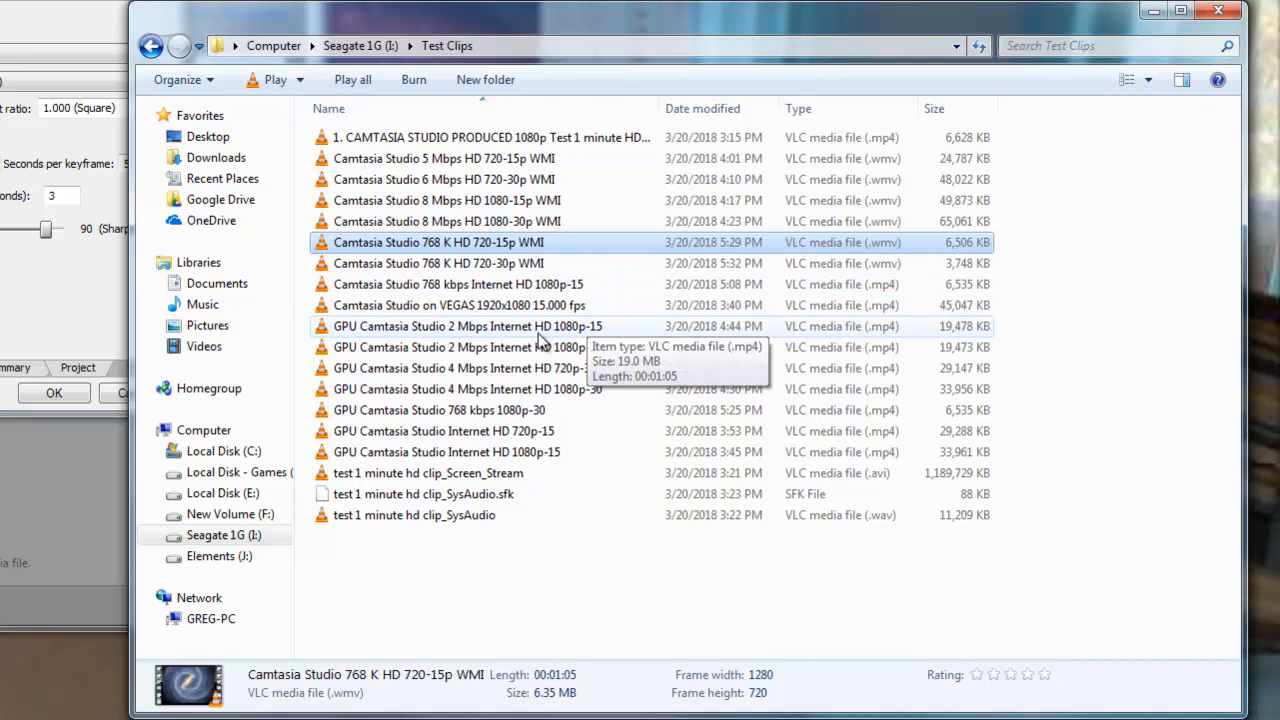
Compare the GPU 2 Mbps 1080p-15 (19.0 MB) and 768 kbps 1080p-30 (6.38 MB) clips and show the latter's Properties.
click(468, 326)
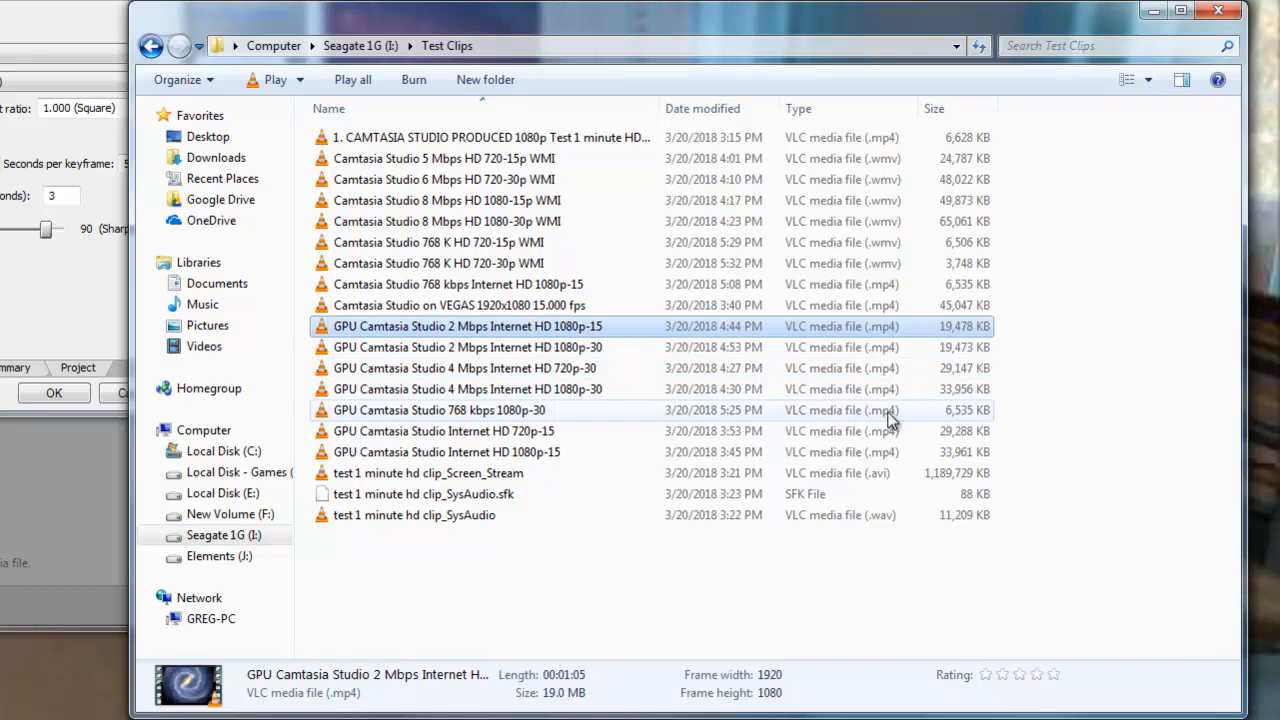
mouse_move(956, 424)
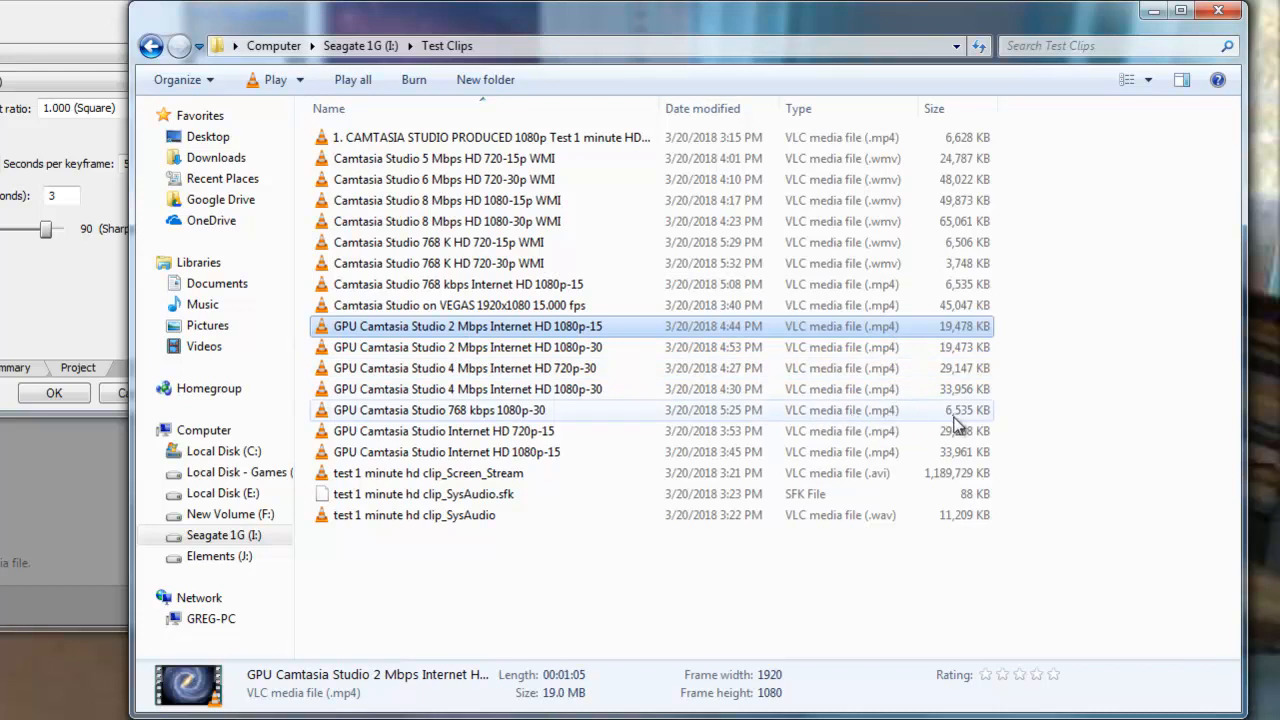
mouse_move(916, 430)
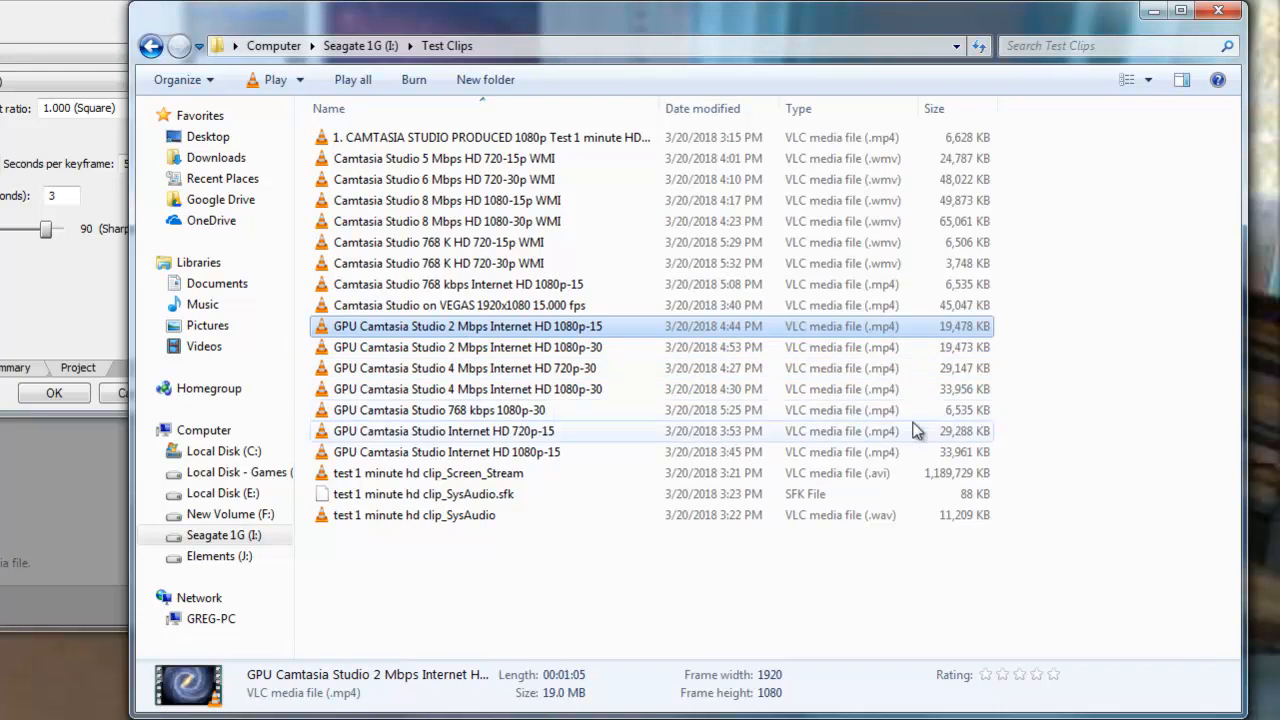
mouse_move(420, 428)
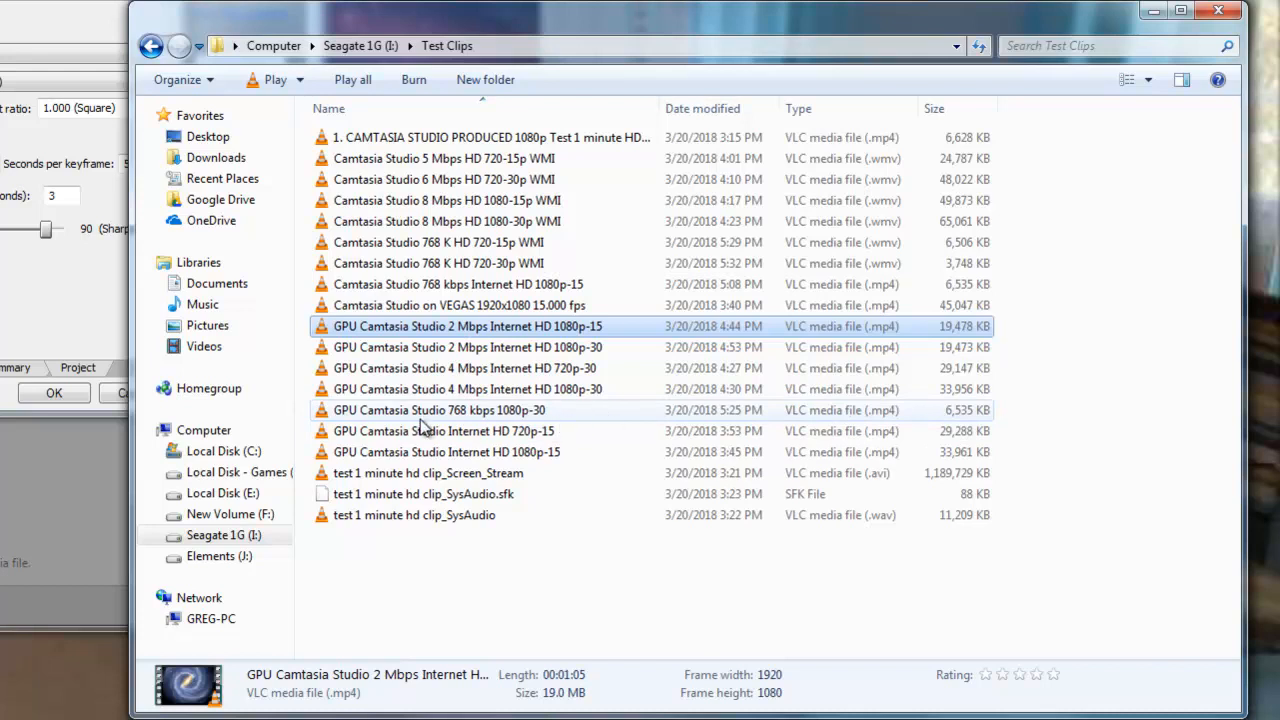
click(438, 410)
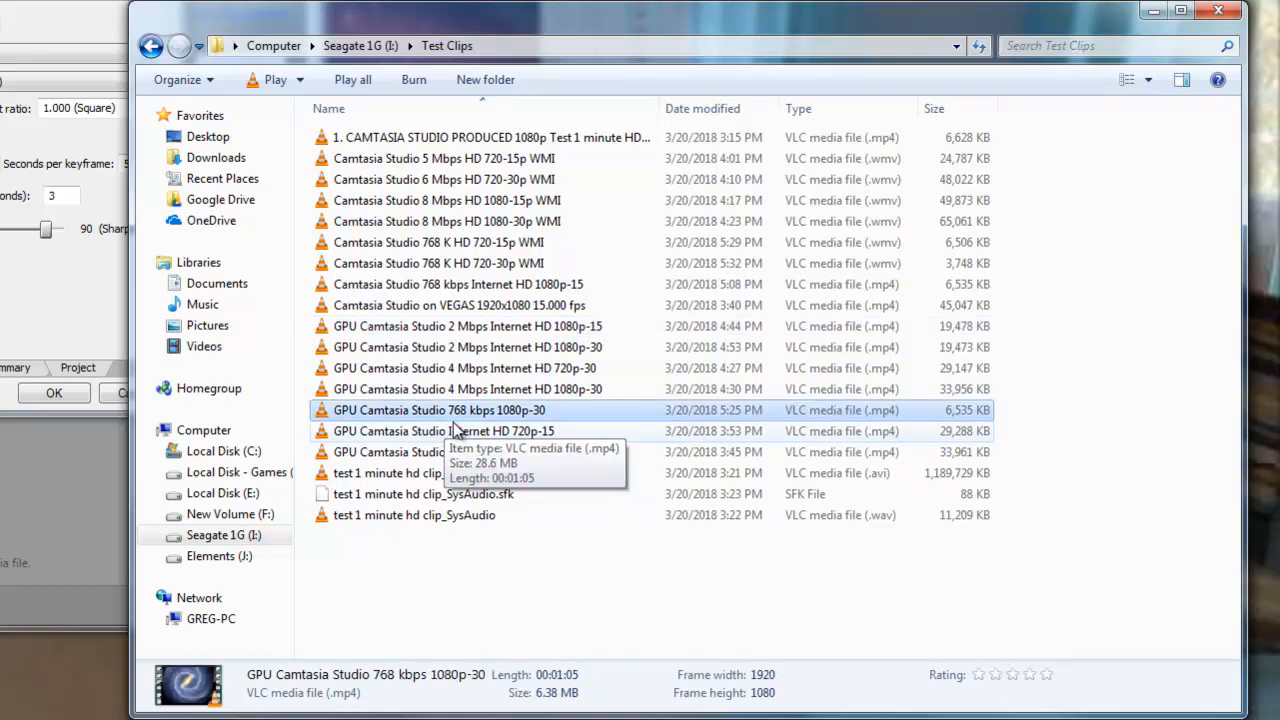
mouse_move(460, 432)
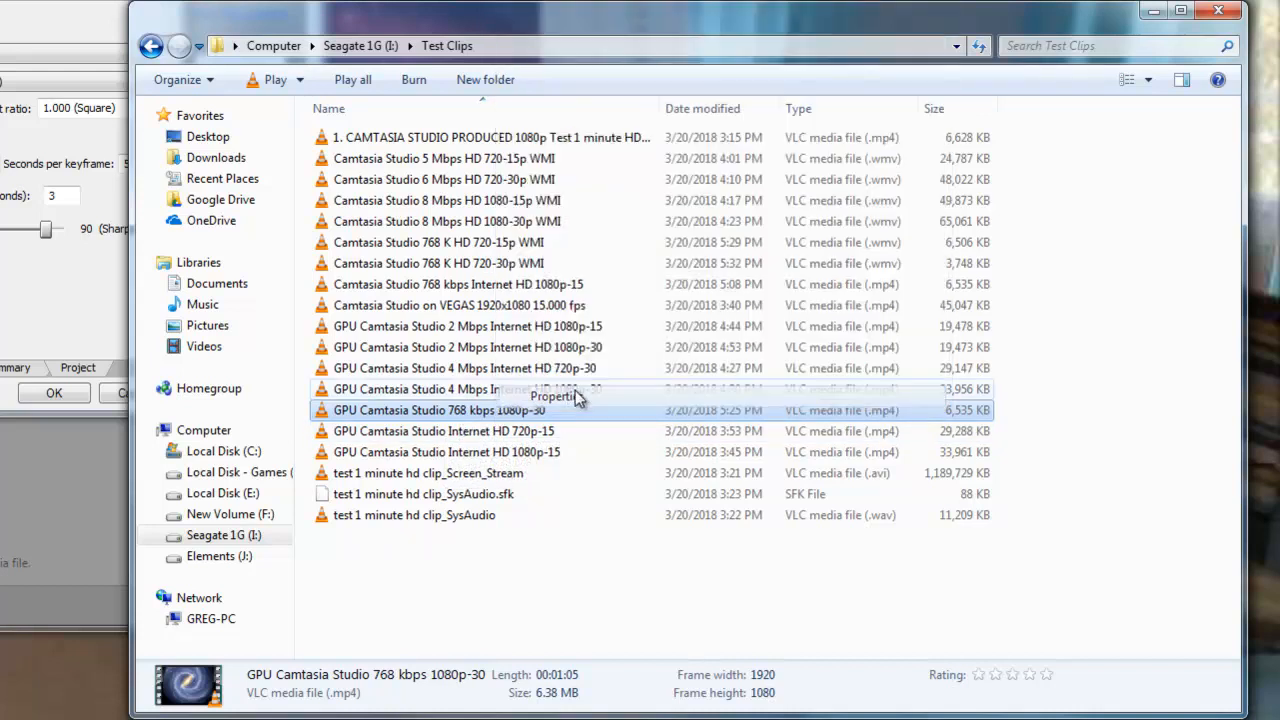
click(552, 396)
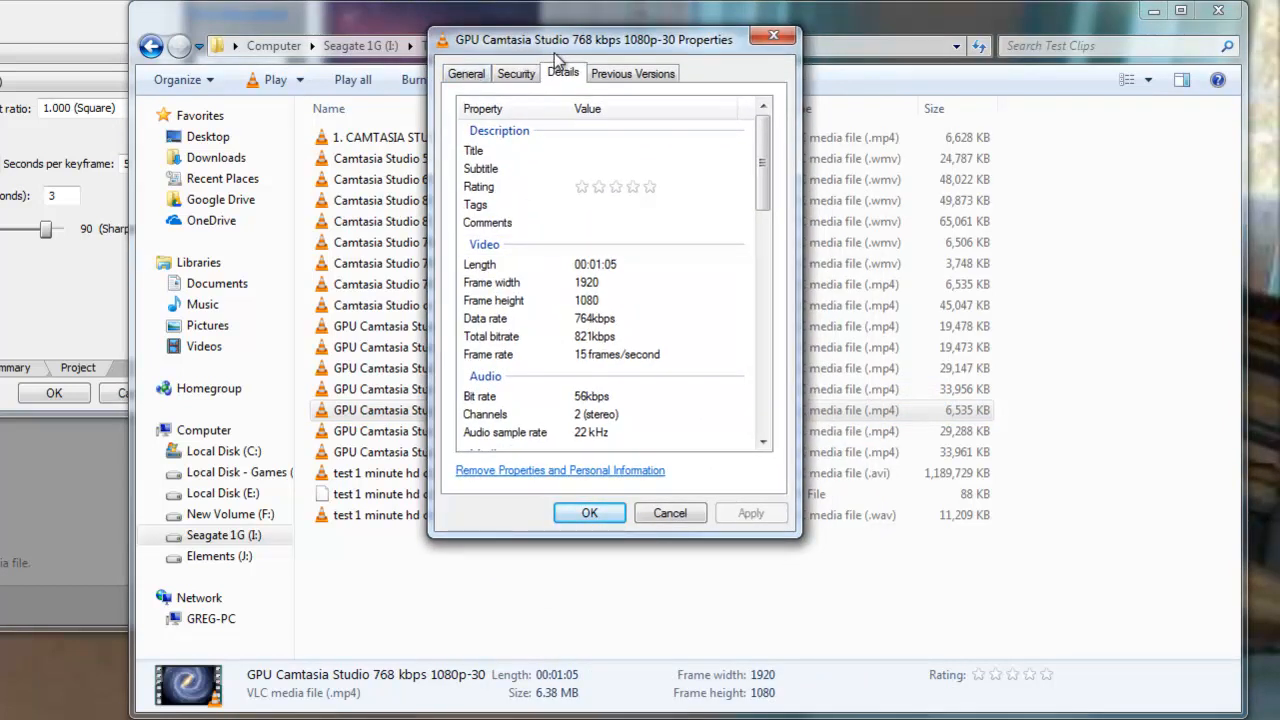
mouse_move(576, 336)
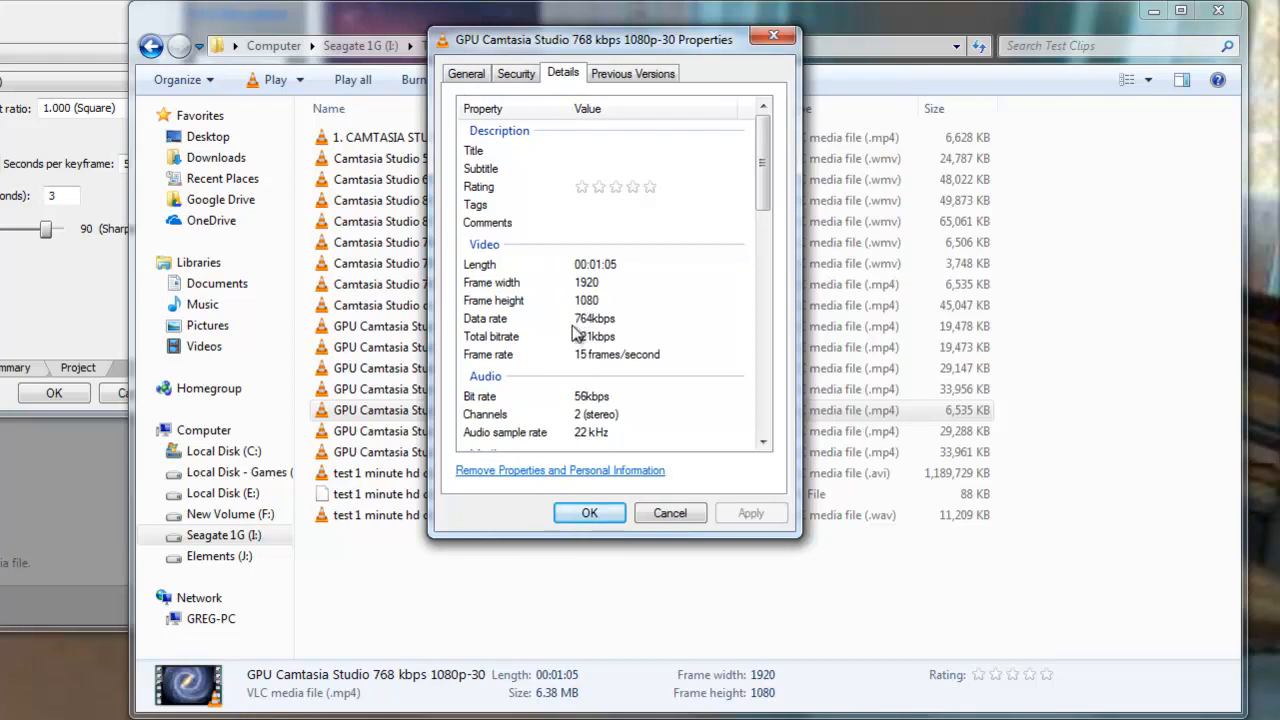
mouse_move(610, 336)
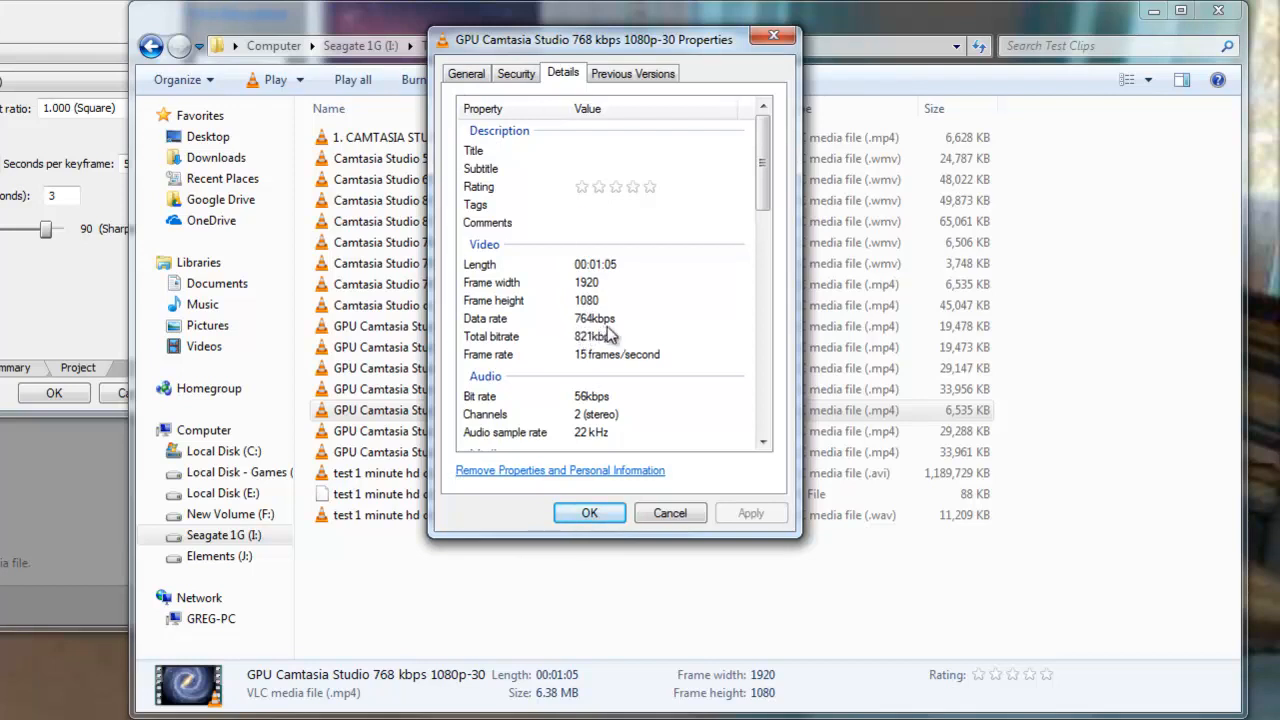
mouse_move(596, 416)
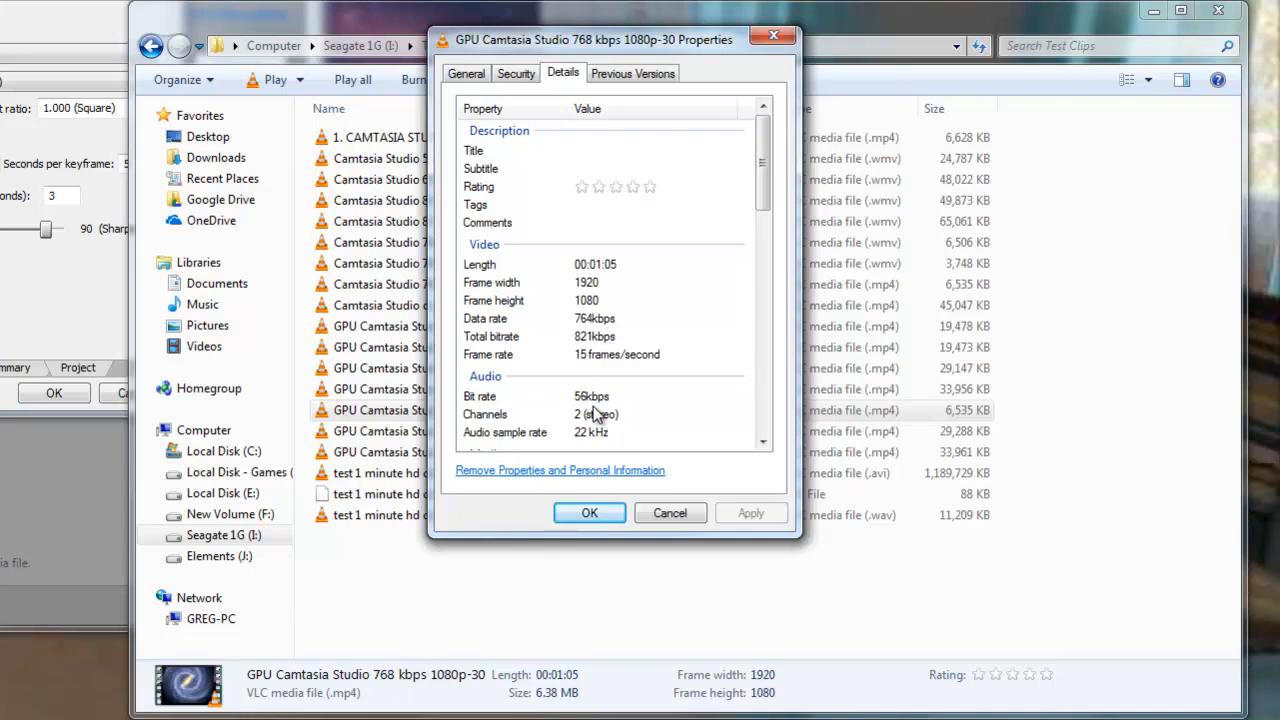
mouse_move(592, 478)
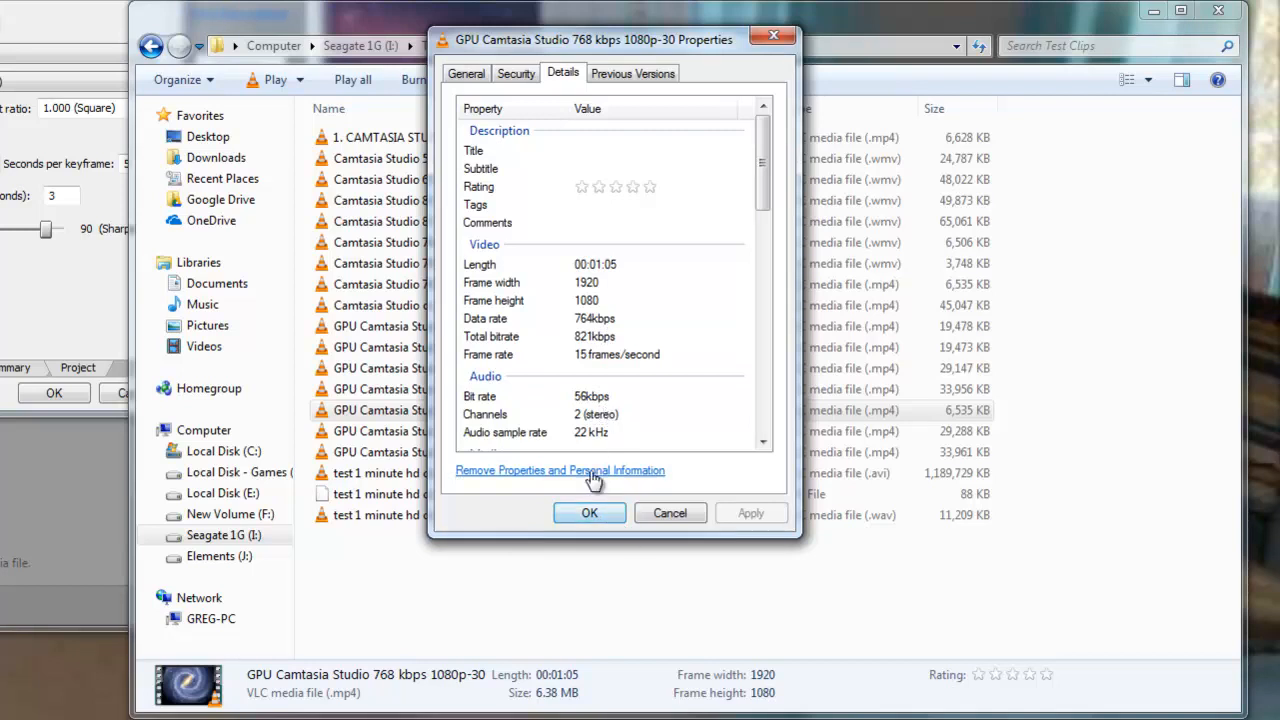
mouse_move(588, 452)
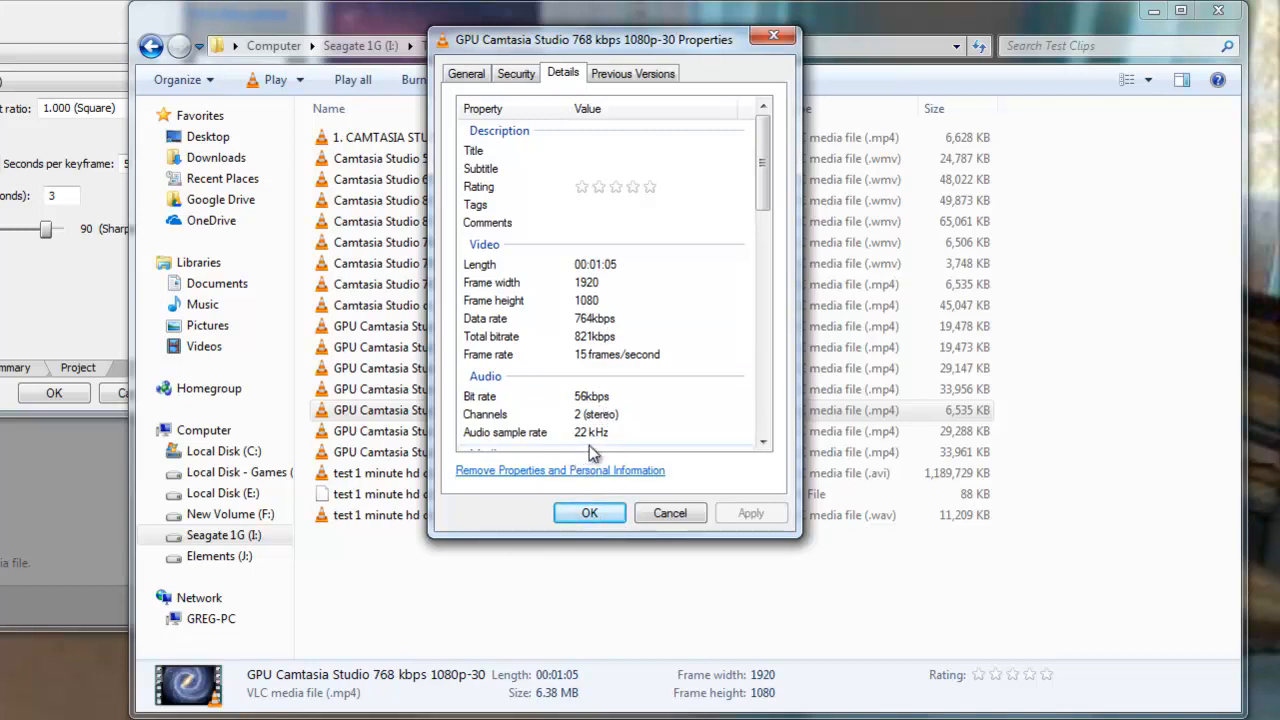
mouse_move(668, 512)
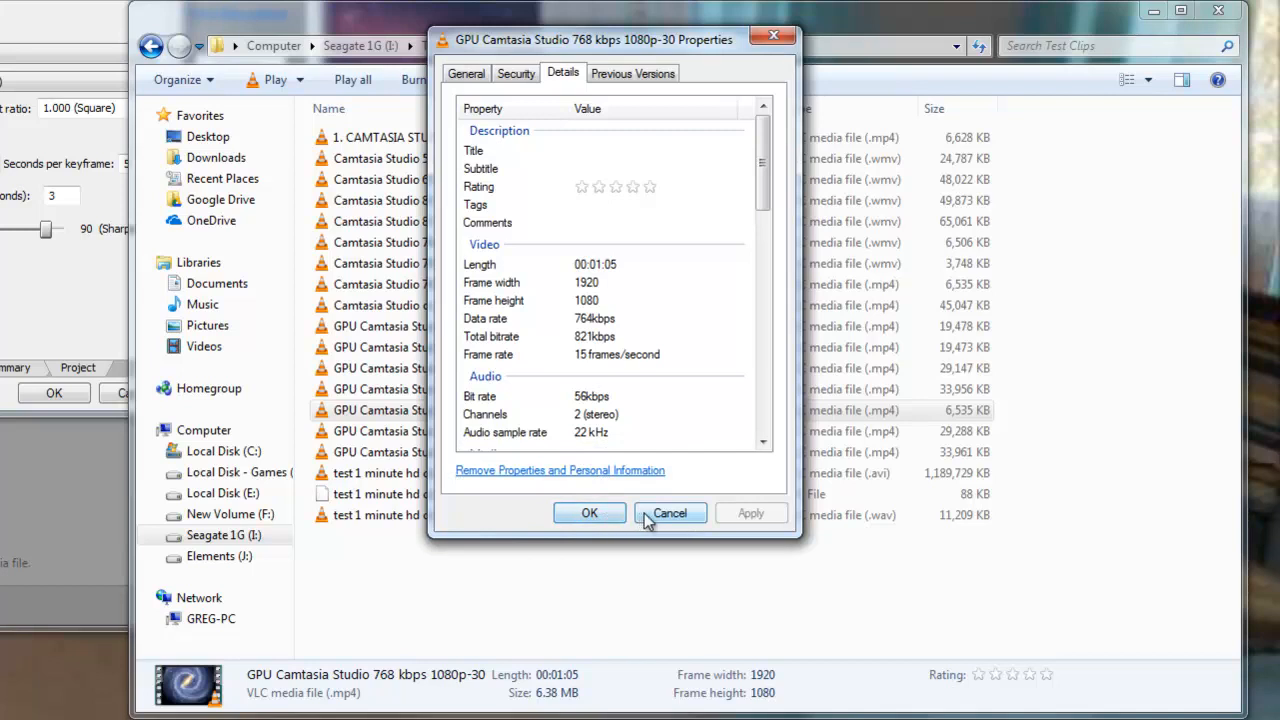
Cancel out of the GPU 768 kbps 1080p-30 clip's Properties after reading 764 kbps video, 56 kbps audio.
click(668, 512)
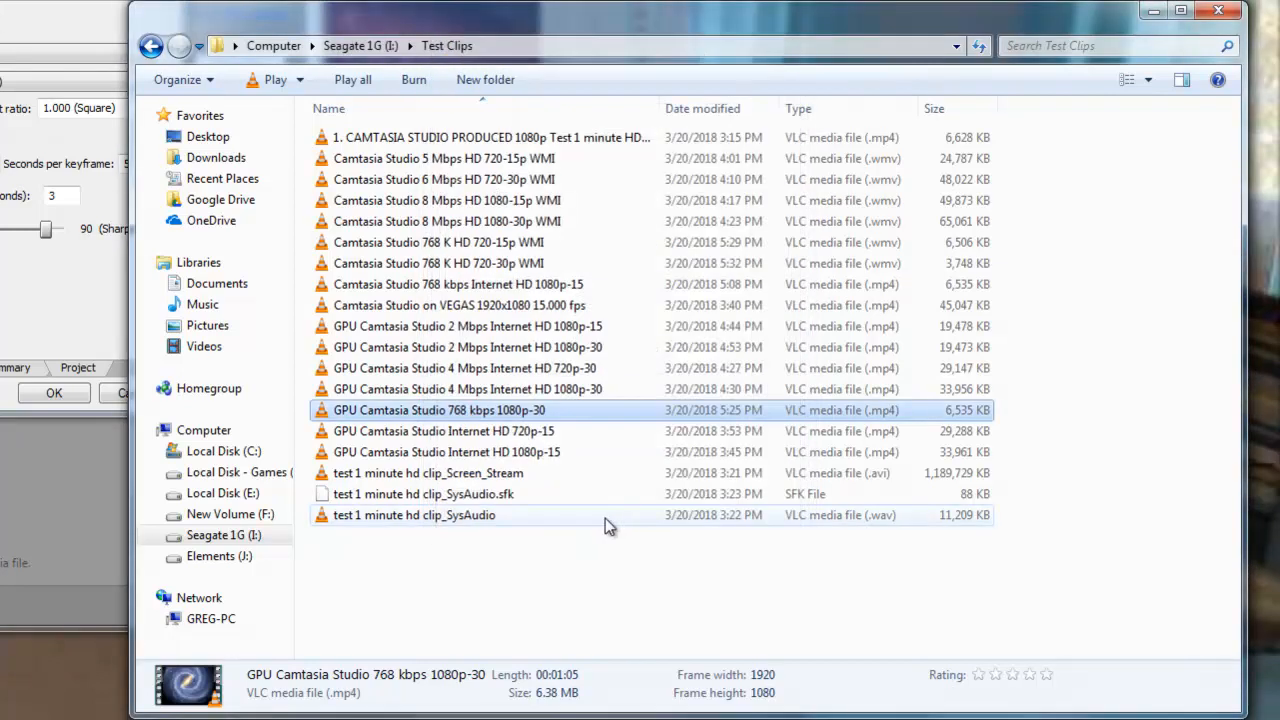